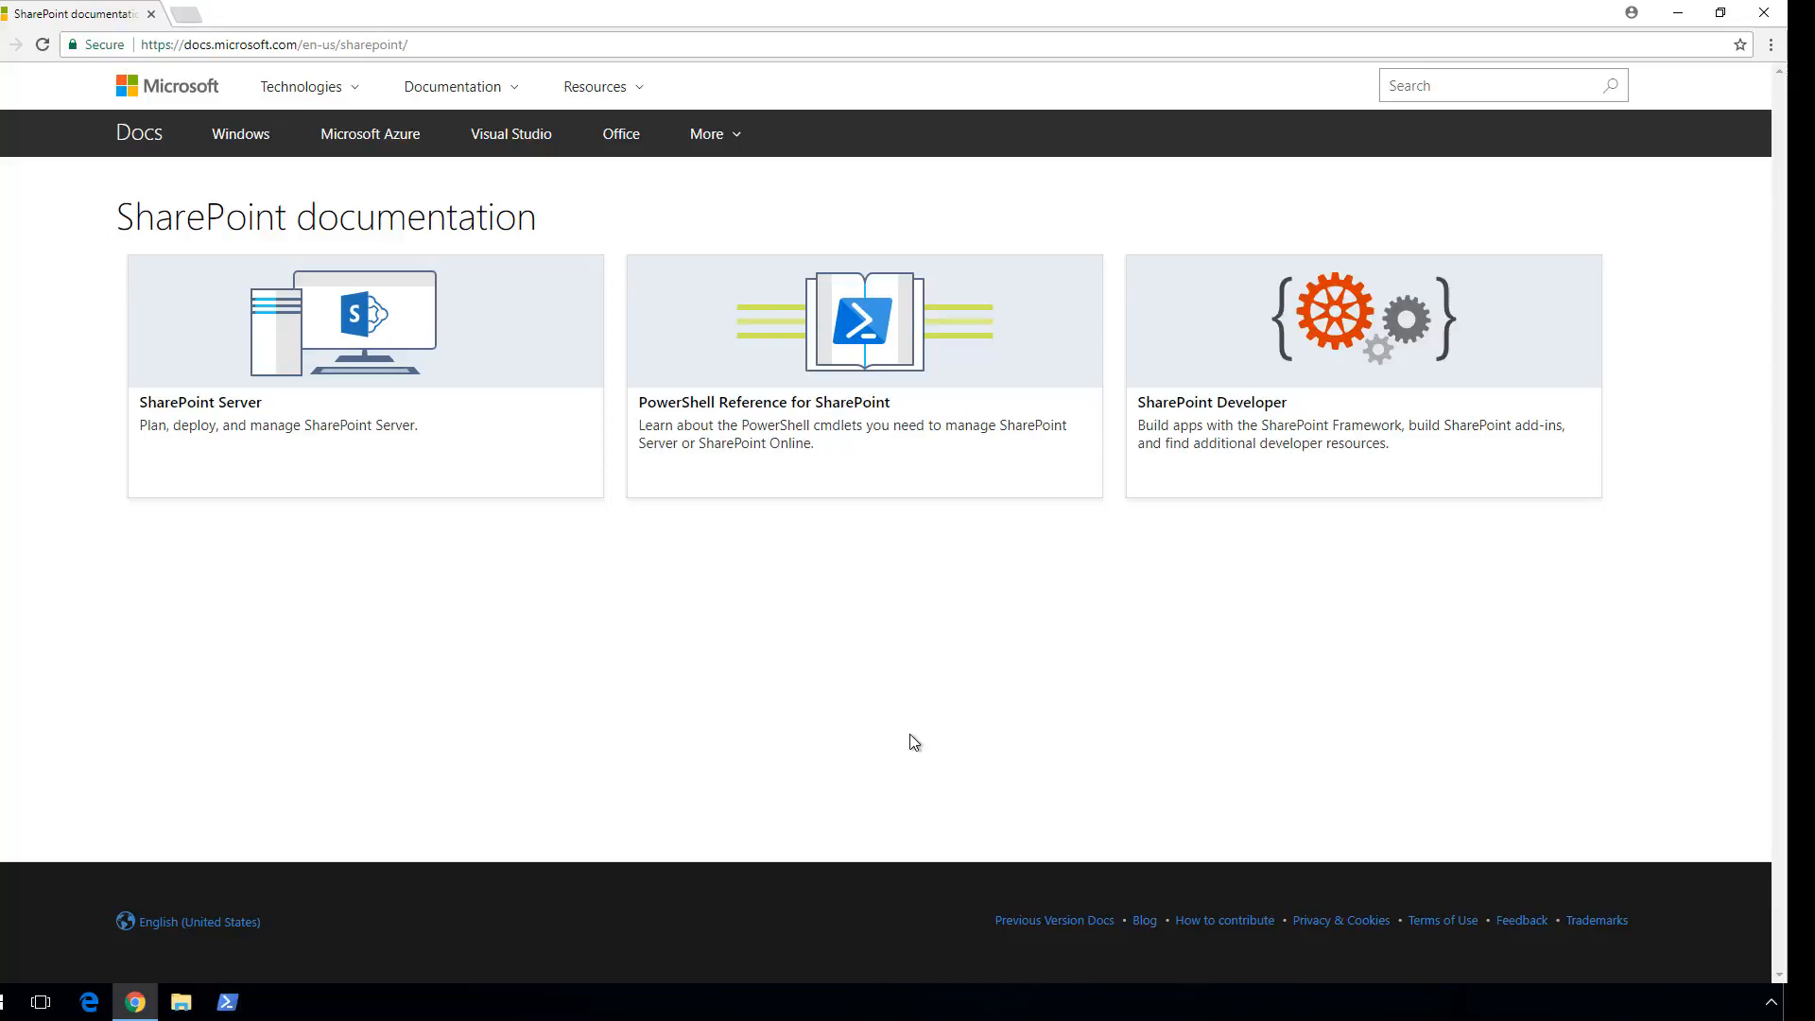
pyautogui.moveTo(1781, 605)
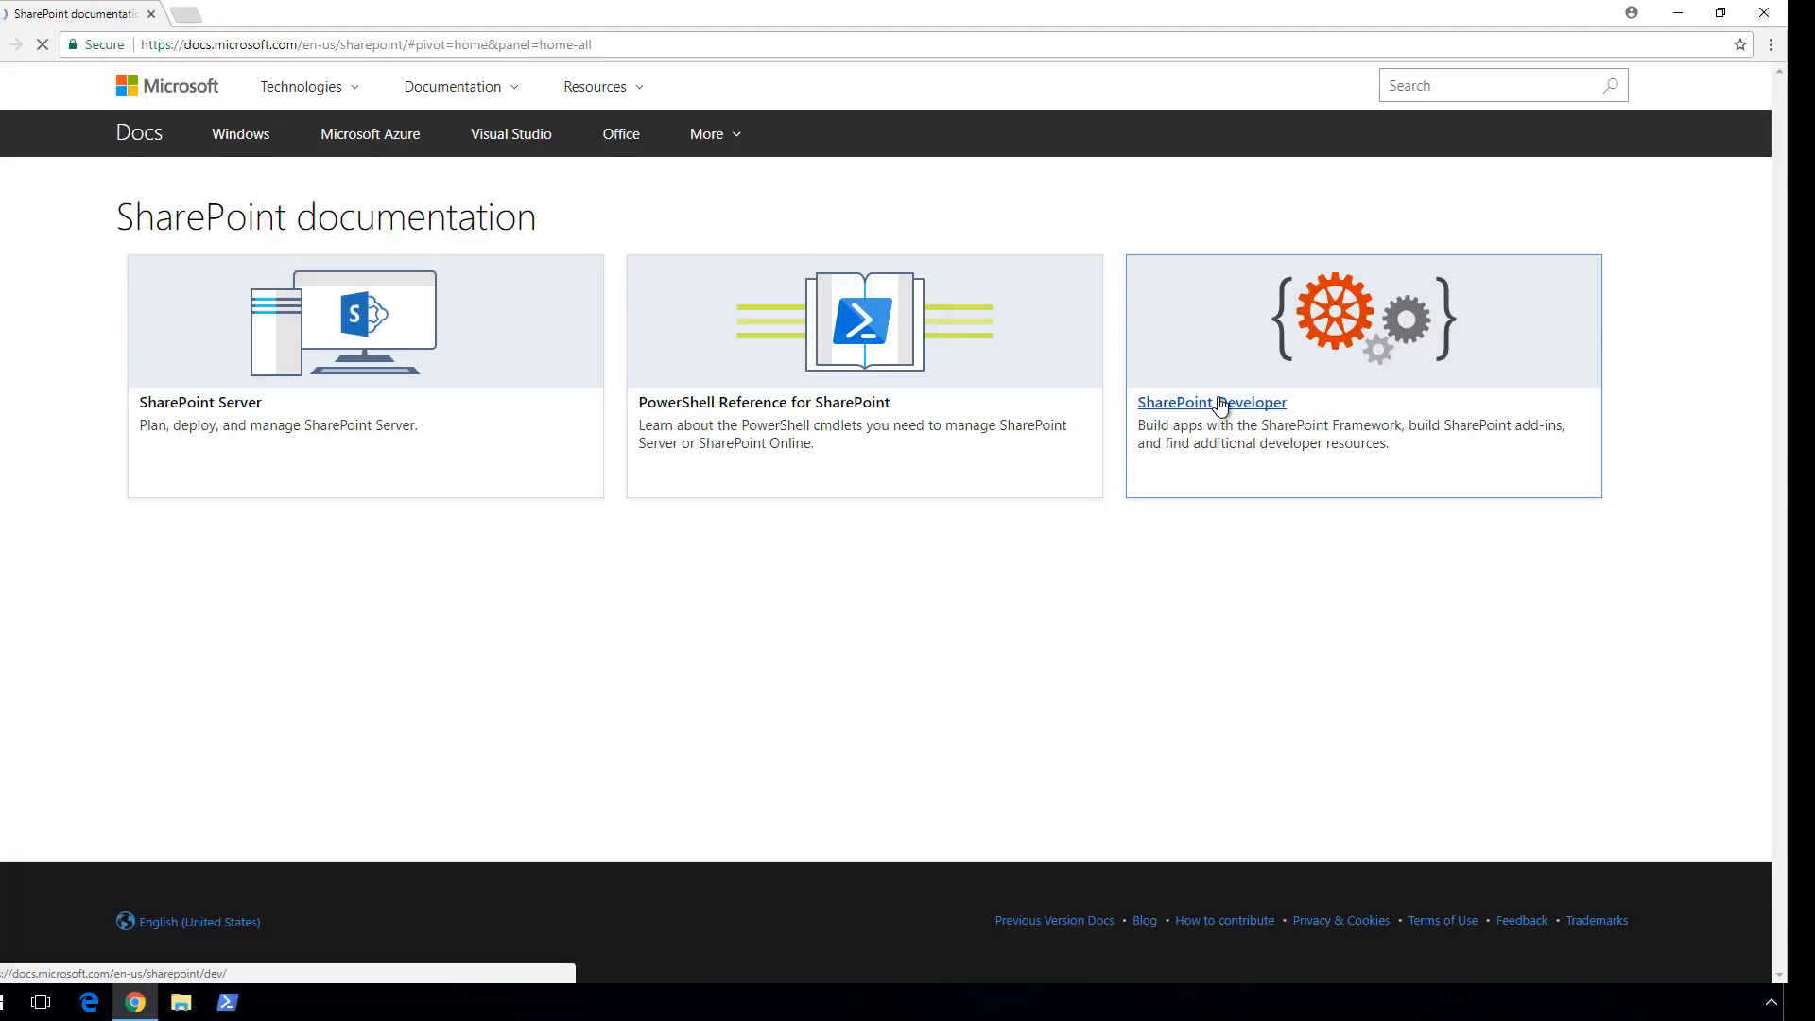
# Step: Navigate Microsoft Docs to the SharePoint Framework 'Set up your development environment' article via the sidebar
pyautogui.click(1210, 401)
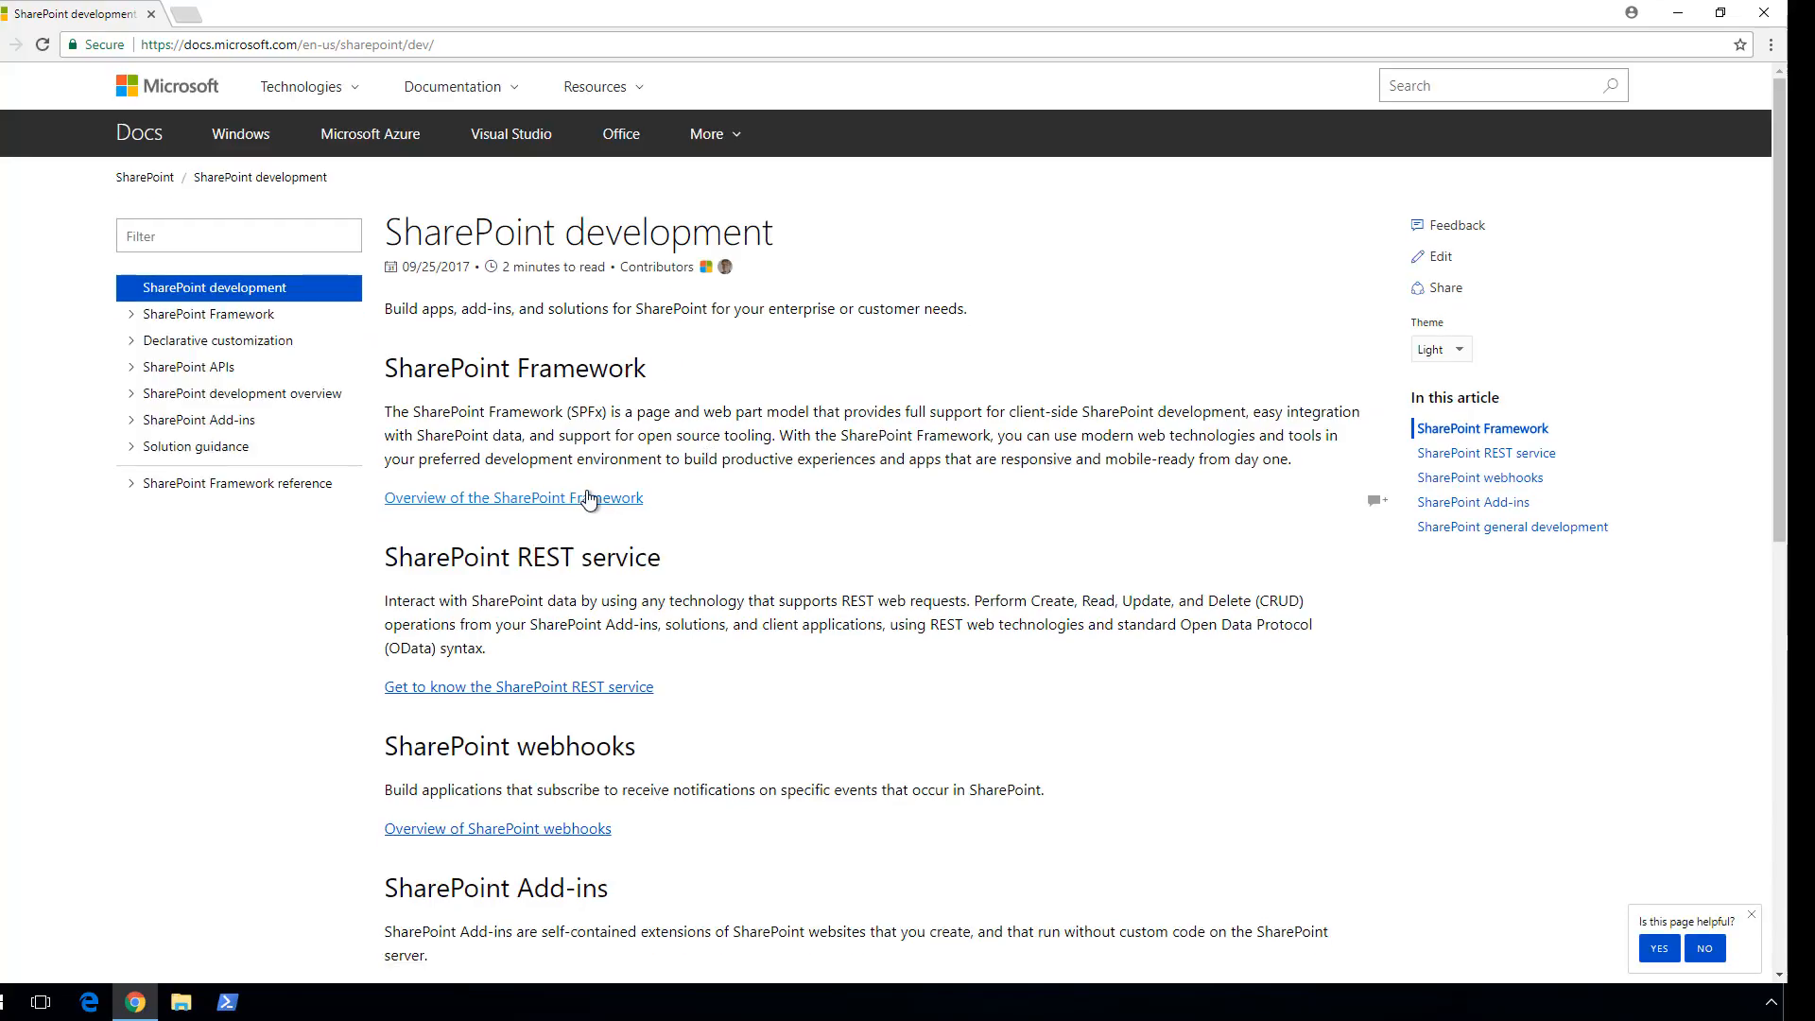
pyautogui.click(512, 498)
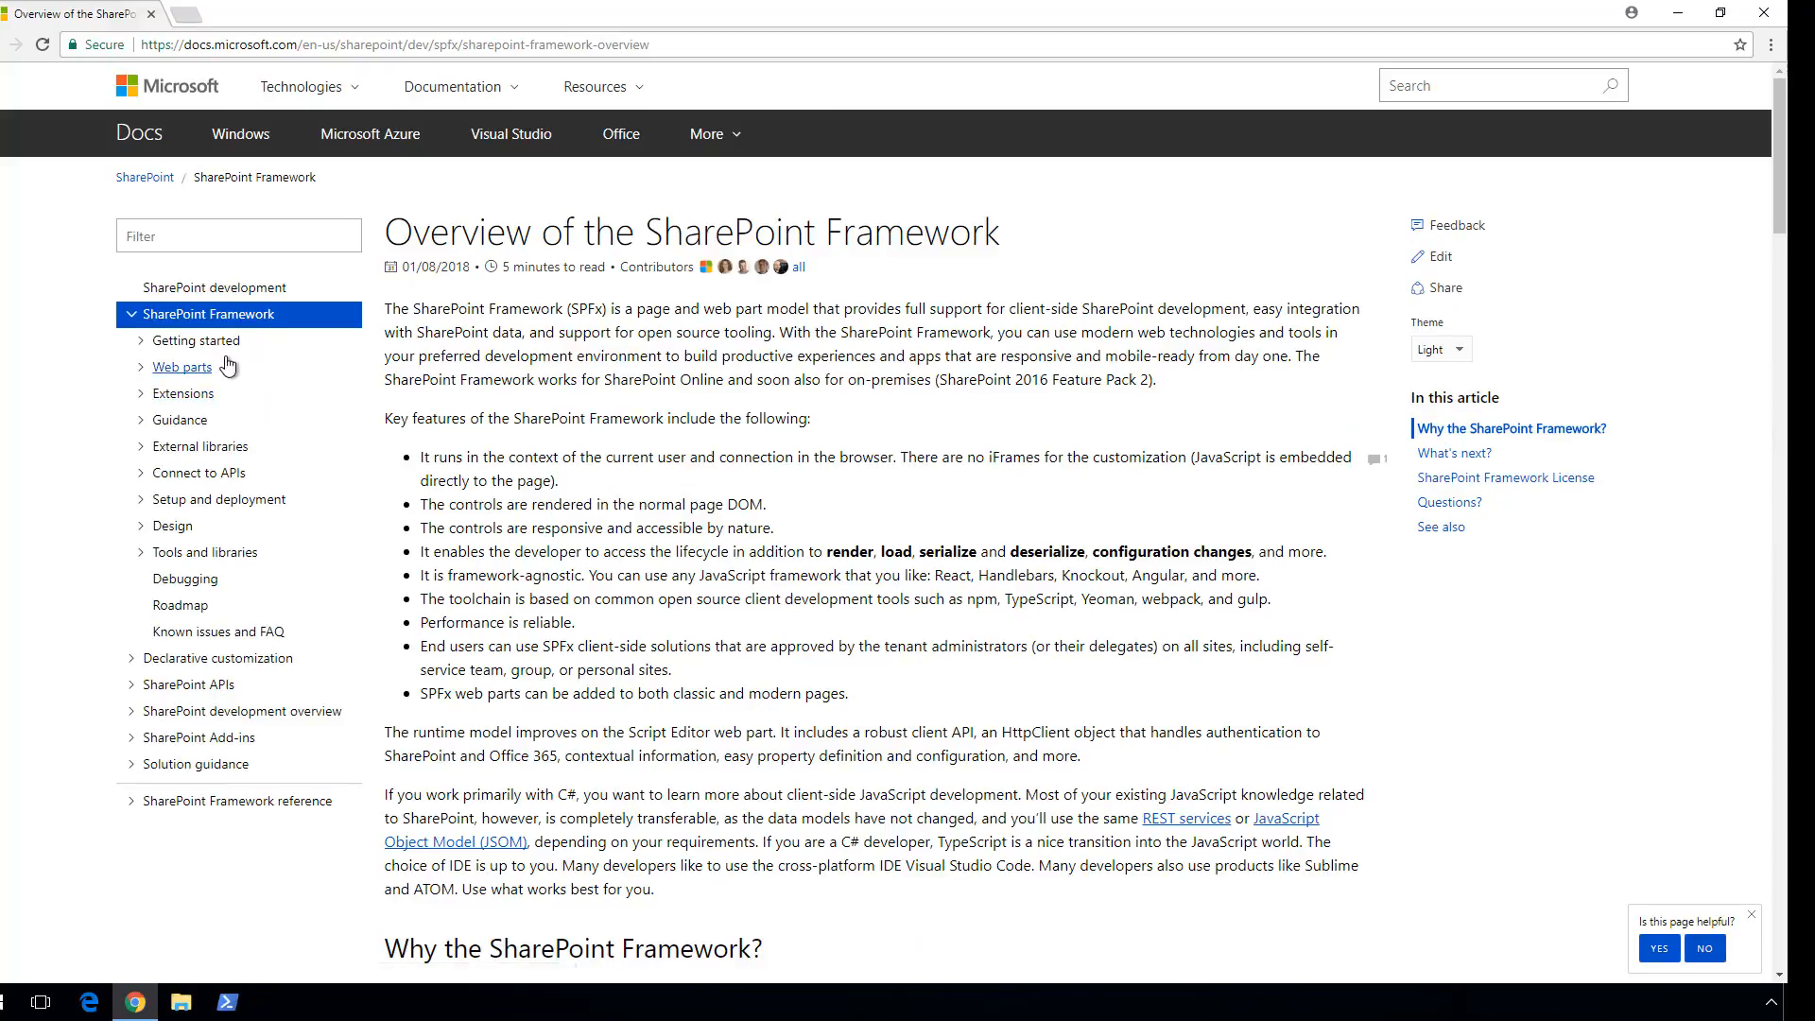
pyautogui.click(197, 340)
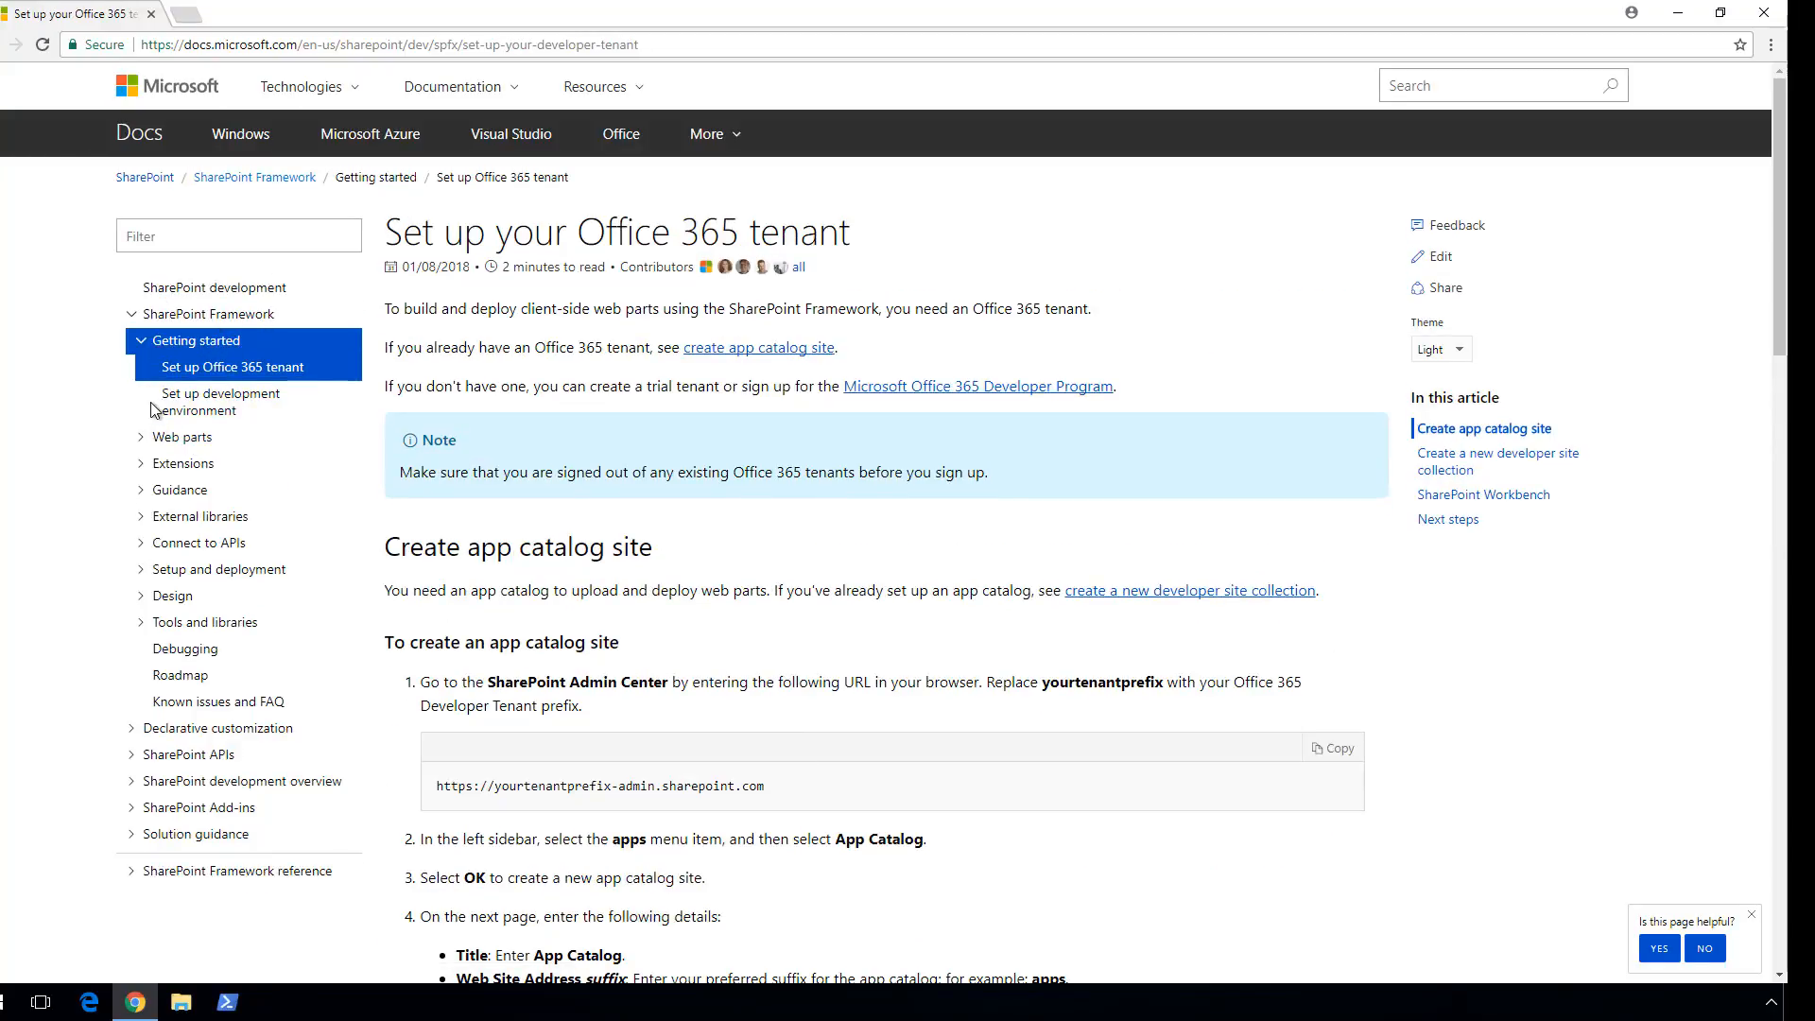
pyautogui.moveTo(219, 401)
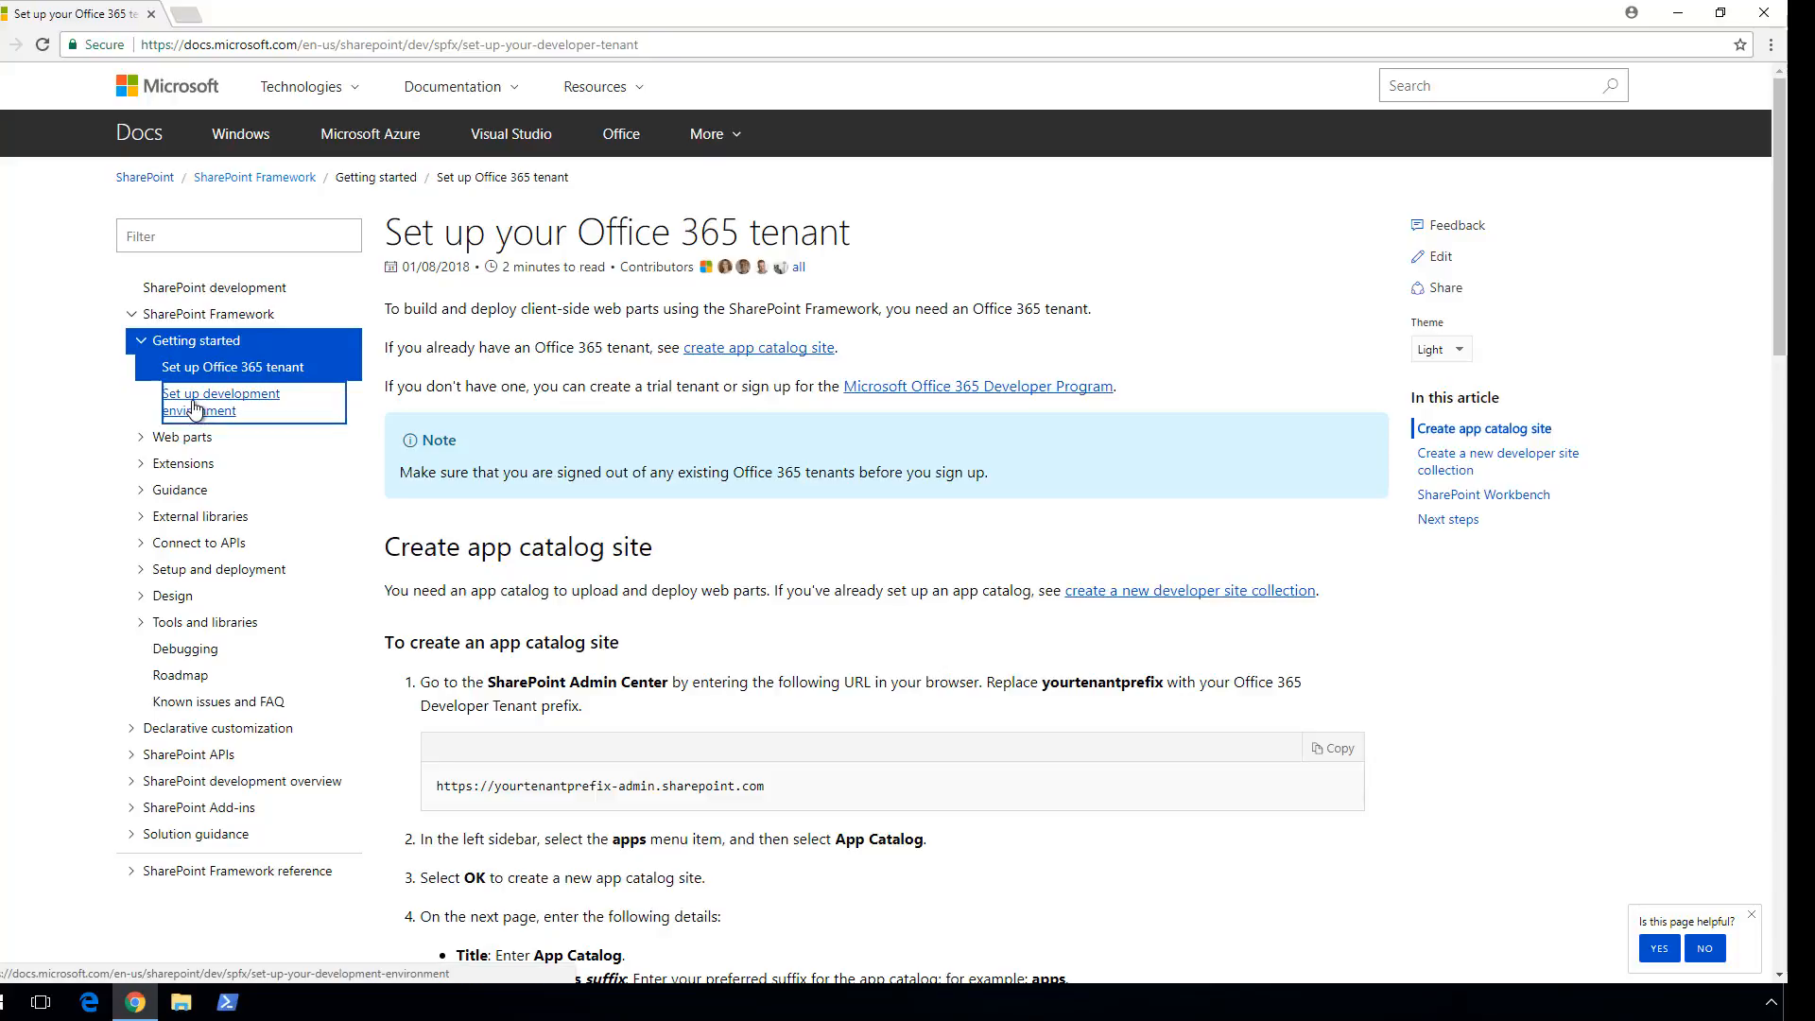
pyautogui.click(220, 401)
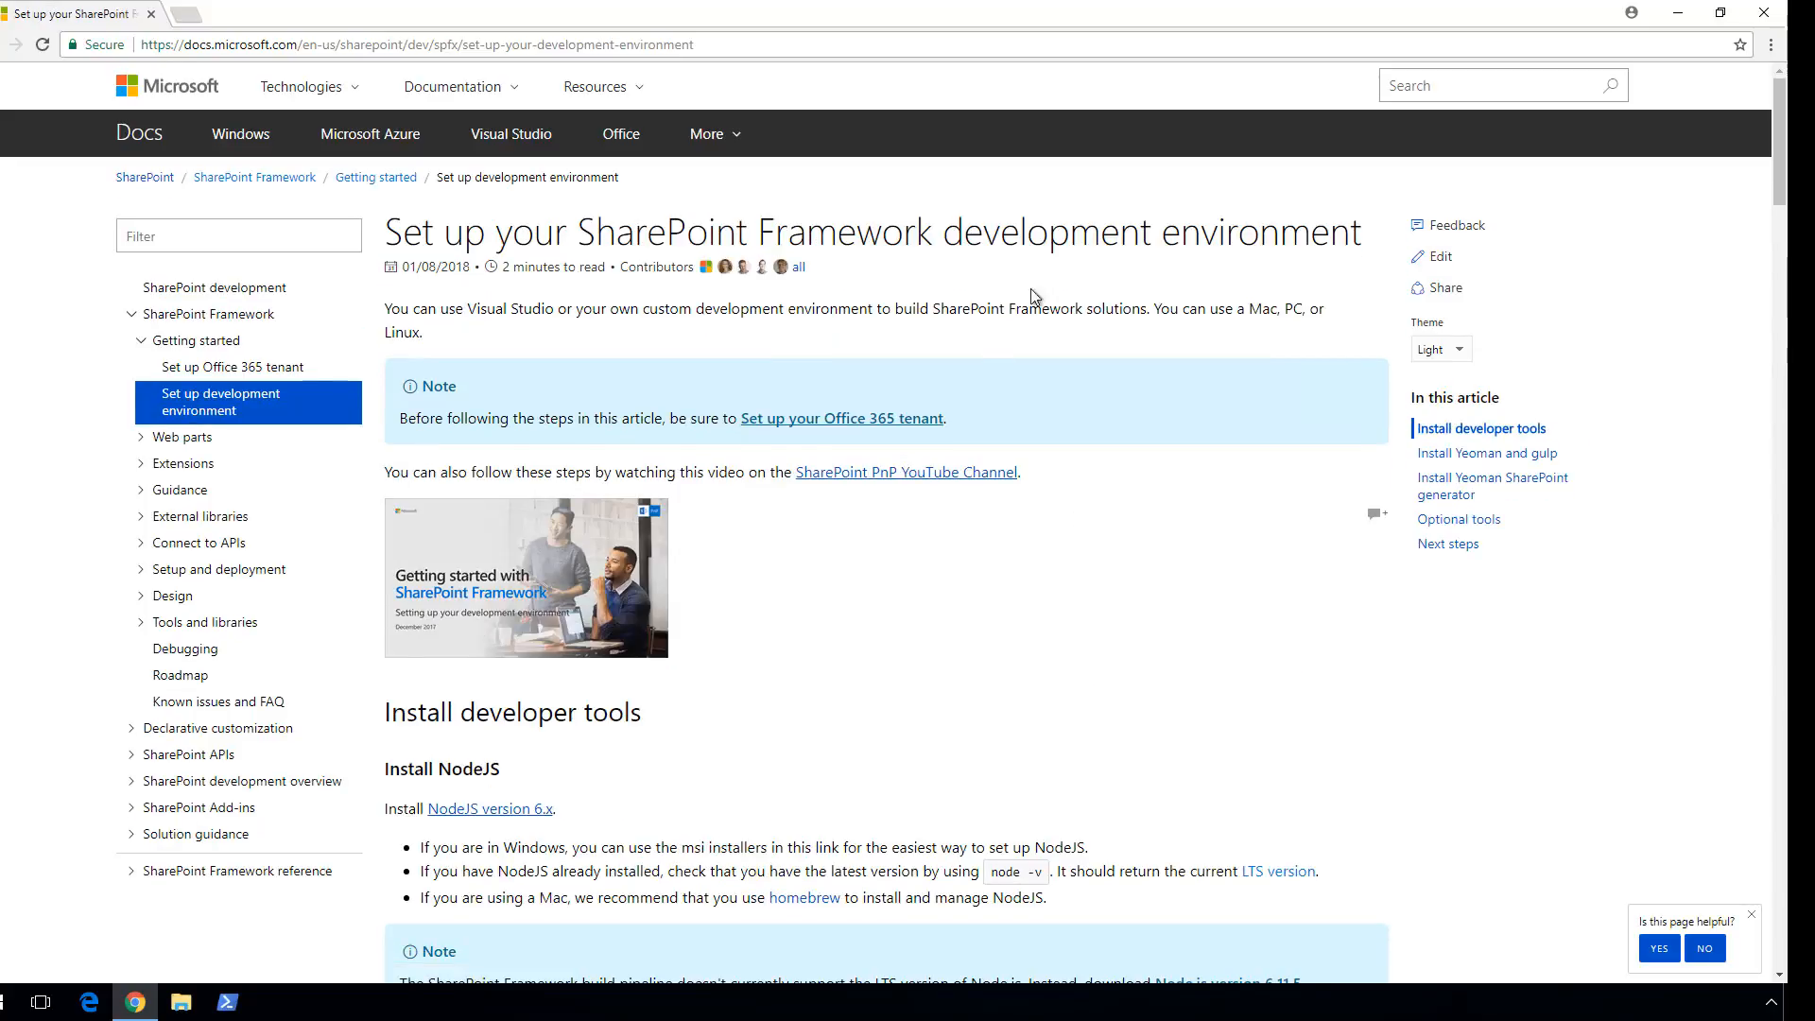
pyautogui.moveTo(700, 684)
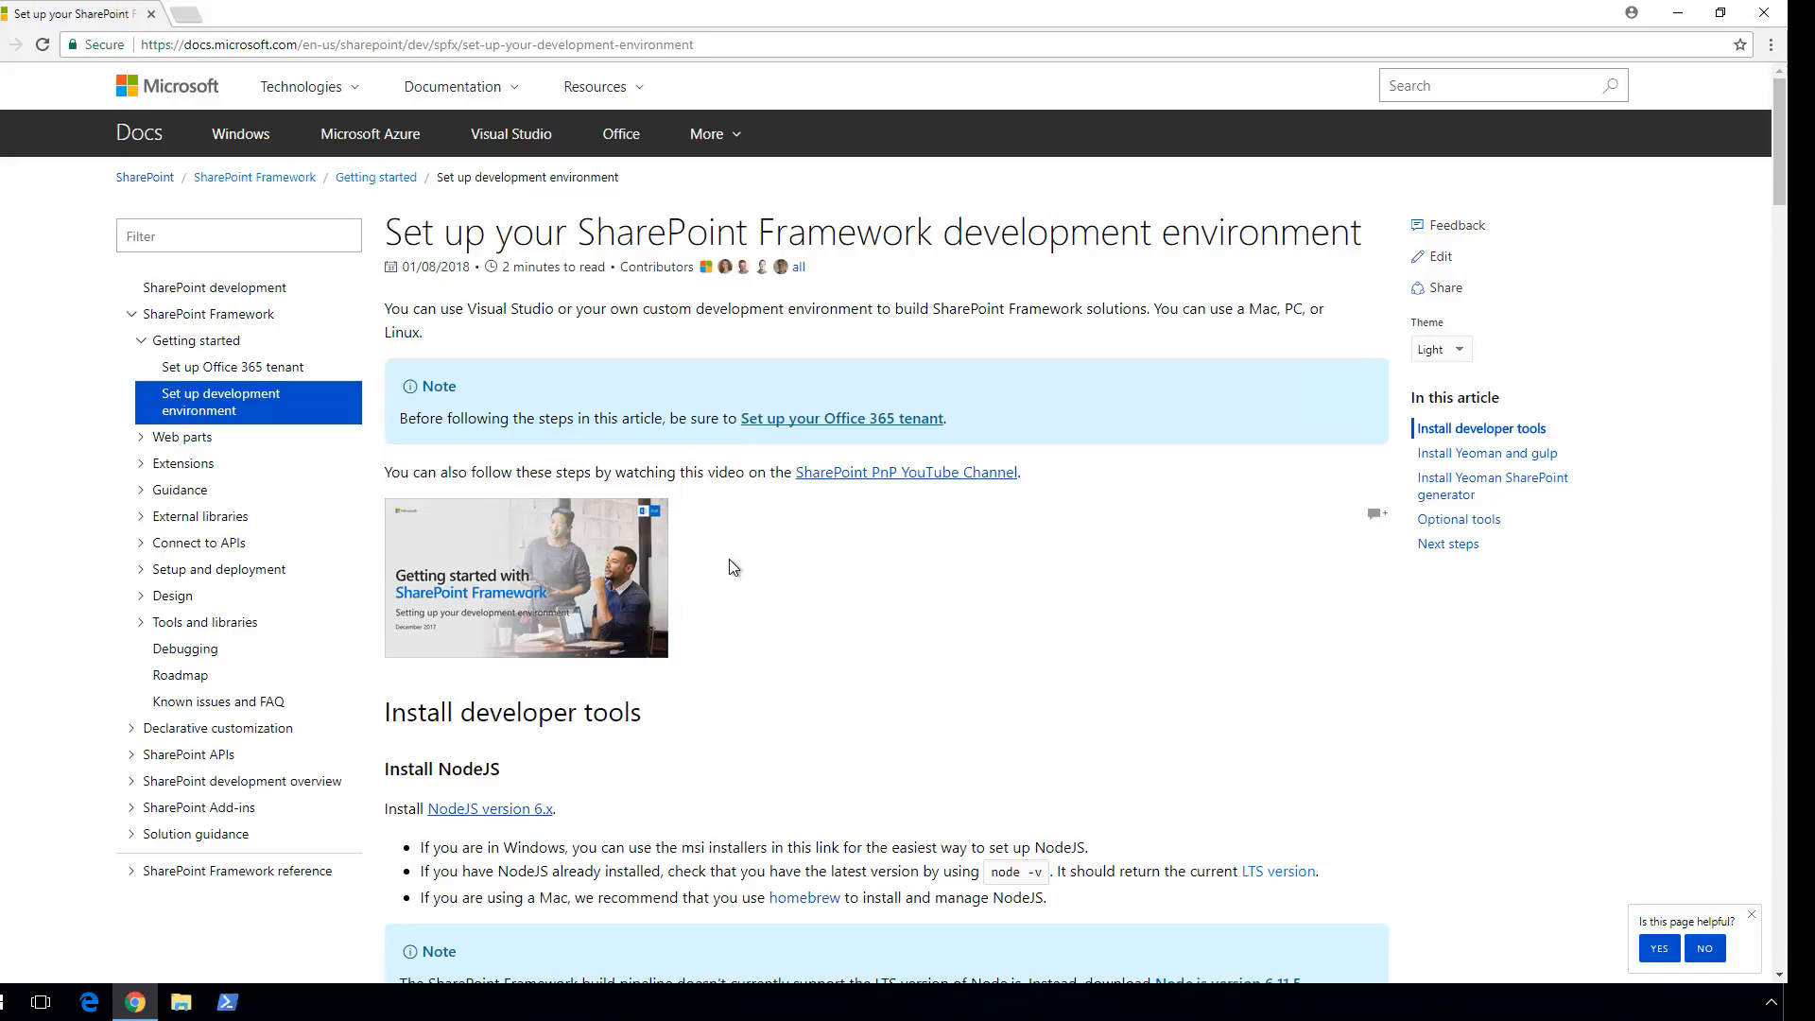
pyautogui.moveTo(653, 559)
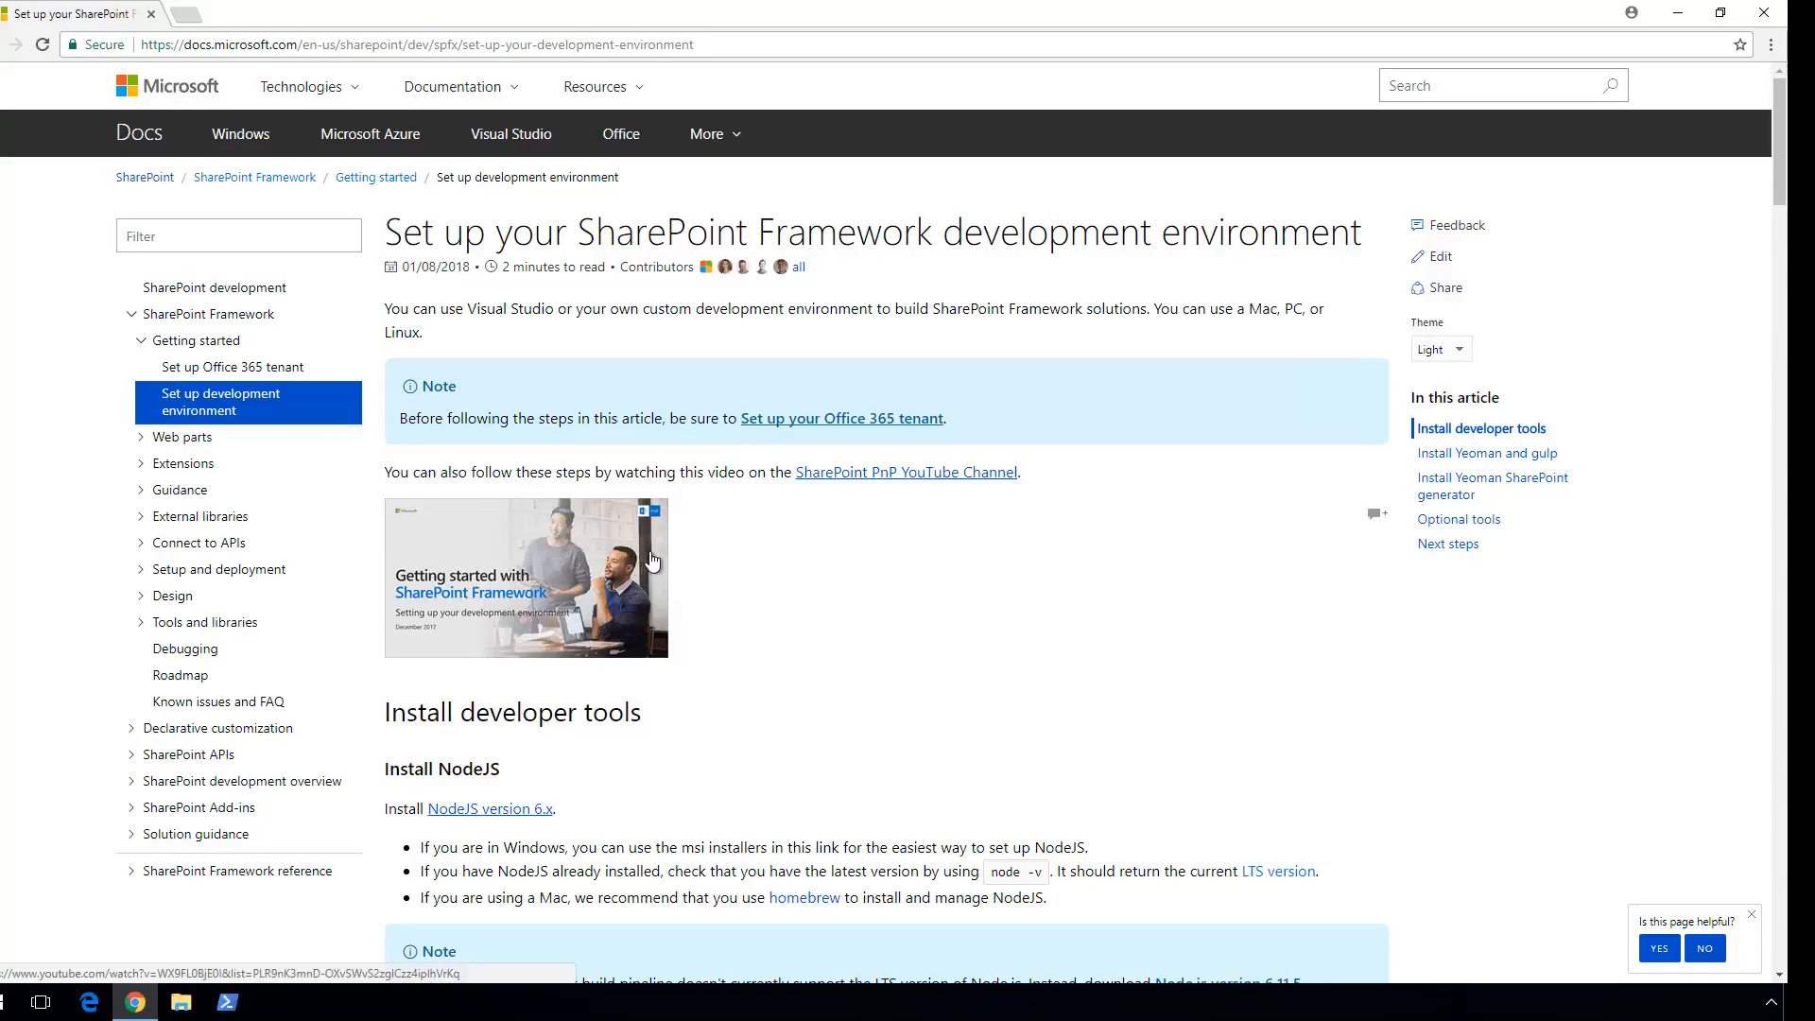
pyautogui.moveTo(58, 87)
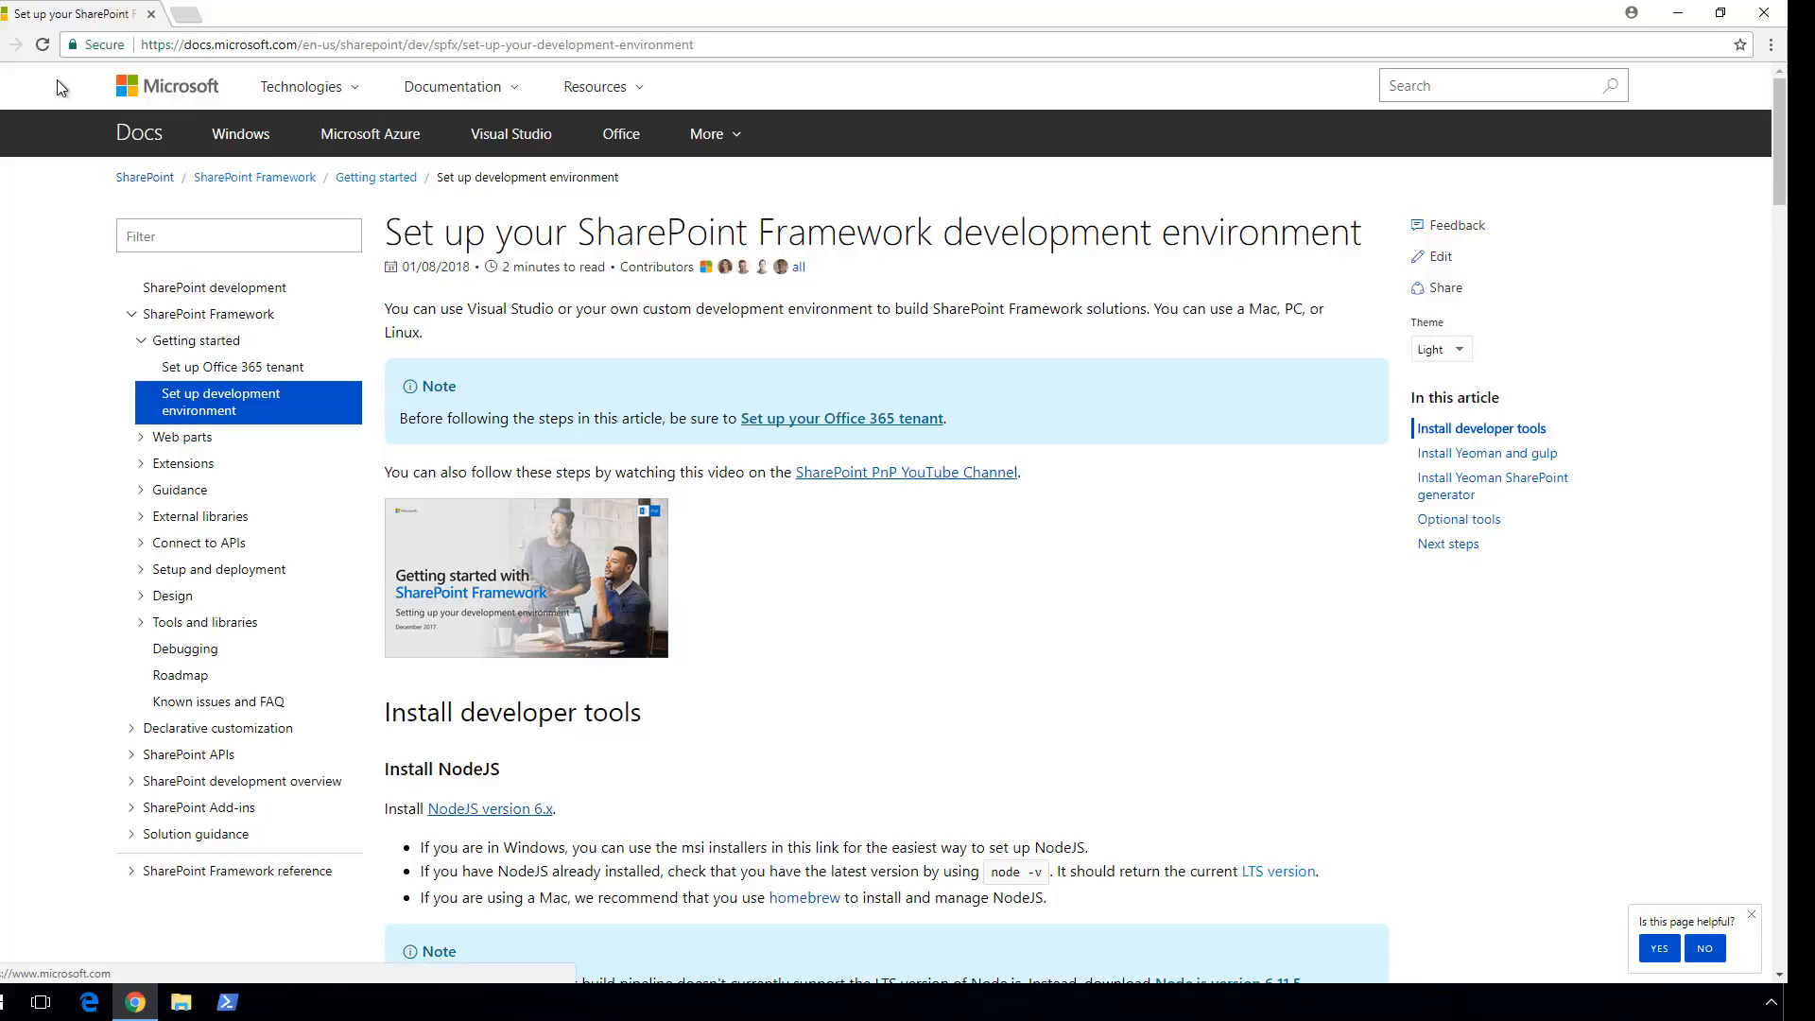
# Step: Download the Node.js 8.9.4 LTS Windows installer from nodejs.org, set to open when done
pyautogui.write('nodejs.org/en/')
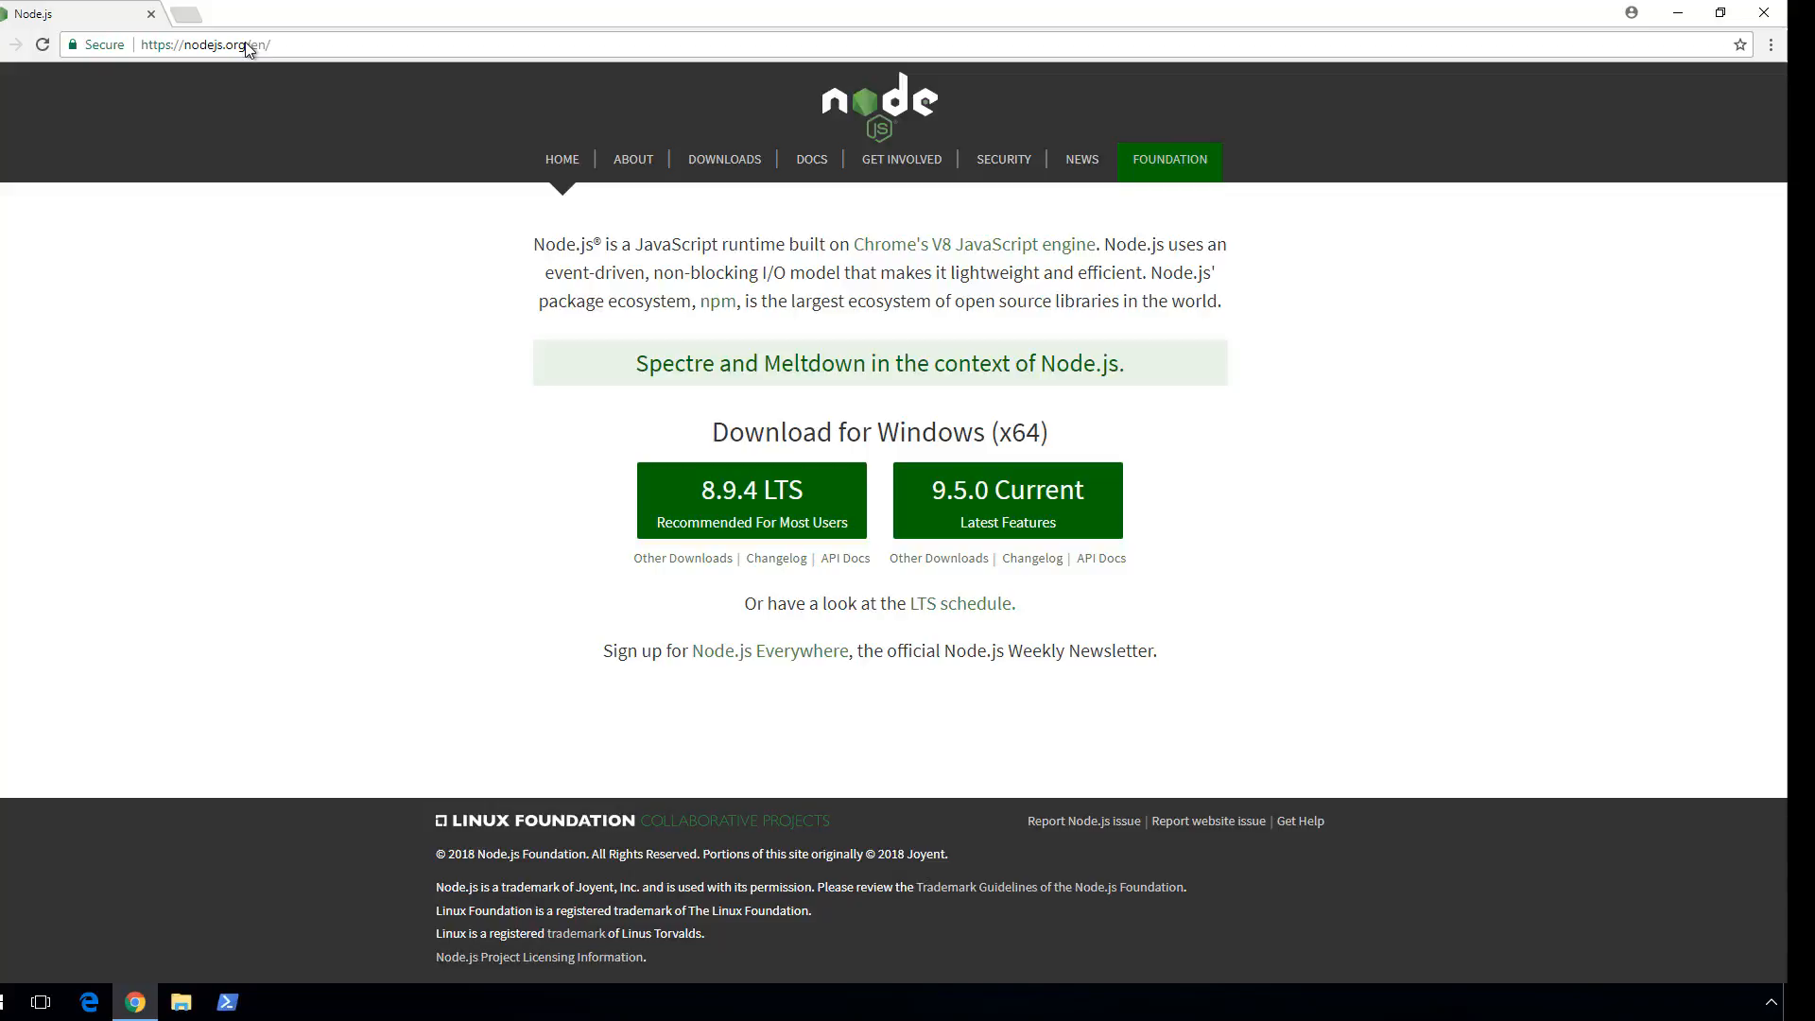
pyautogui.moveTo(692, 603)
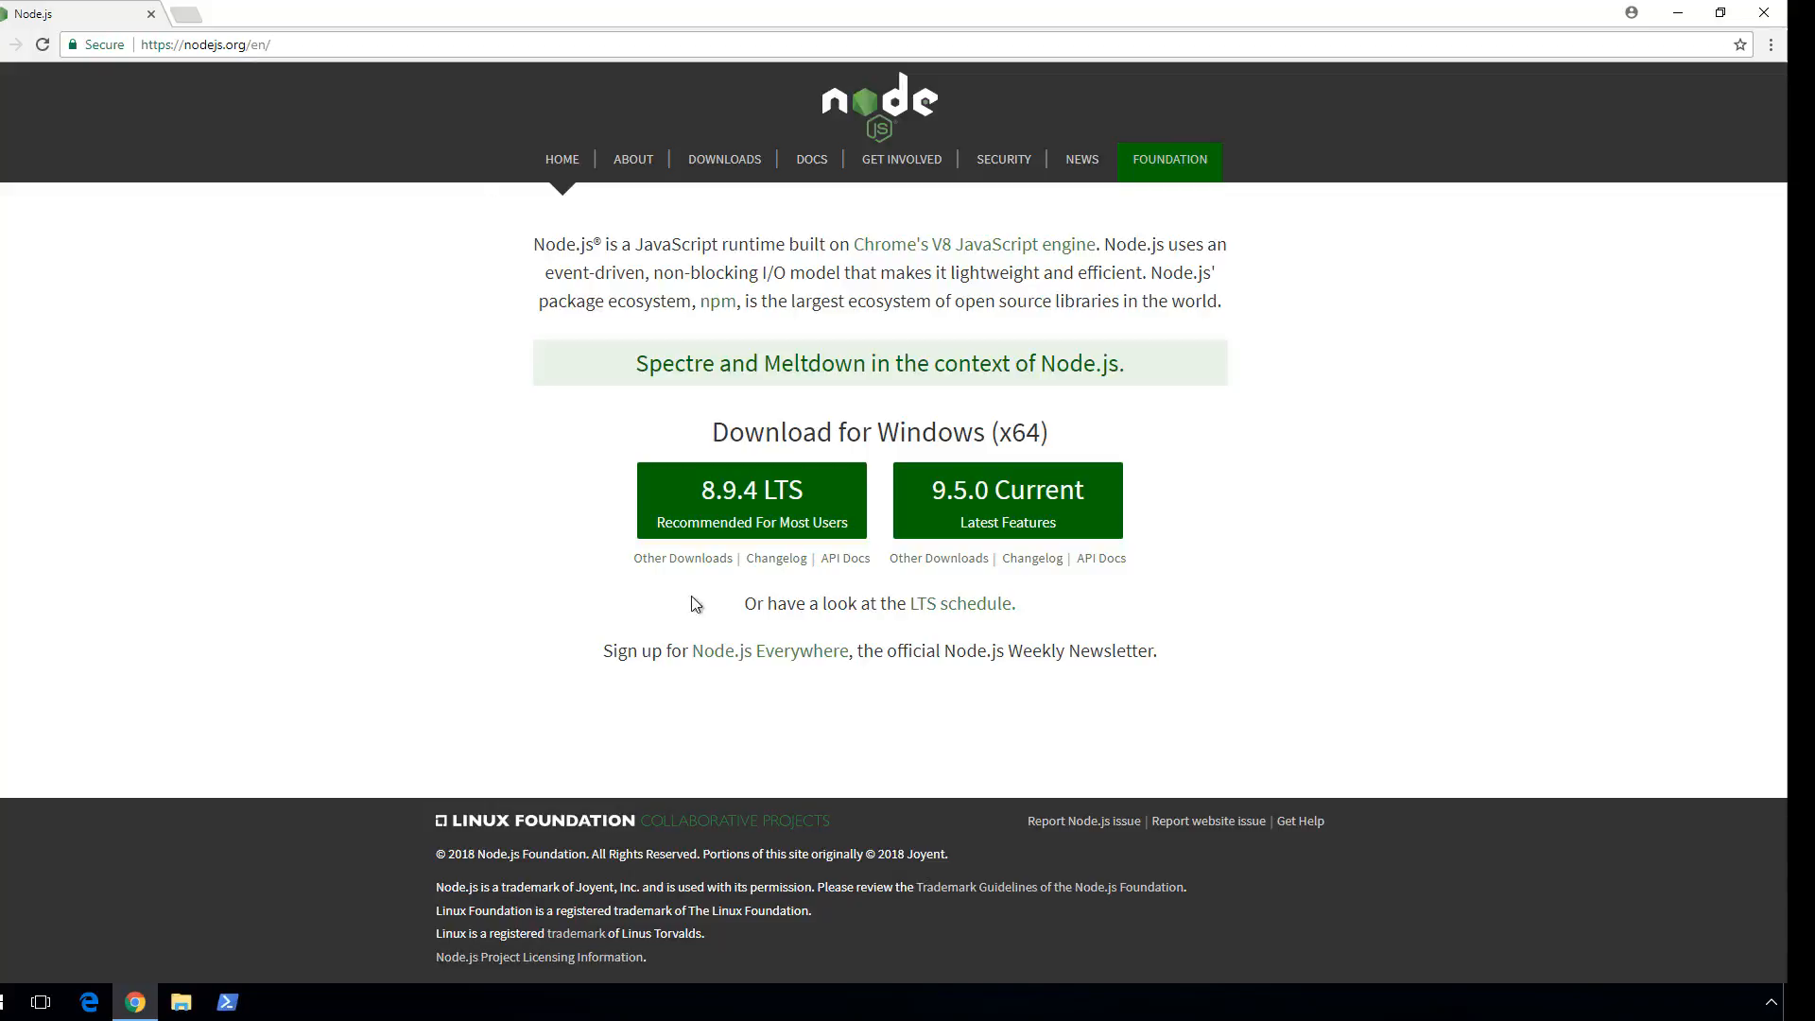
pyautogui.click(751, 499)
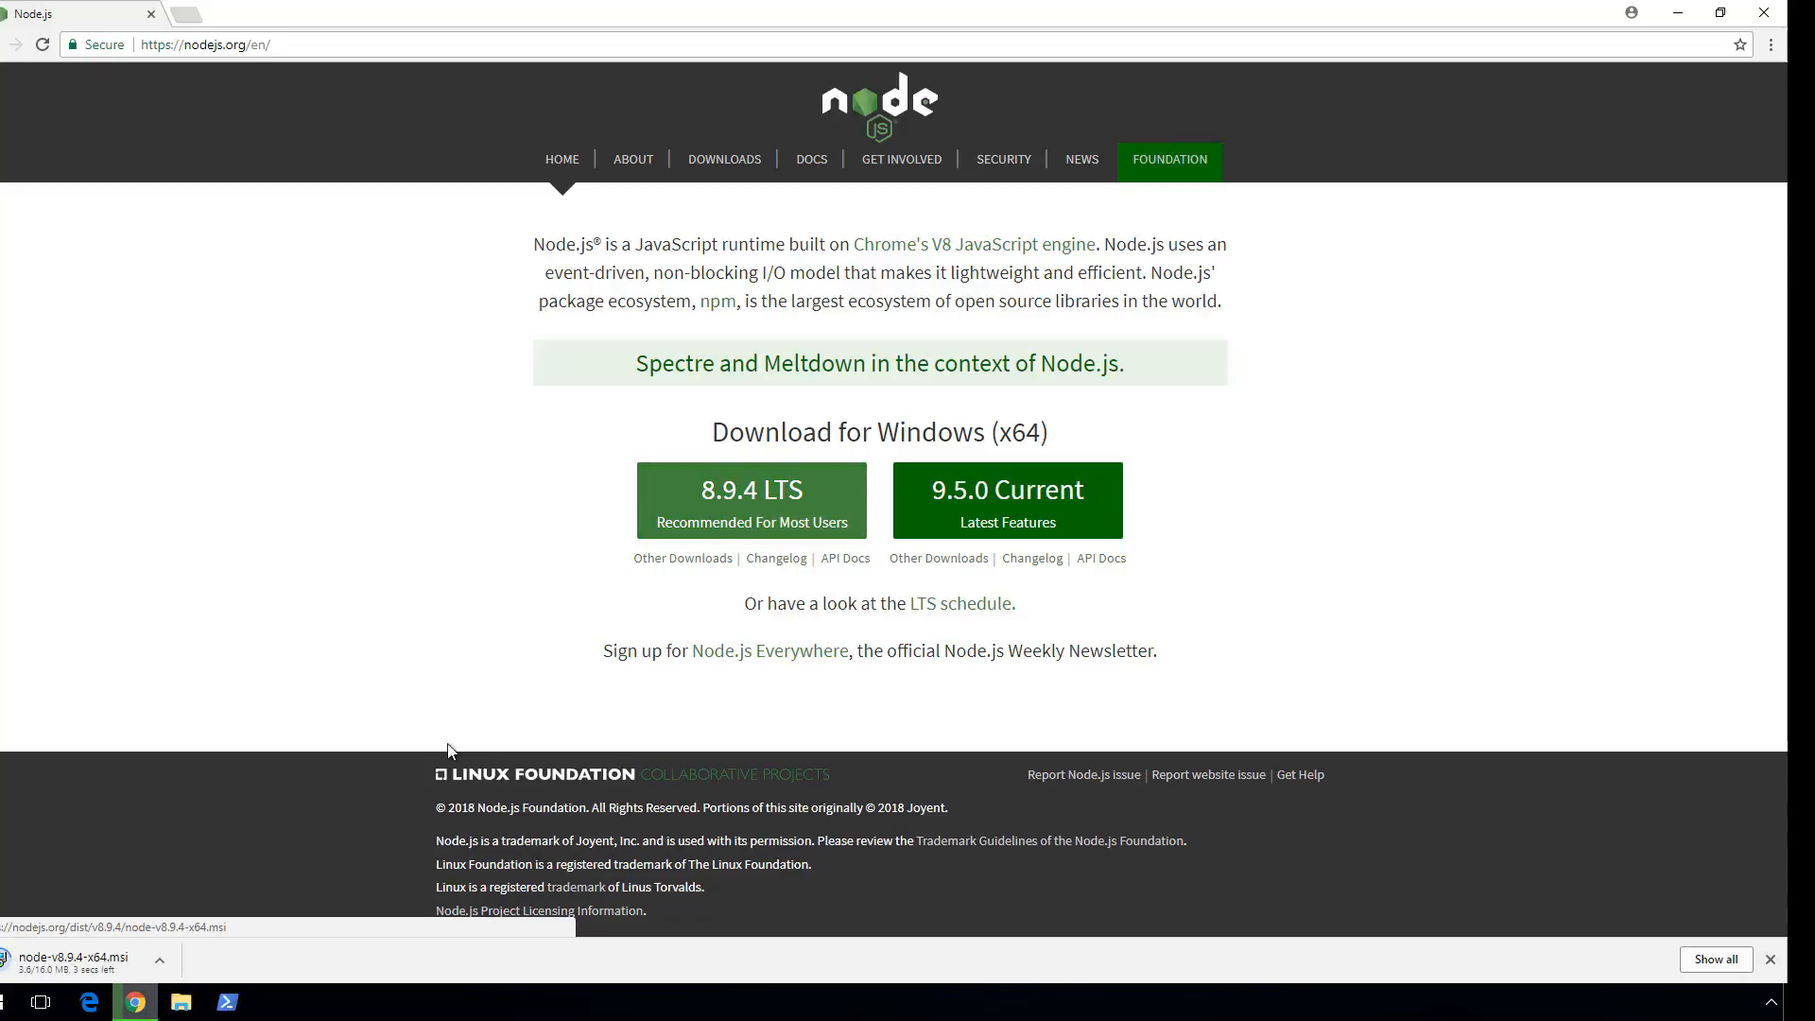
pyautogui.click(166, 960)
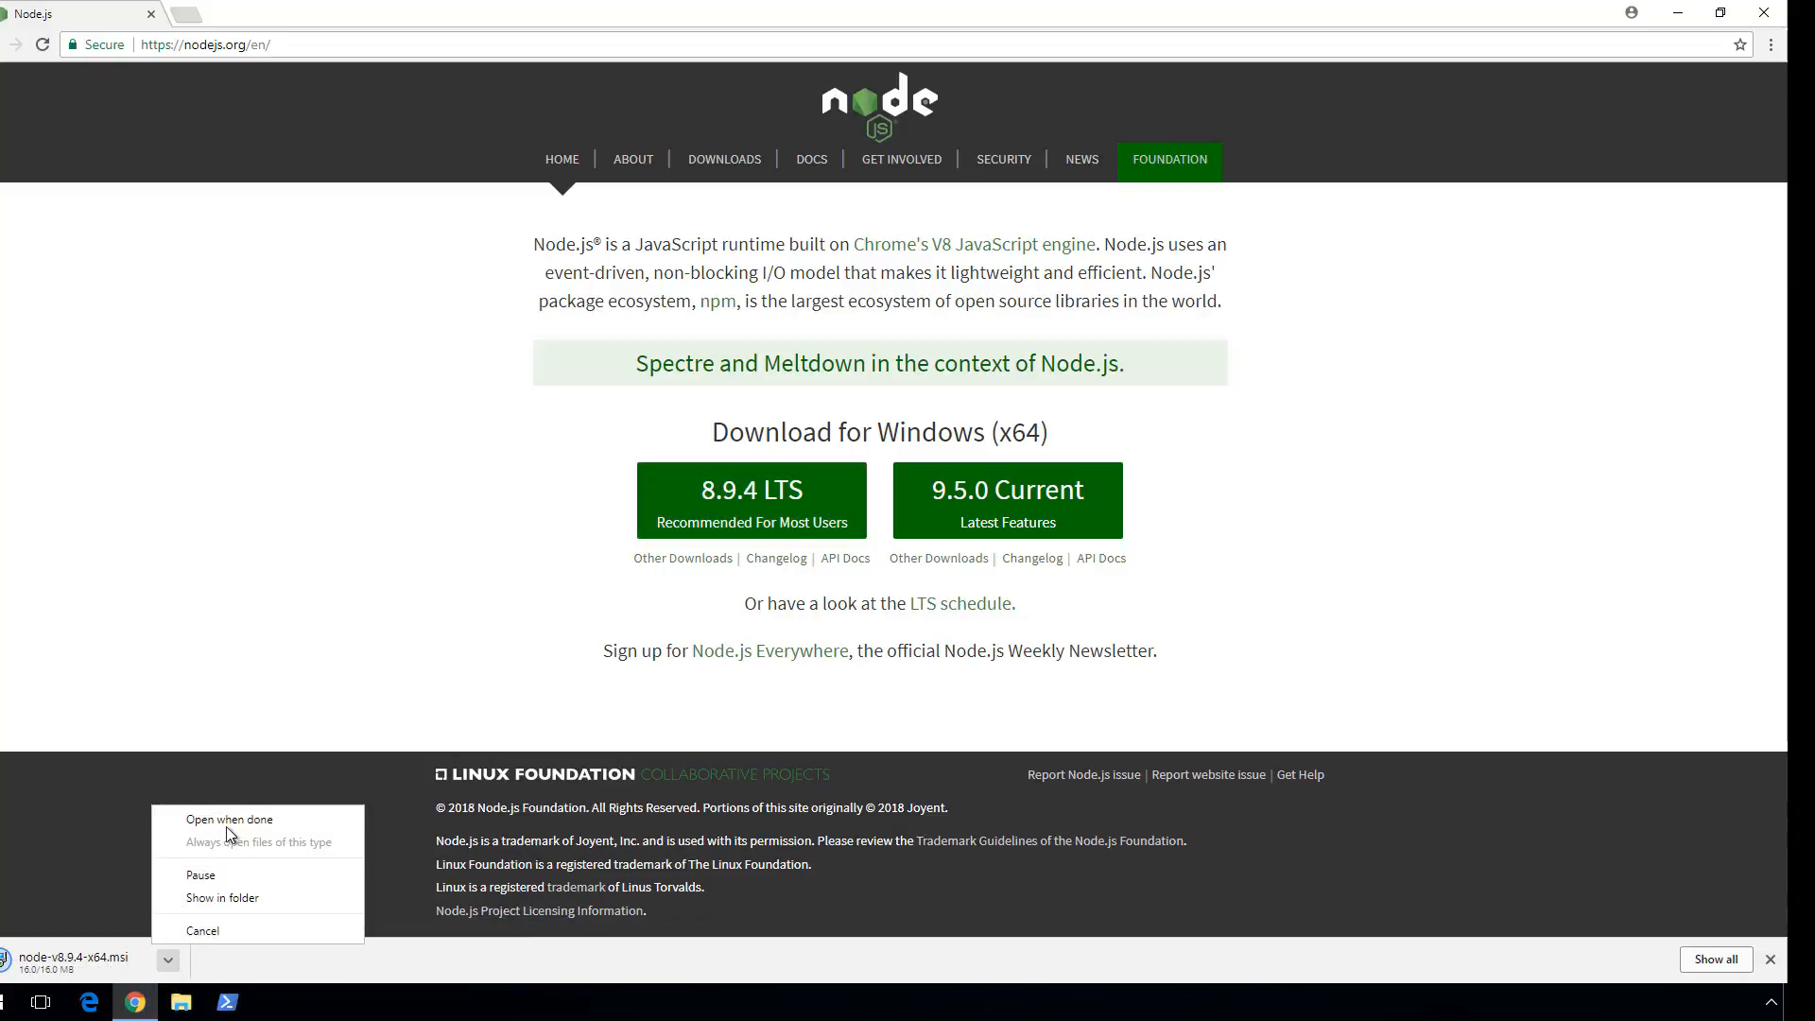
pyautogui.click(291, 569)
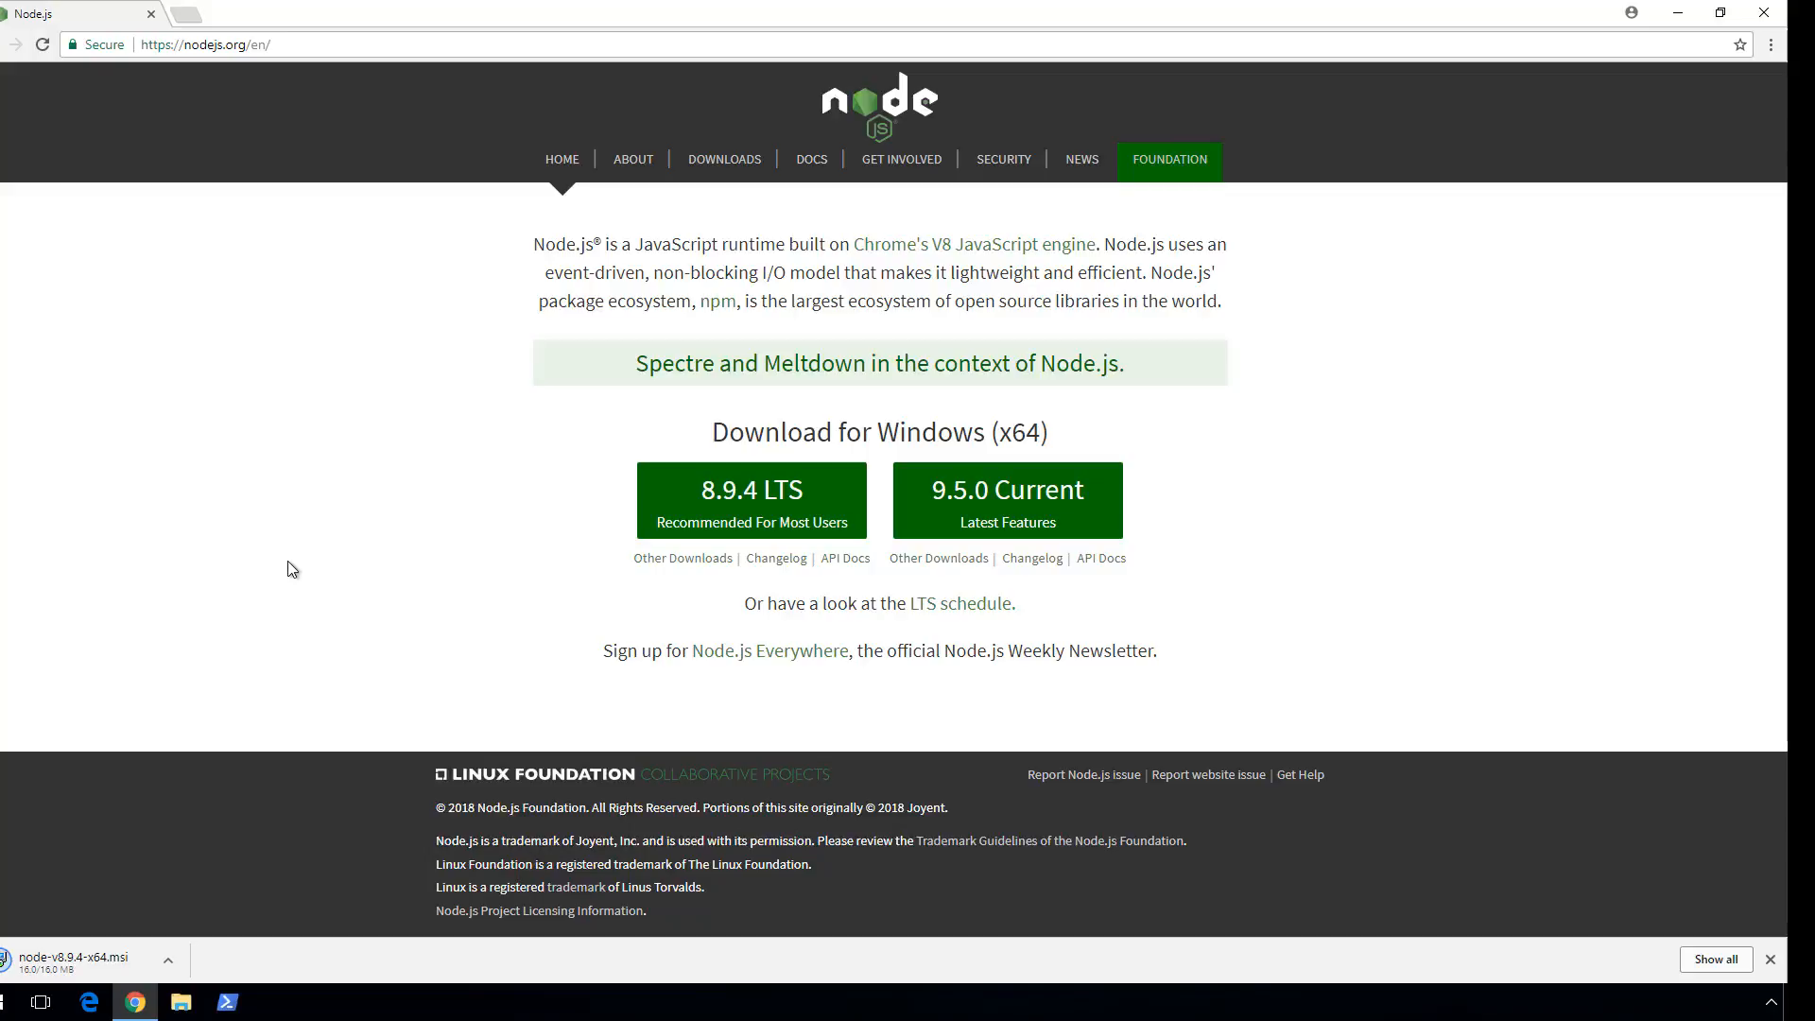
pyautogui.moveTo(284, 581)
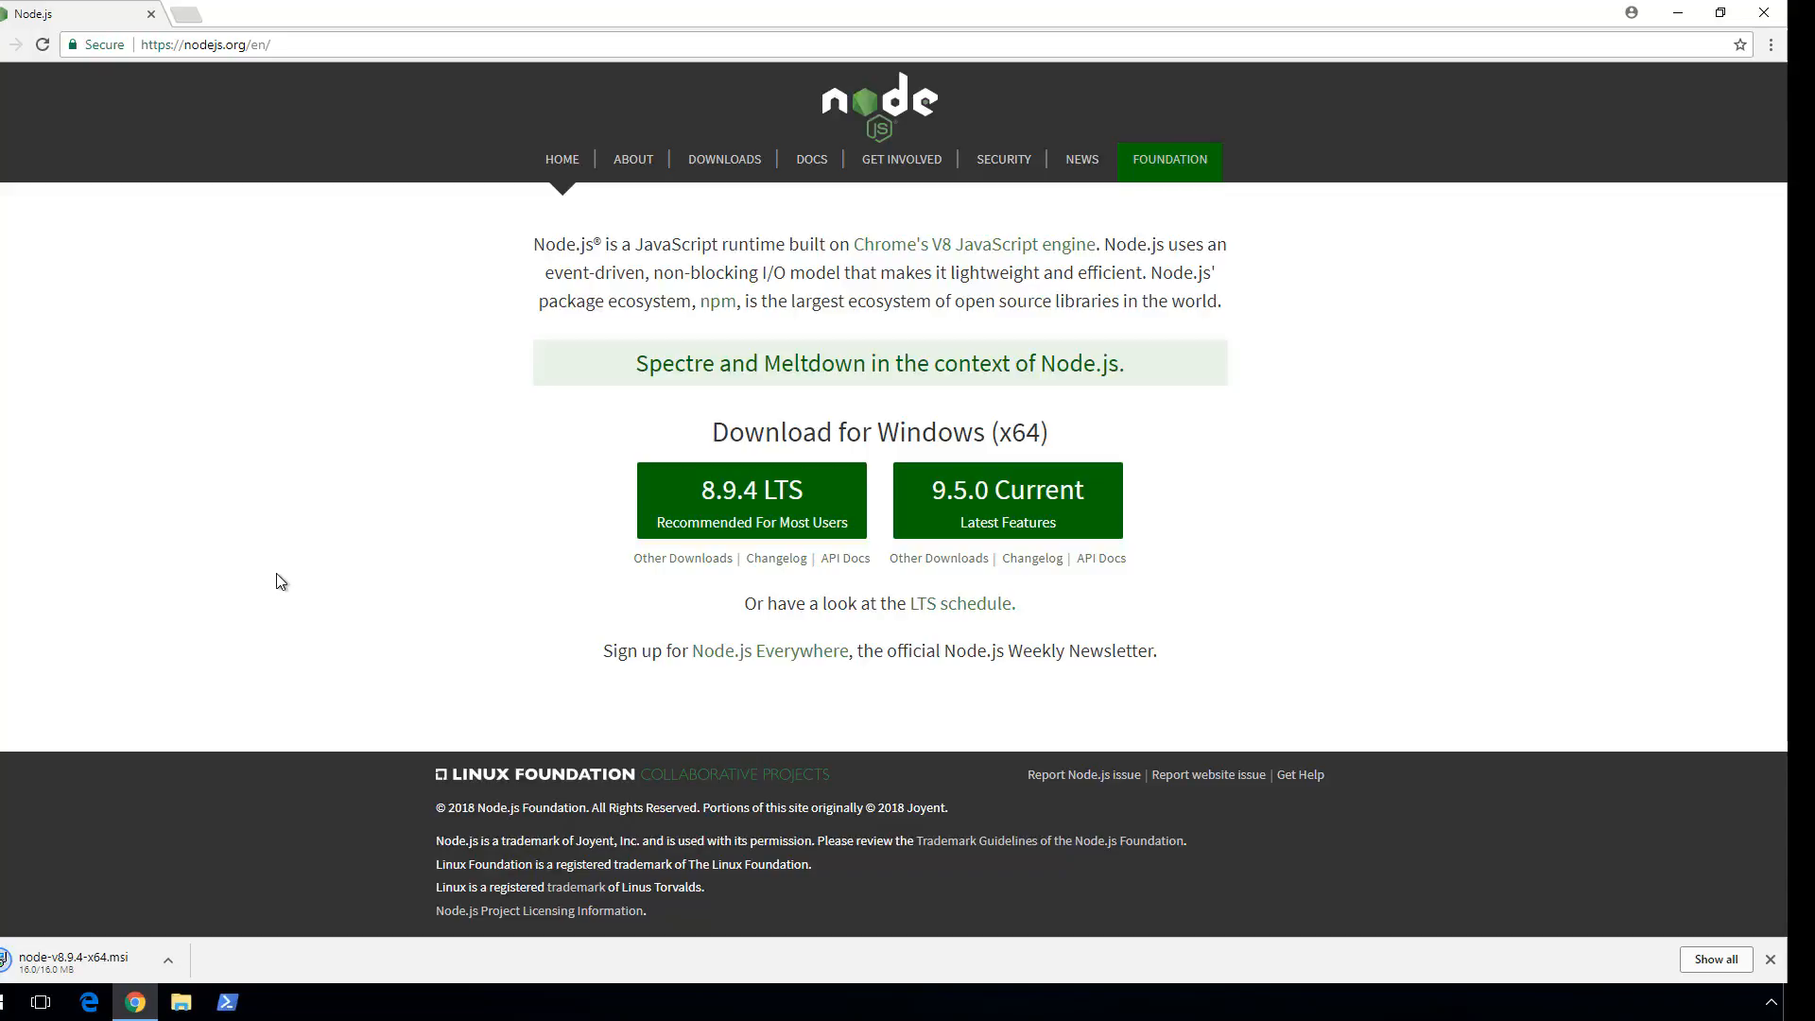
pyautogui.moveTo(287, 828)
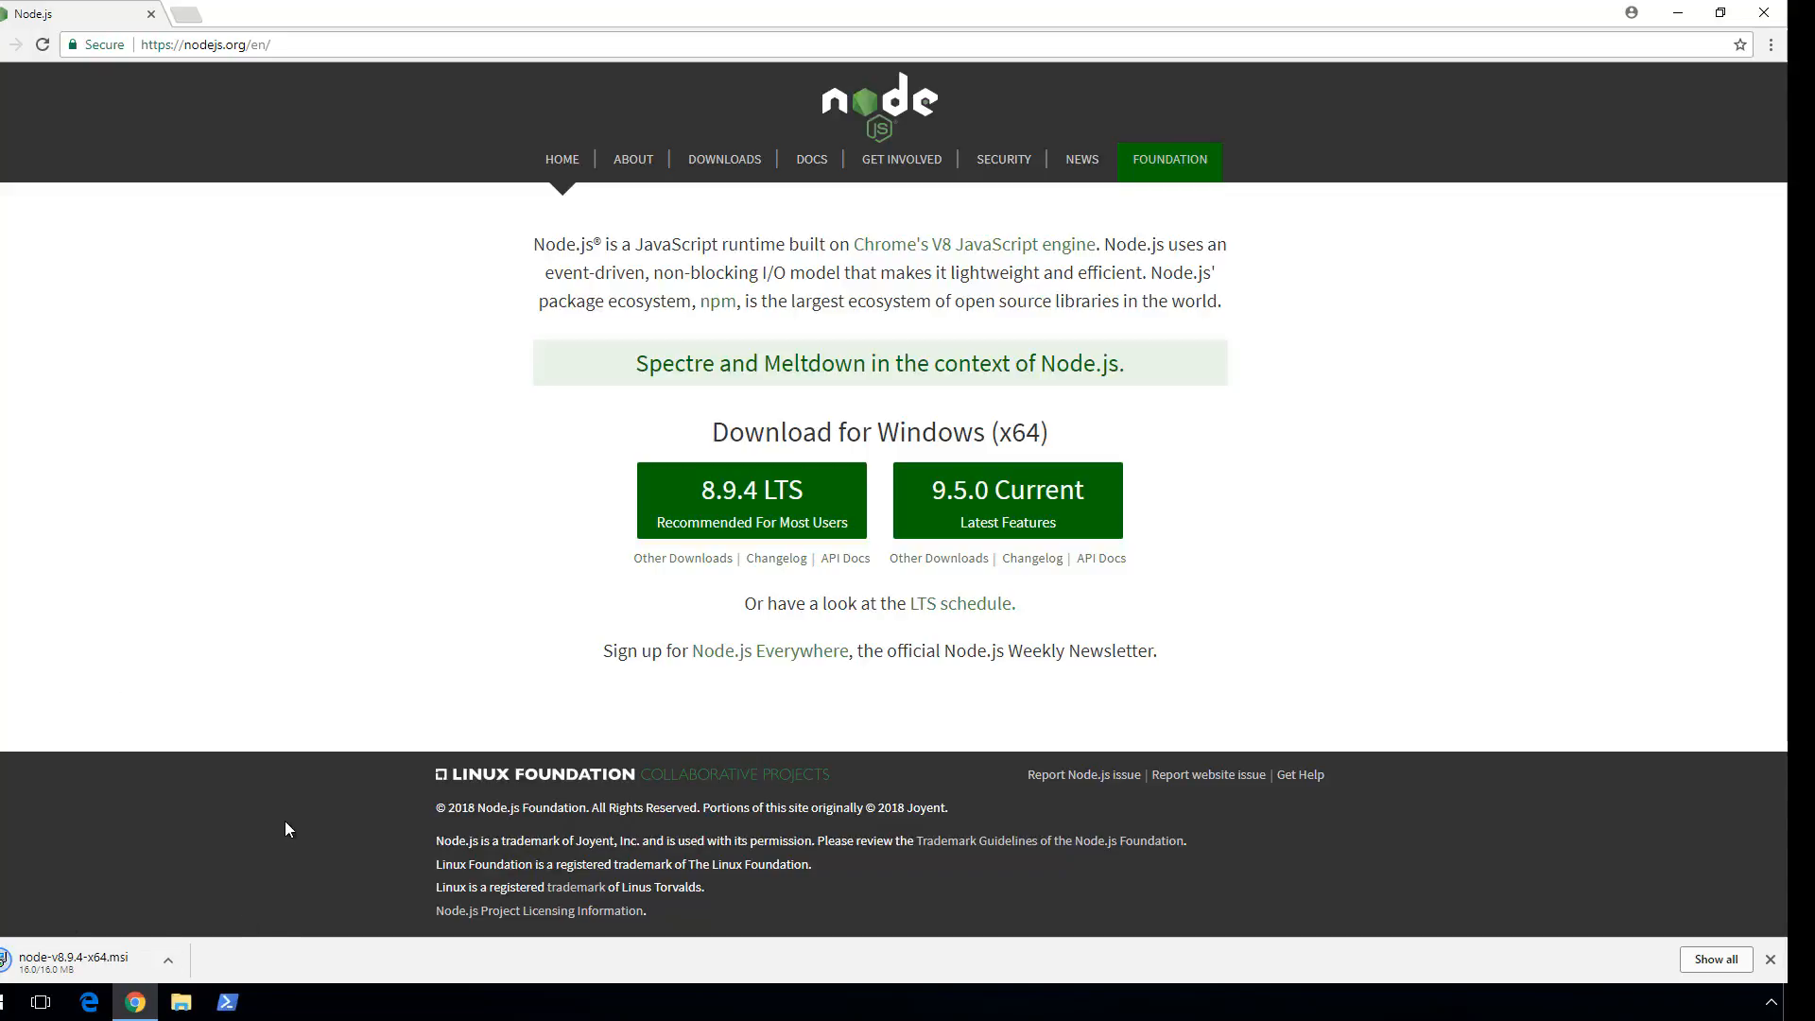
# Step: Launch node-v8.9.4-x64.msi from Chrome's Downloads page to start the Node.js Setup Wizard
pyautogui.click(1715, 958)
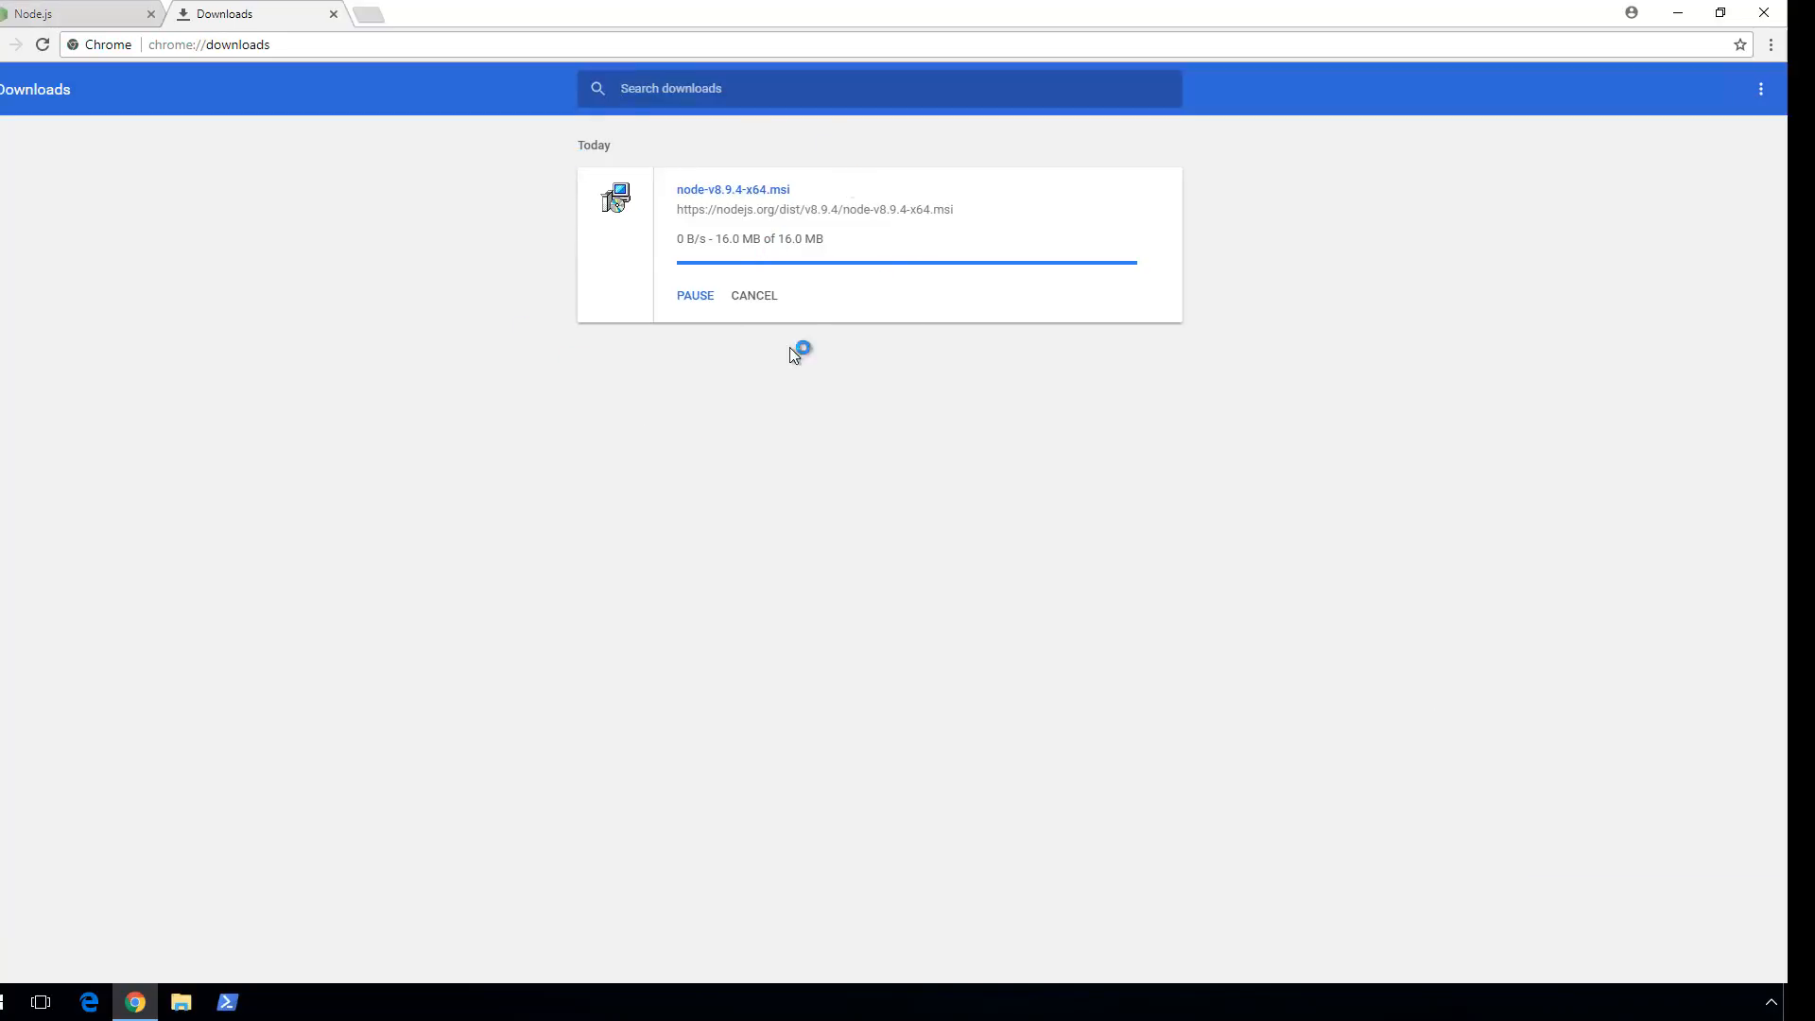
pyautogui.moveTo(742, 256)
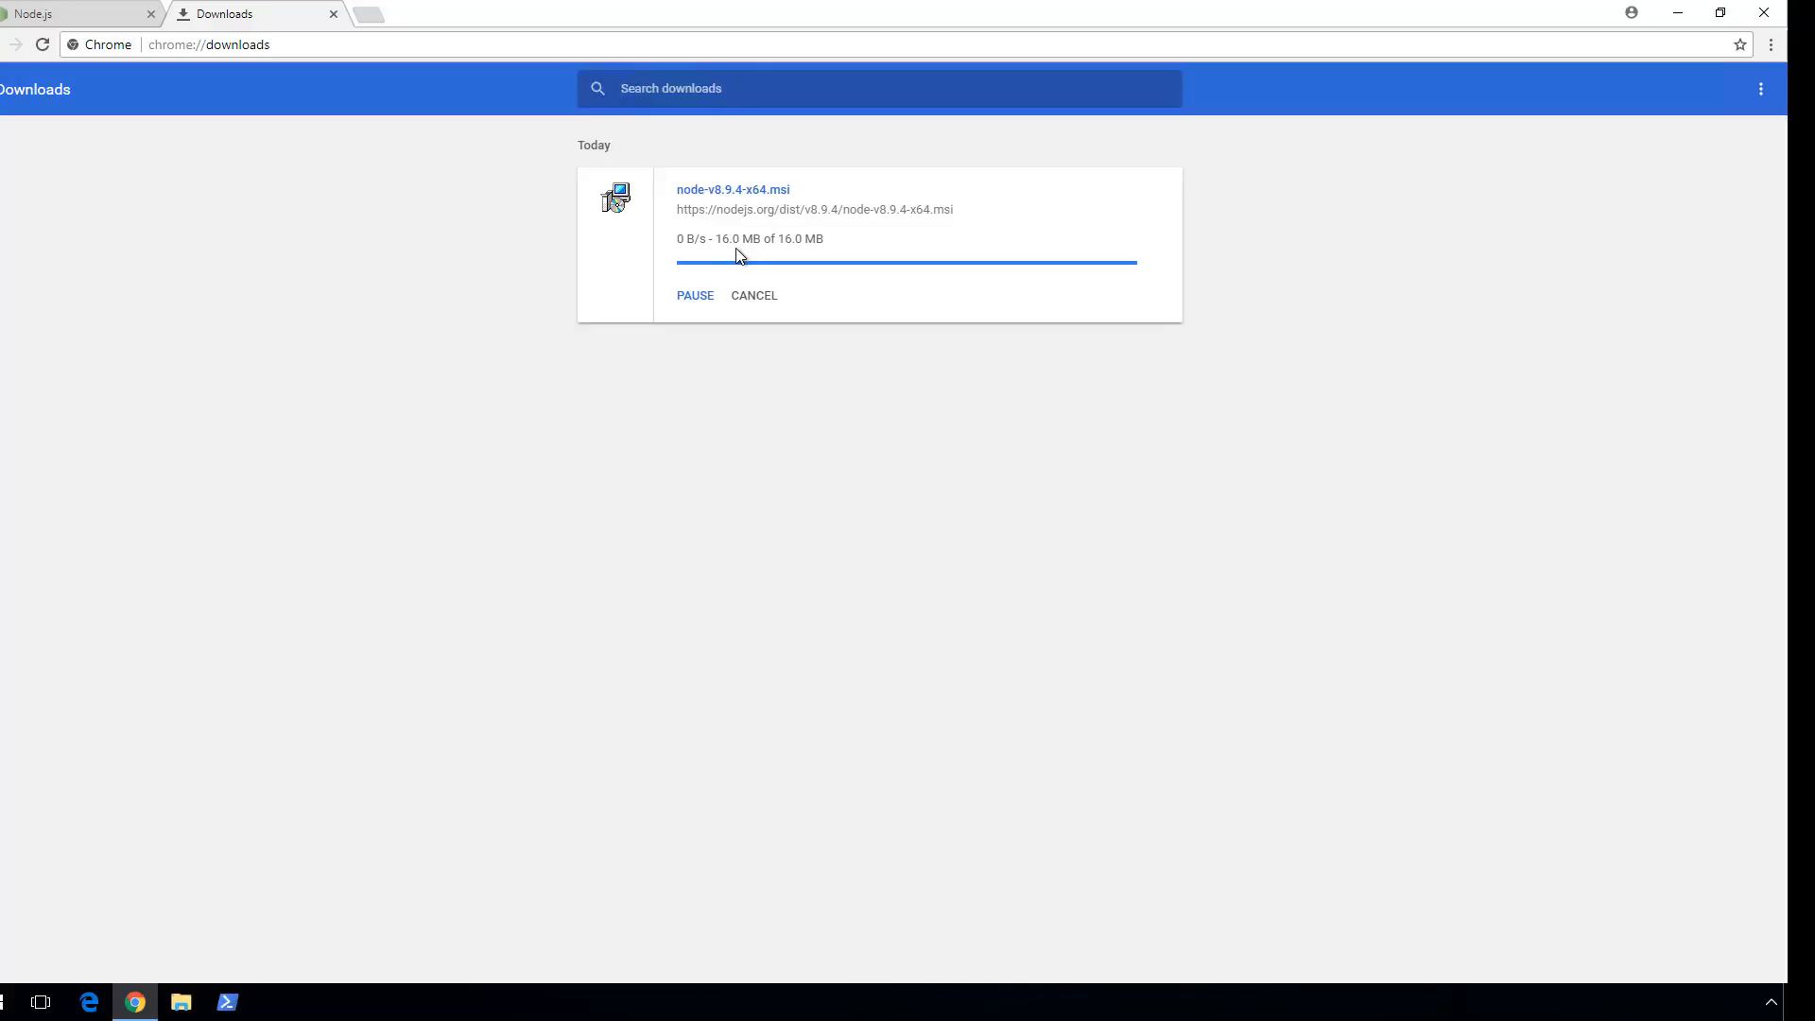
pyautogui.click(76, 14)
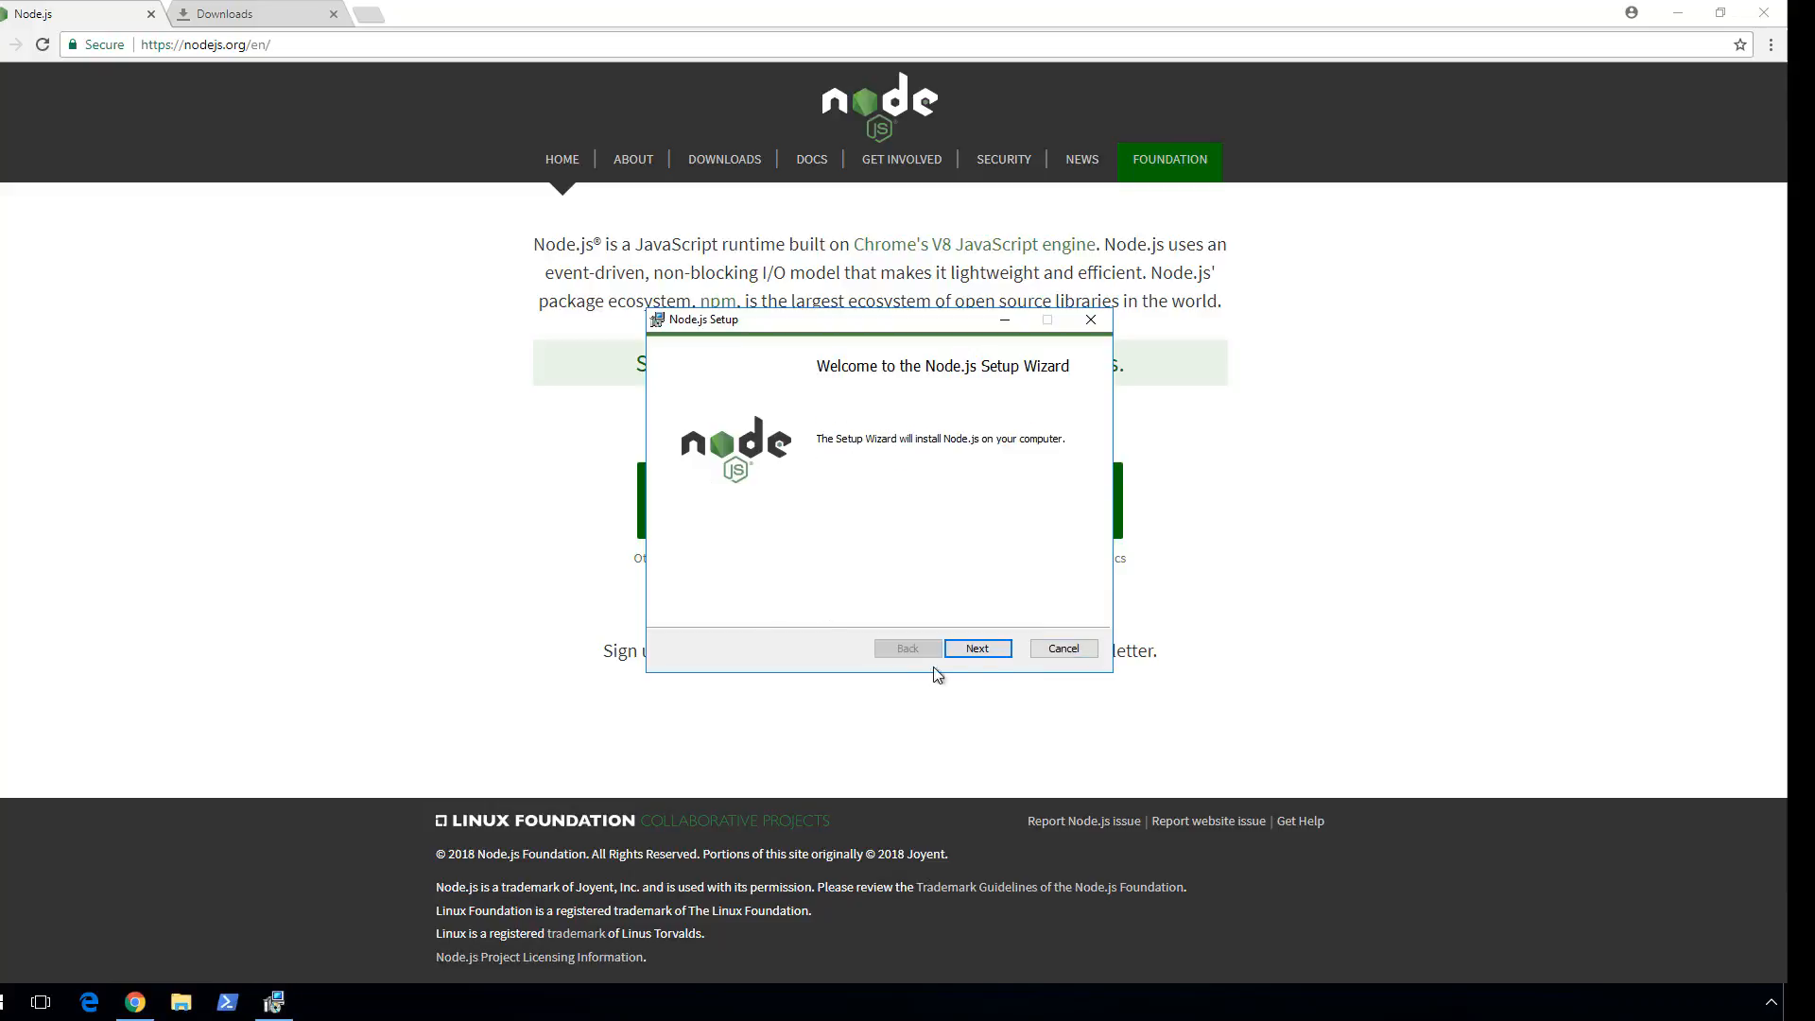
# Step: Install Node.js 8.9.4 with the license accepted, default folder and features, allowing UAC, and finish
pyautogui.click(978, 647)
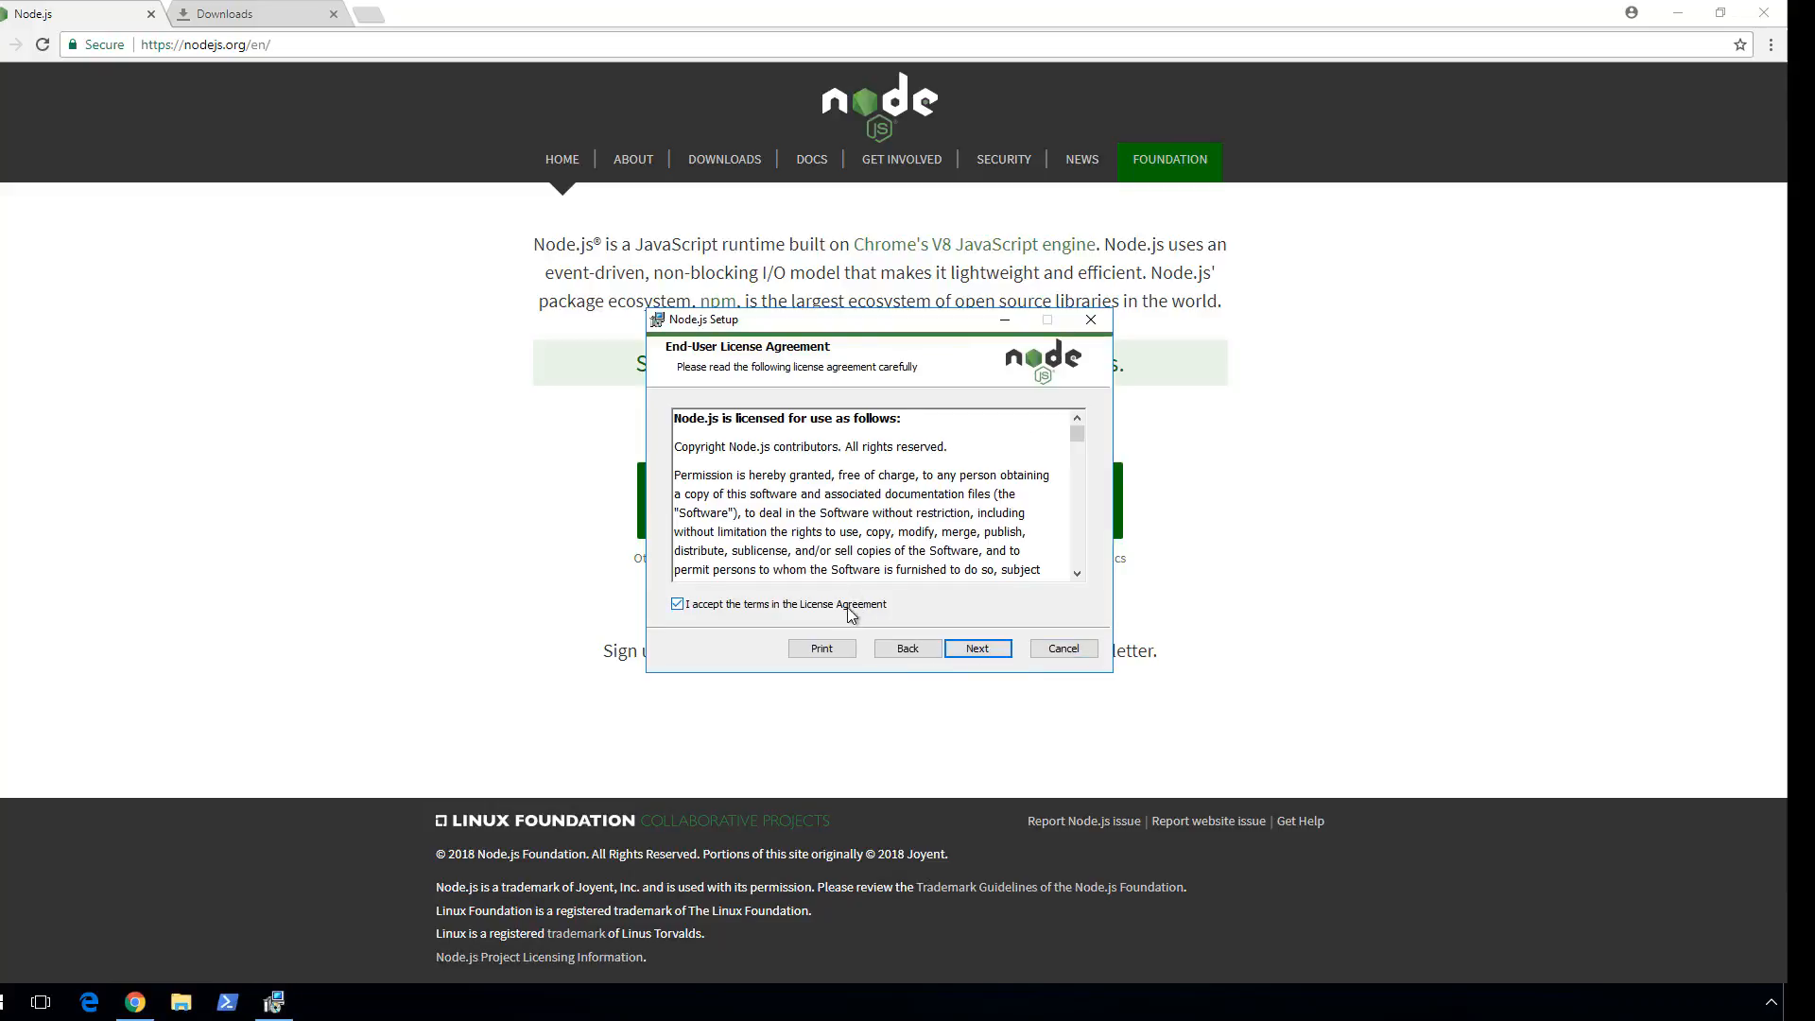
pyautogui.click(977, 646)
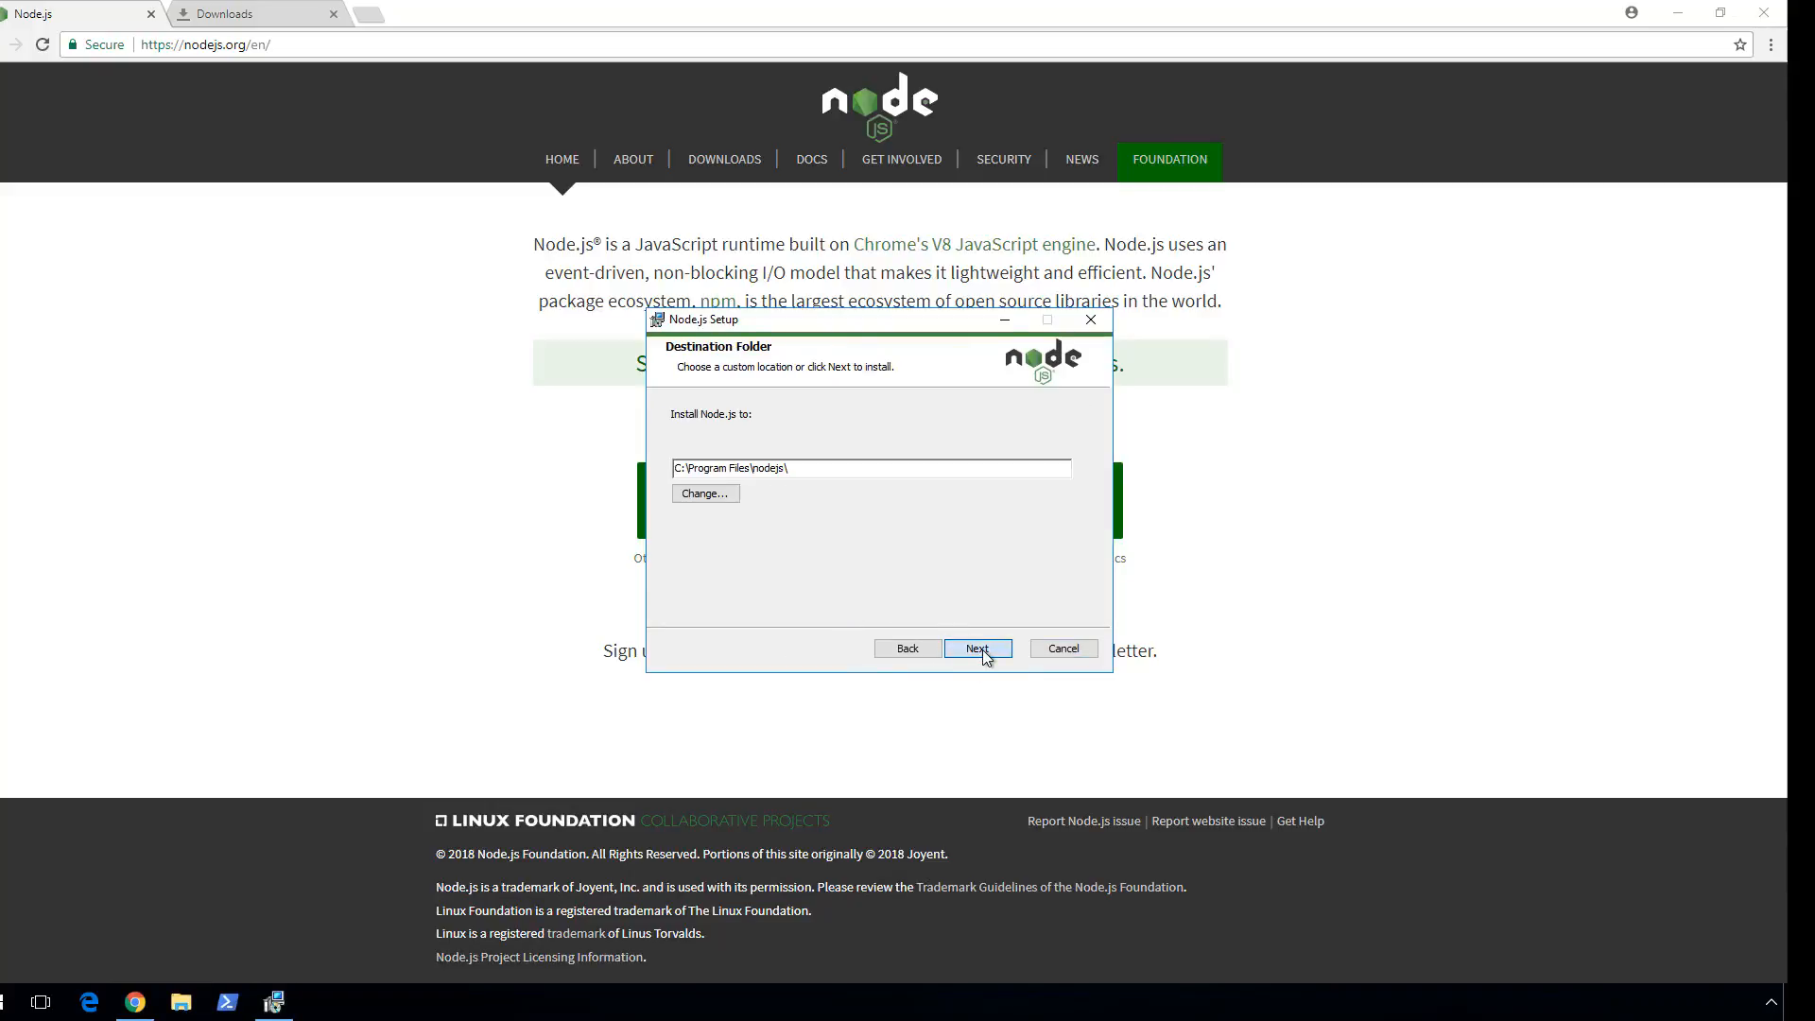
pyautogui.click(976, 648)
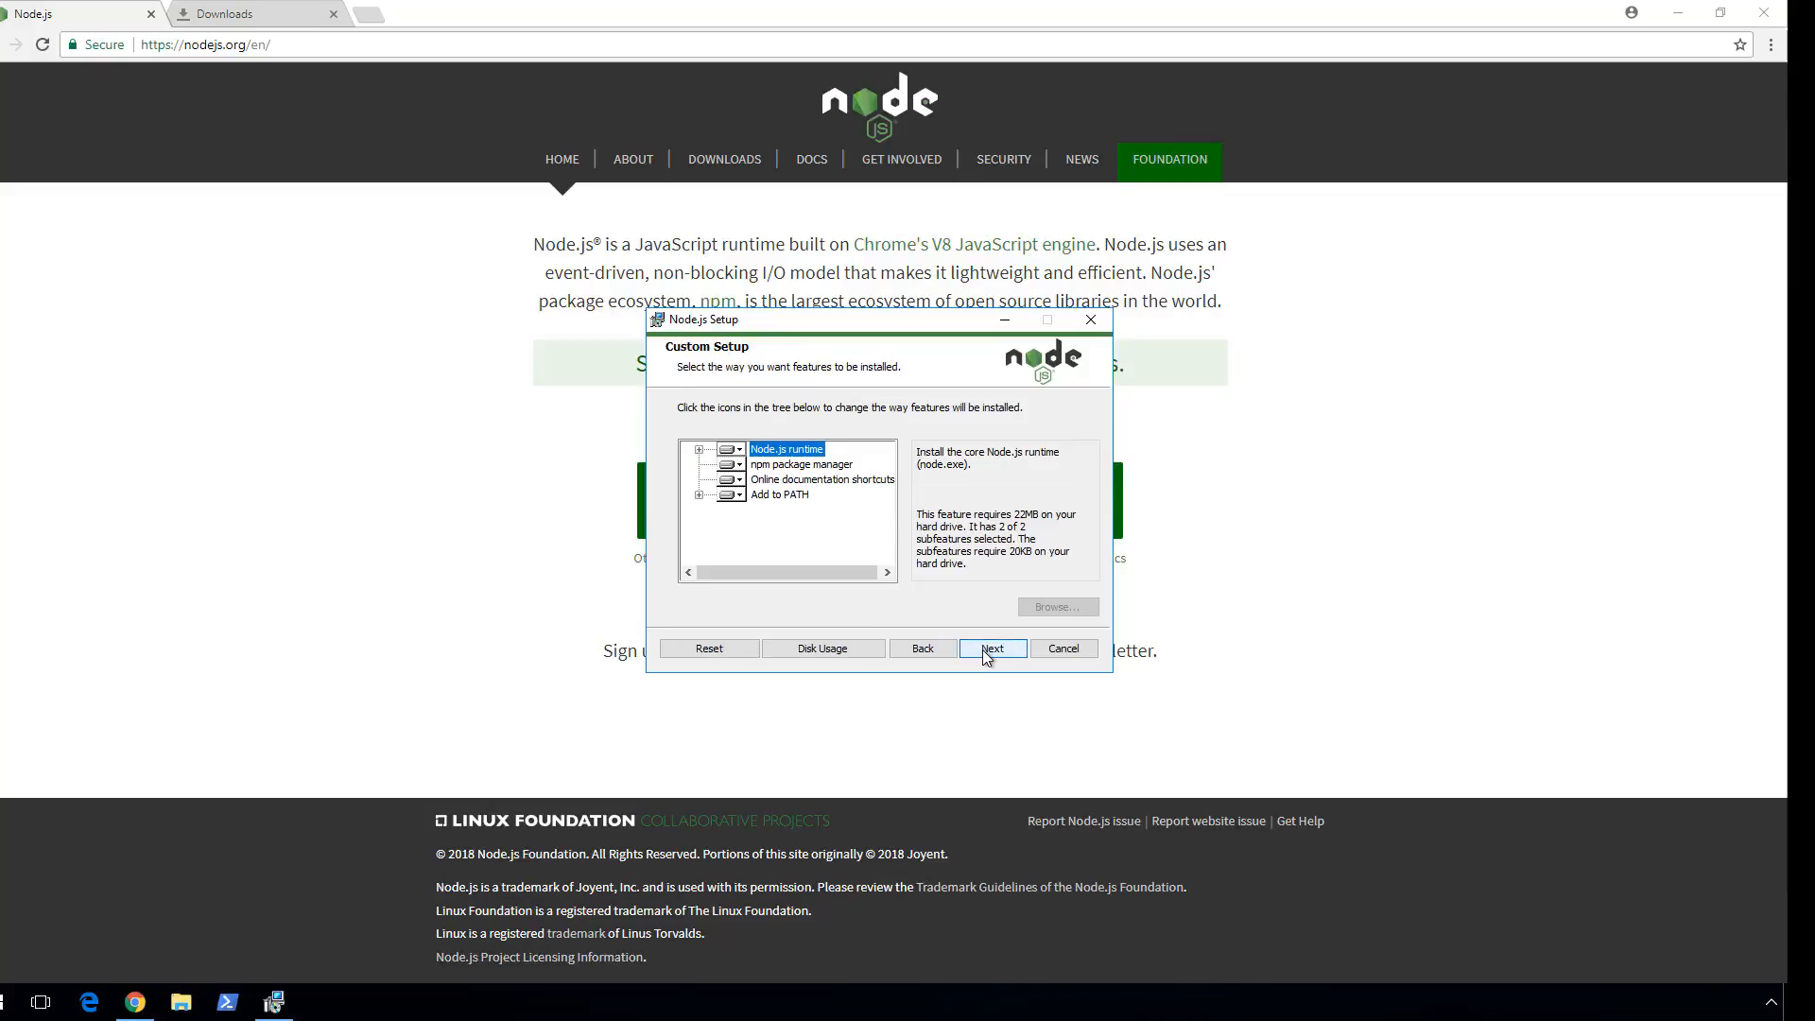
pyautogui.click(988, 648)
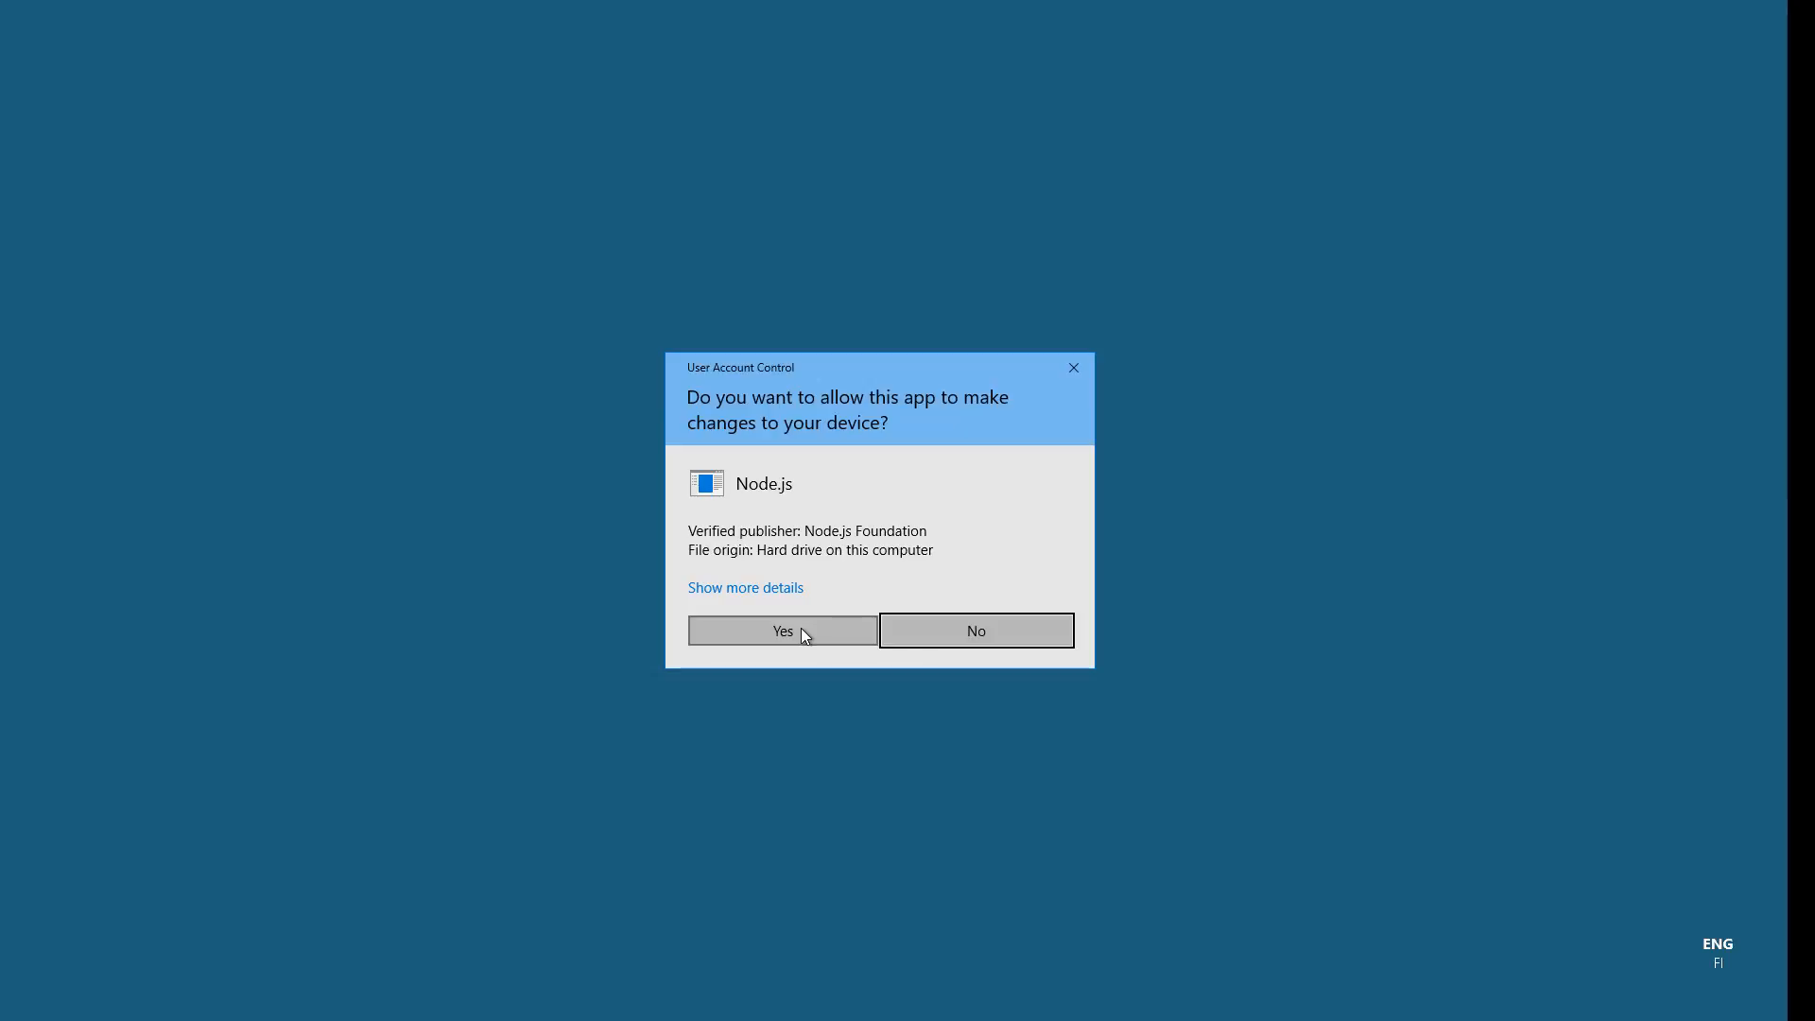
pyautogui.click(780, 630)
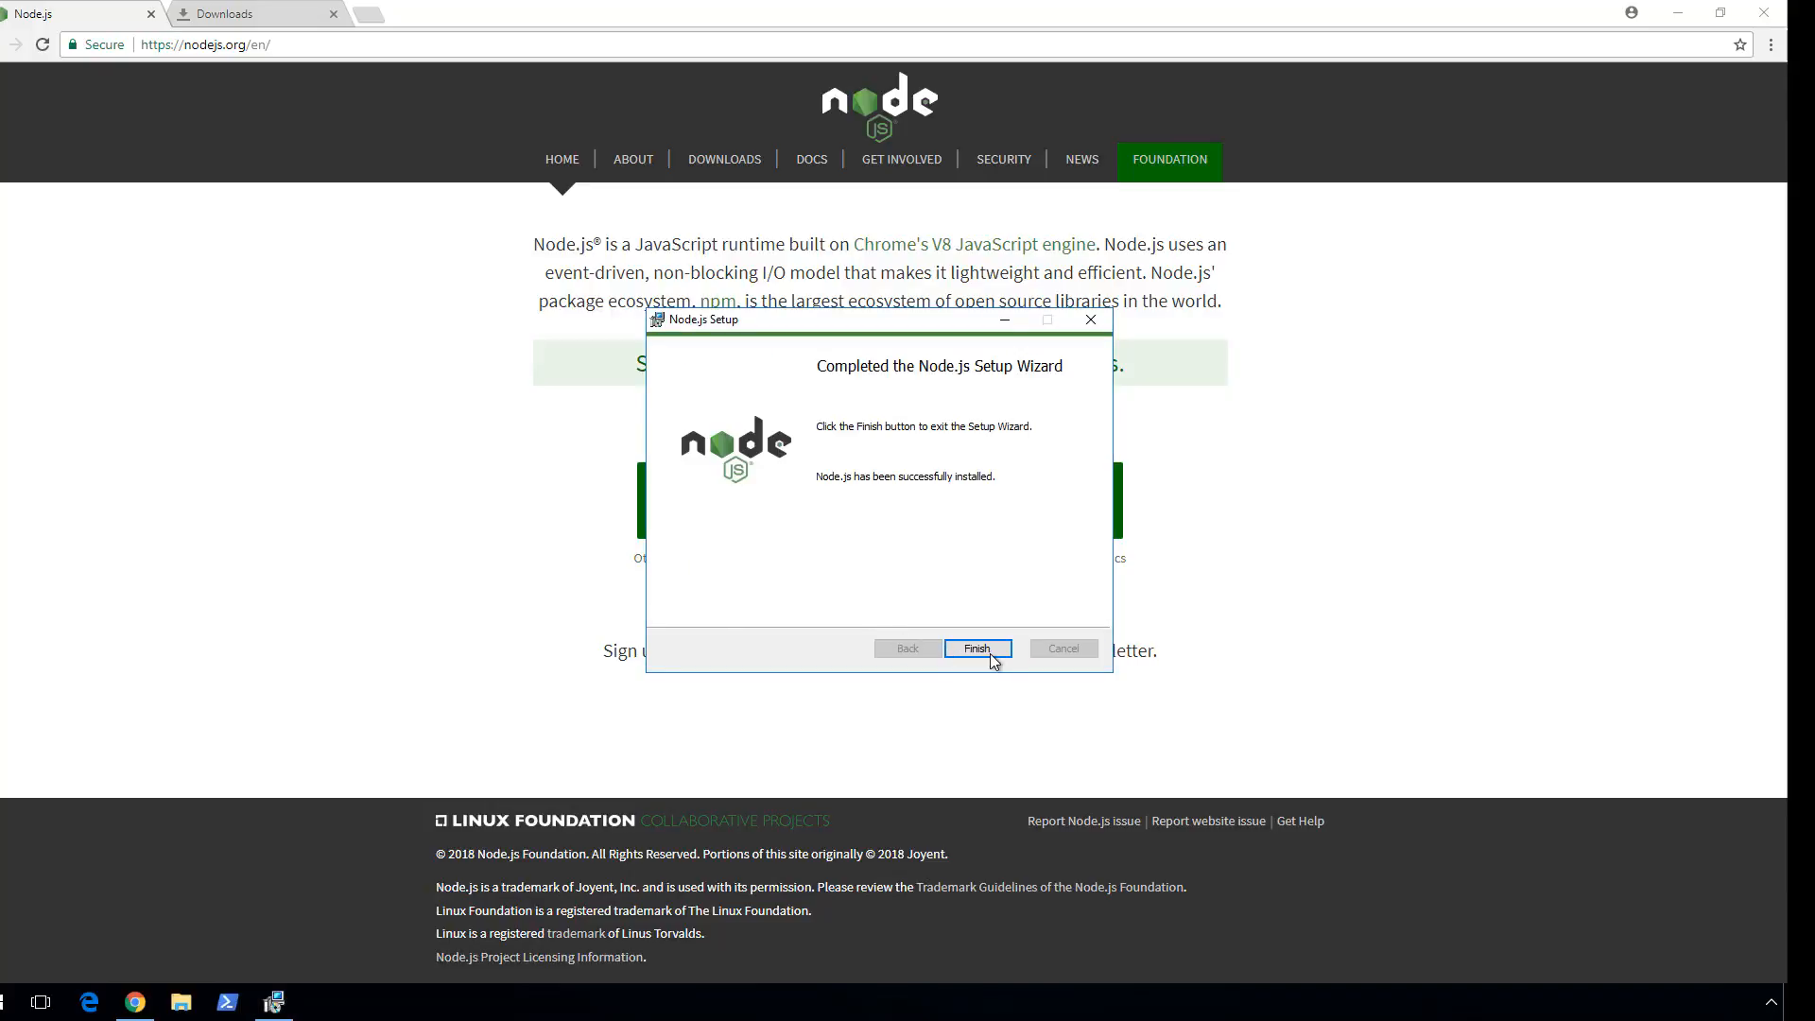
pyautogui.click(978, 649)
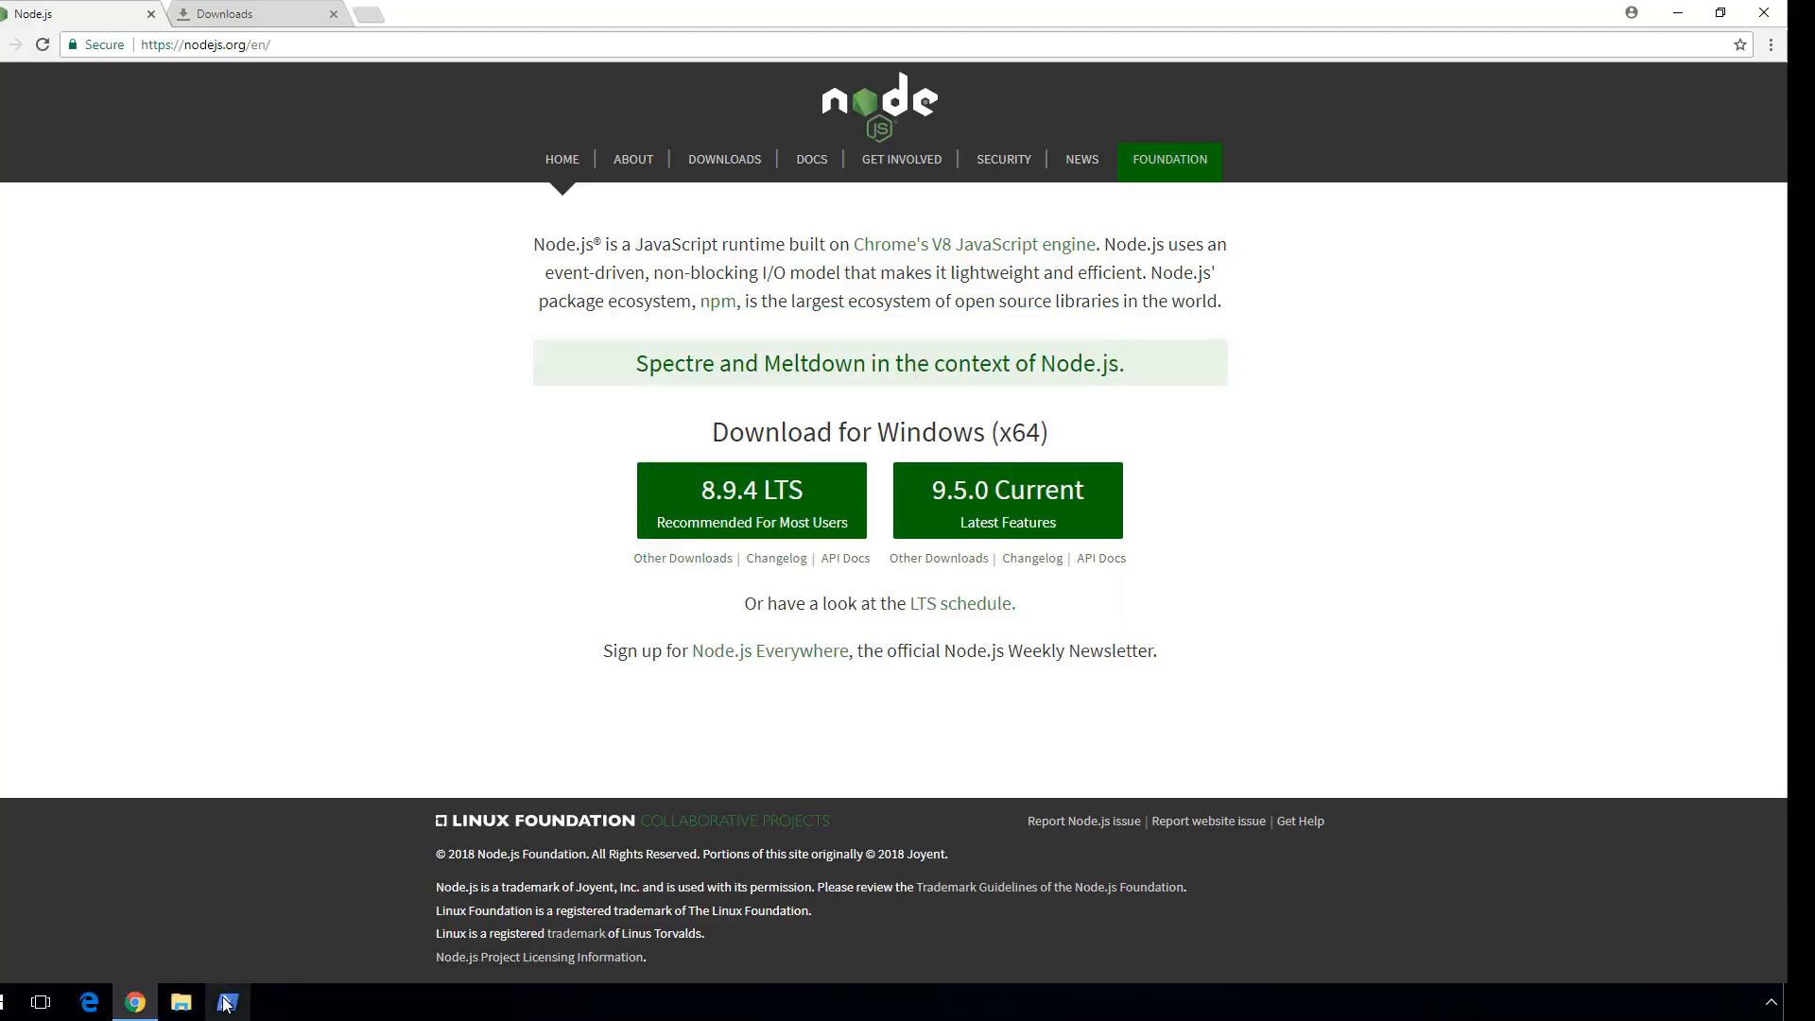
# Step: Verify the install in PowerShell with 'node -v' (v8.9.4) and 'npm -v'
pyautogui.click(226, 1002)
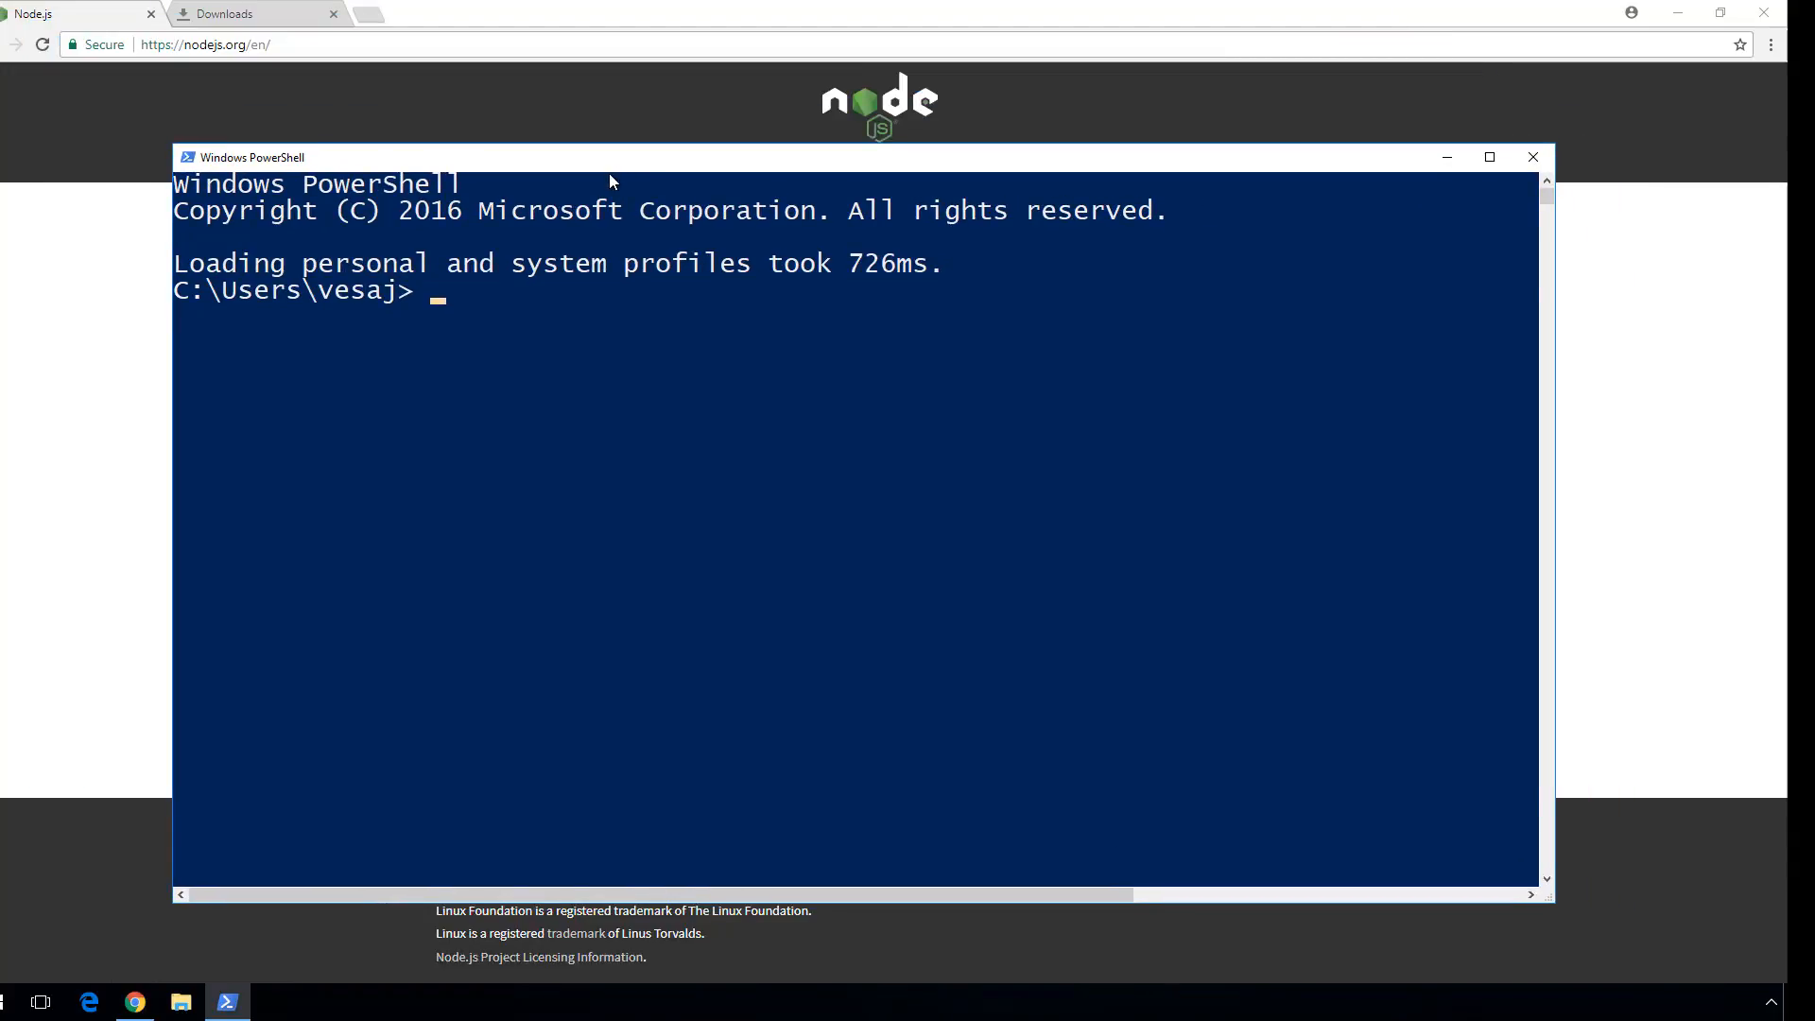
pyautogui.write('node -v')
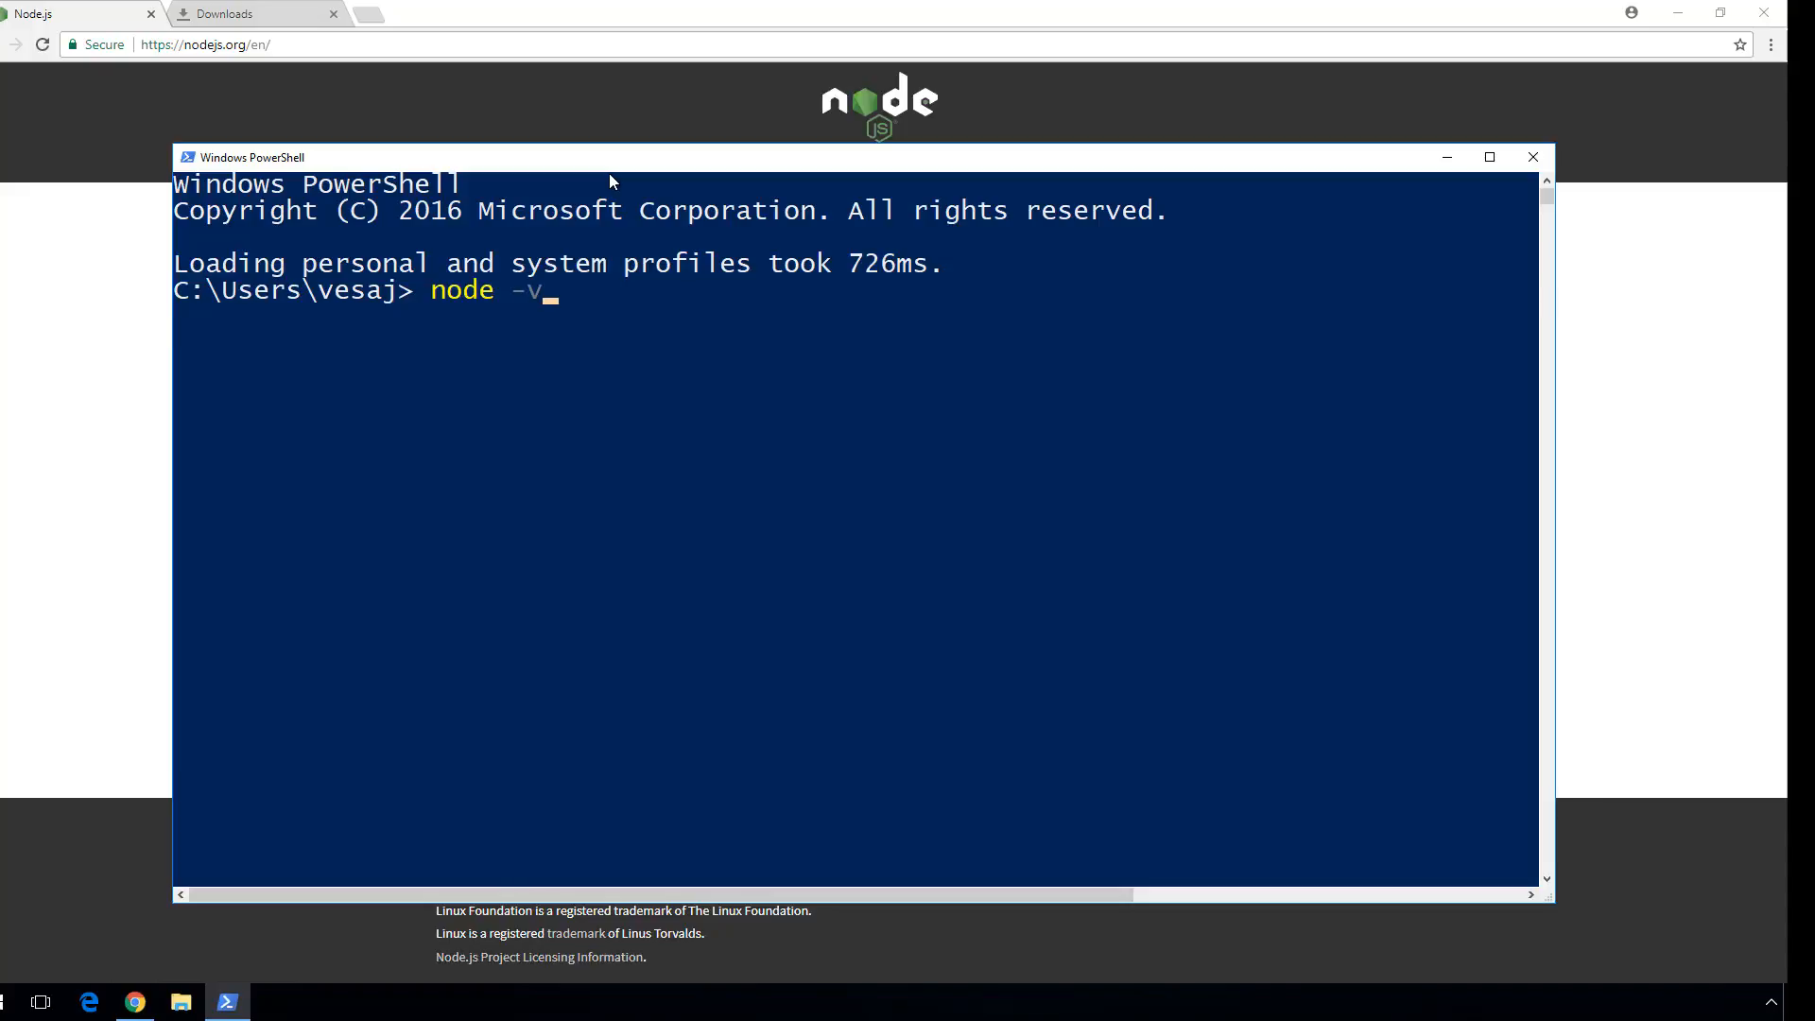
pyautogui.press('Return')
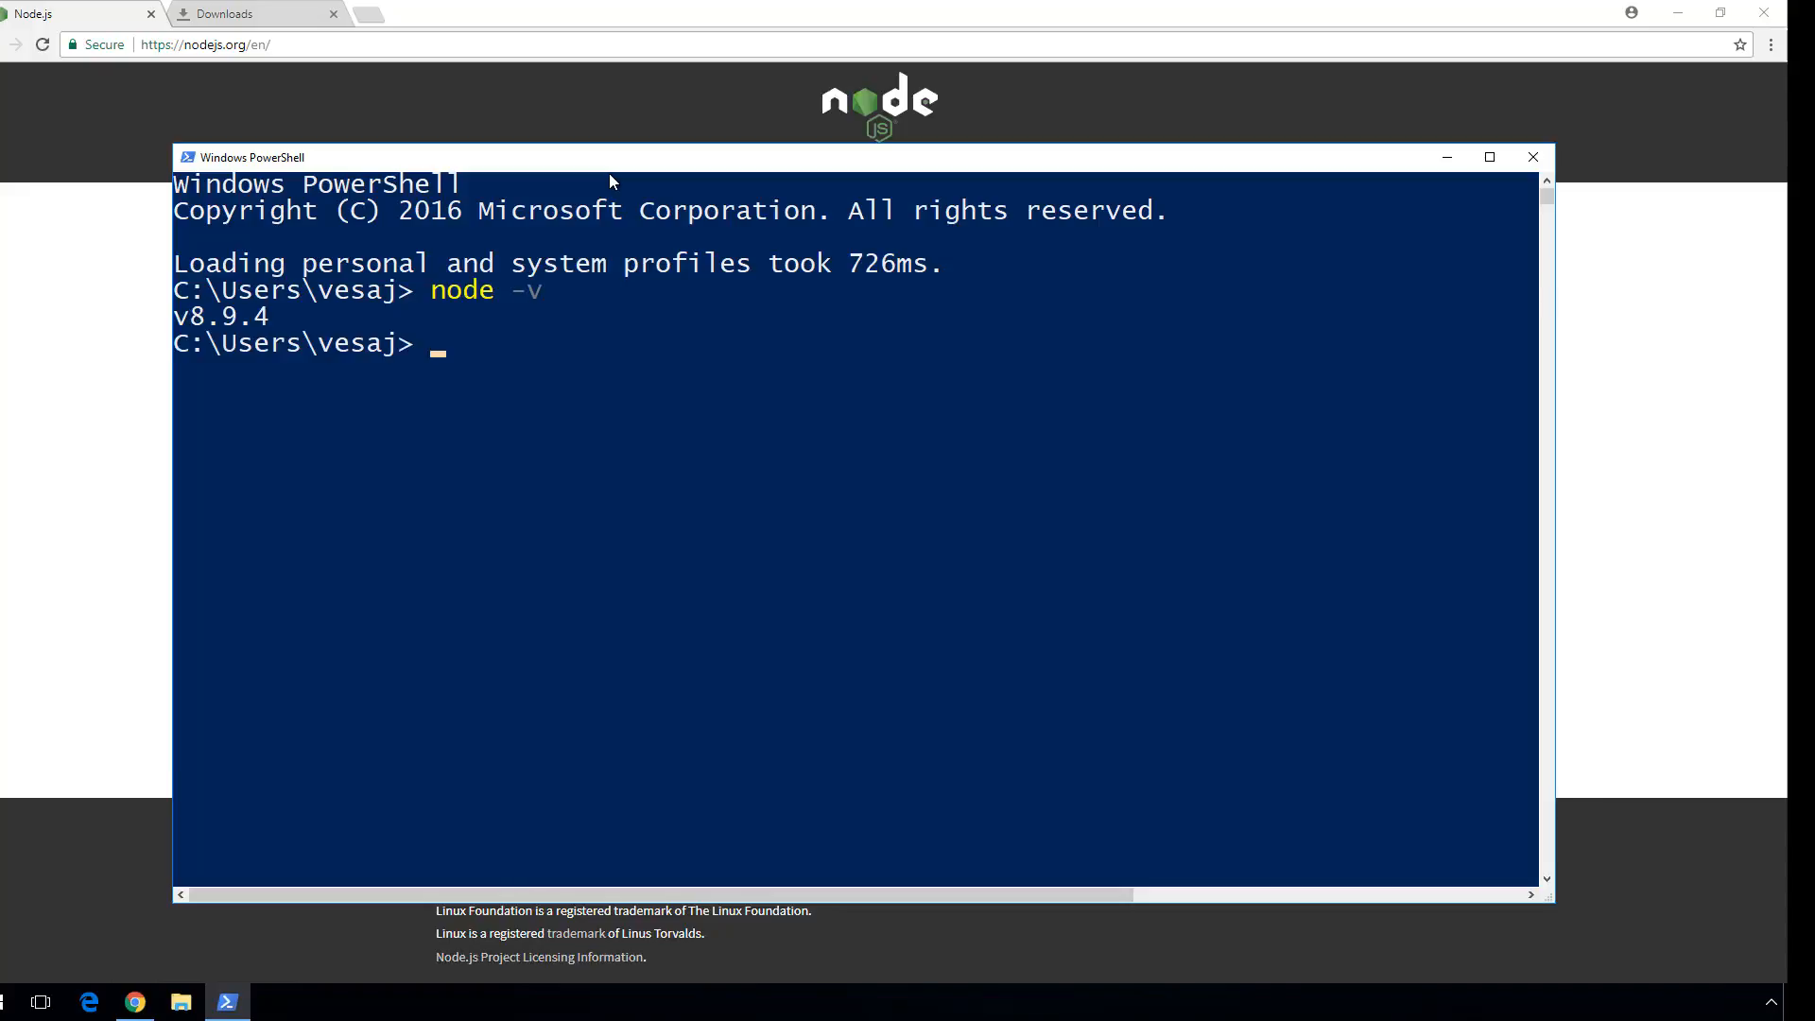
pyautogui.write('npm -v')
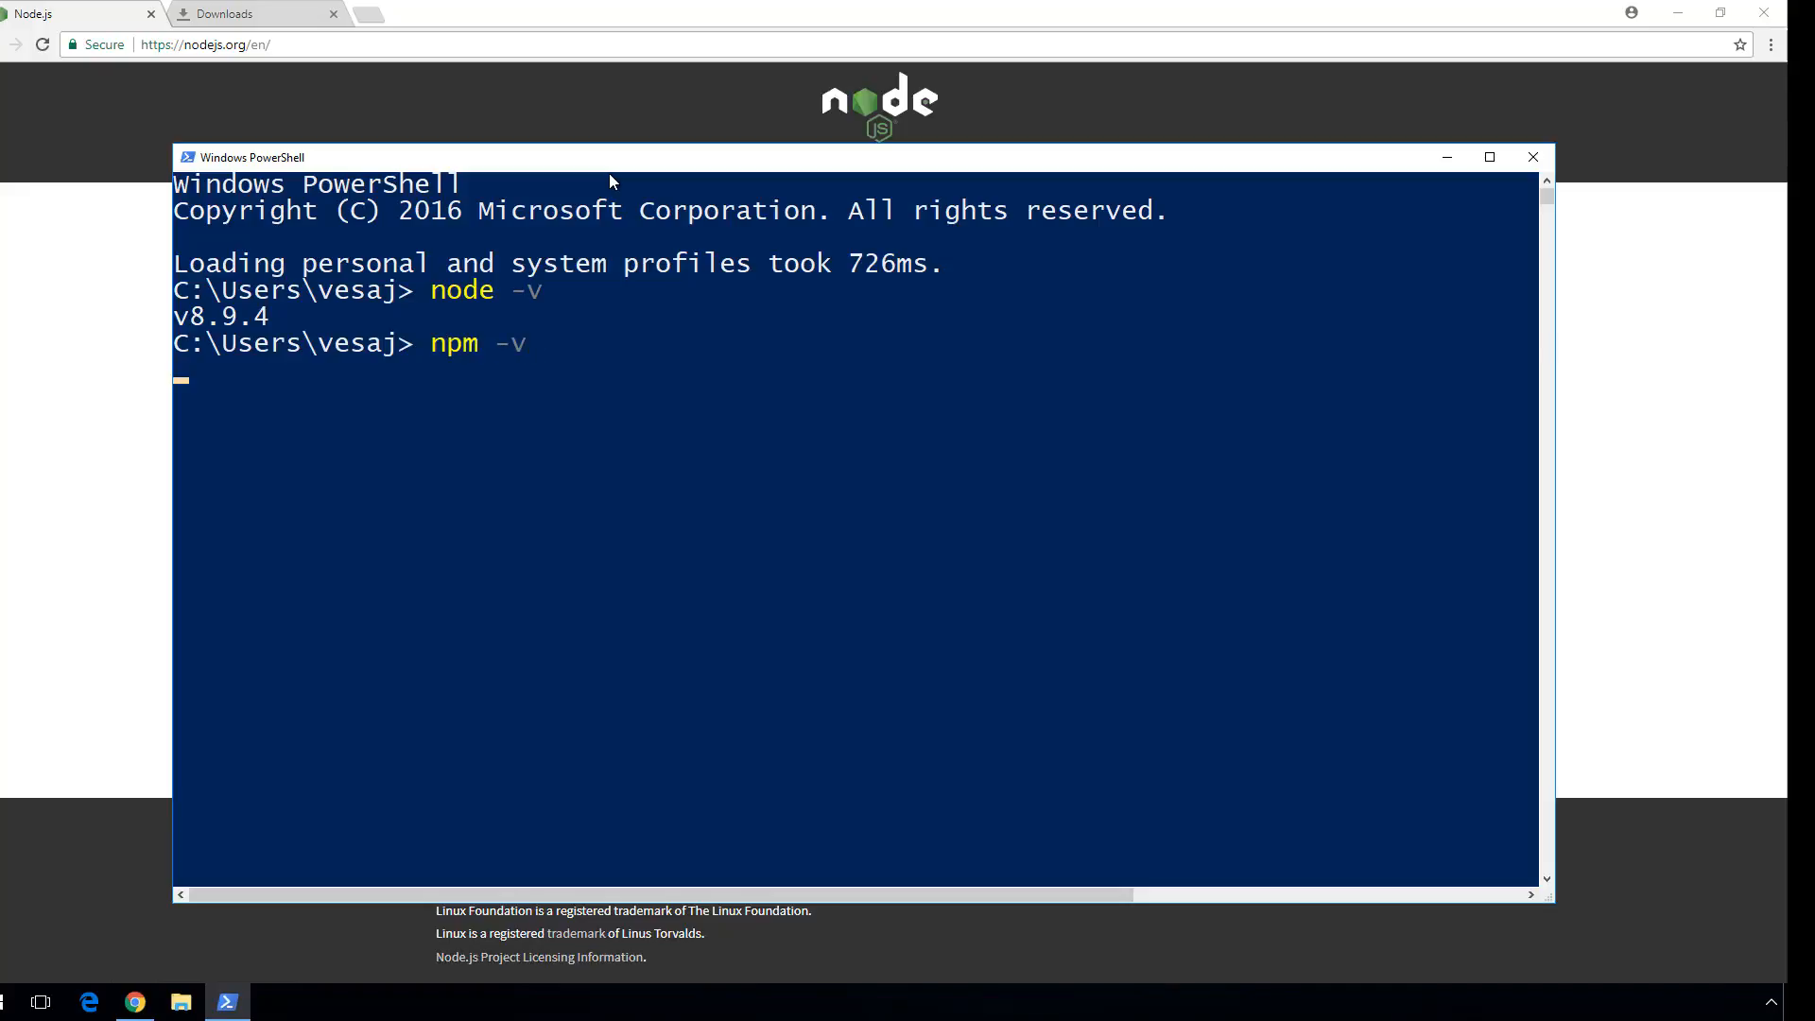
pyautogui.press('Return')
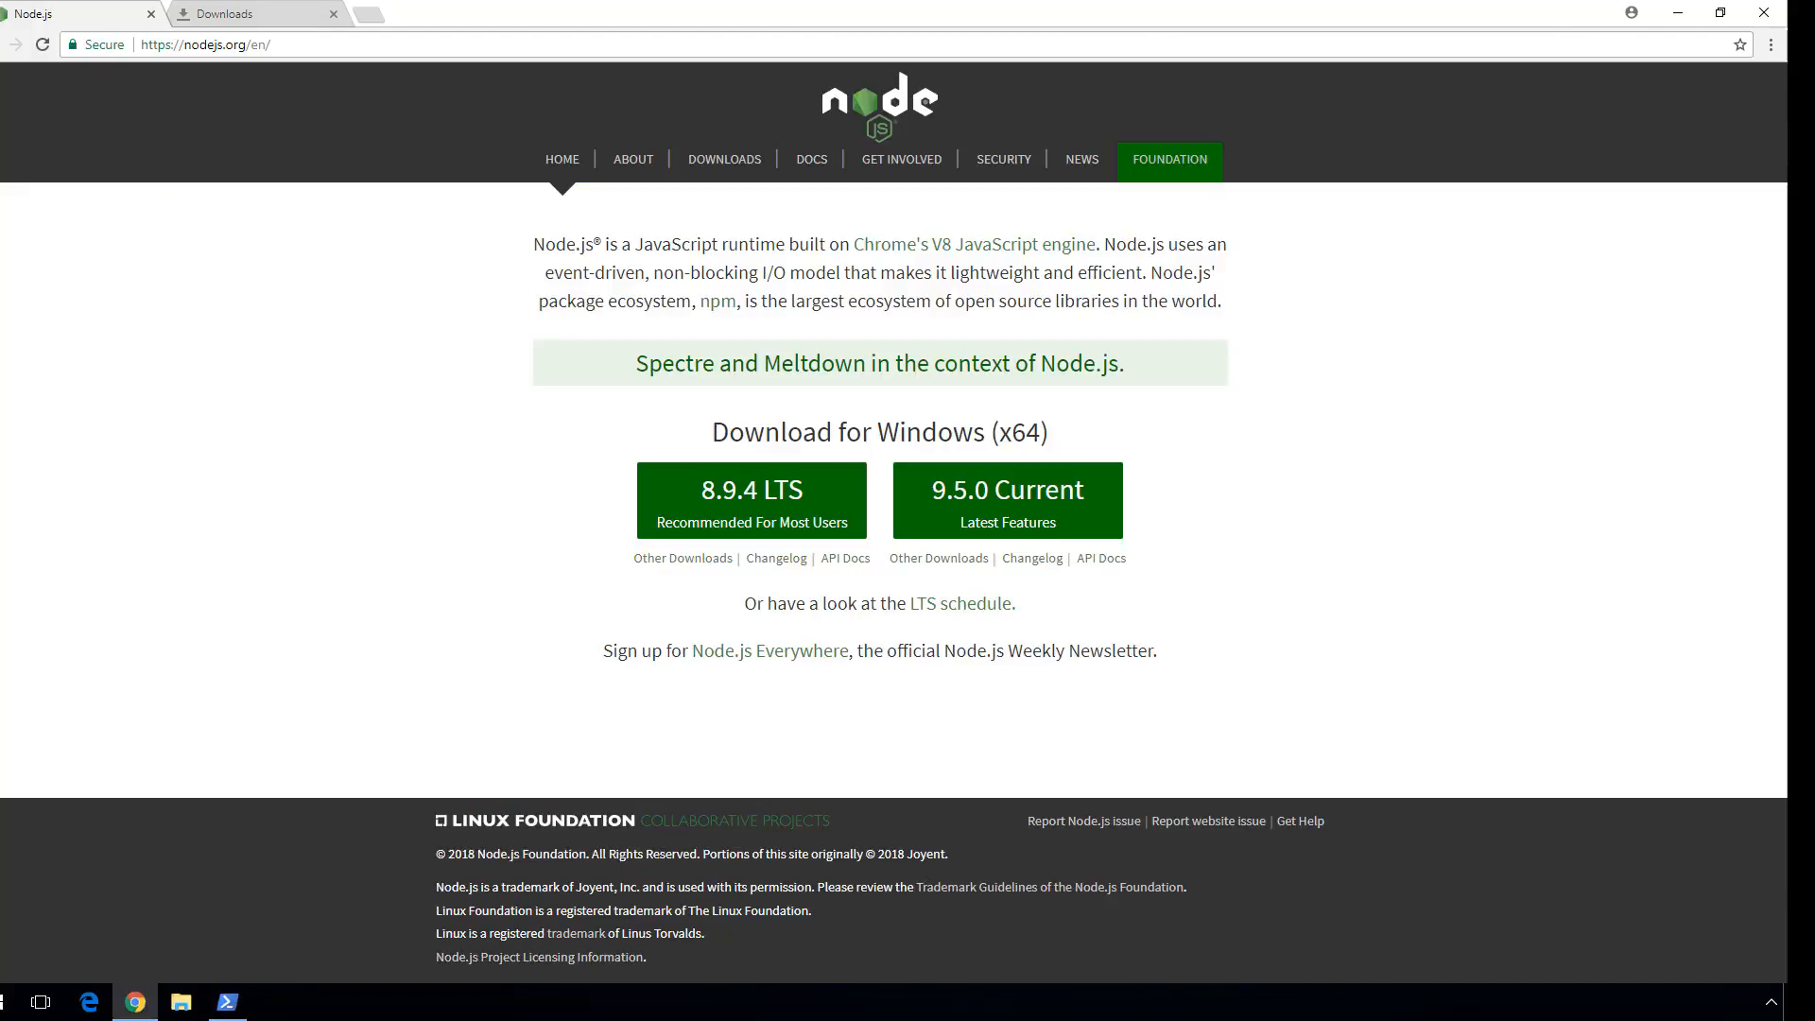
pyautogui.moveTo(287, 23)
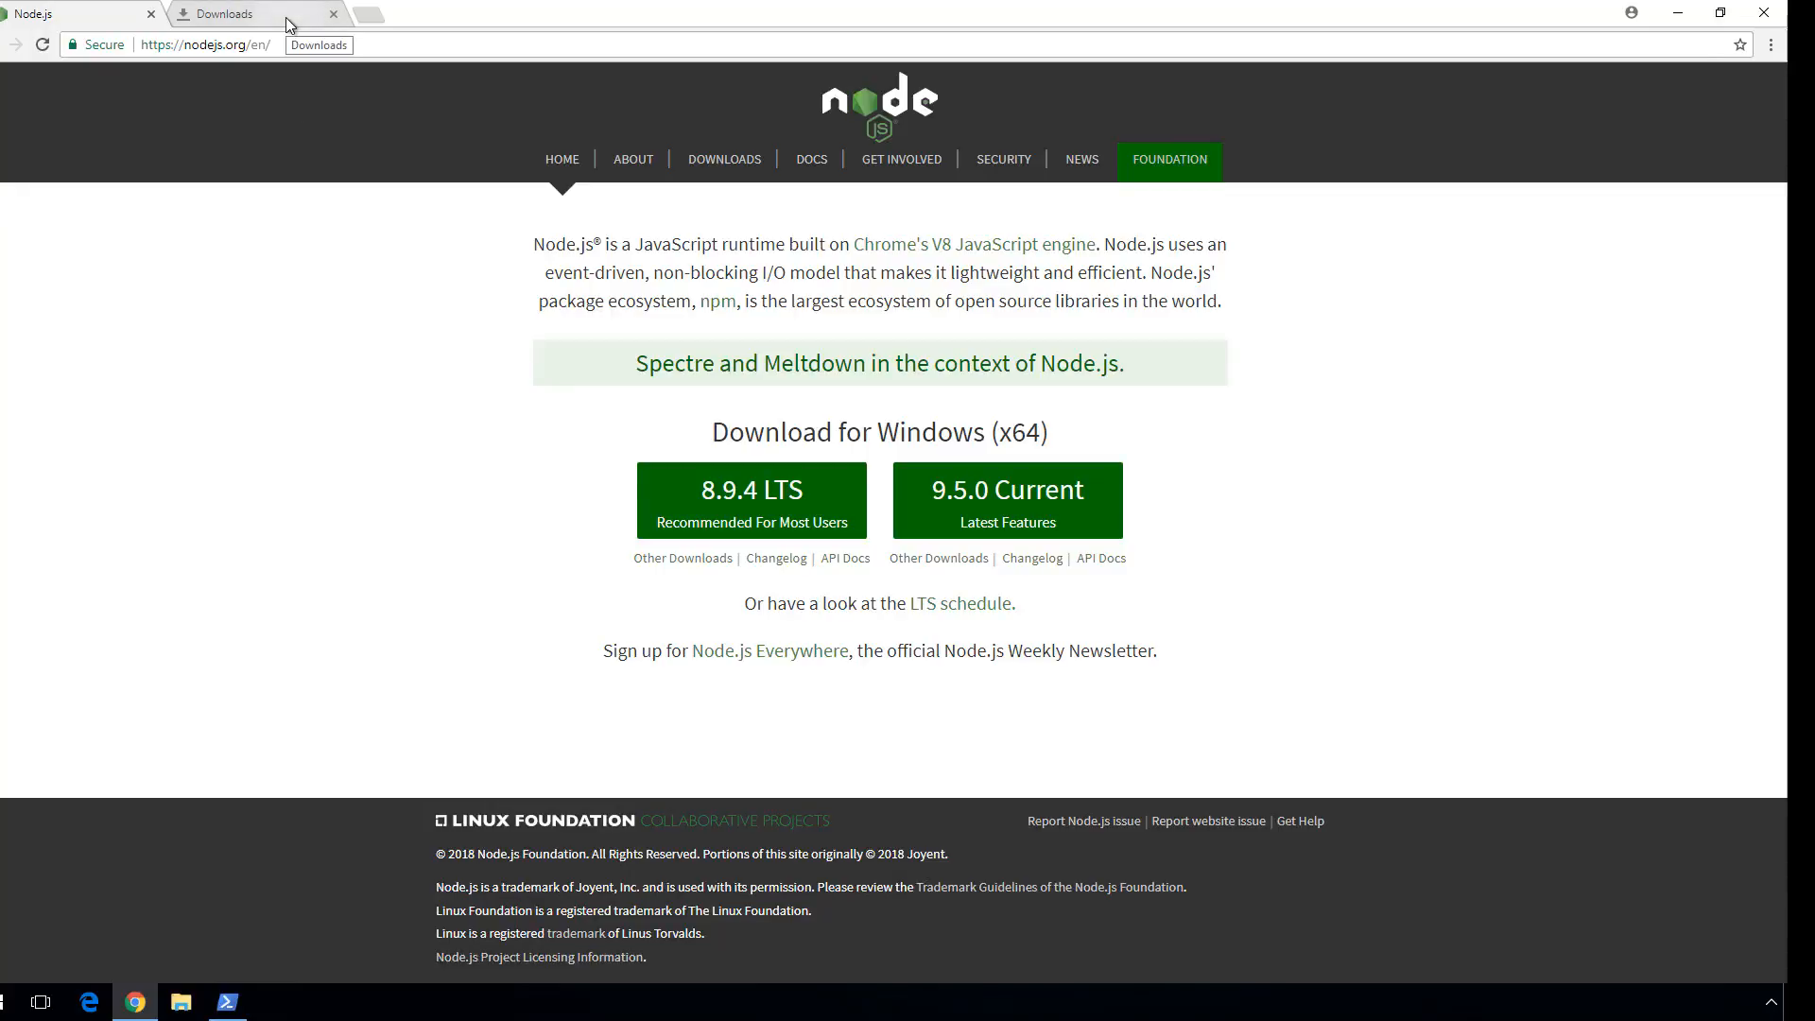
# Step: Search Google for 'visual studio code' and step through Google's privacy reminder
pyautogui.write('visual+studio+c')
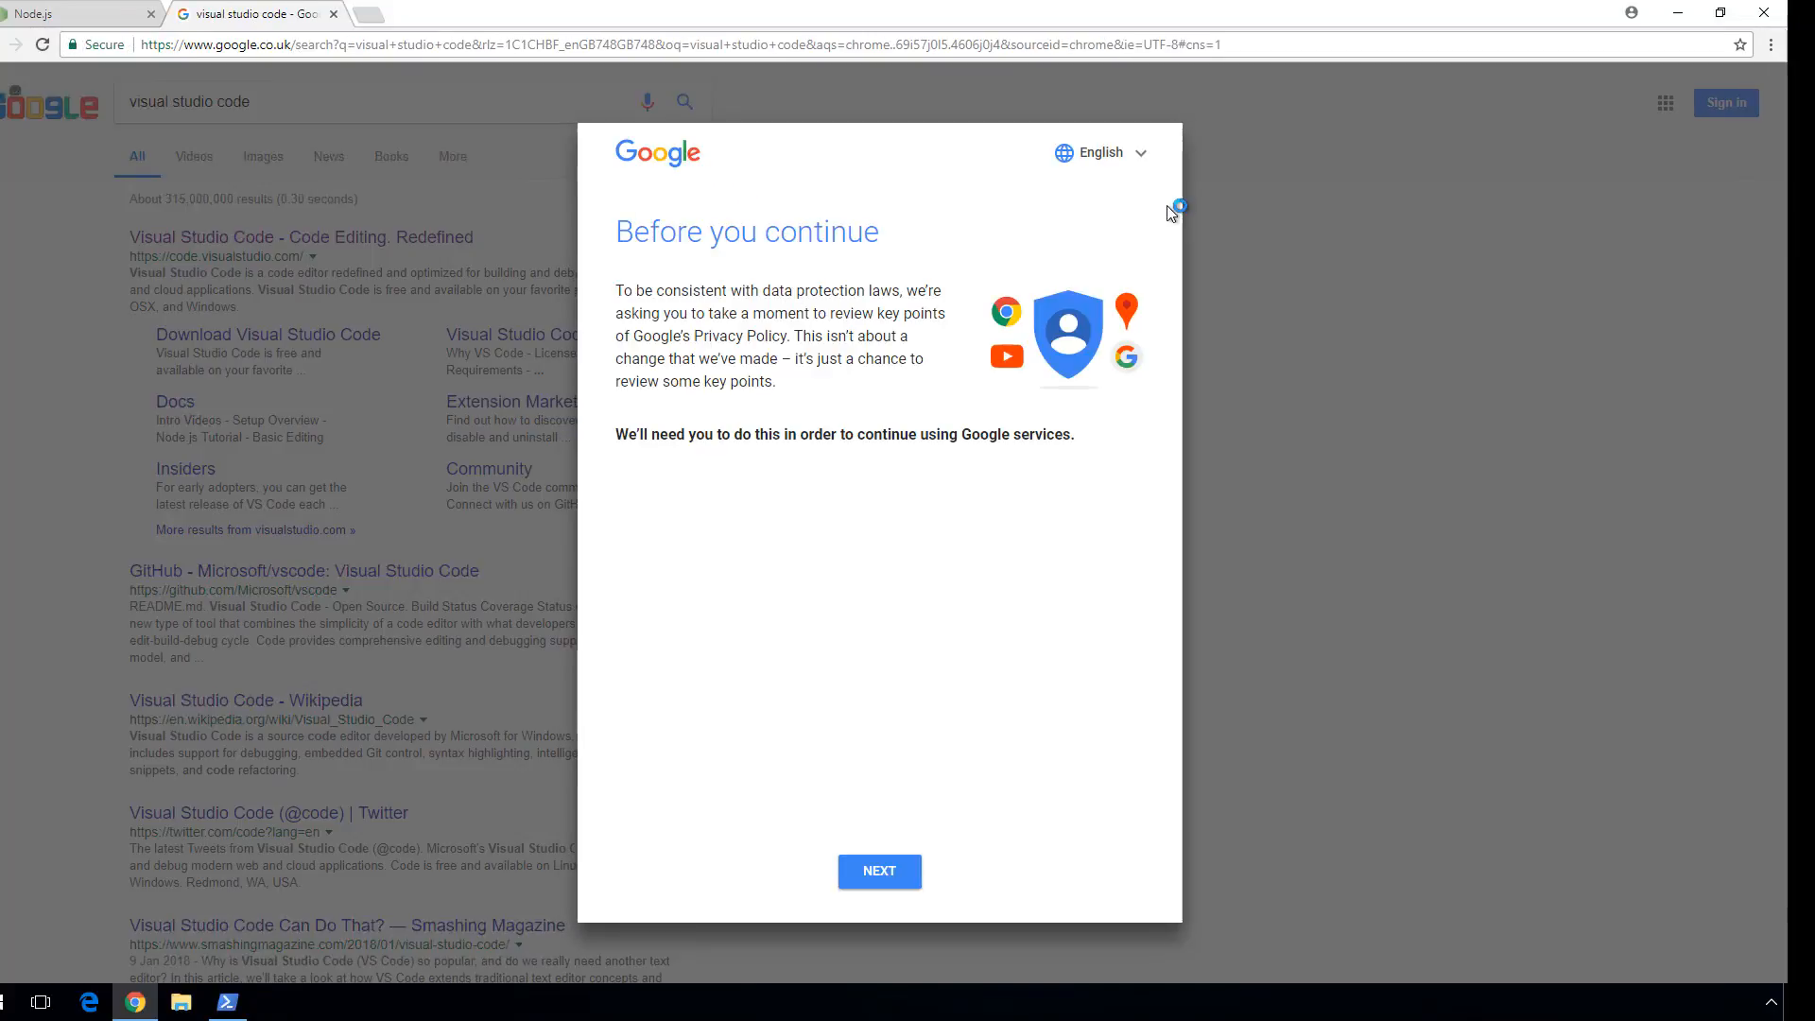
pyautogui.click(879, 870)
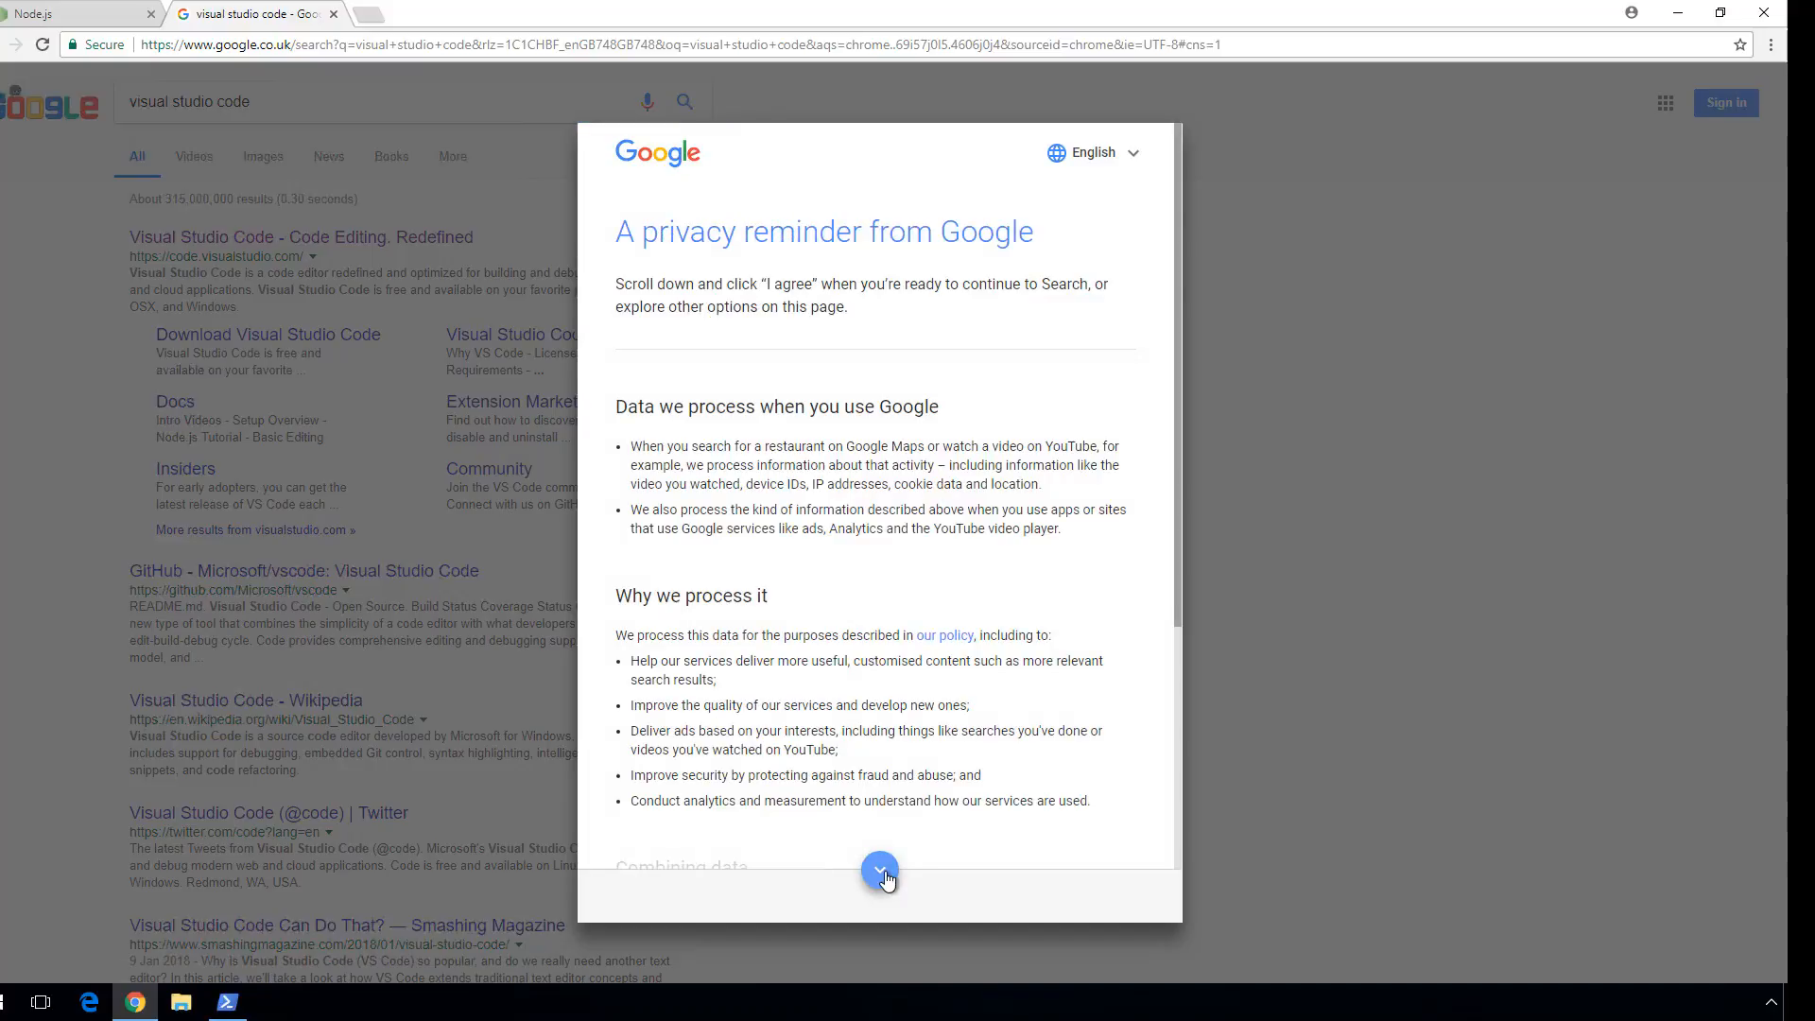
pyautogui.click(879, 872)
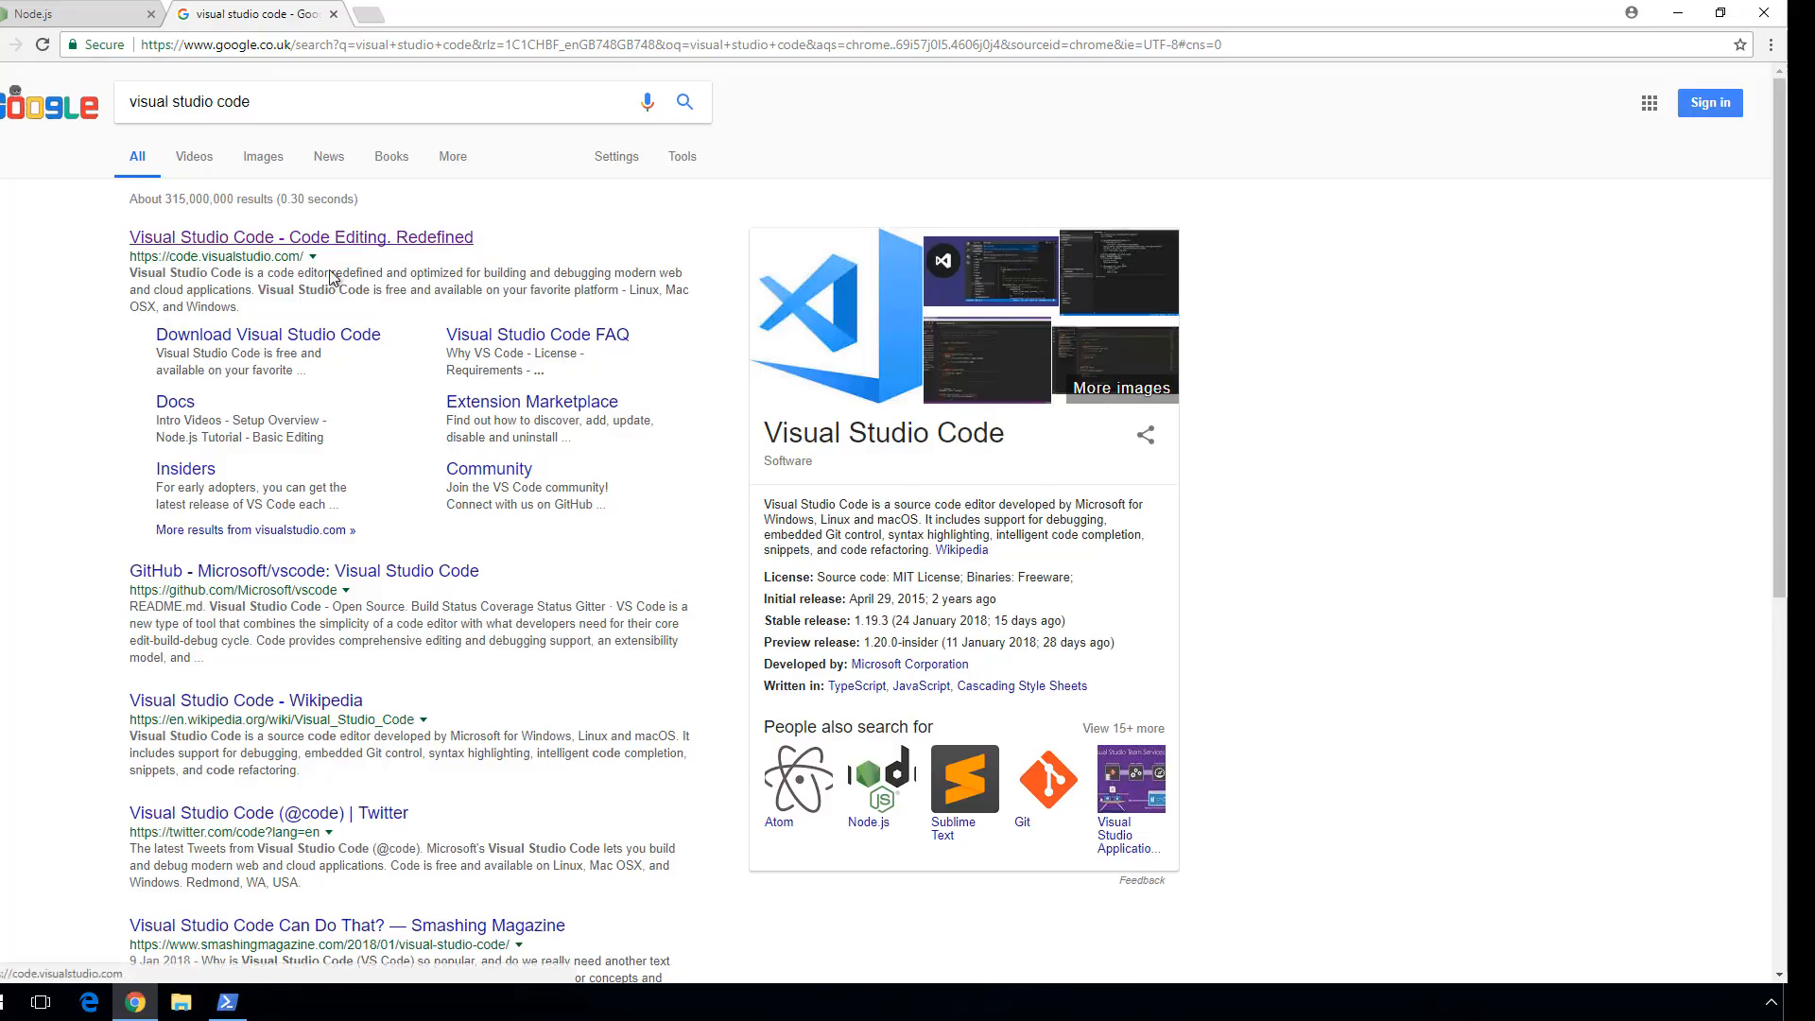
pyautogui.moveTo(341, 252)
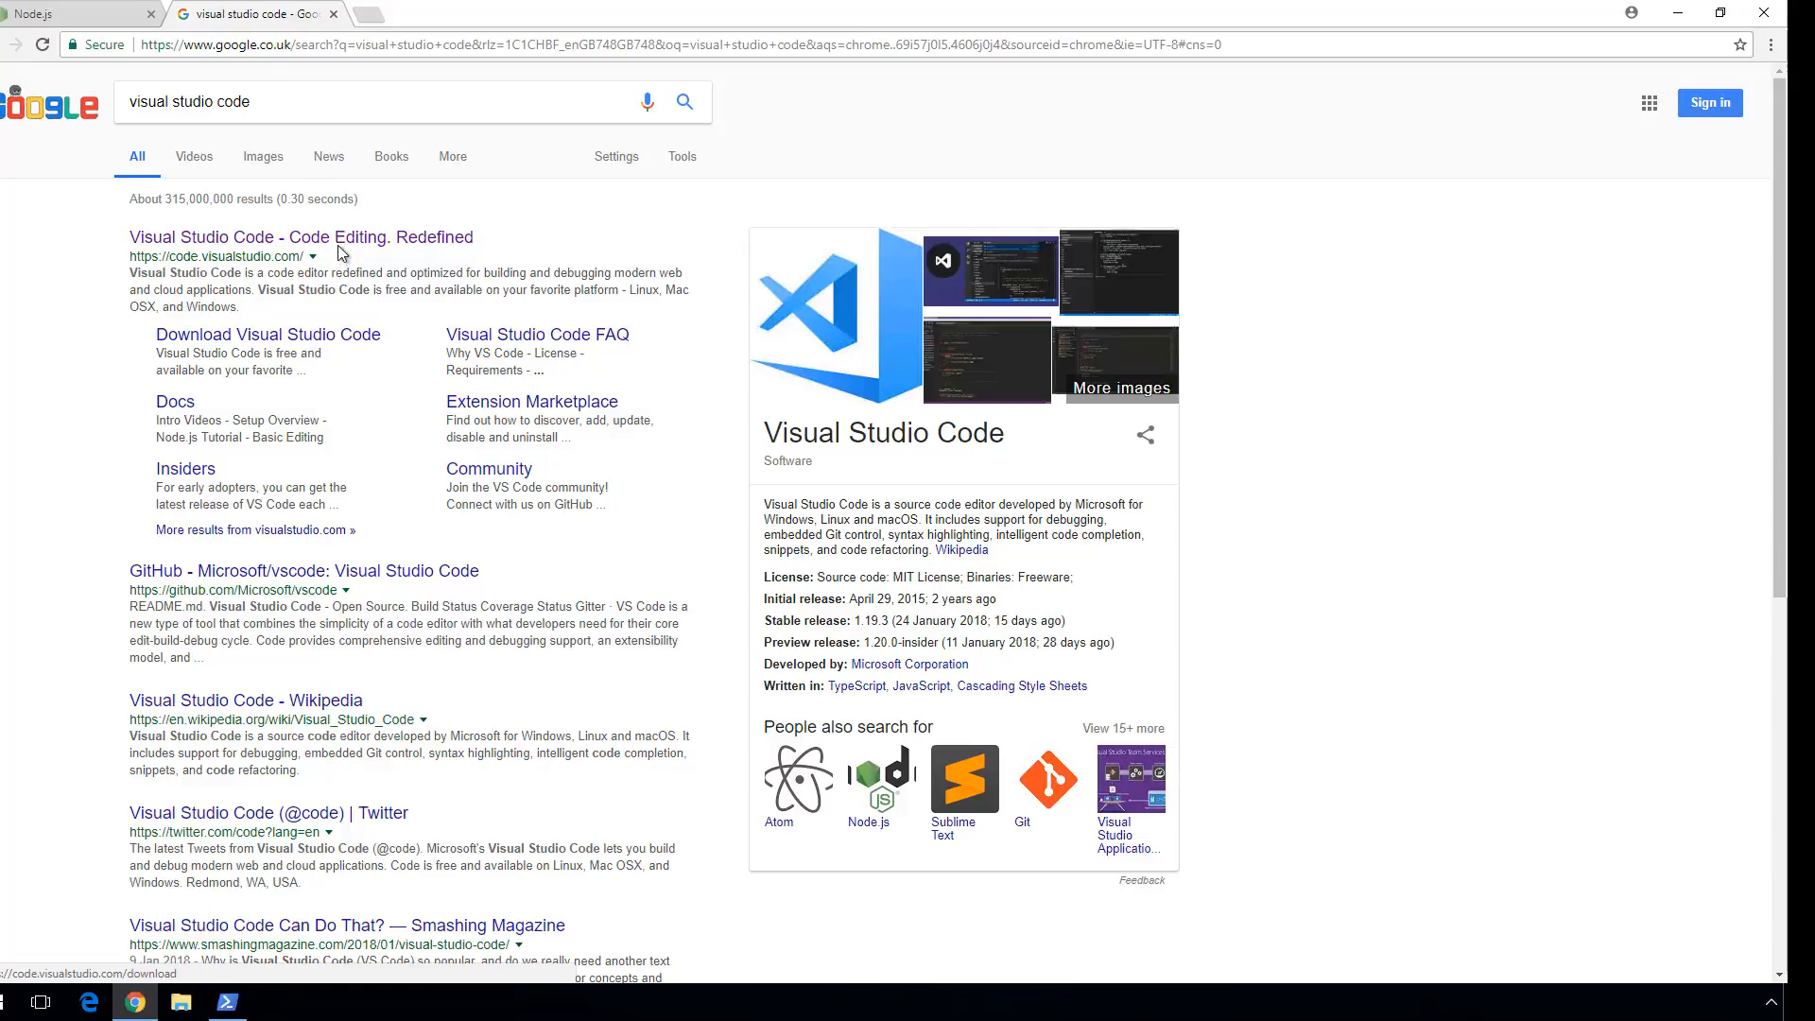
# Step: Download the stable VS Code Windows installer from code.visualstudio.com and run it
pyautogui.click(298, 236)
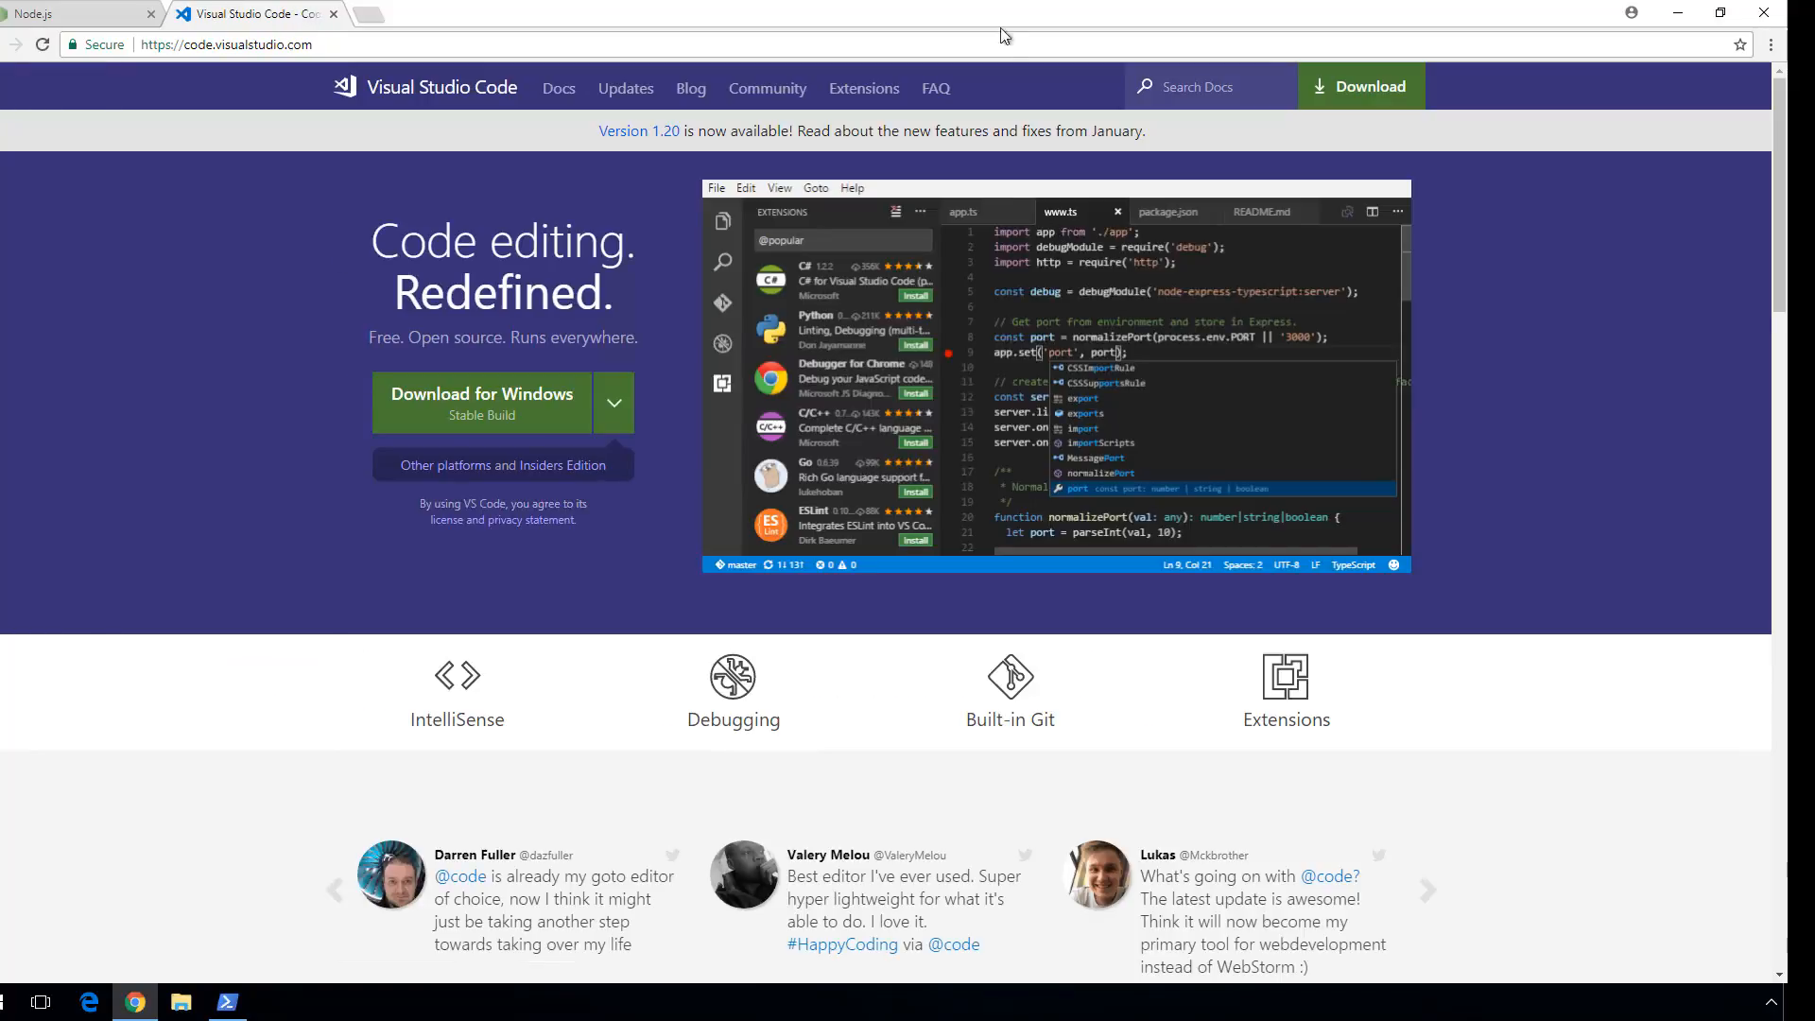
pyautogui.moveTo(594, 342)
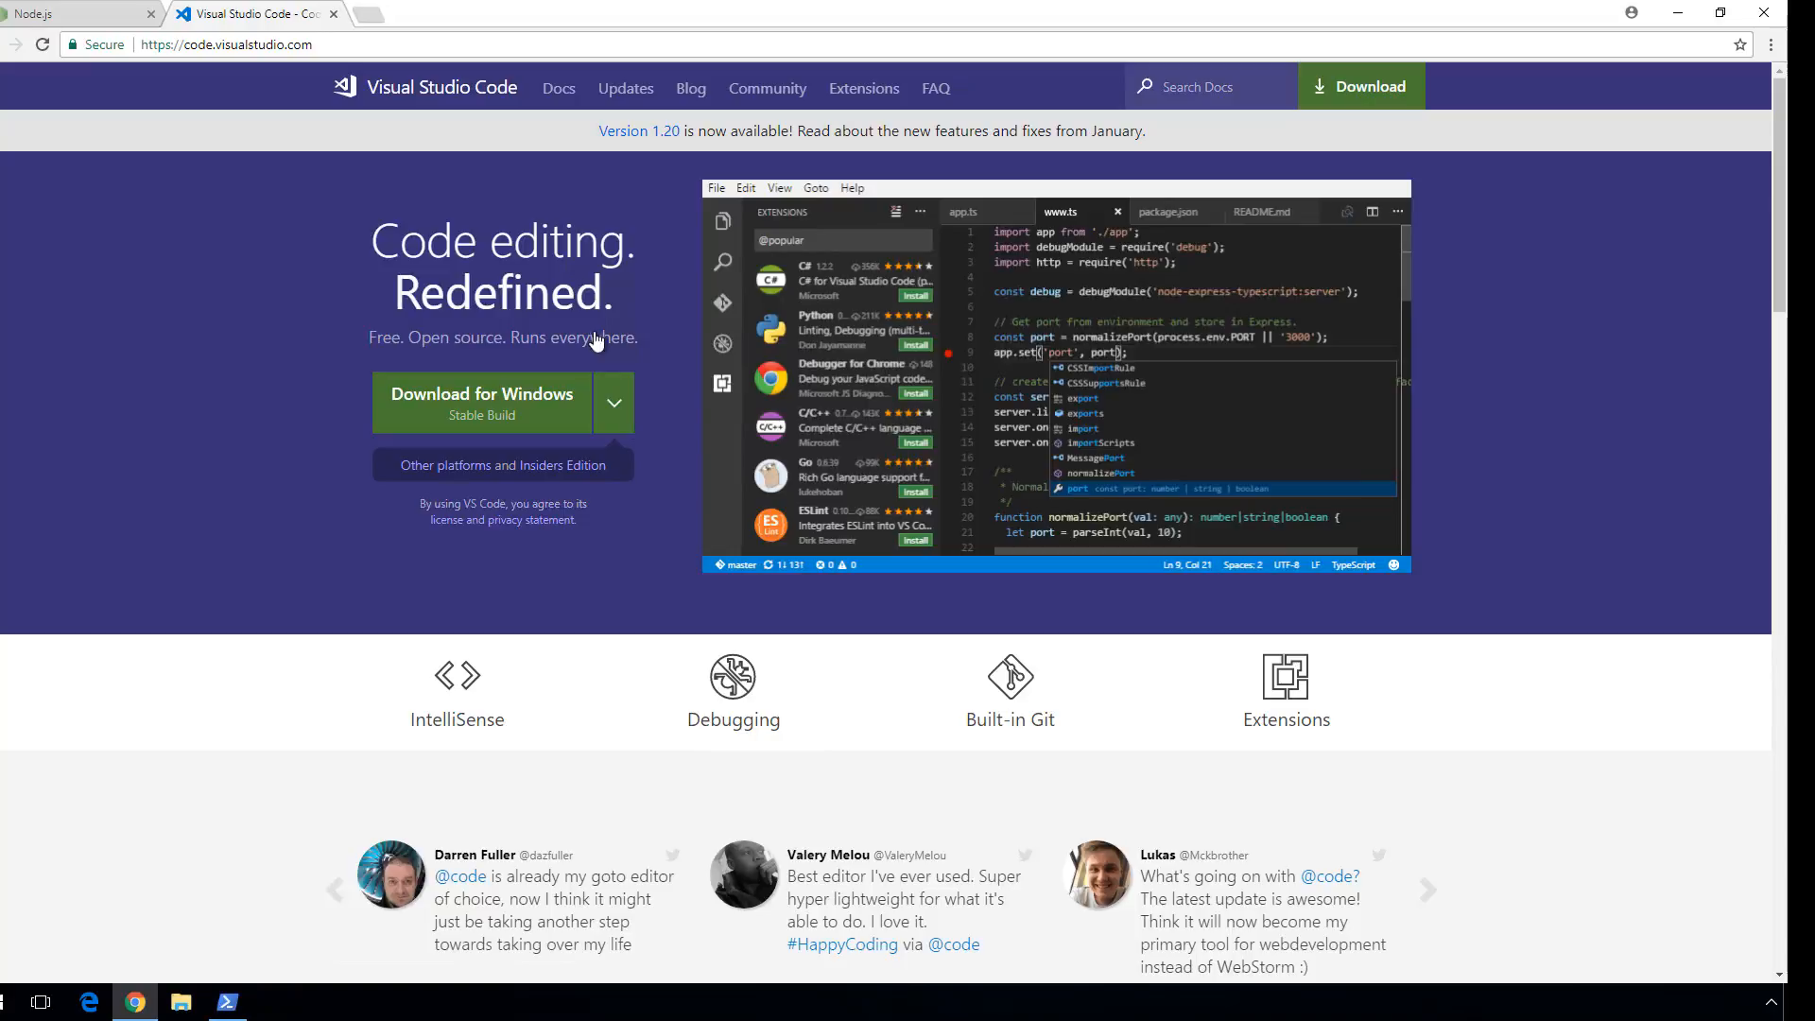
pyautogui.moveTo(616, 372)
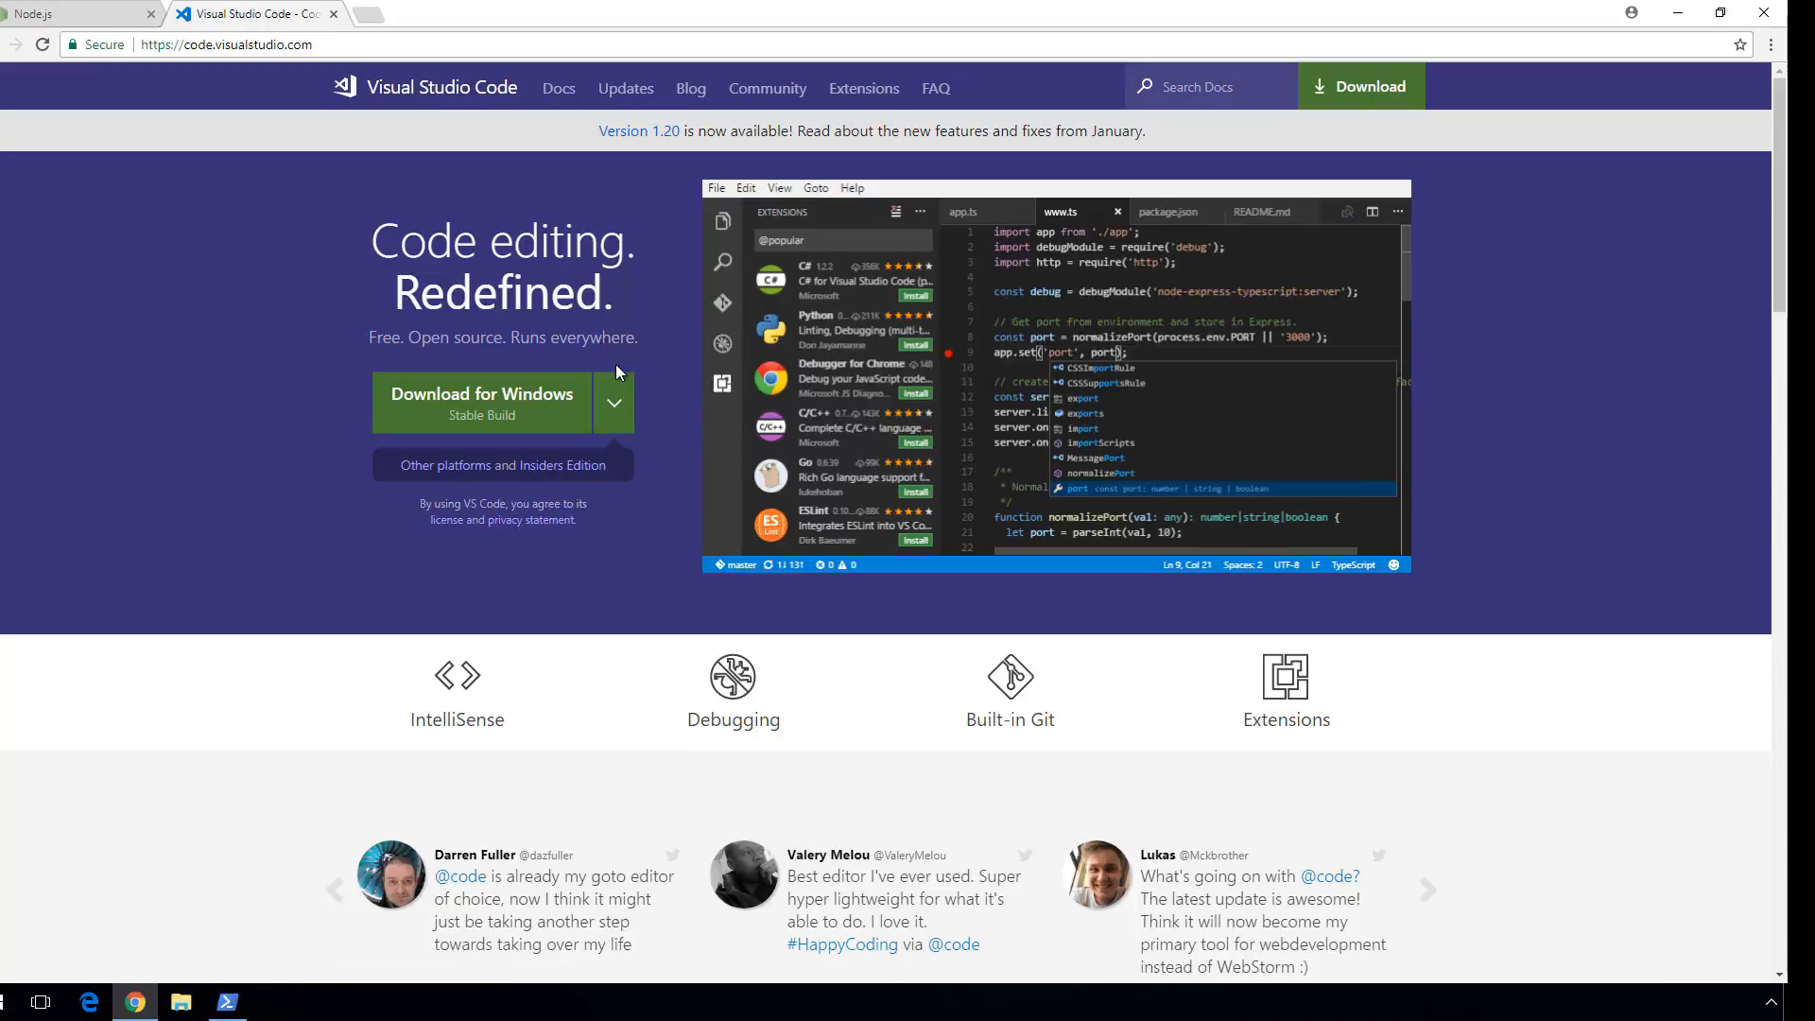
pyautogui.moveTo(544, 393)
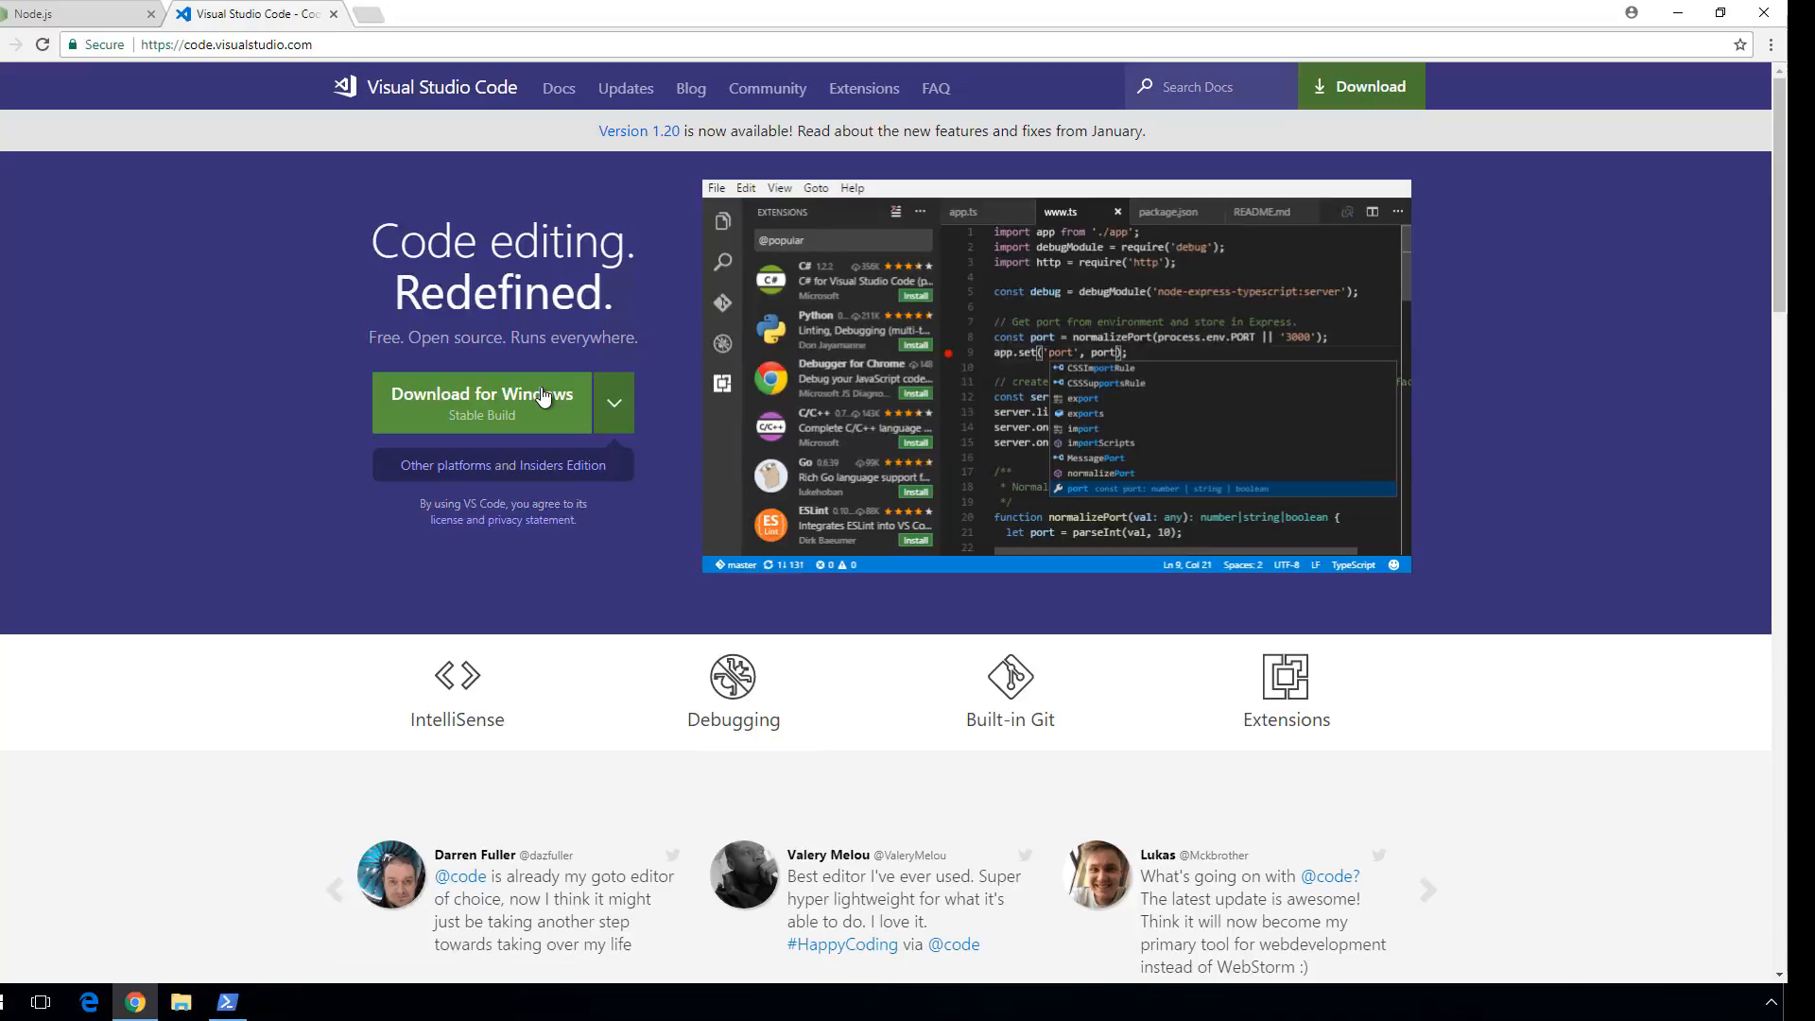
pyautogui.moveTo(497, 405)
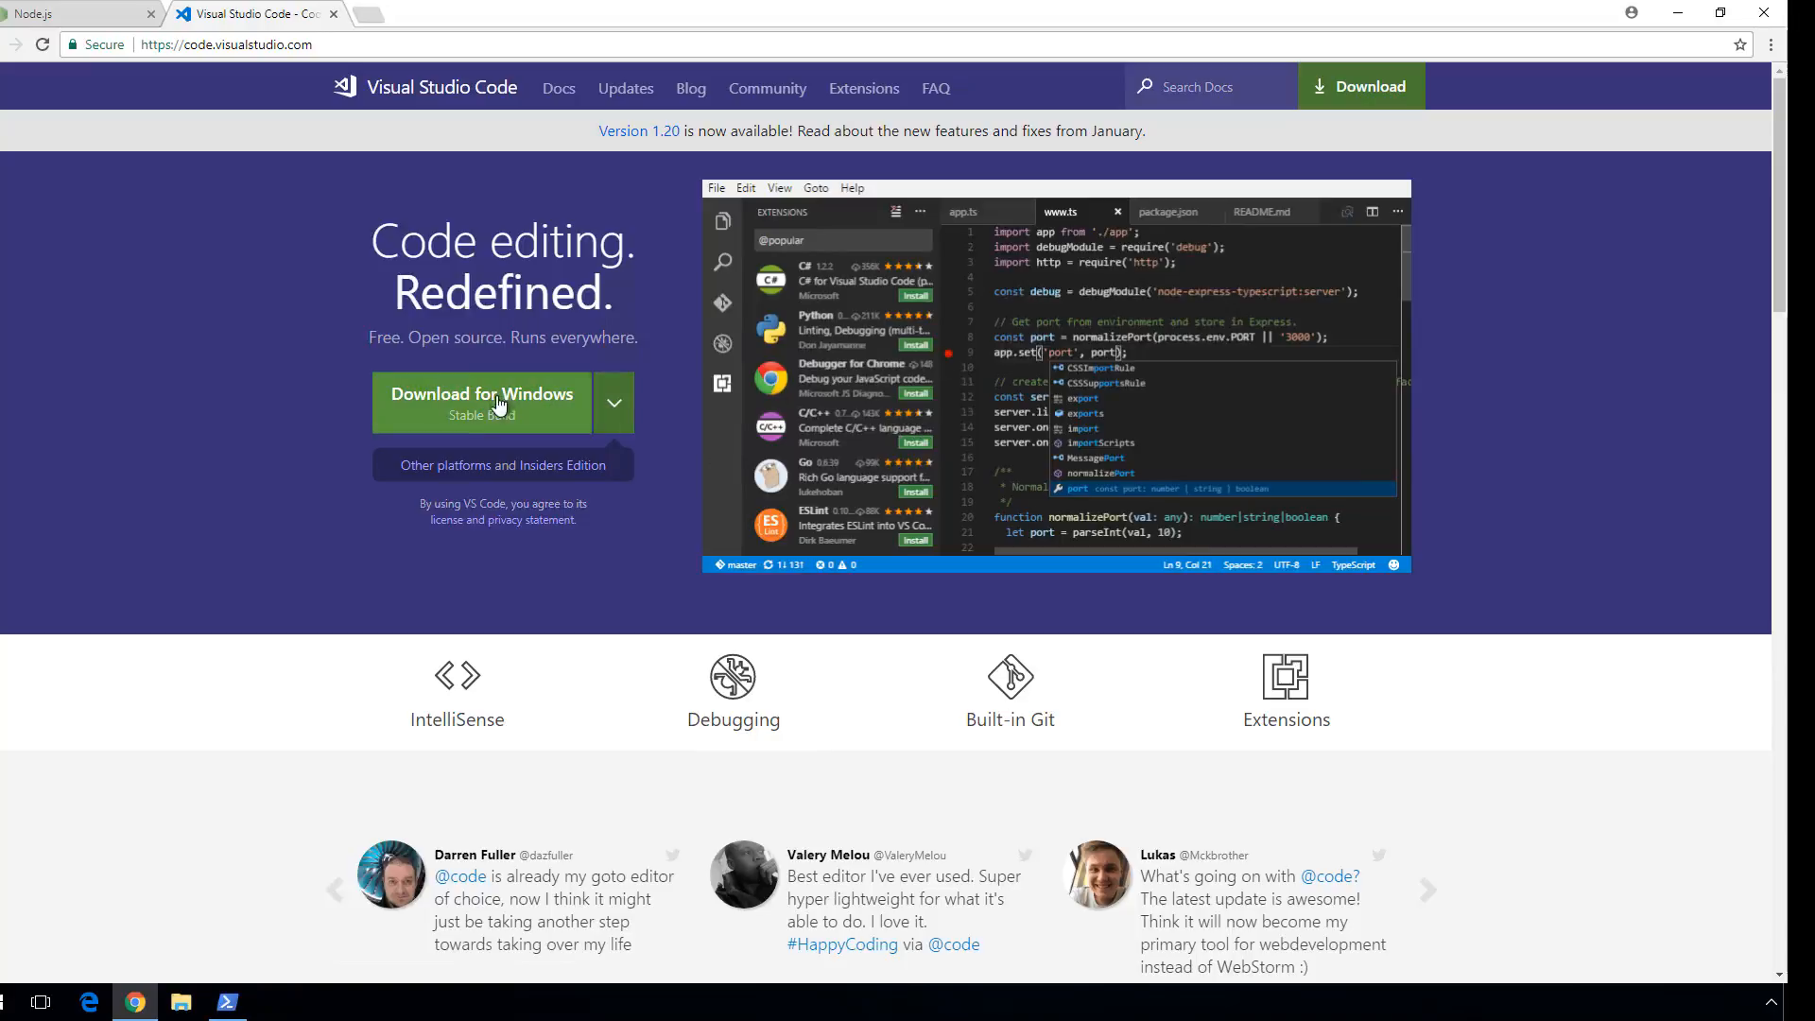
pyautogui.click(480, 393)
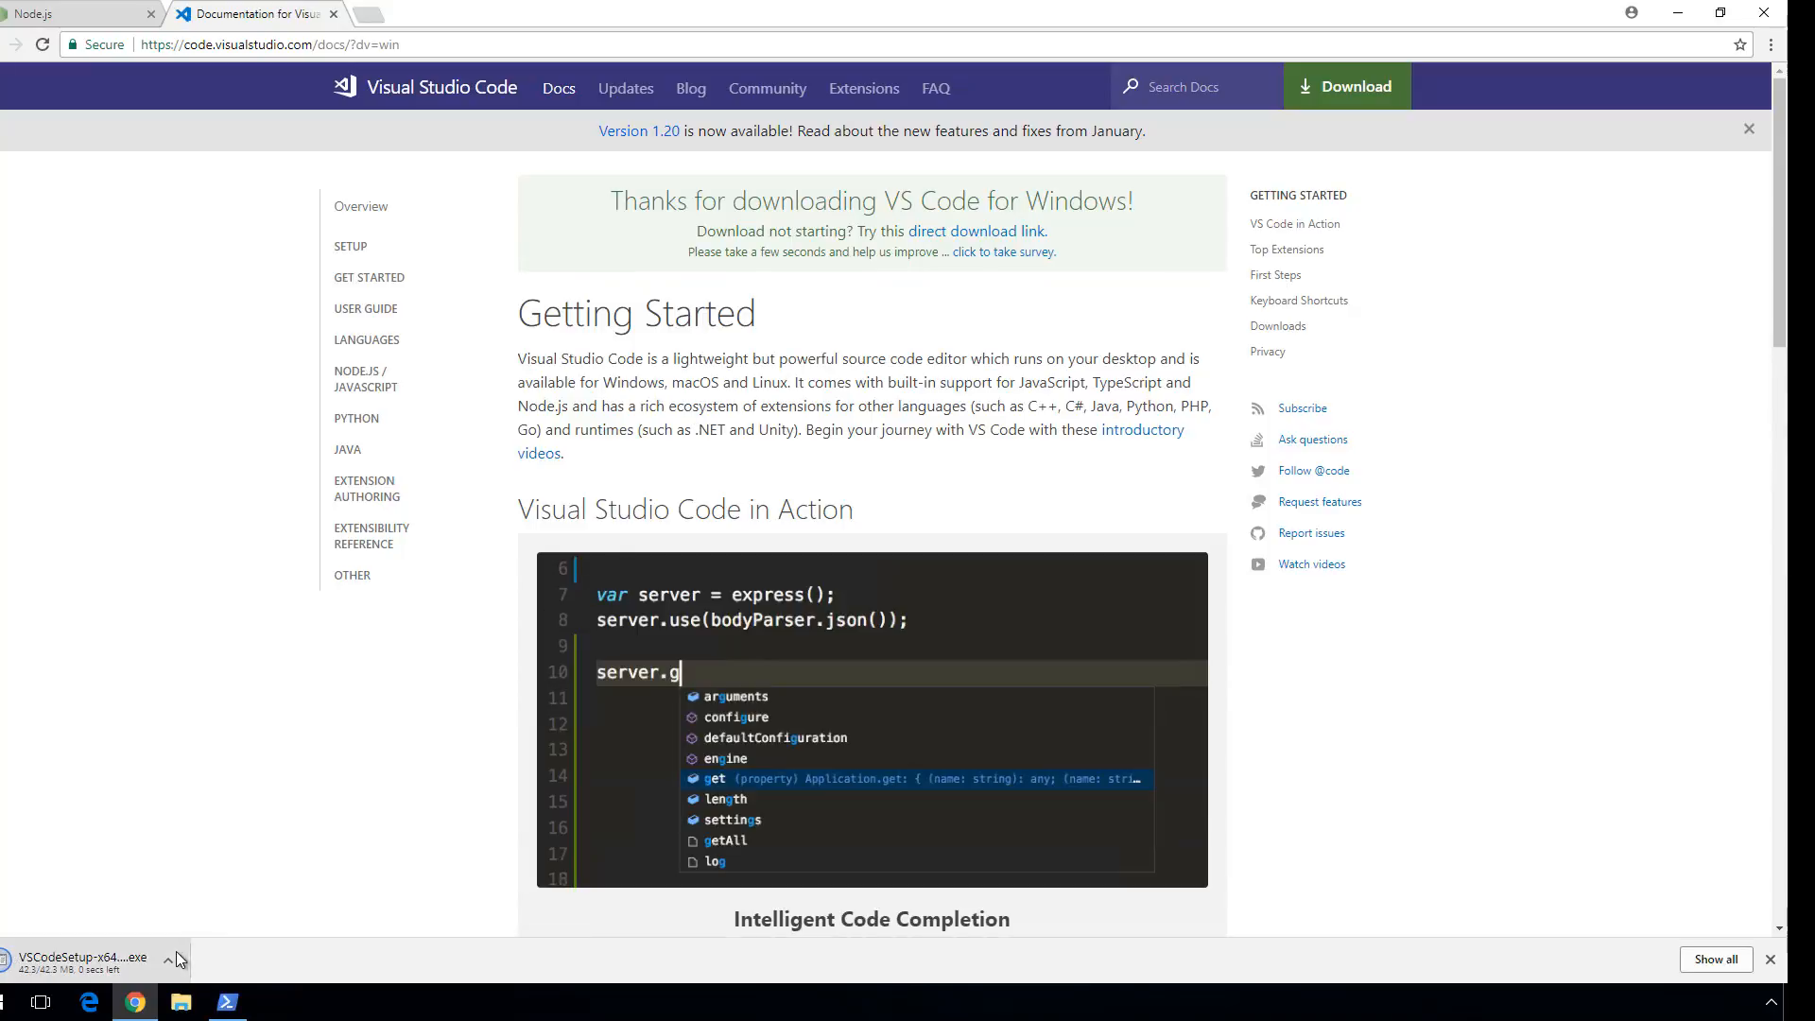
pyautogui.click(168, 960)
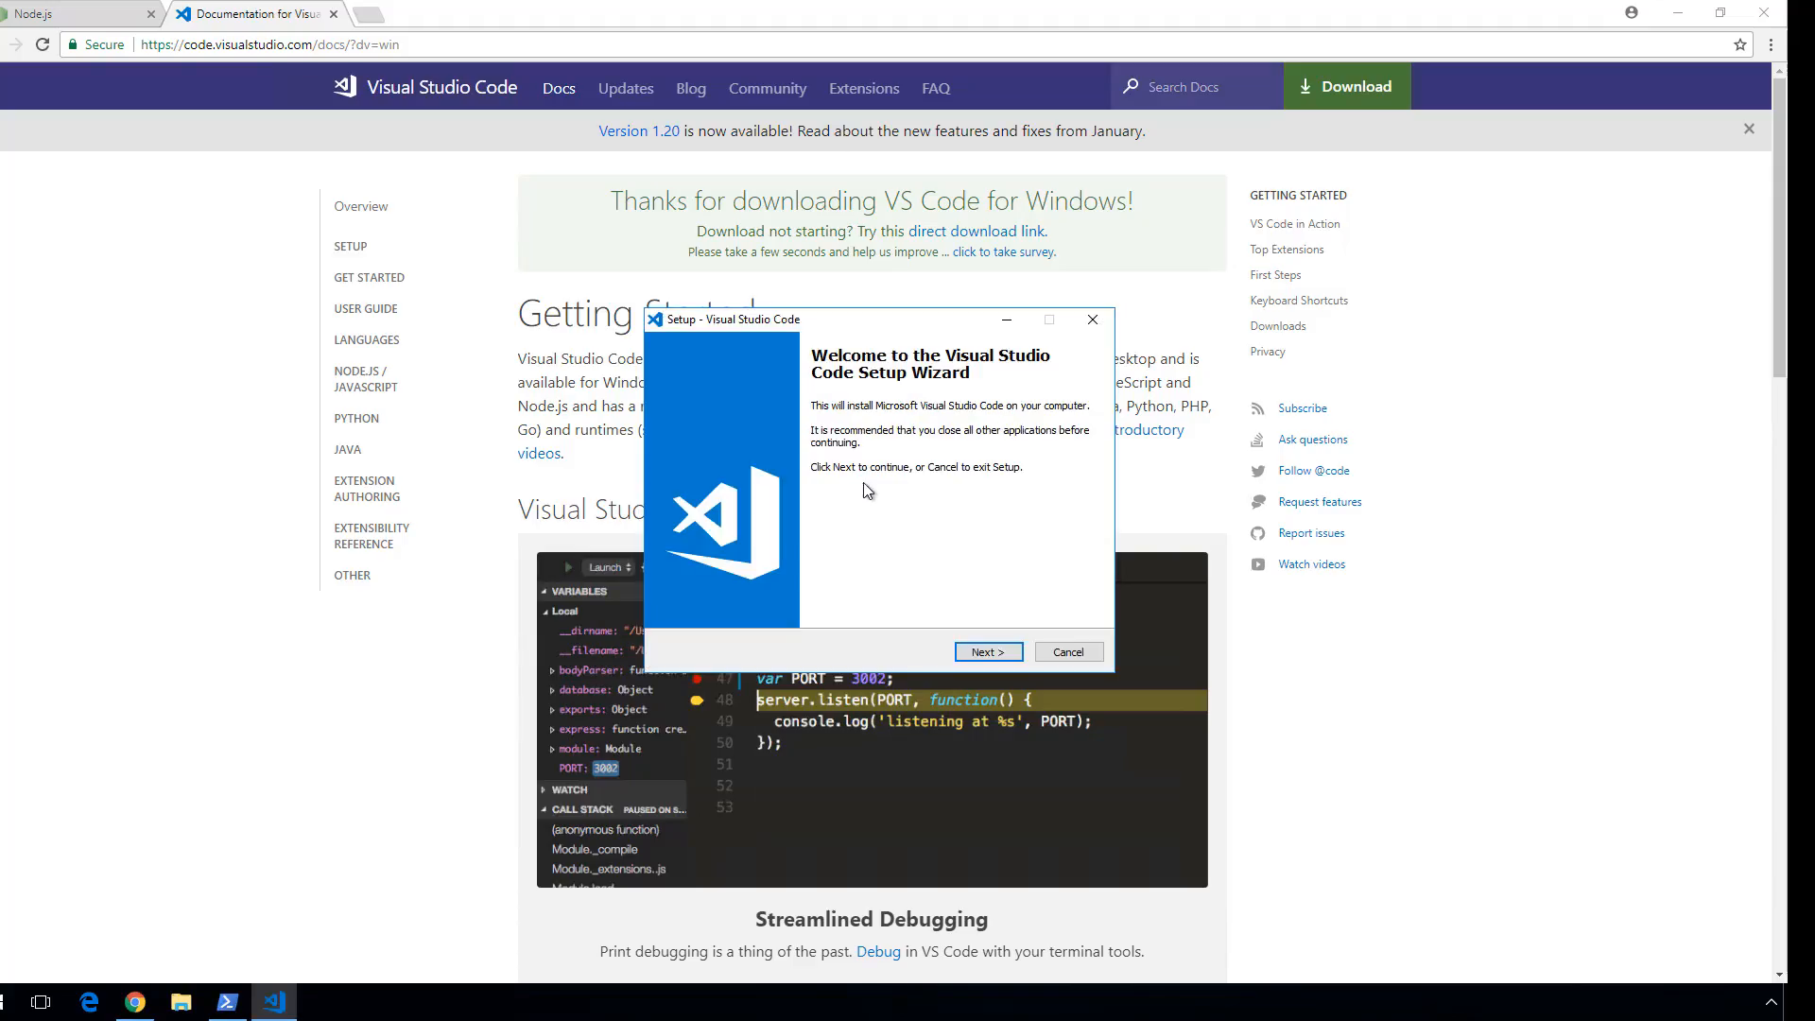
# Step: Accept the VS Code license agreement and keep the default Start Menu folder
pyautogui.click(987, 653)
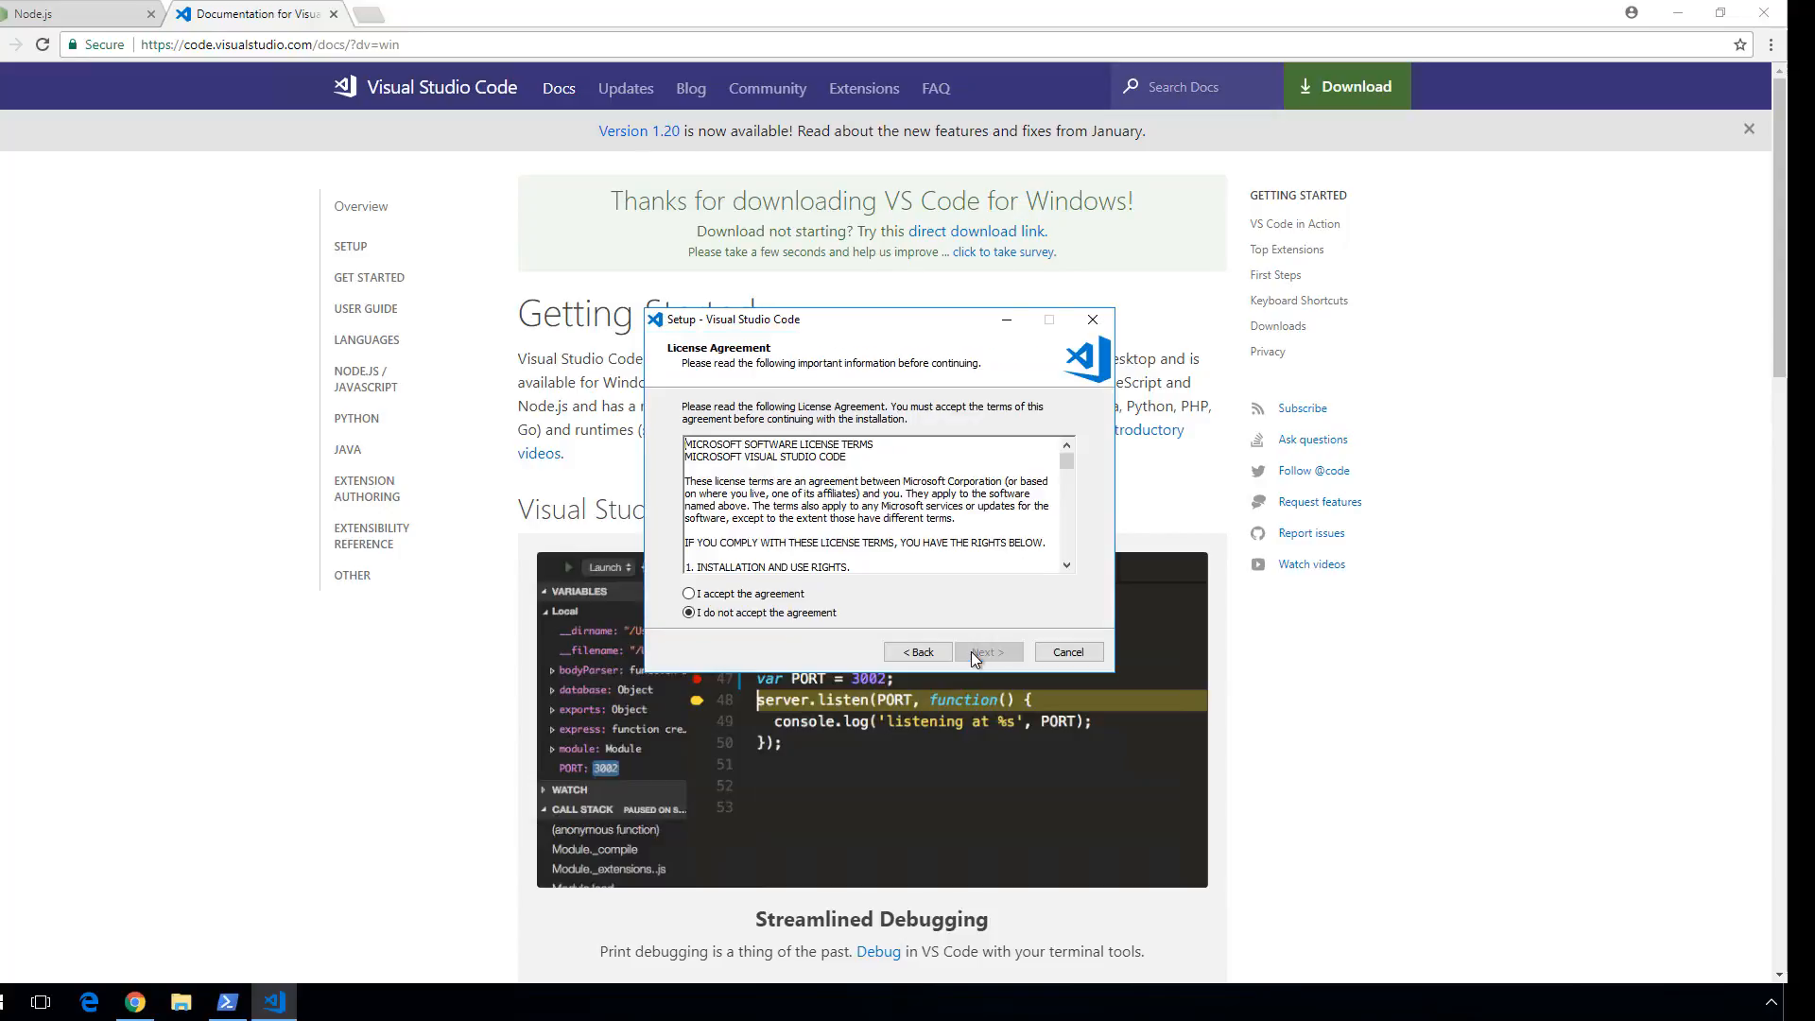
pyautogui.click(688, 593)
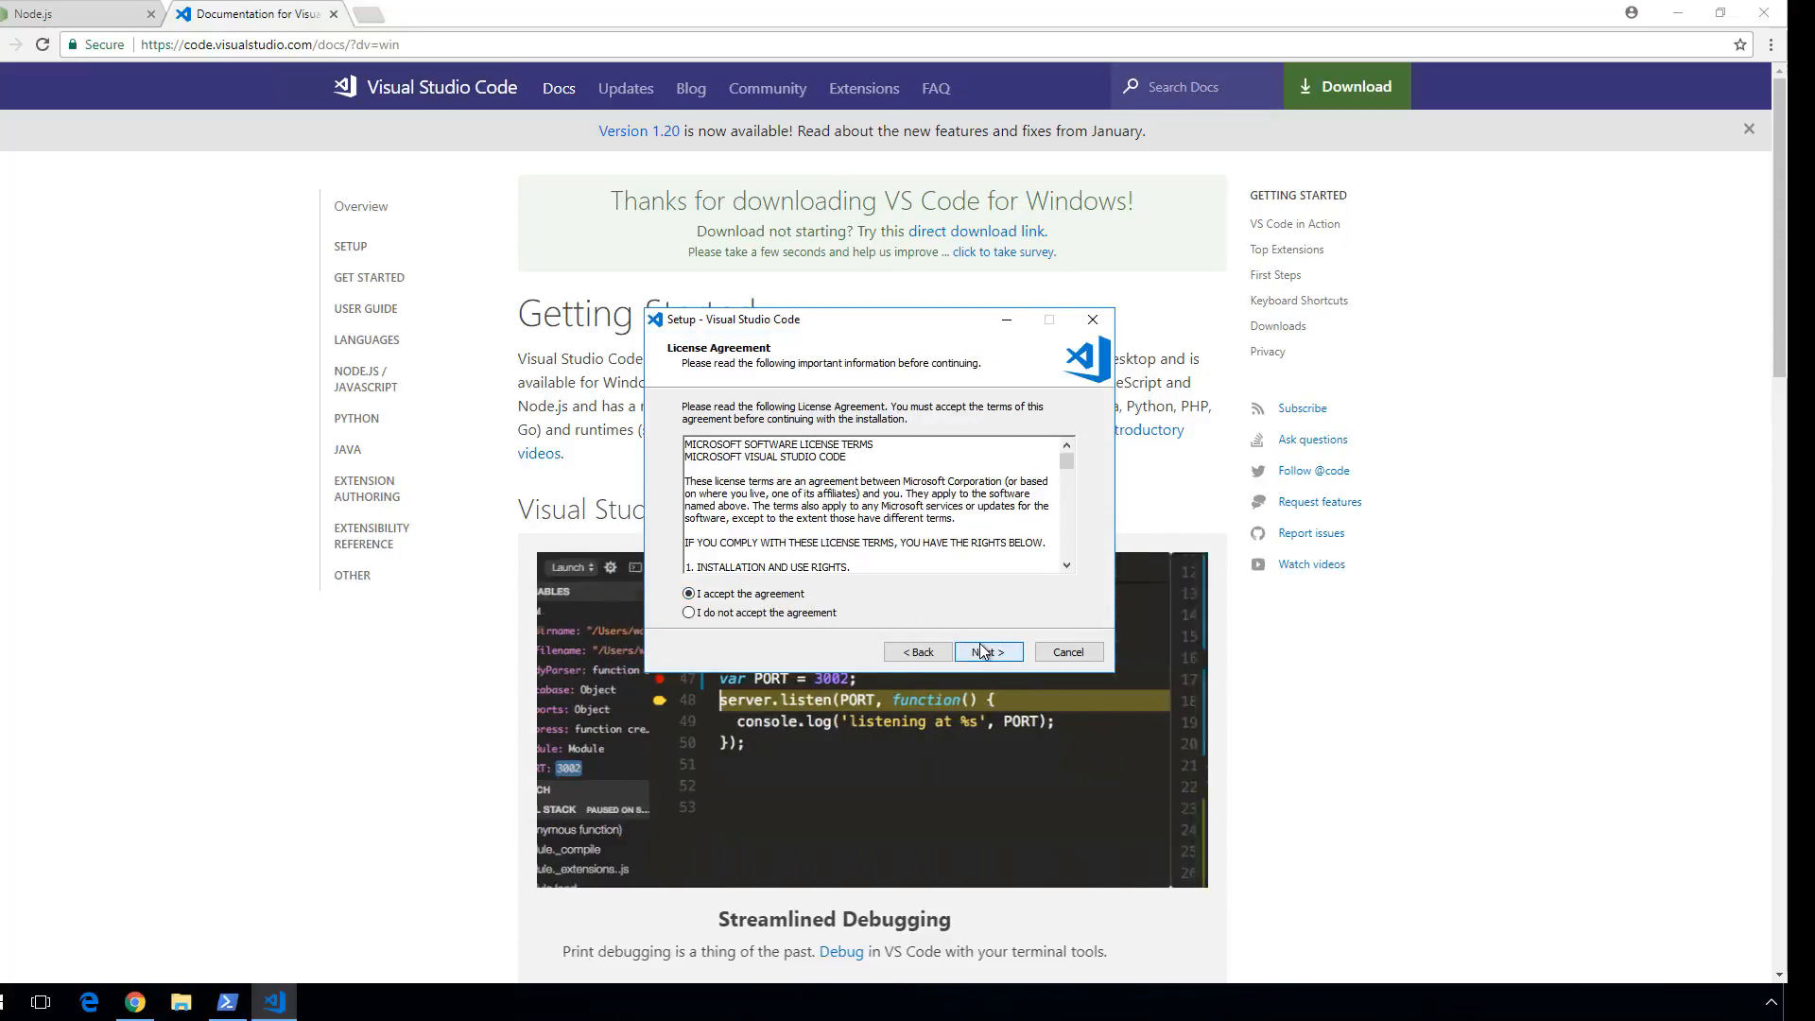
pyautogui.click(983, 652)
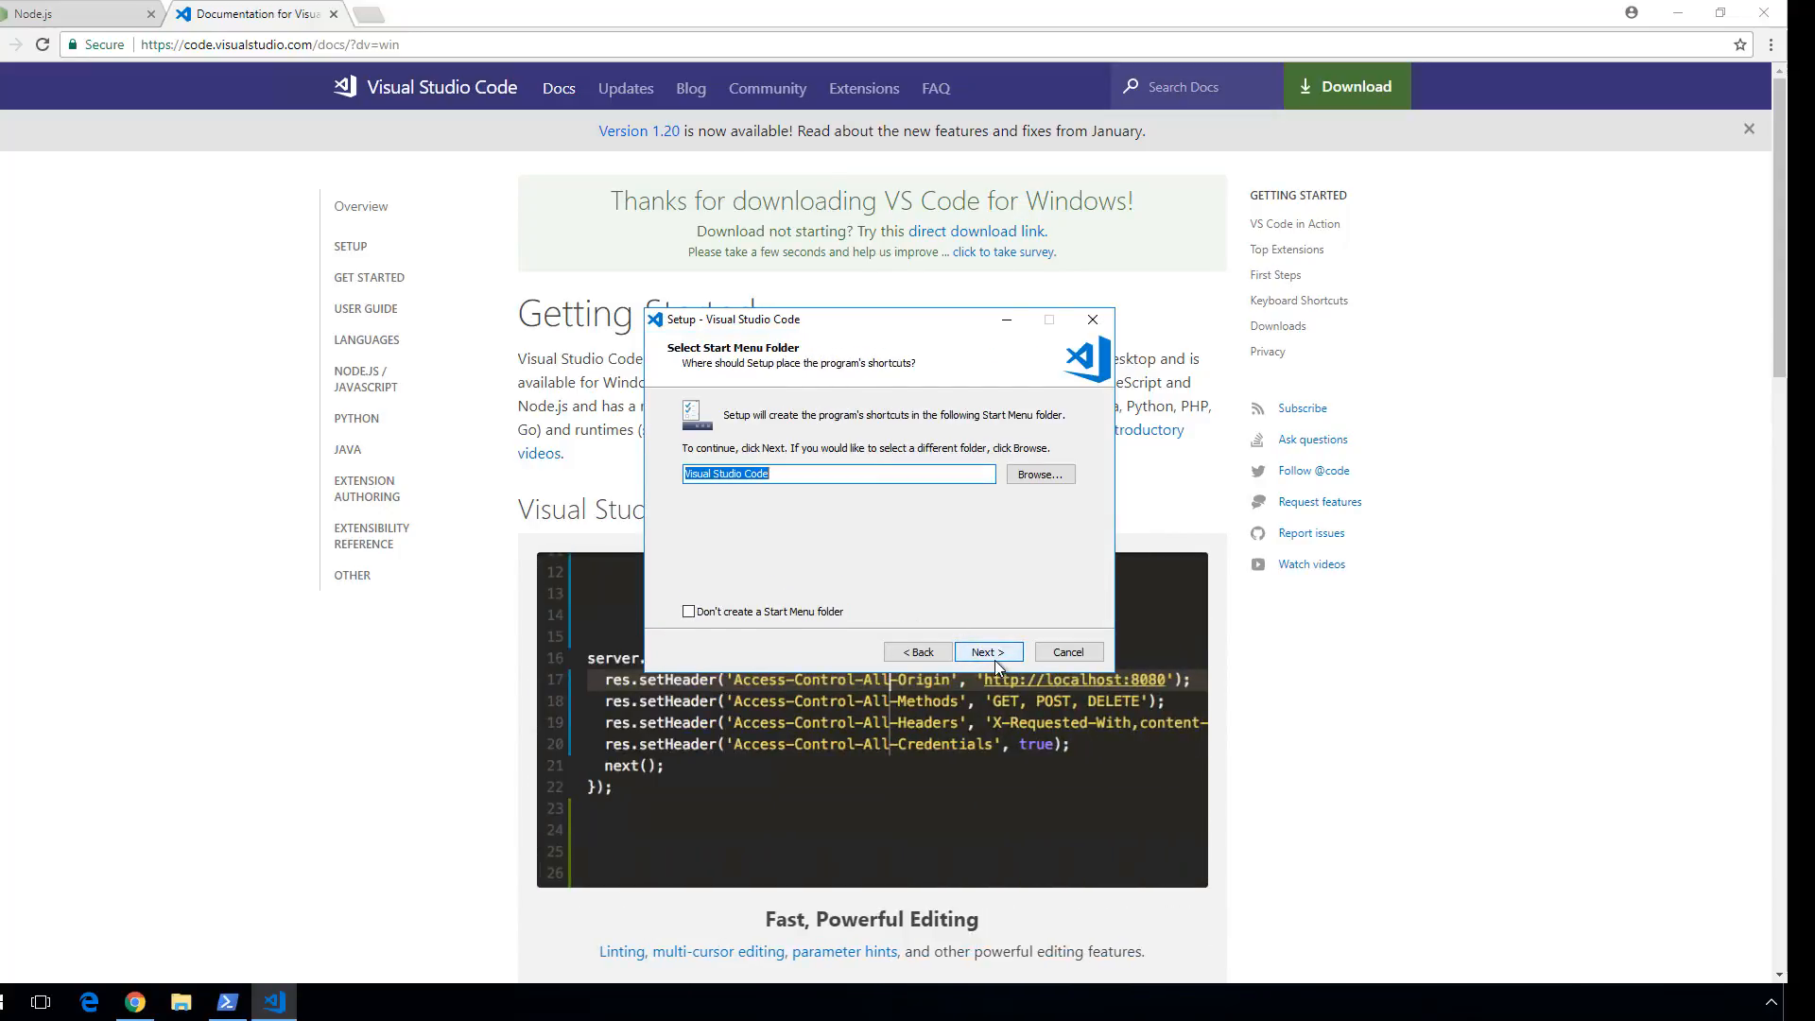
pyautogui.click(987, 652)
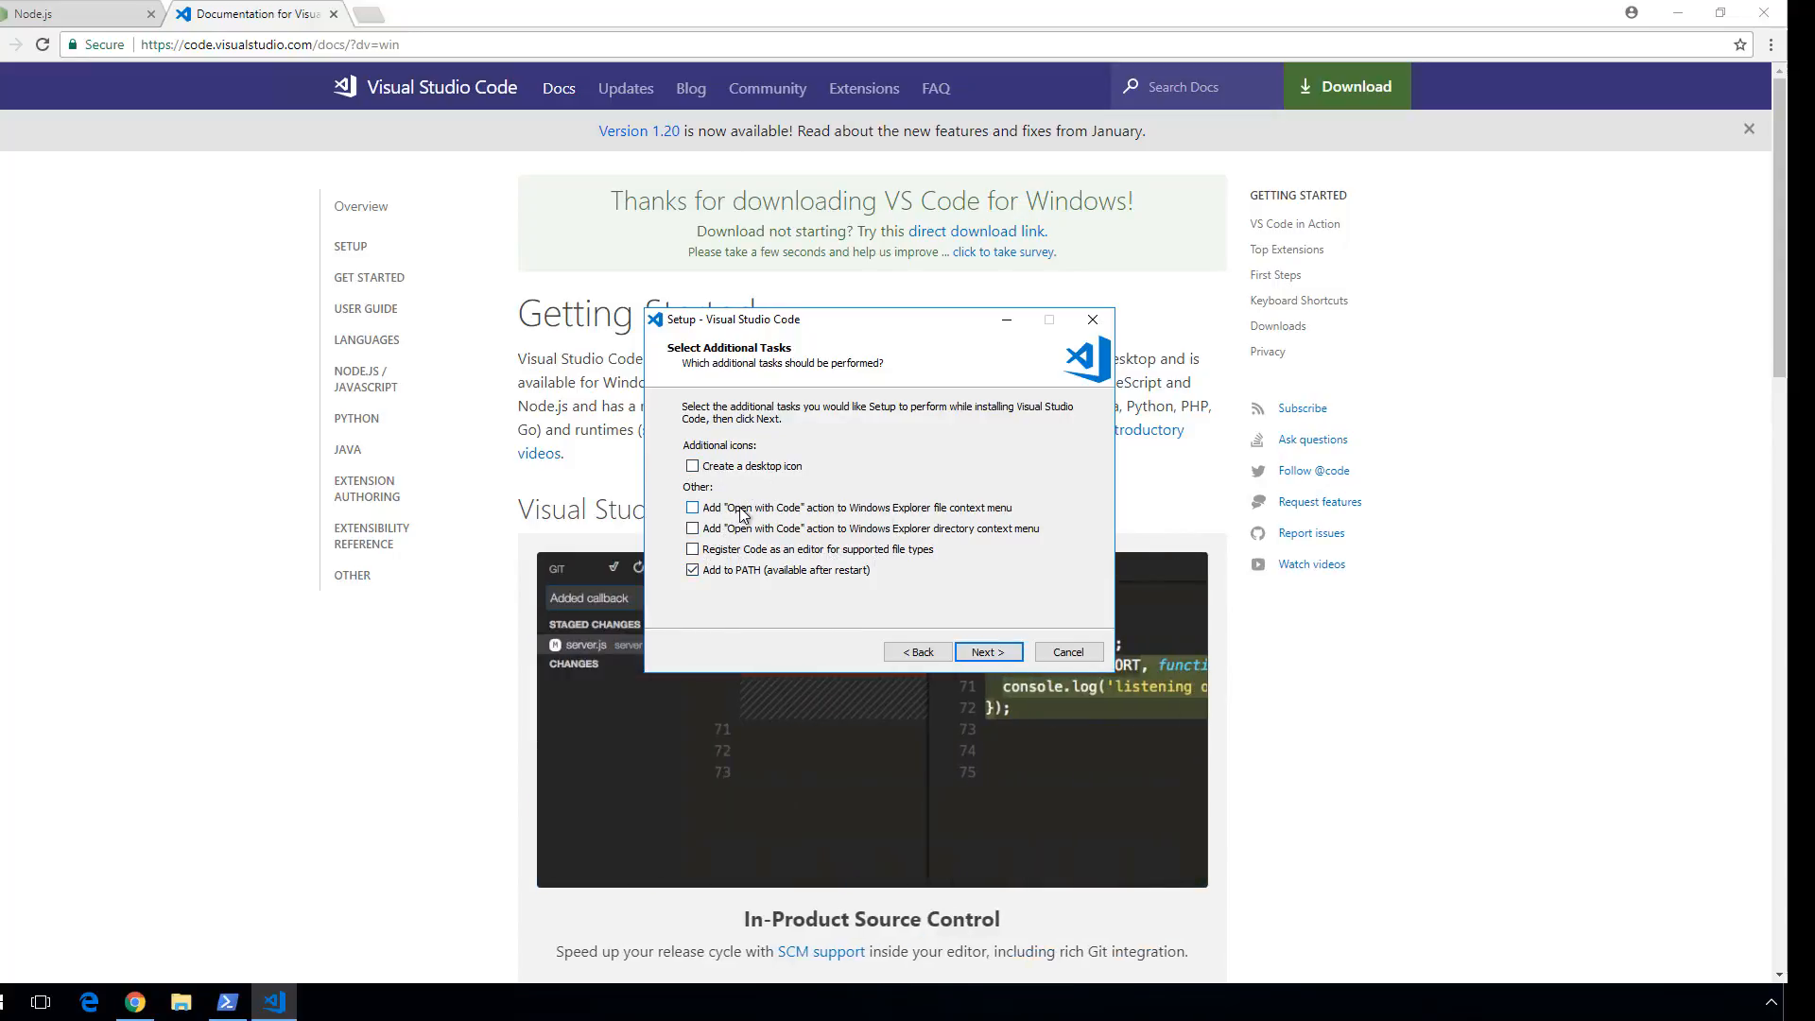
# Step: Enable the 'Open with Code' context menu and 'Register Code as editor' tasks, keeping Add to PATH, and continue
pyautogui.click(692, 506)
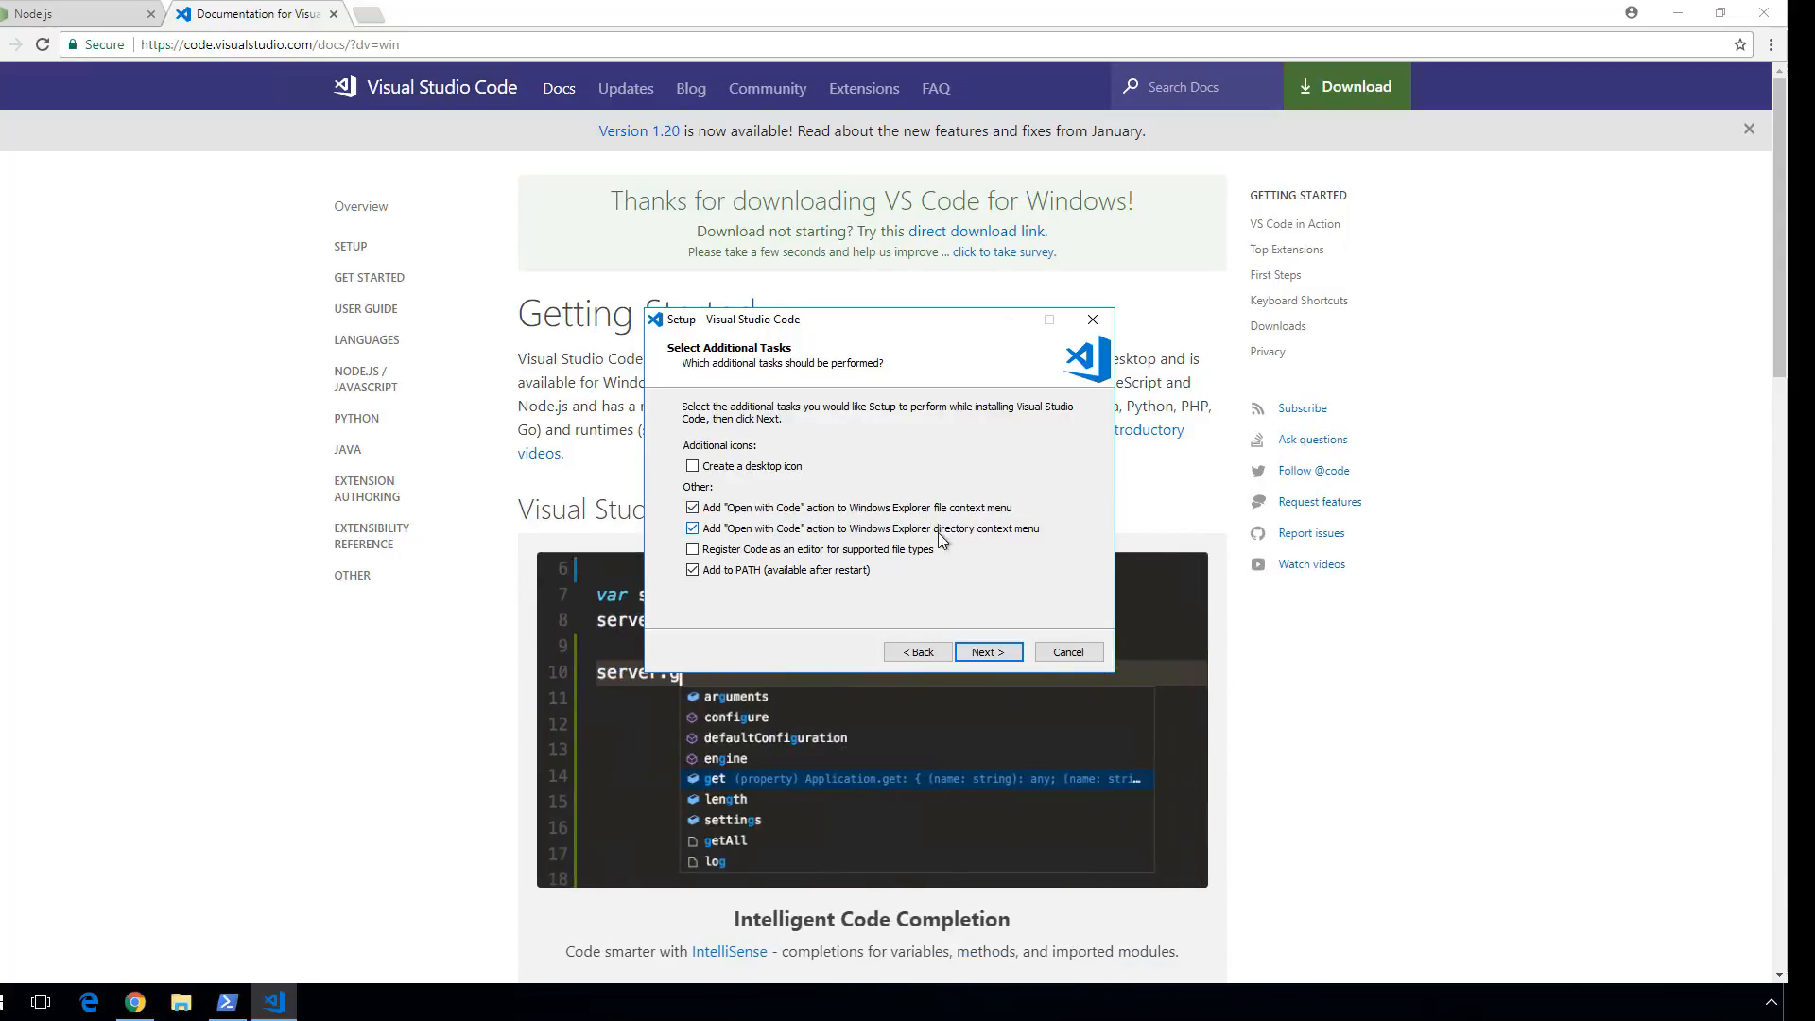
pyautogui.moveTo(879, 393)
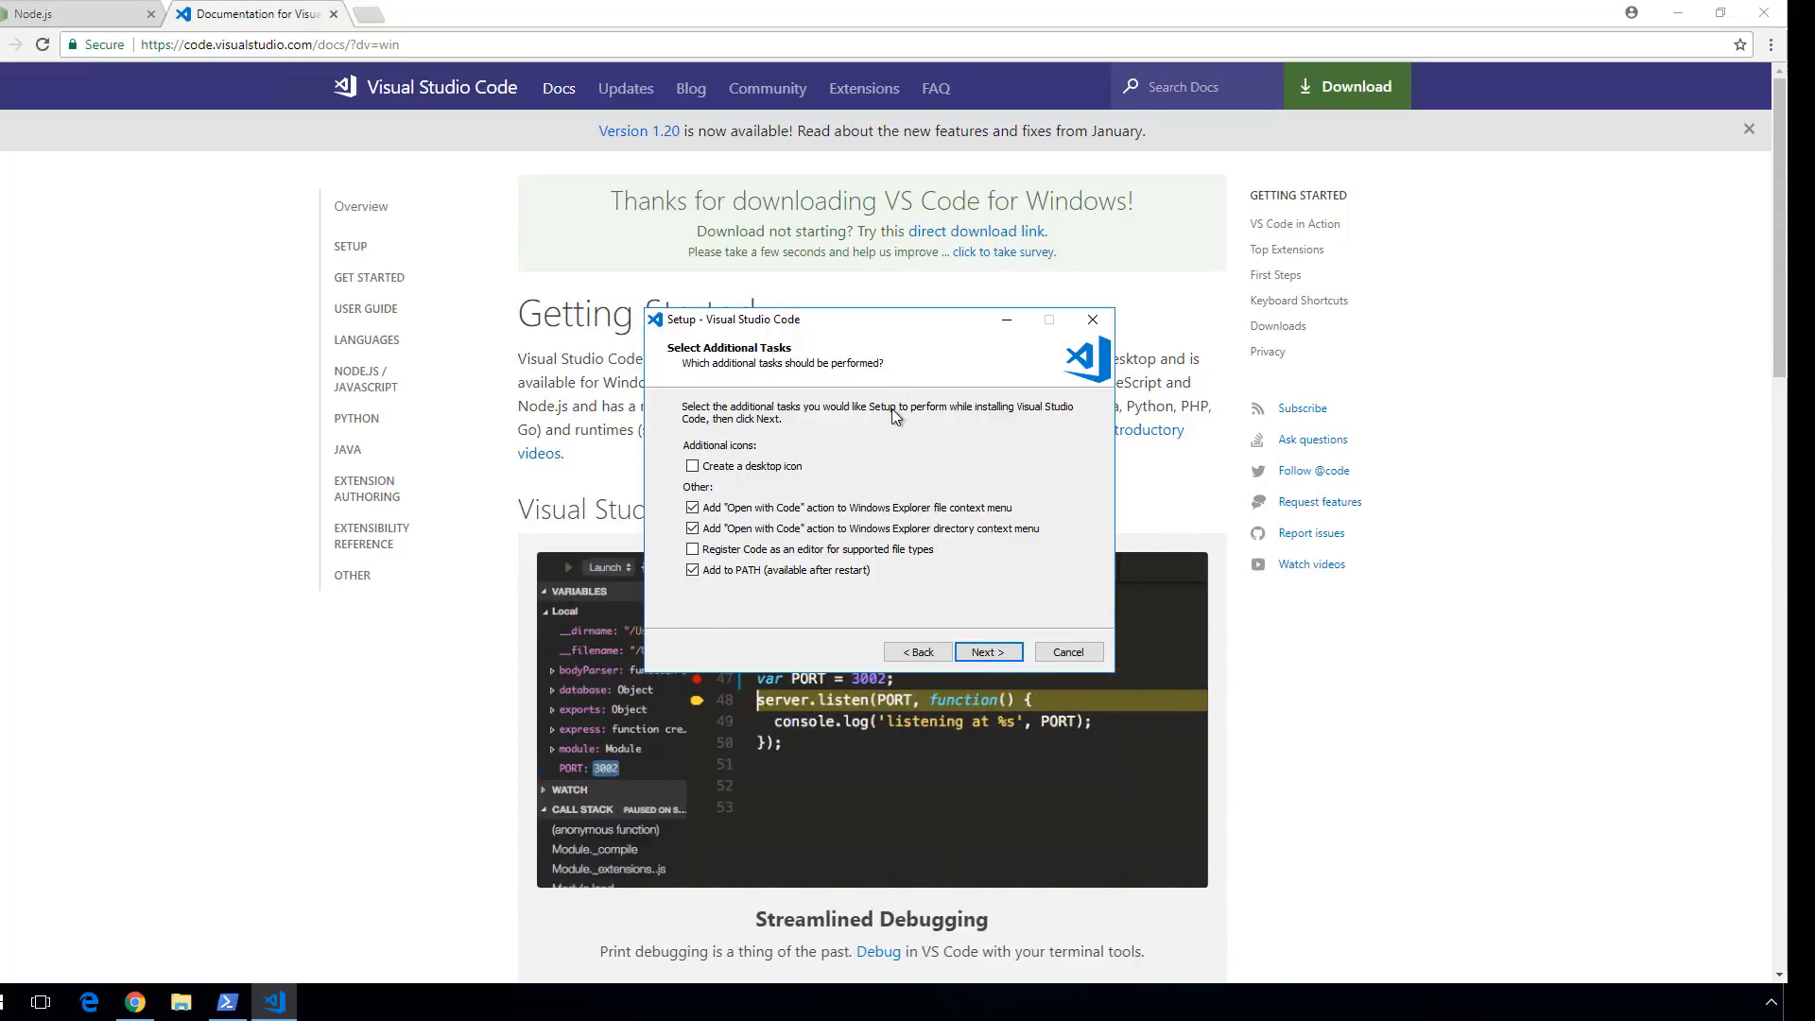
pyautogui.moveTo(874, 423)
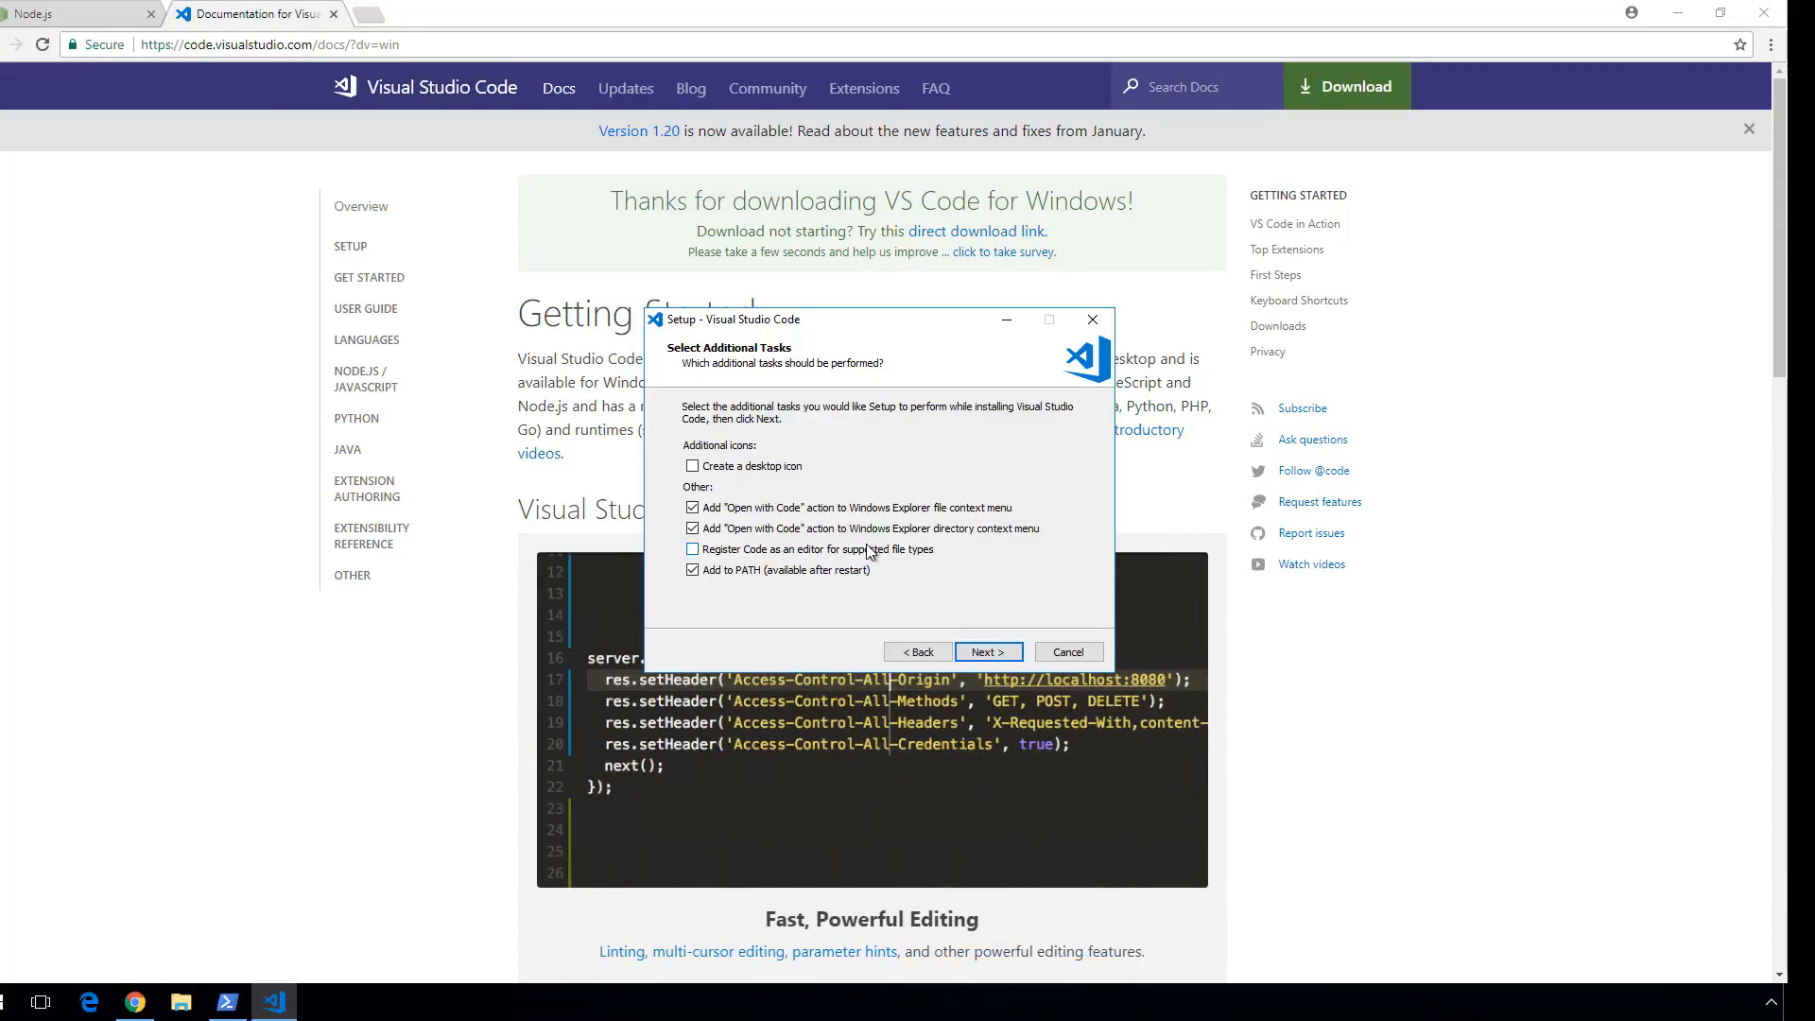
pyautogui.click(692, 465)
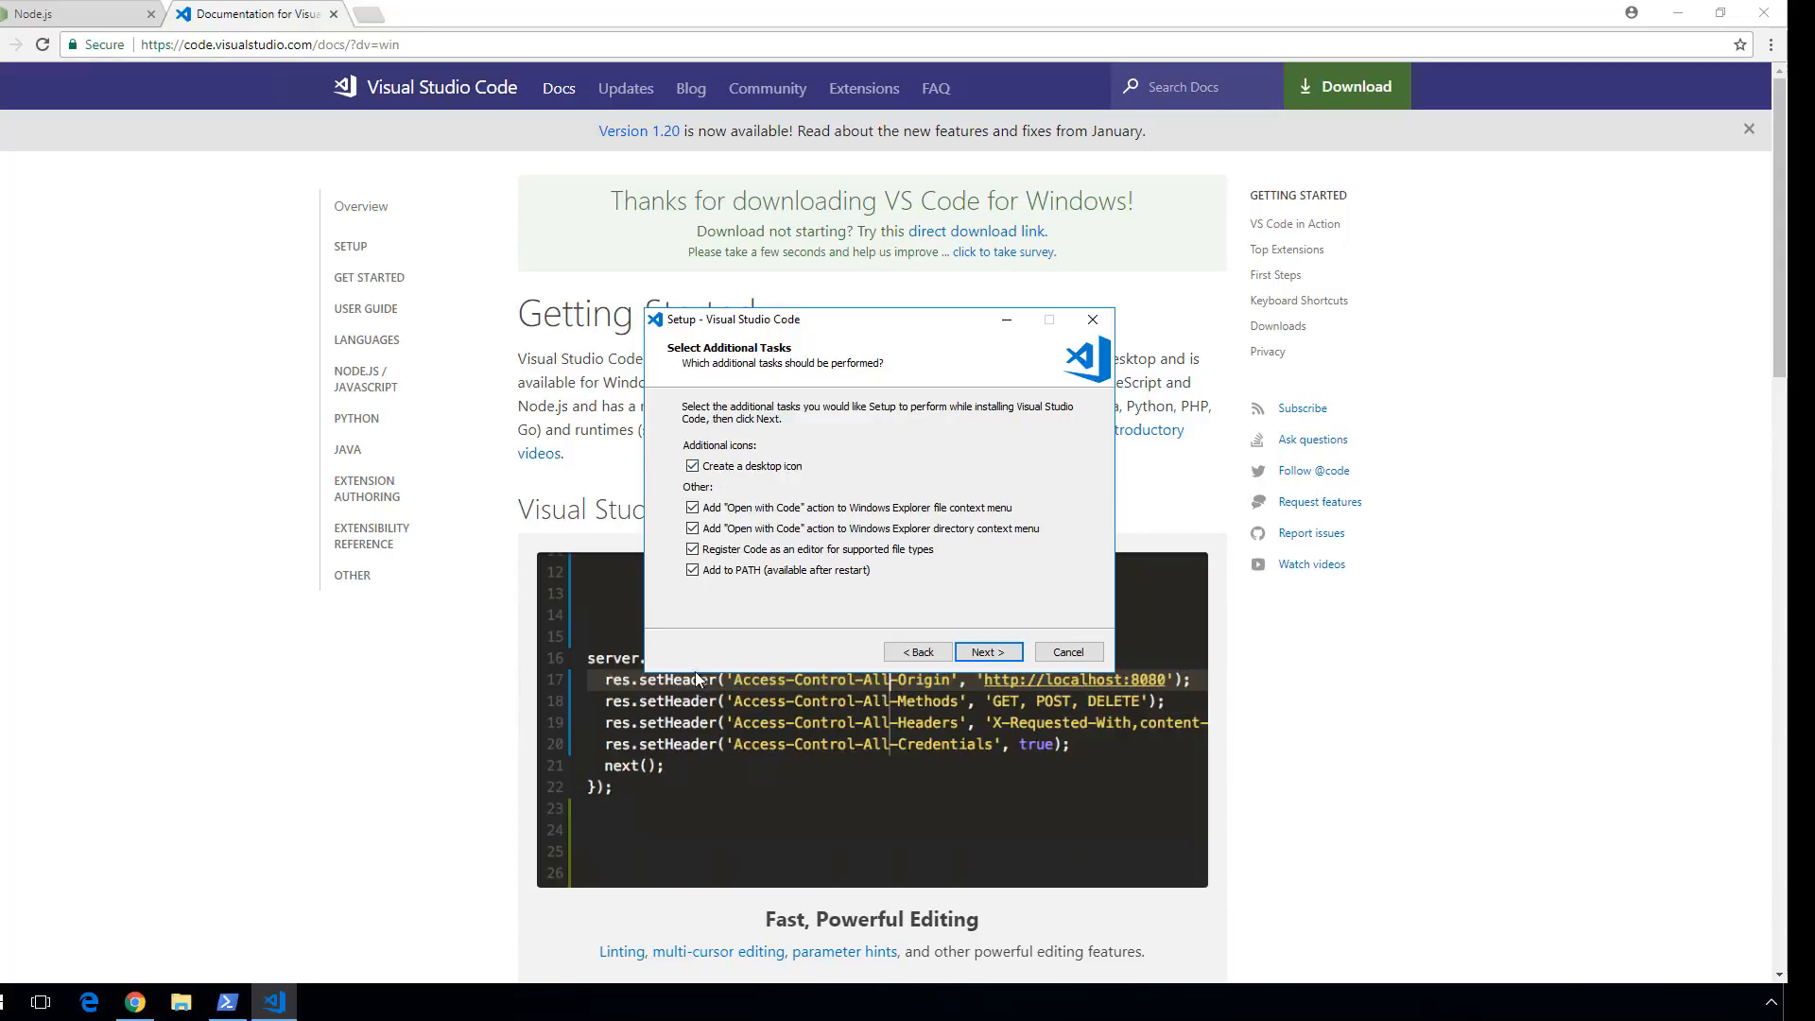
pyautogui.click(987, 652)
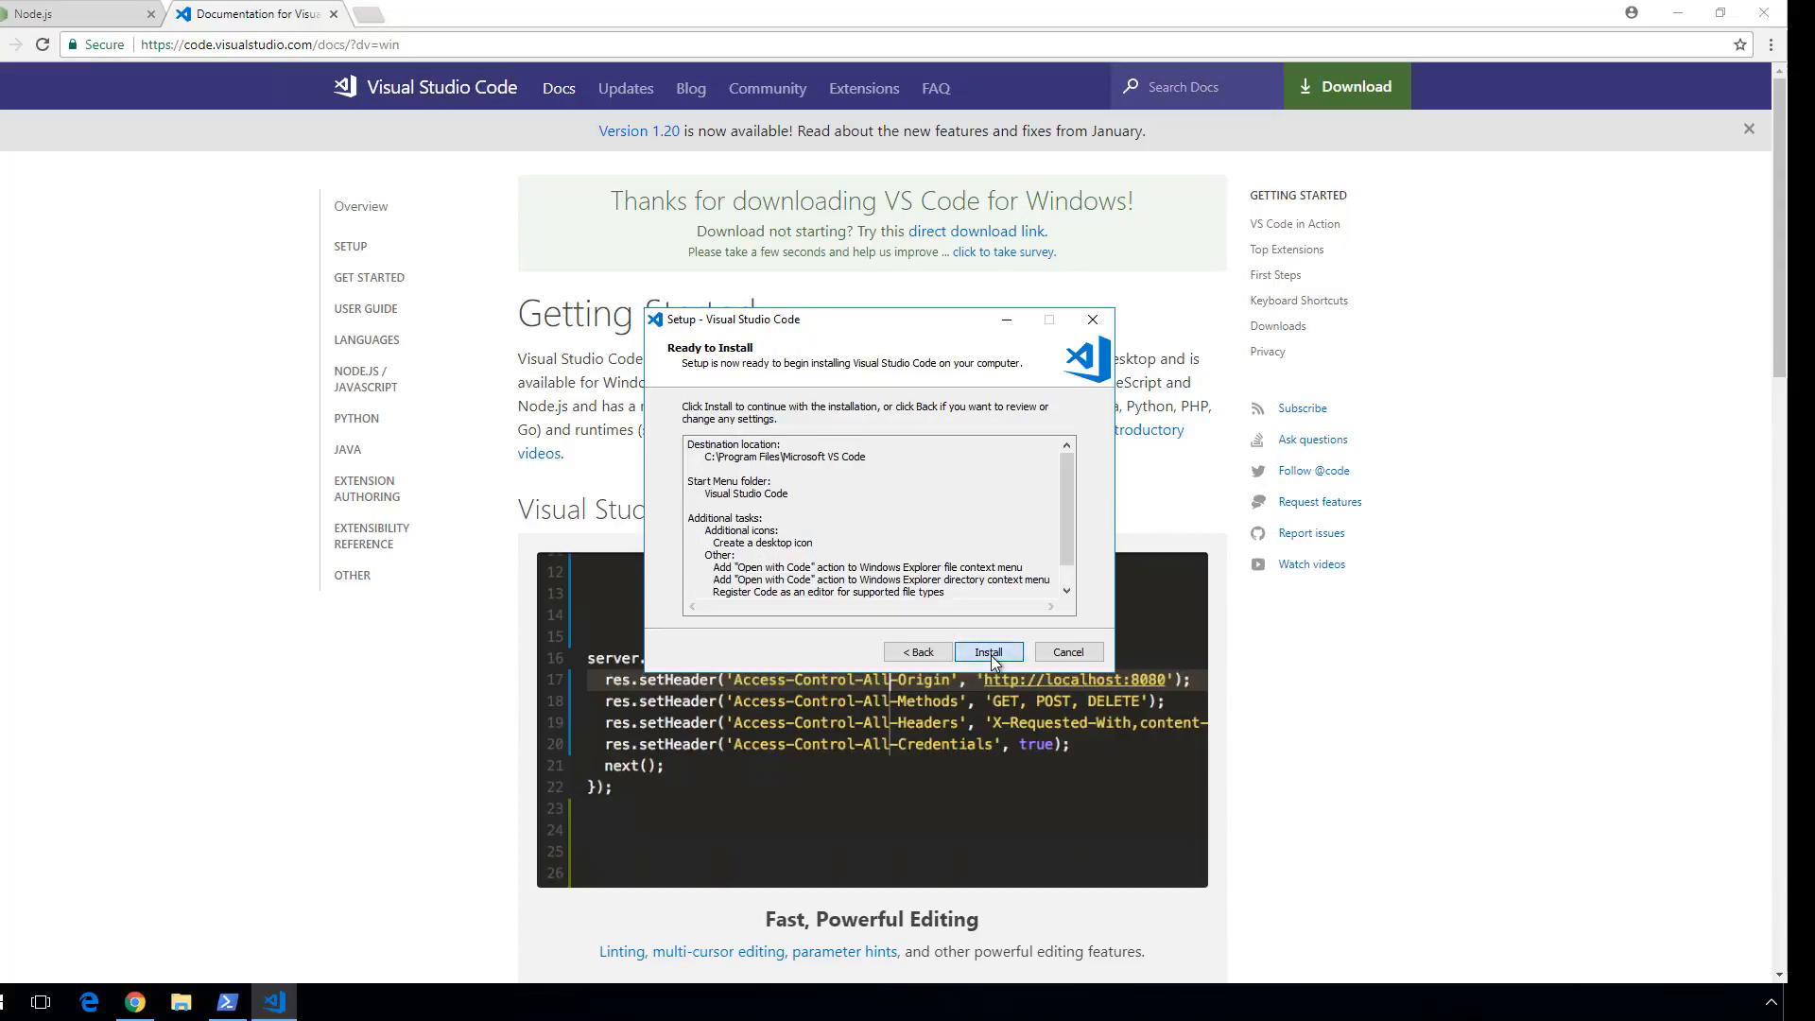
# Step: Install Visual Studio Code and finish without launching the editor
pyautogui.click(987, 652)
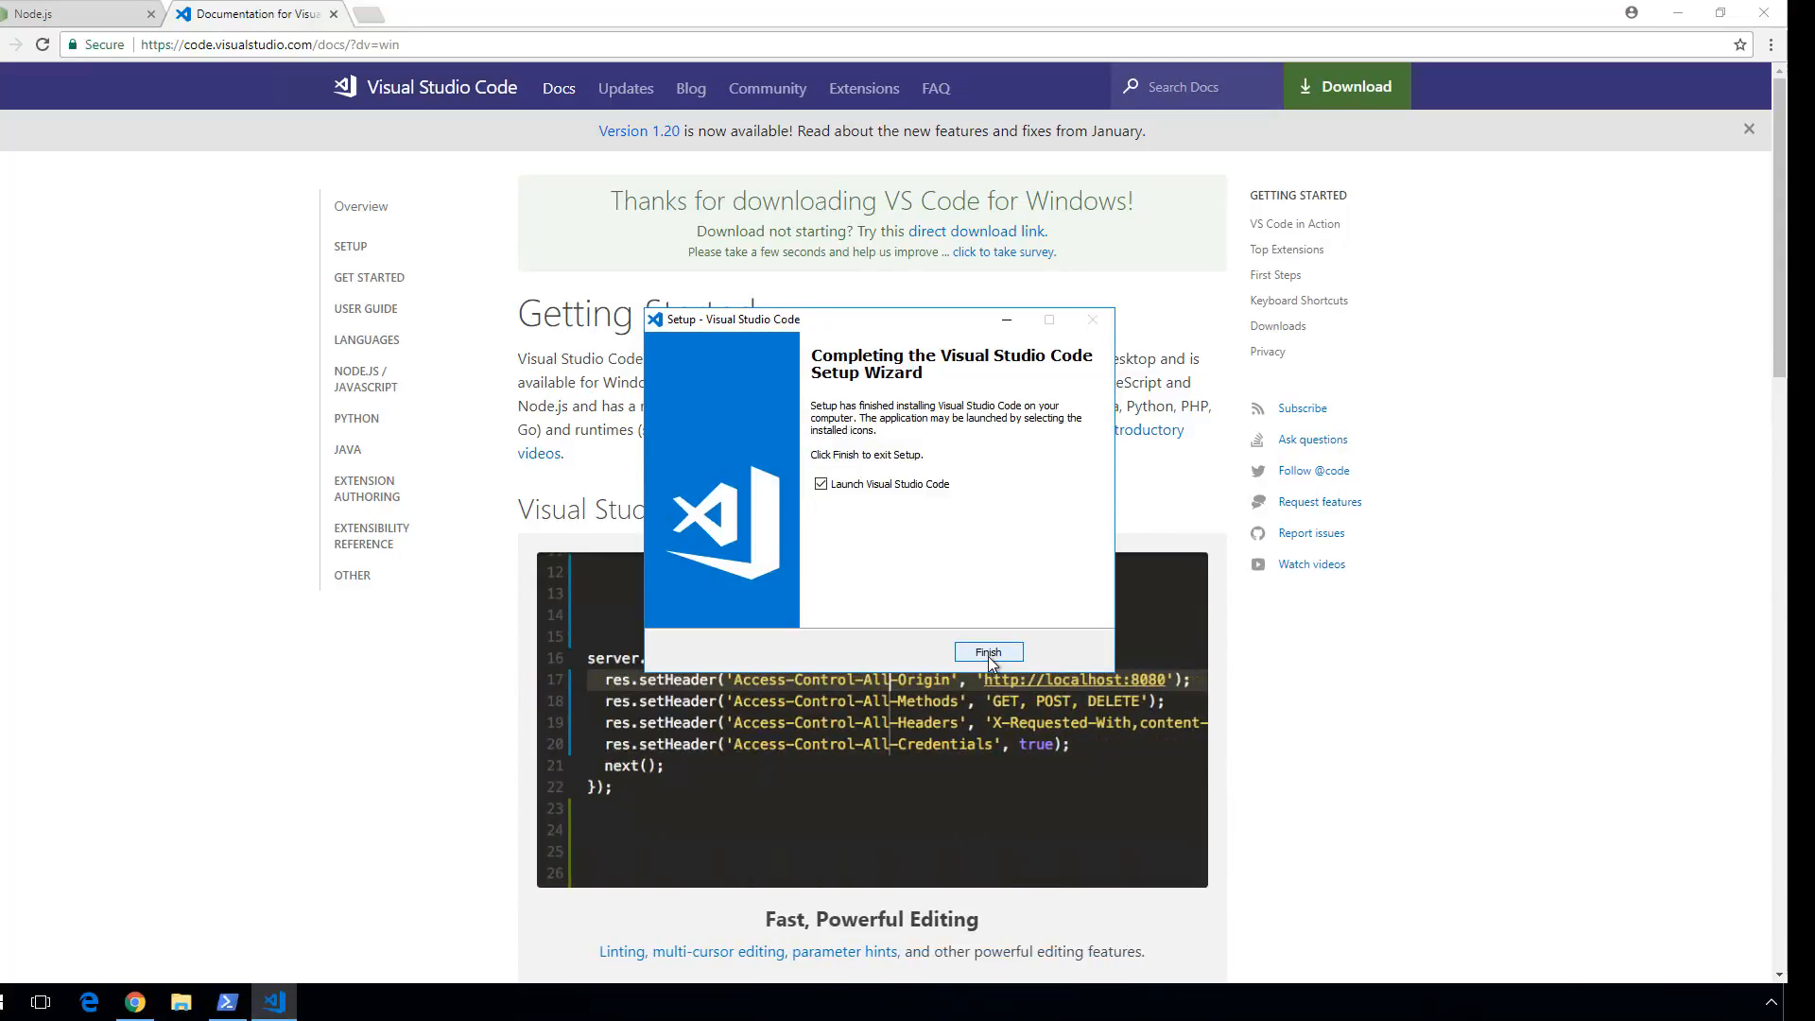
pyautogui.click(821, 484)
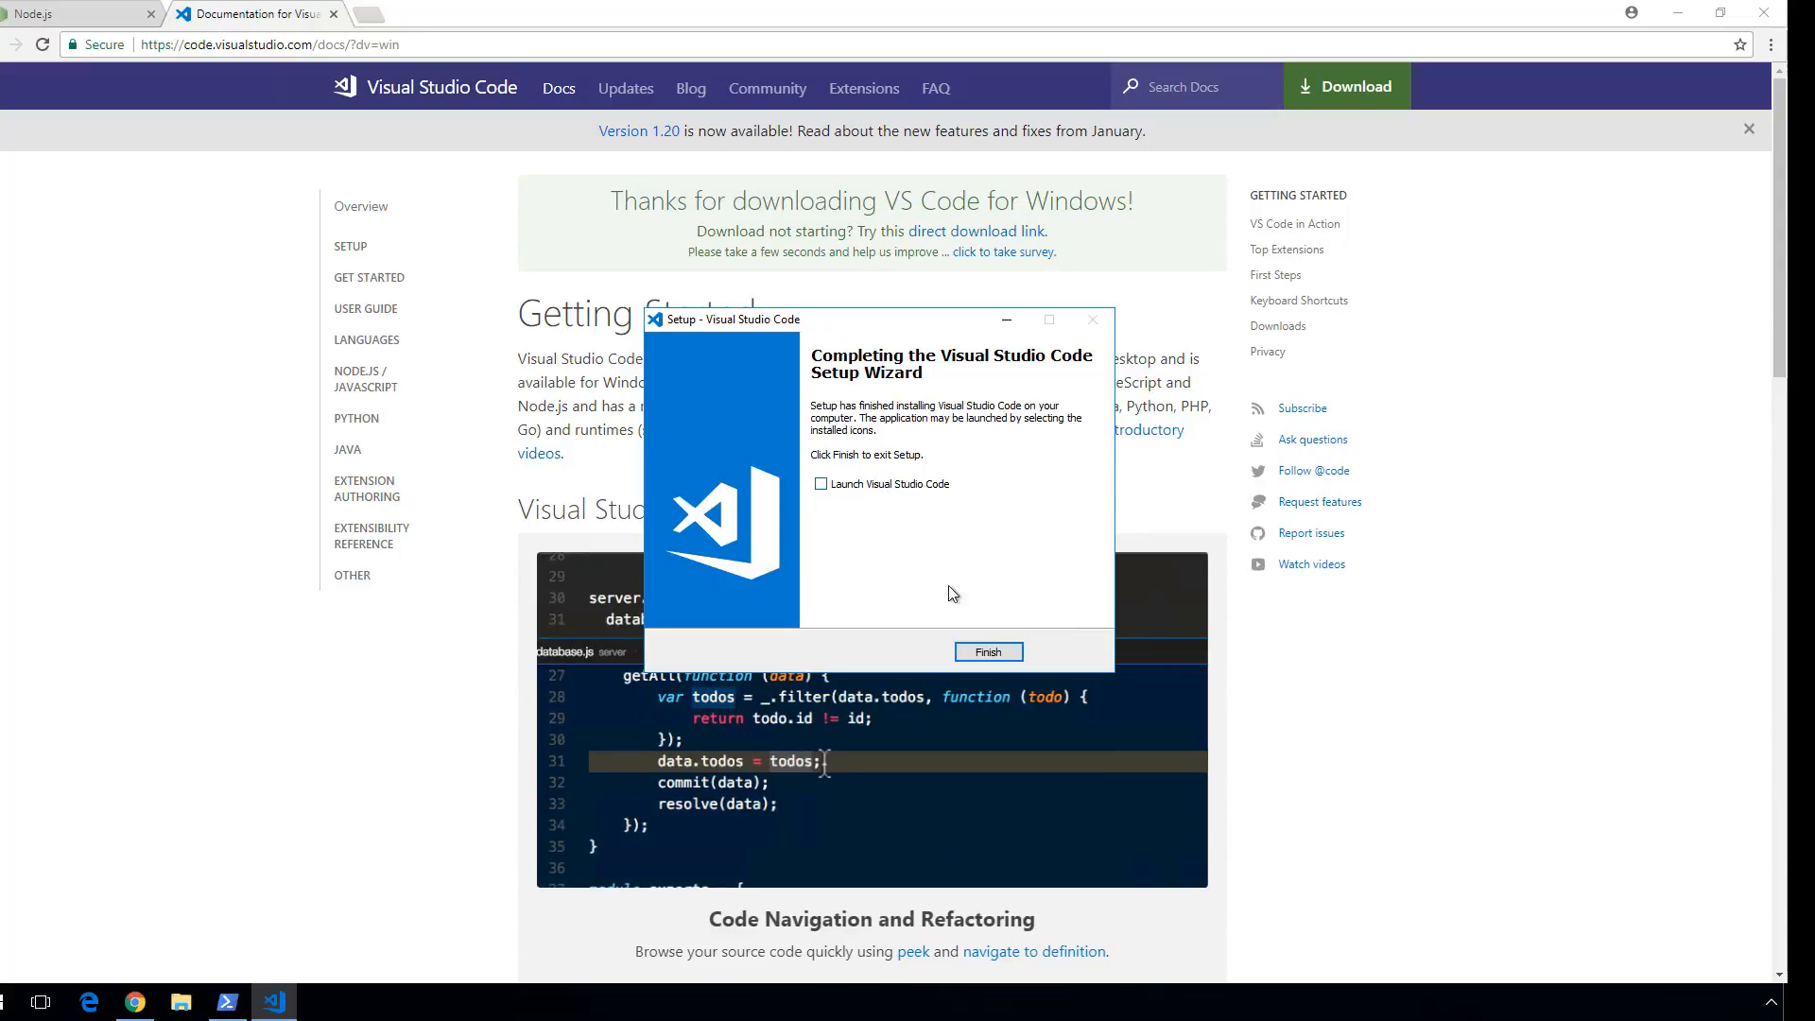
pyautogui.click(987, 650)
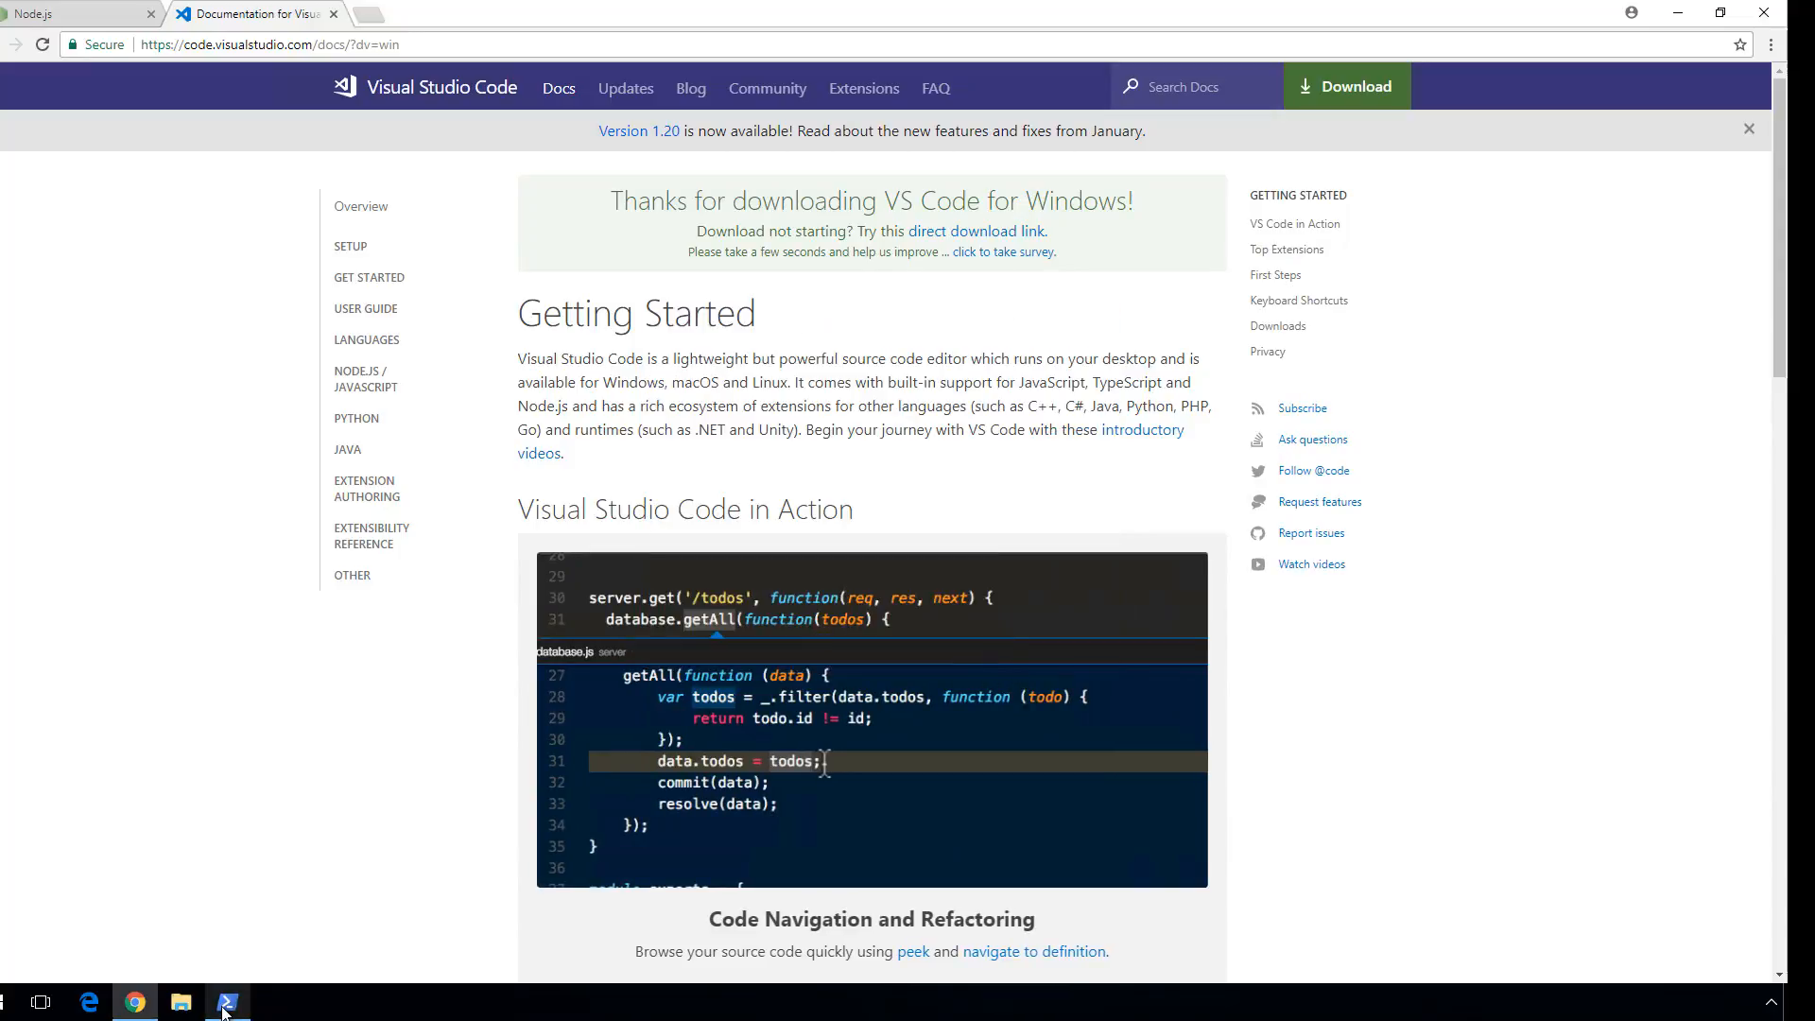
# Step: Run npm list -g --depth=0 in PowerShell, showing no global packages installed
pyautogui.click(227, 1002)
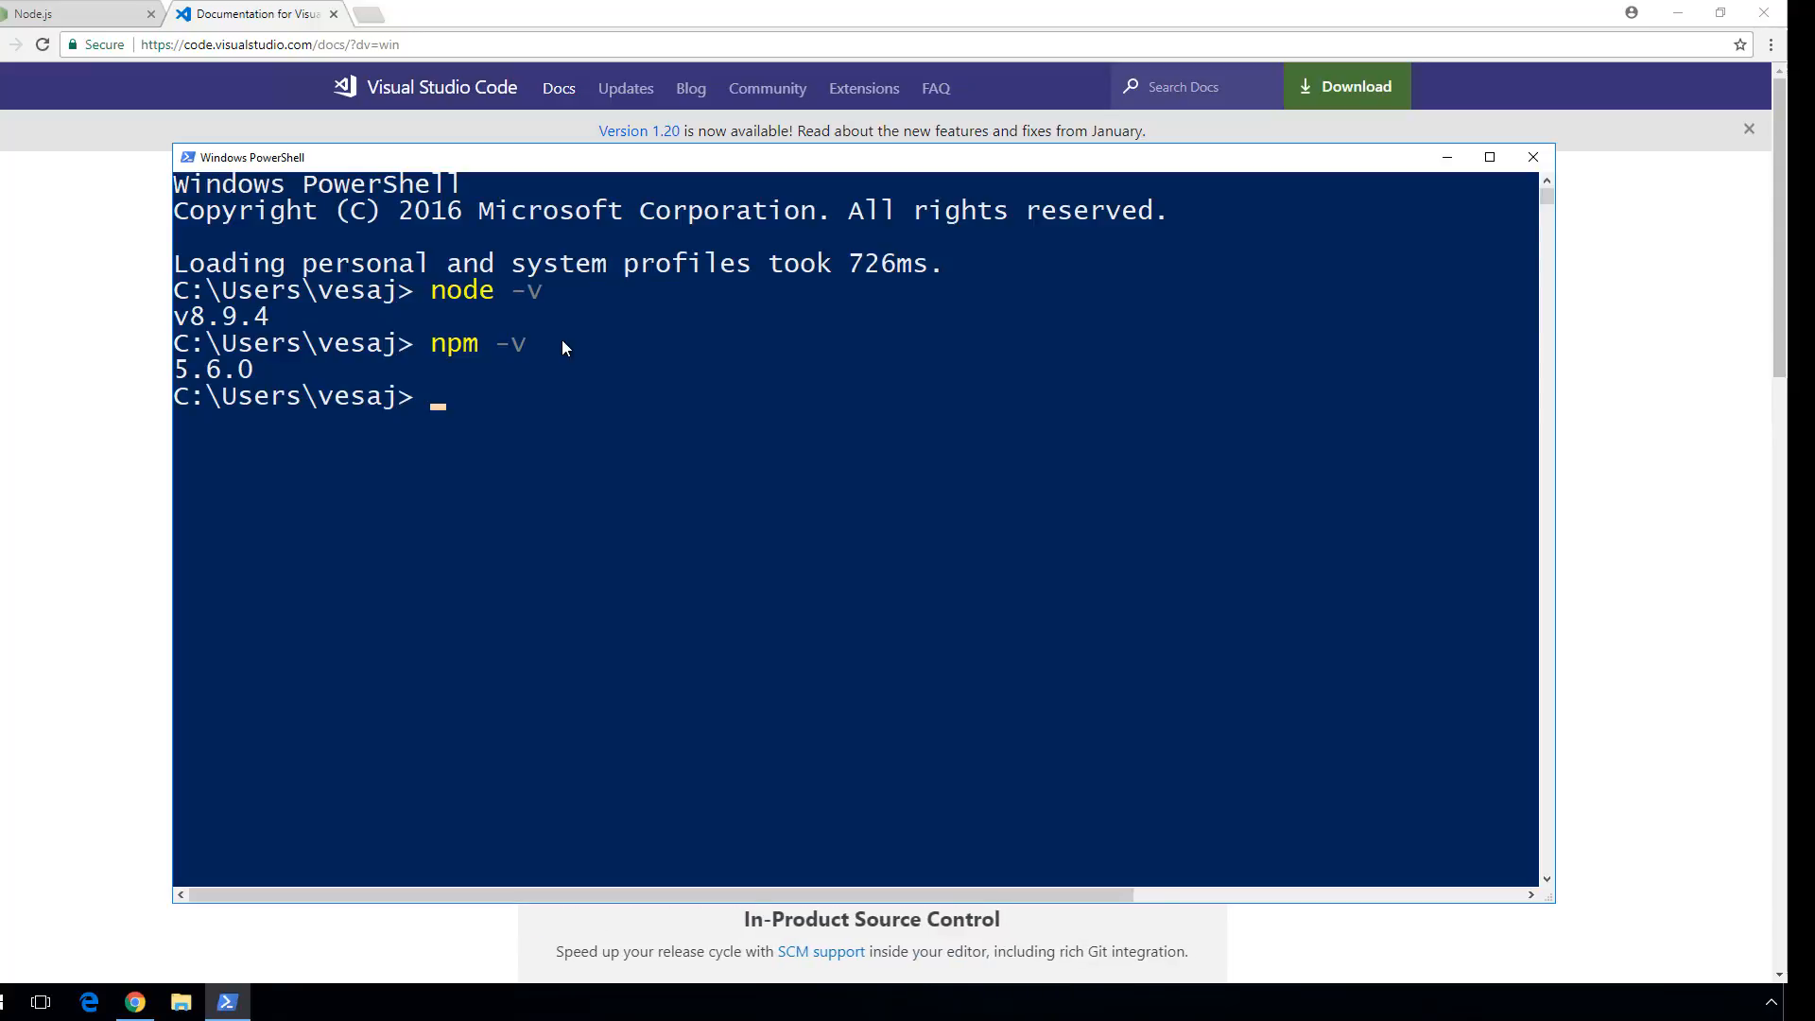
pyautogui.write('n')
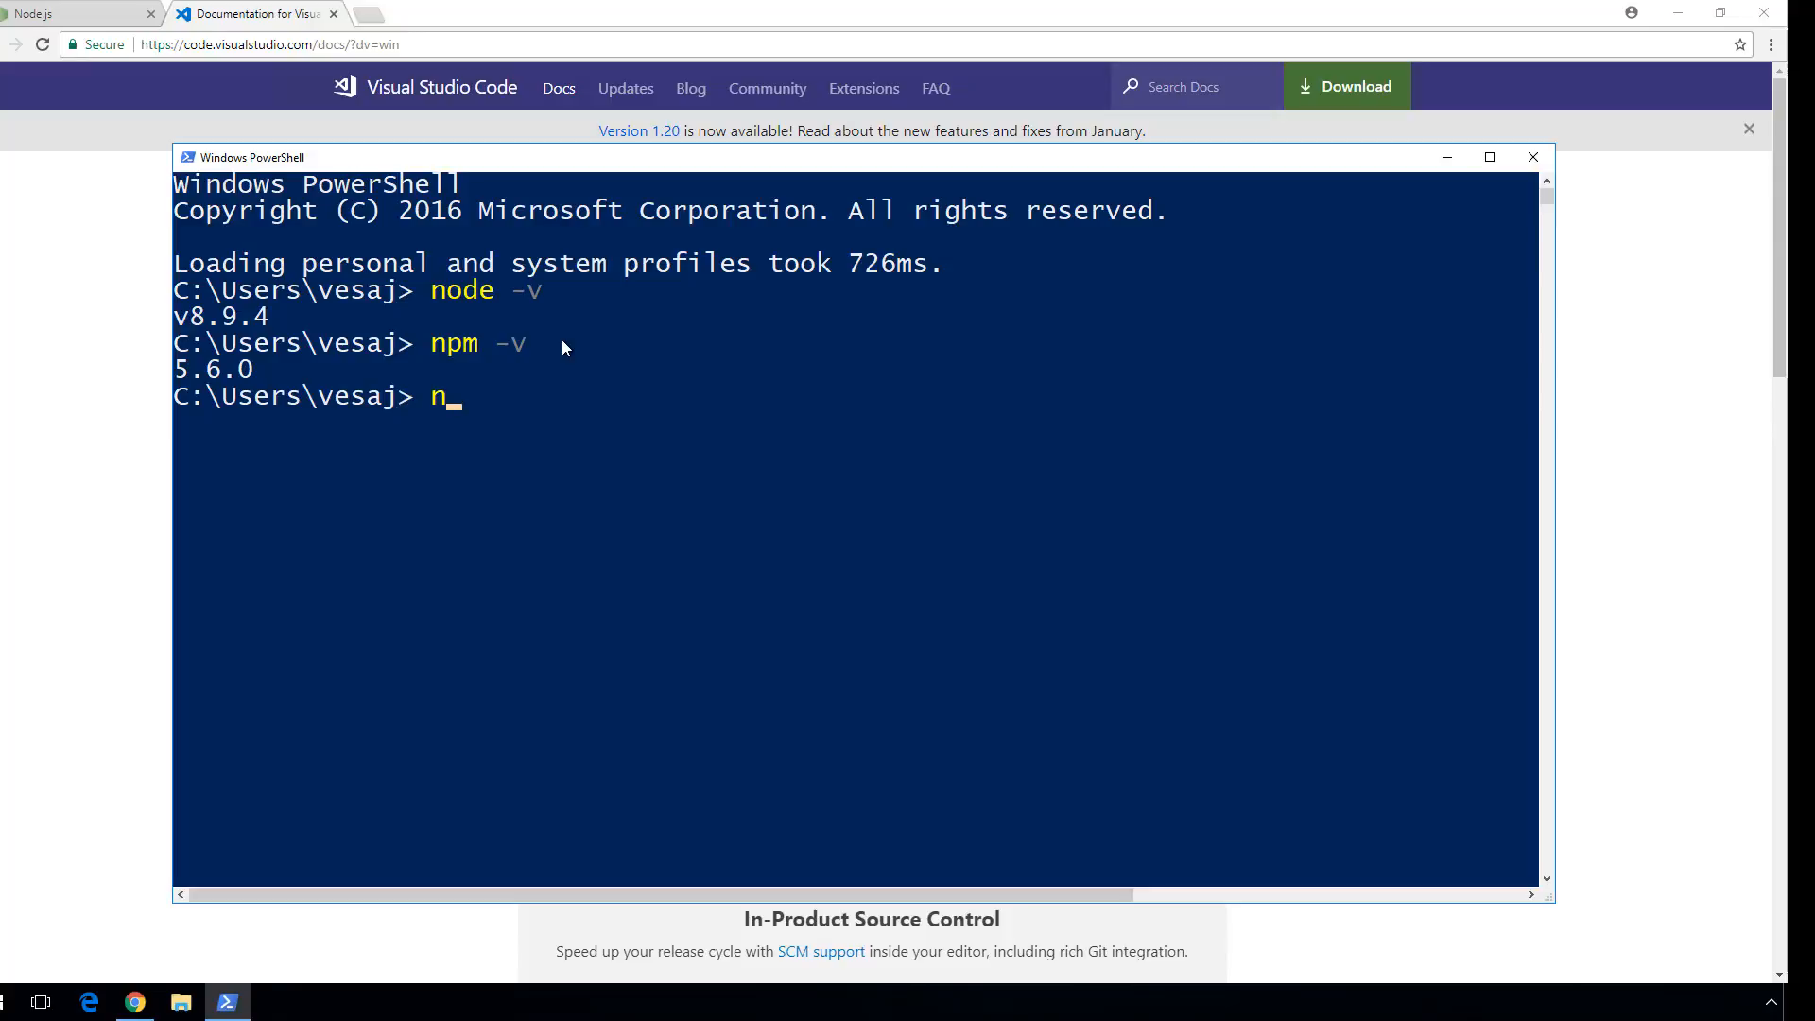
pyautogui.write('pm')
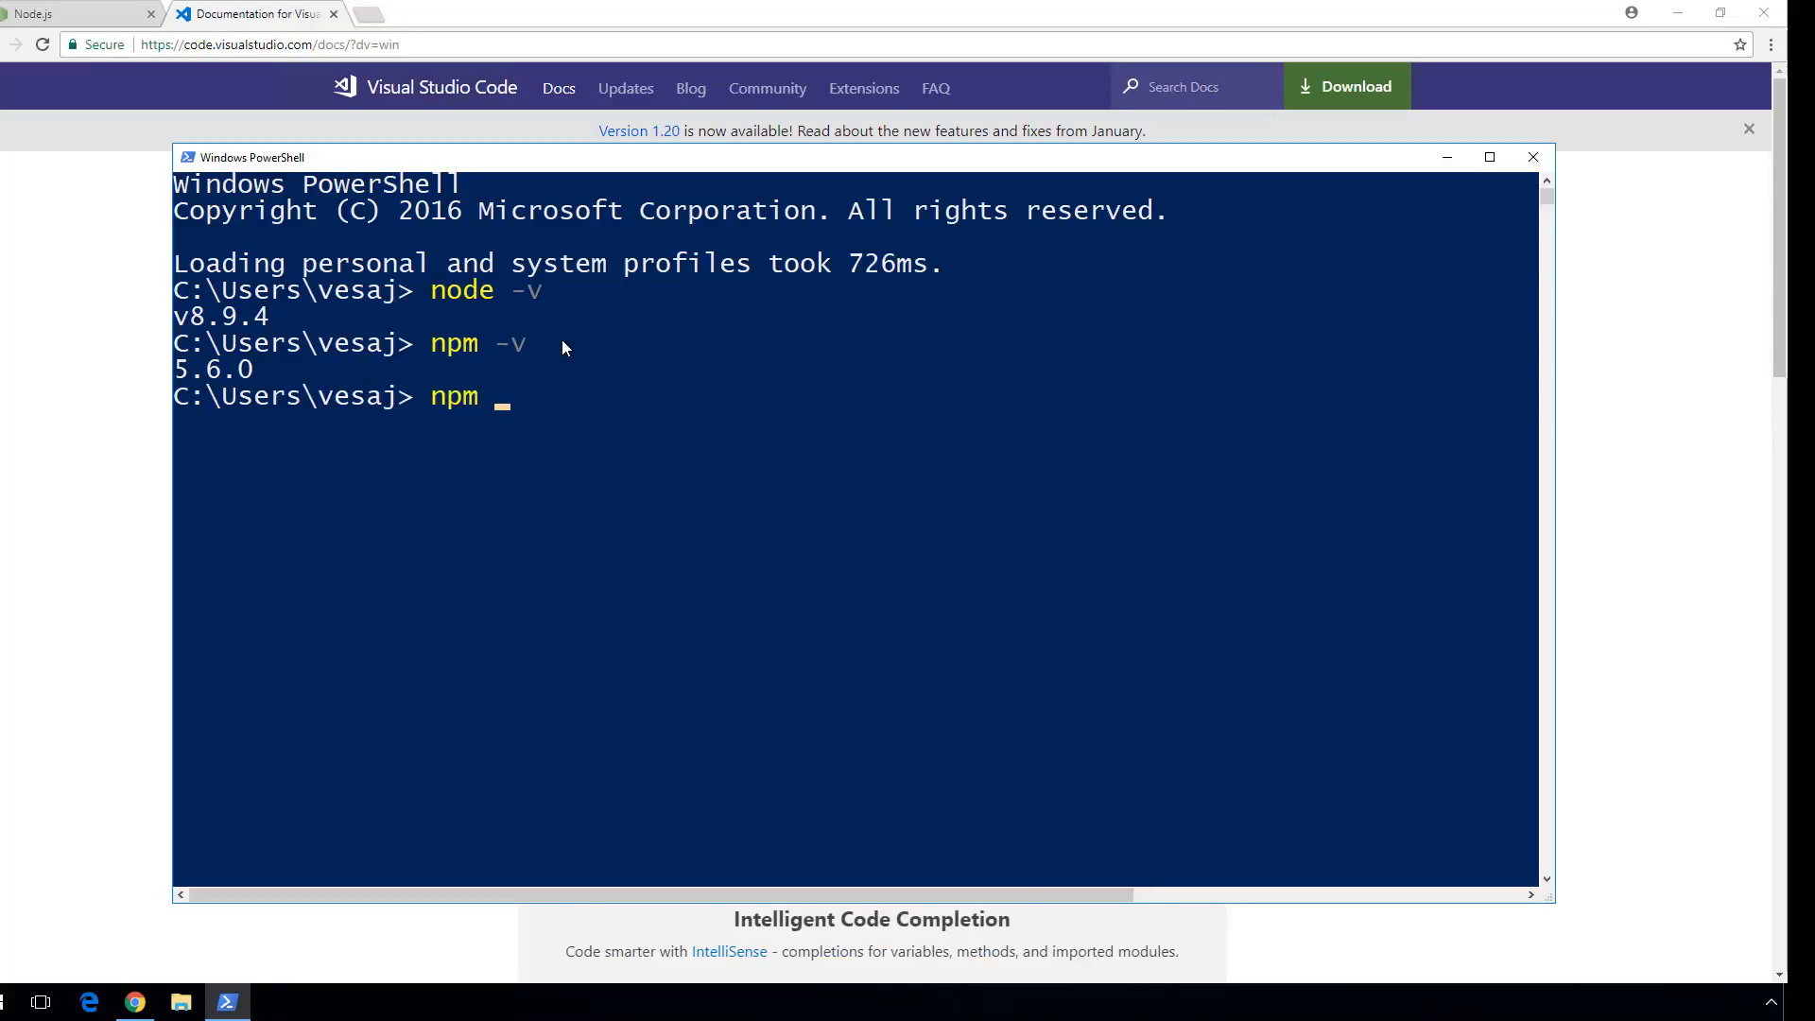
pyautogui.write('list -g')
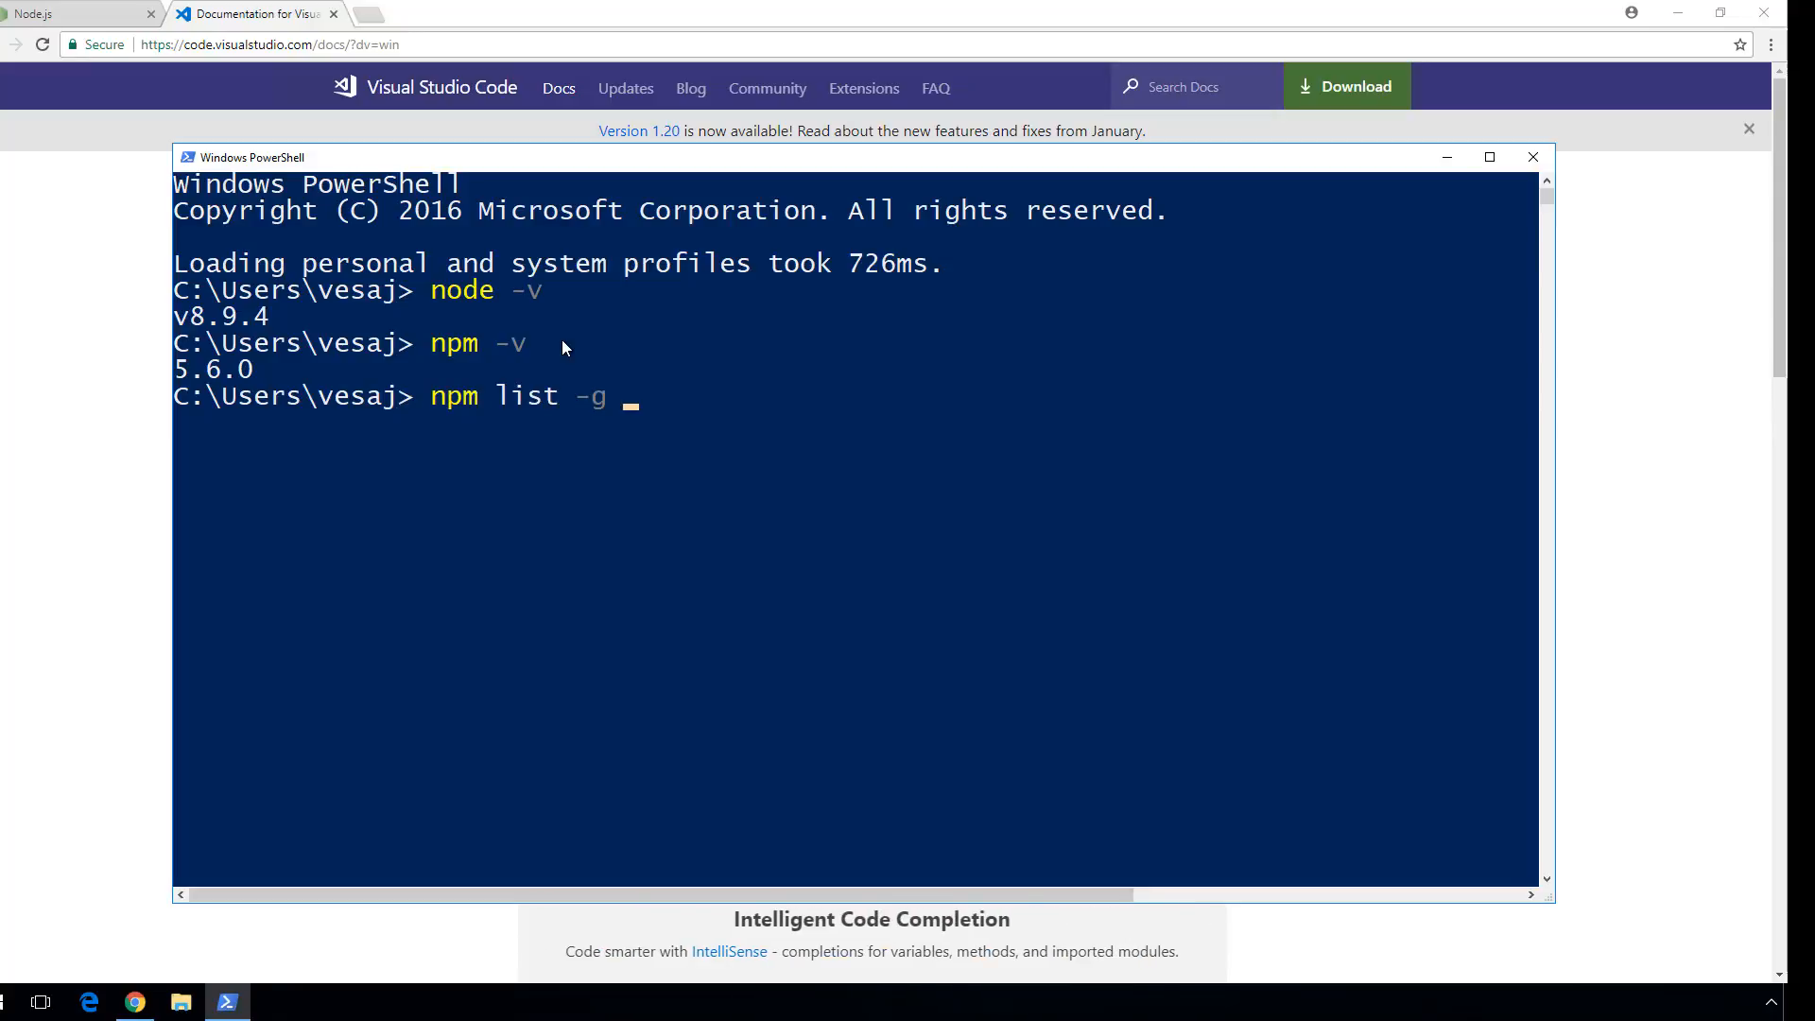
pyautogui.write('--depth=0')
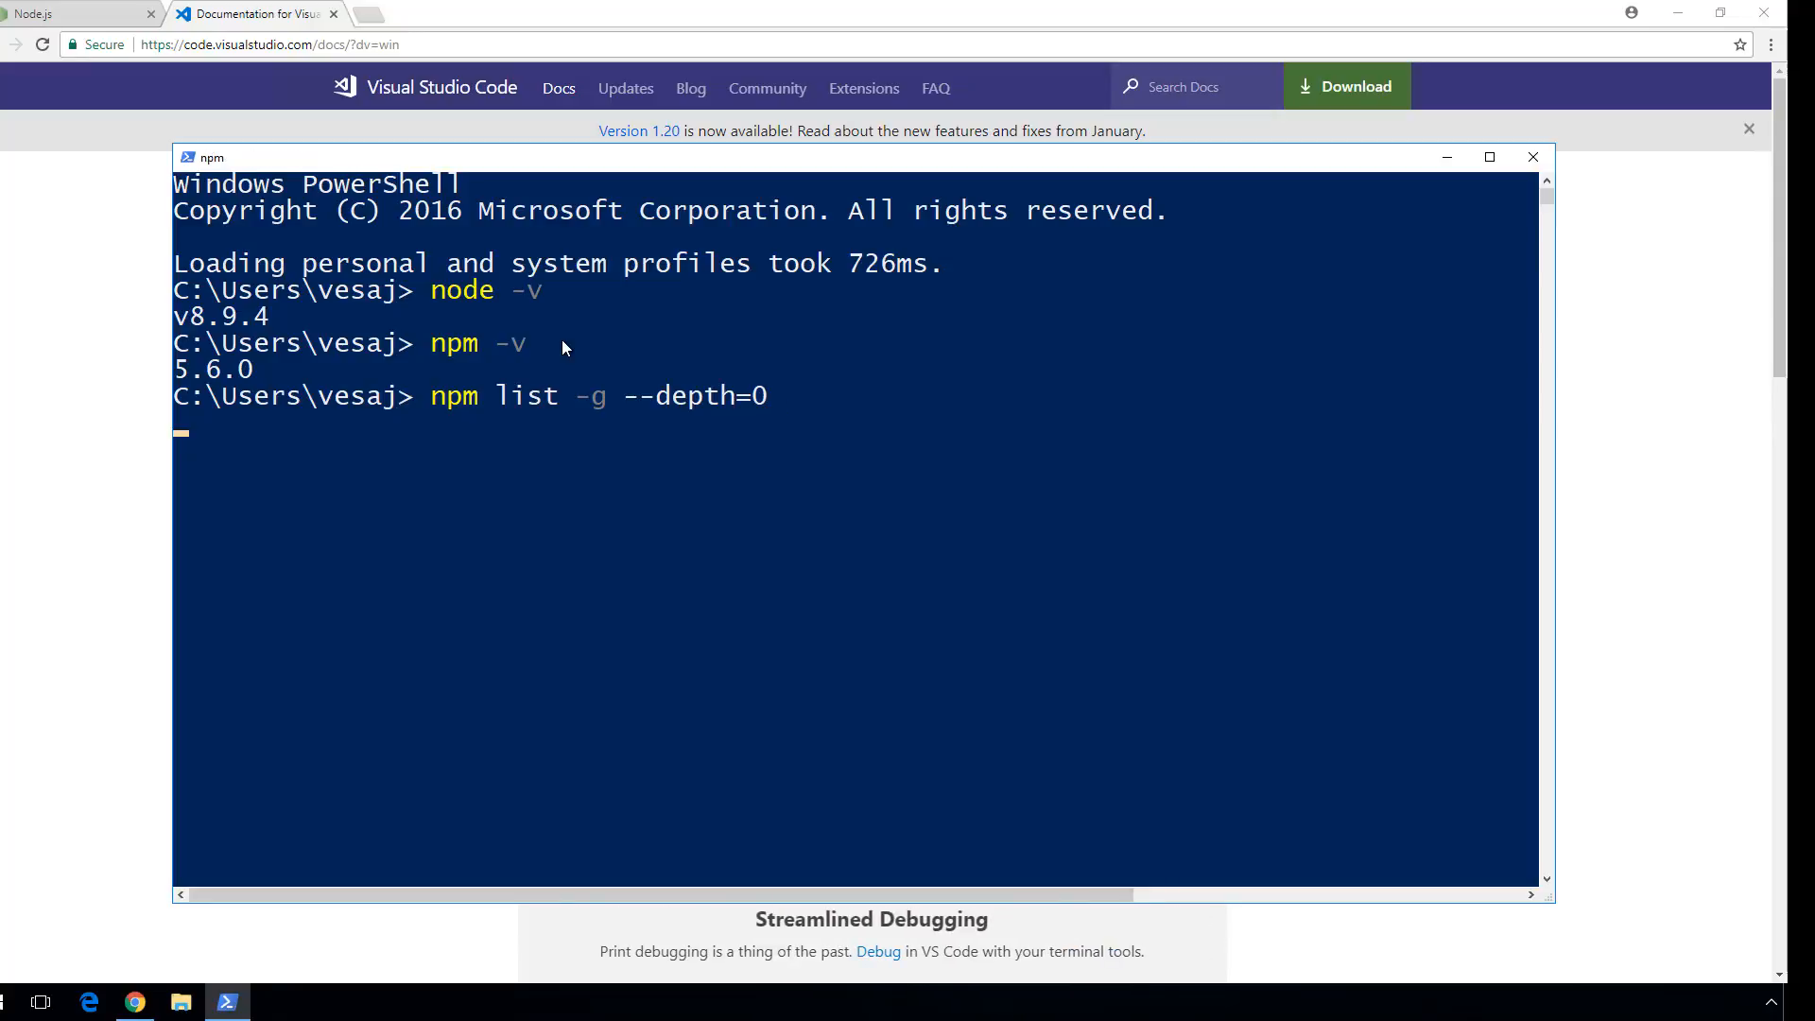
pyautogui.press('Return')
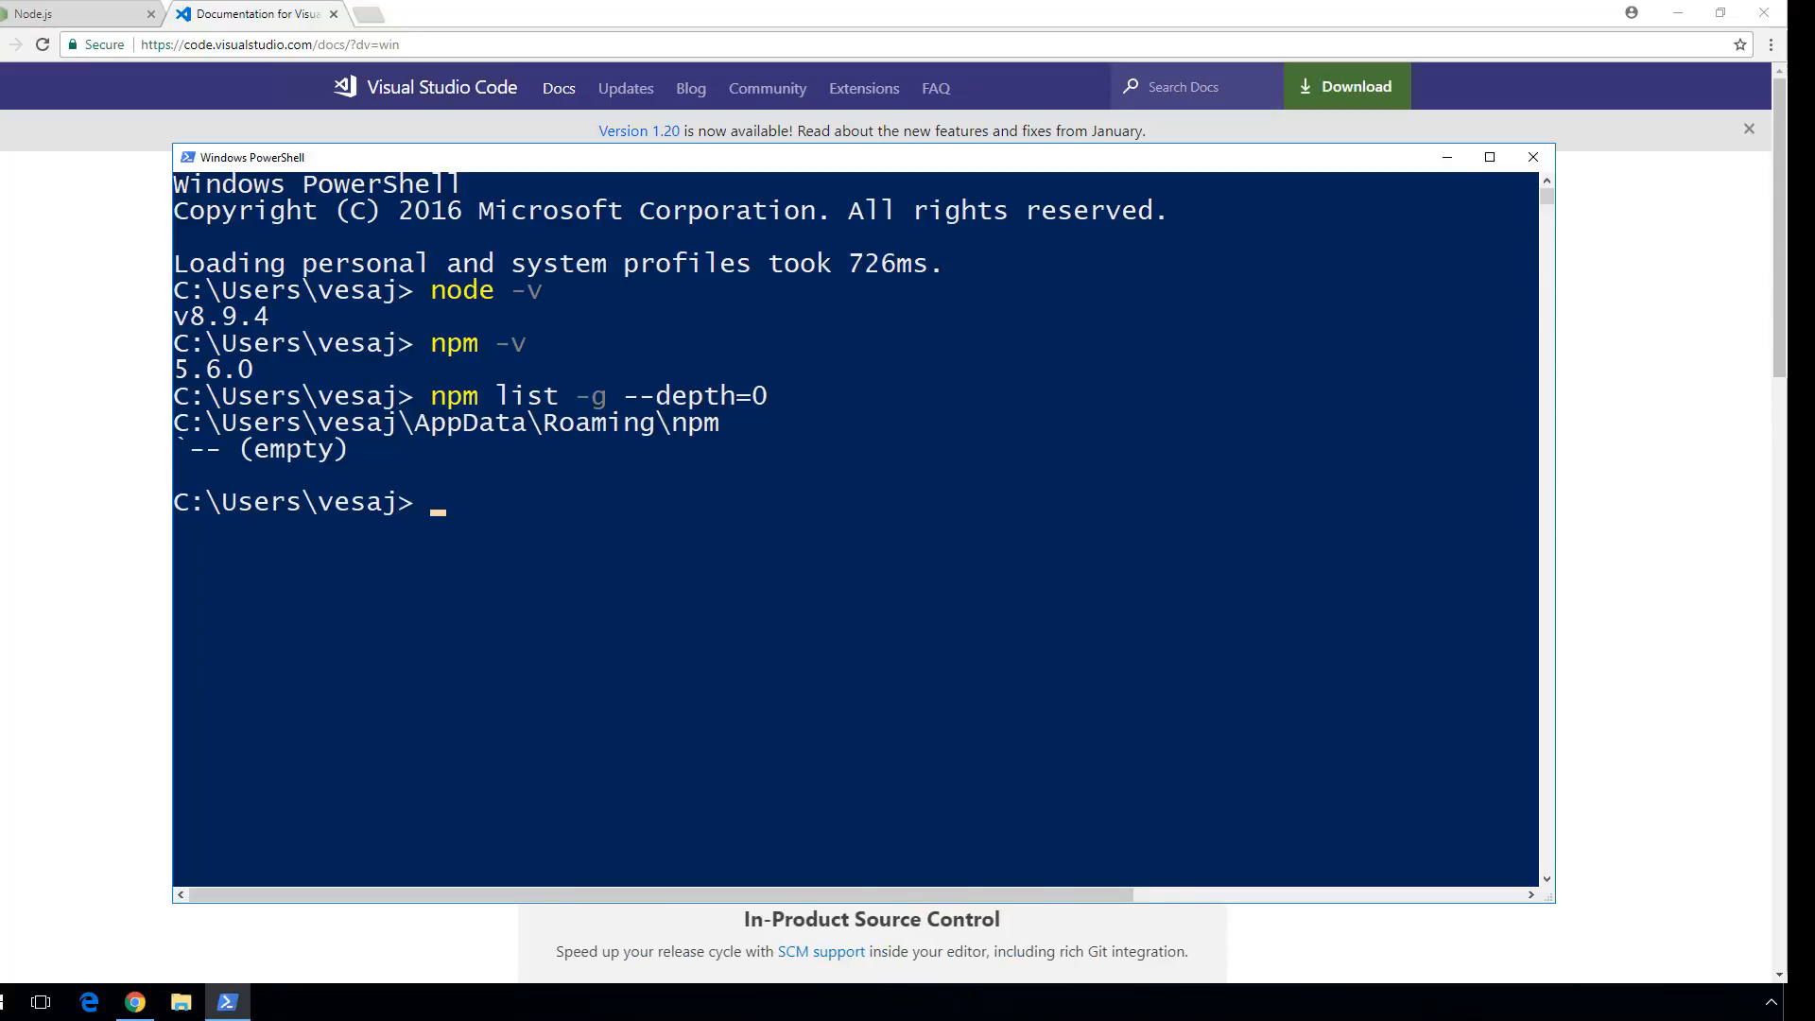
pyautogui.moveTo(482, 499)
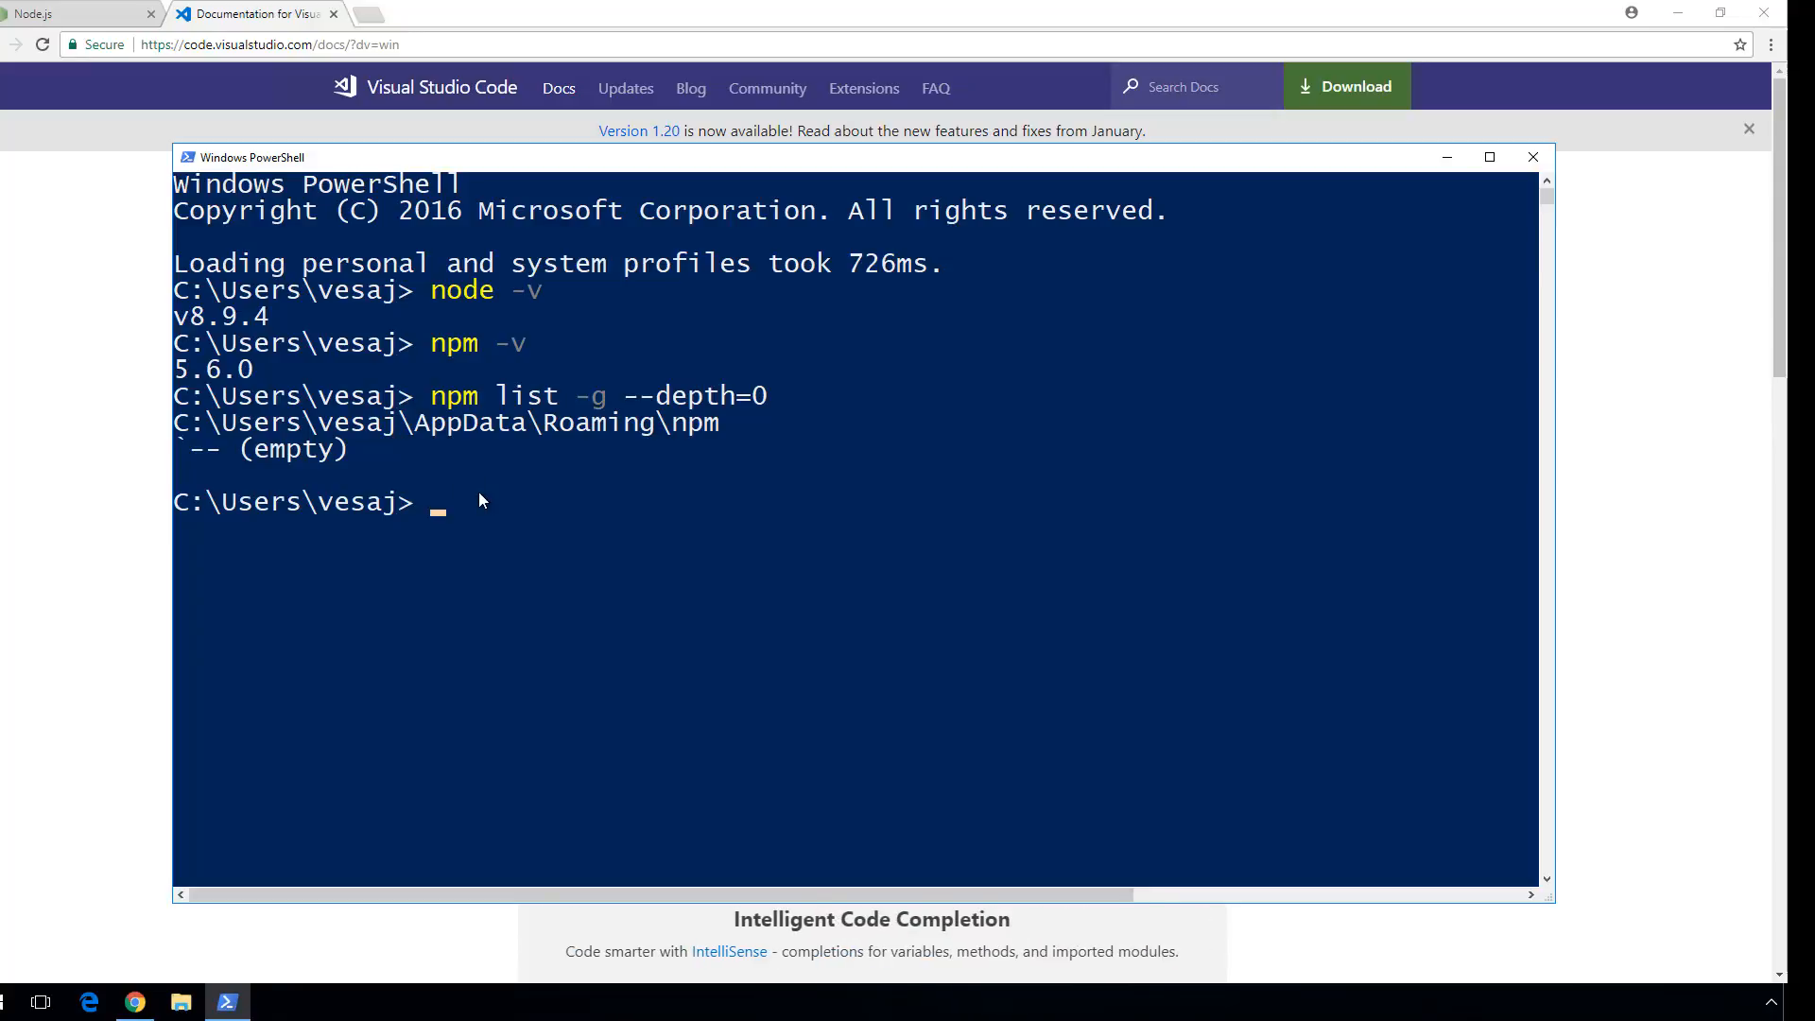
# Step: Run npm install -g yo gulp to install yo 2.0.1 and gulp 3.9.1 globally
pyautogui.write('npm install -g yo gulp')
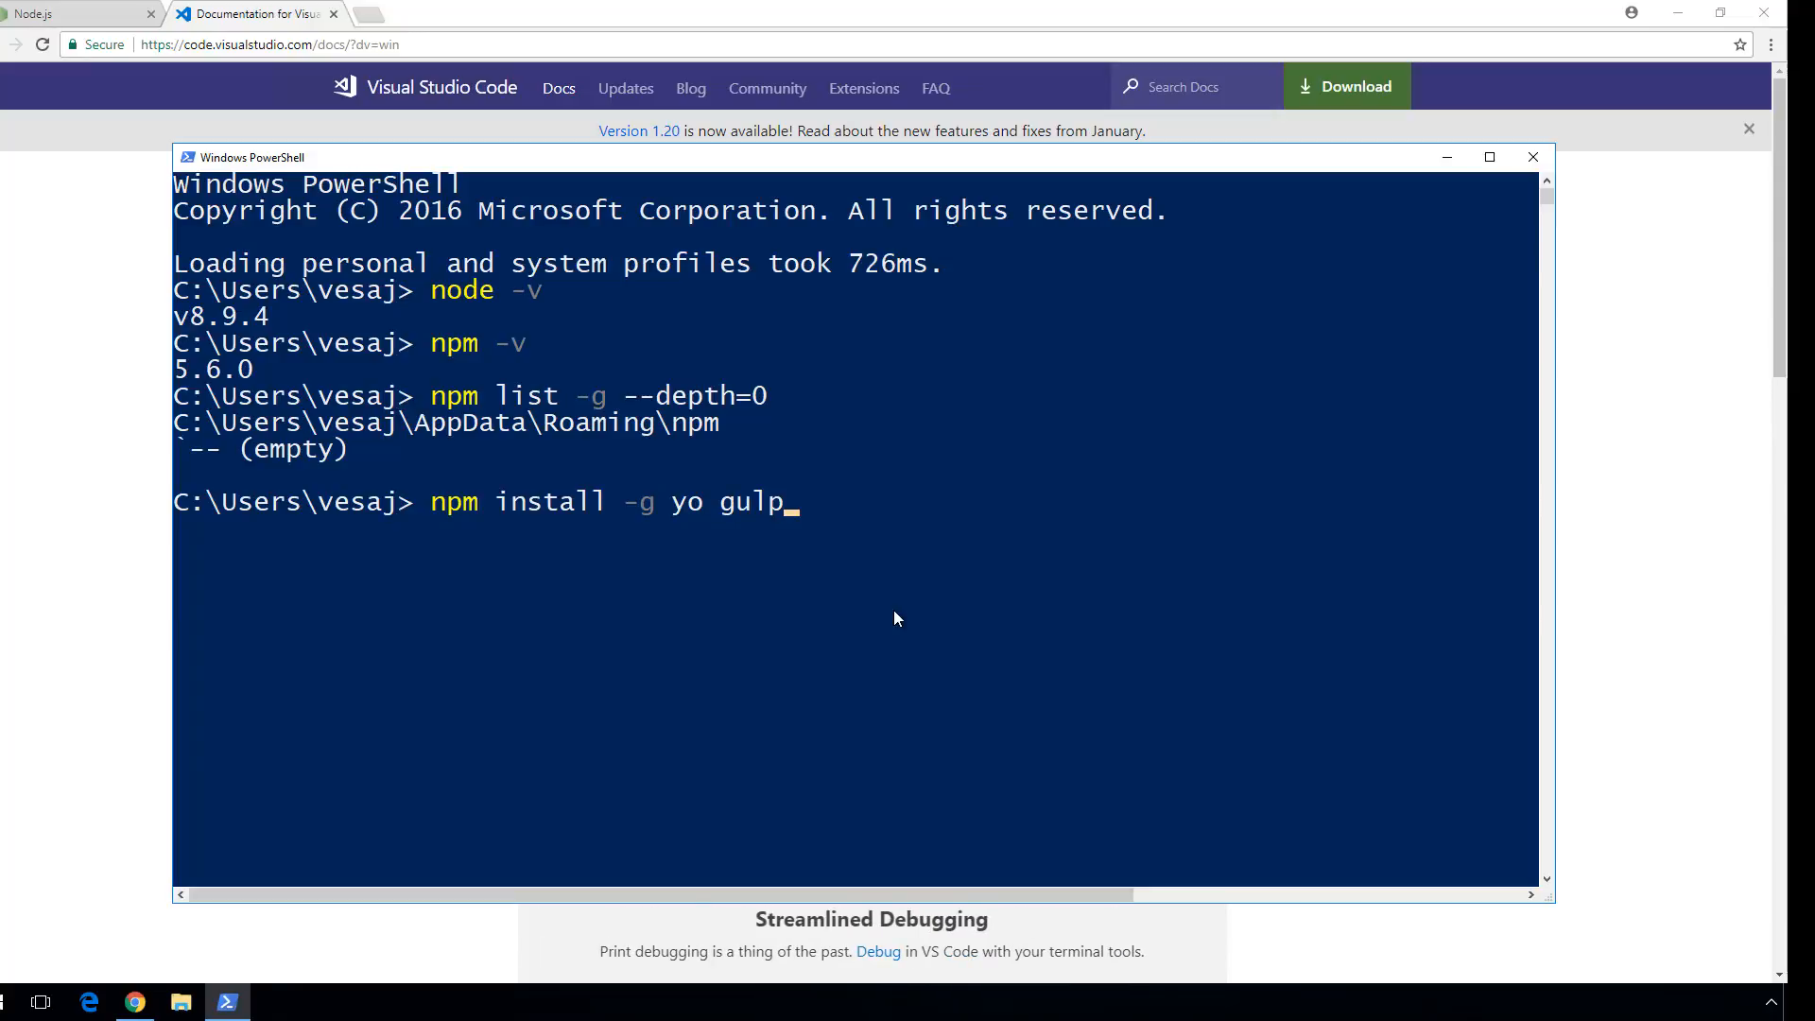
pyautogui.moveTo(720, 580)
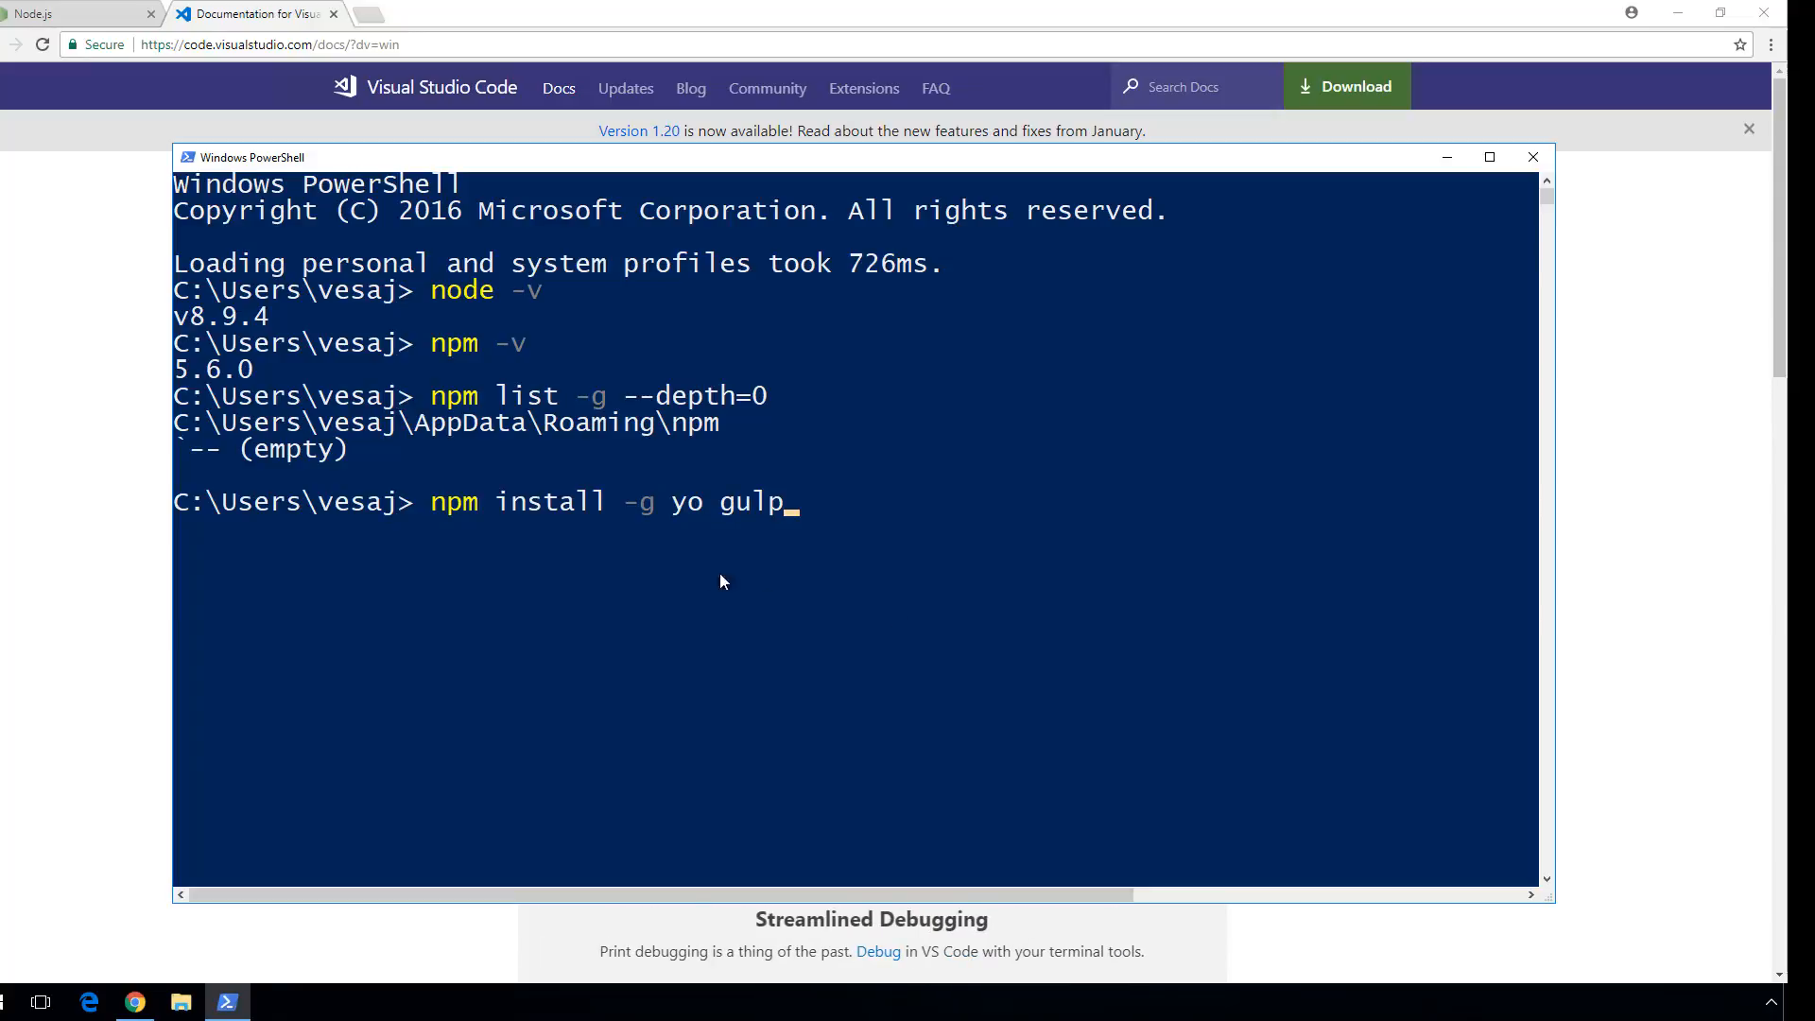
pyautogui.moveTo(663, 518)
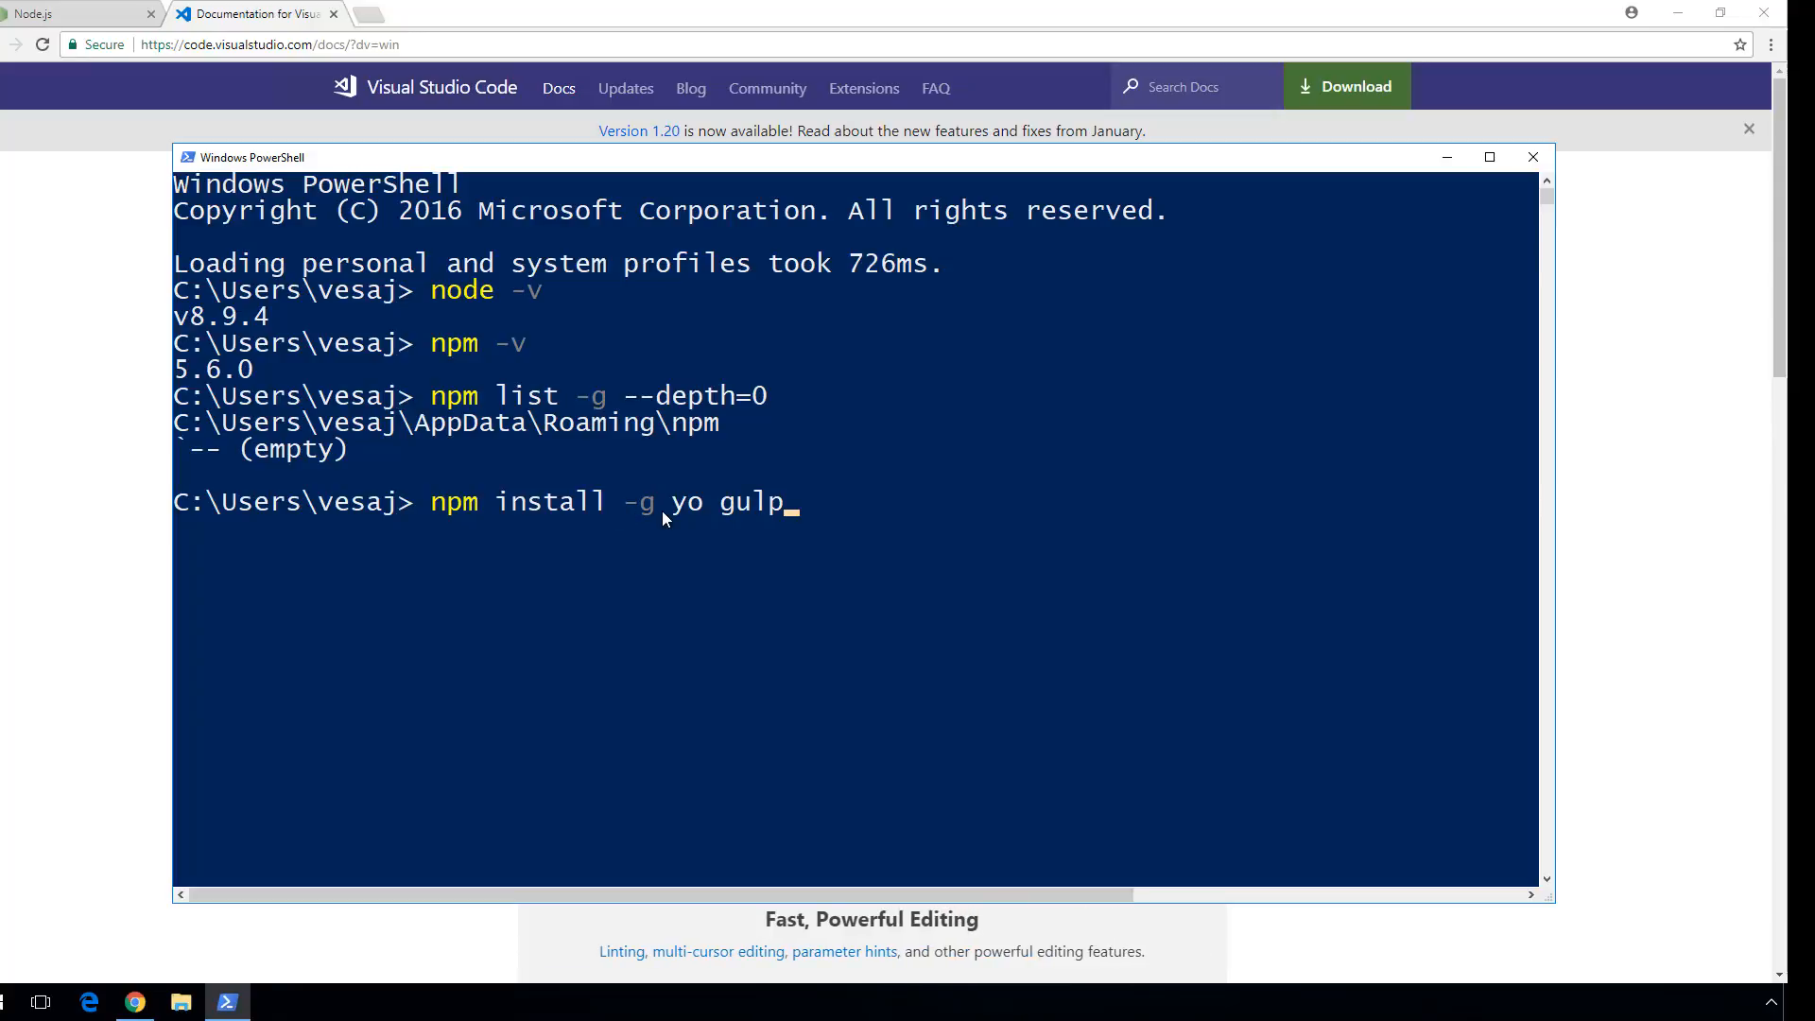
pyautogui.press('Return')
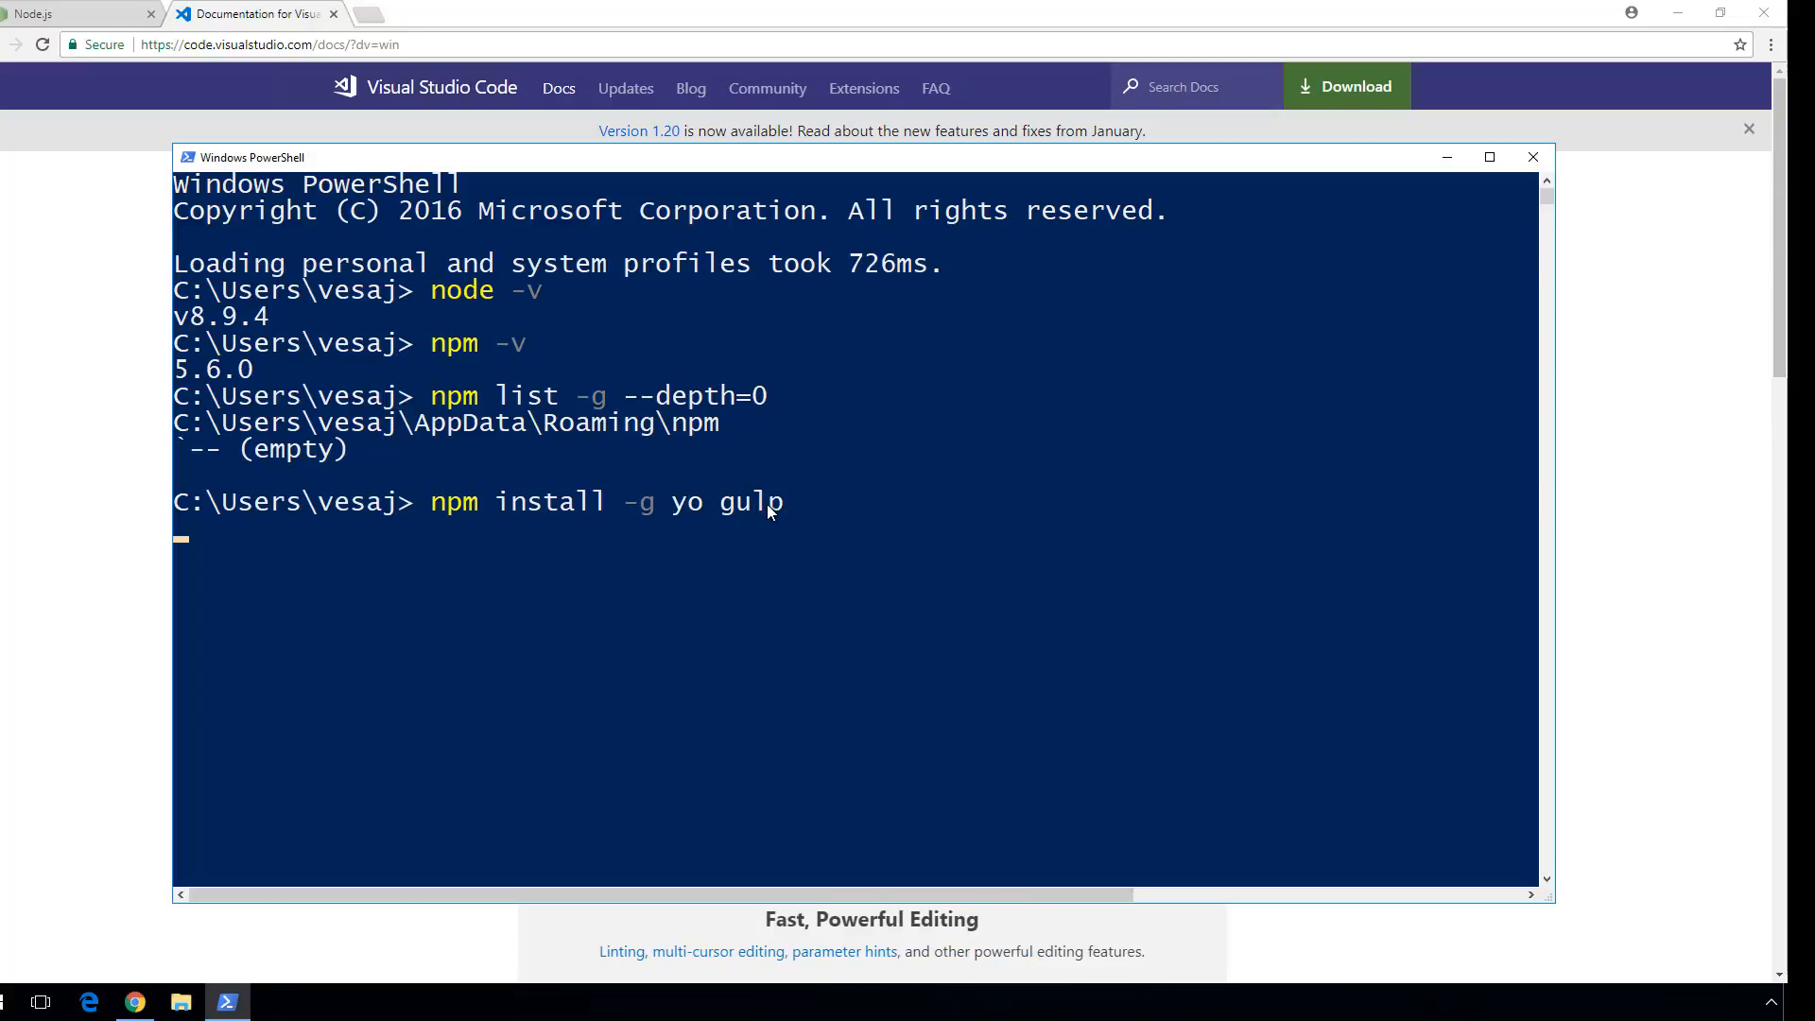
pyautogui.press('Return')
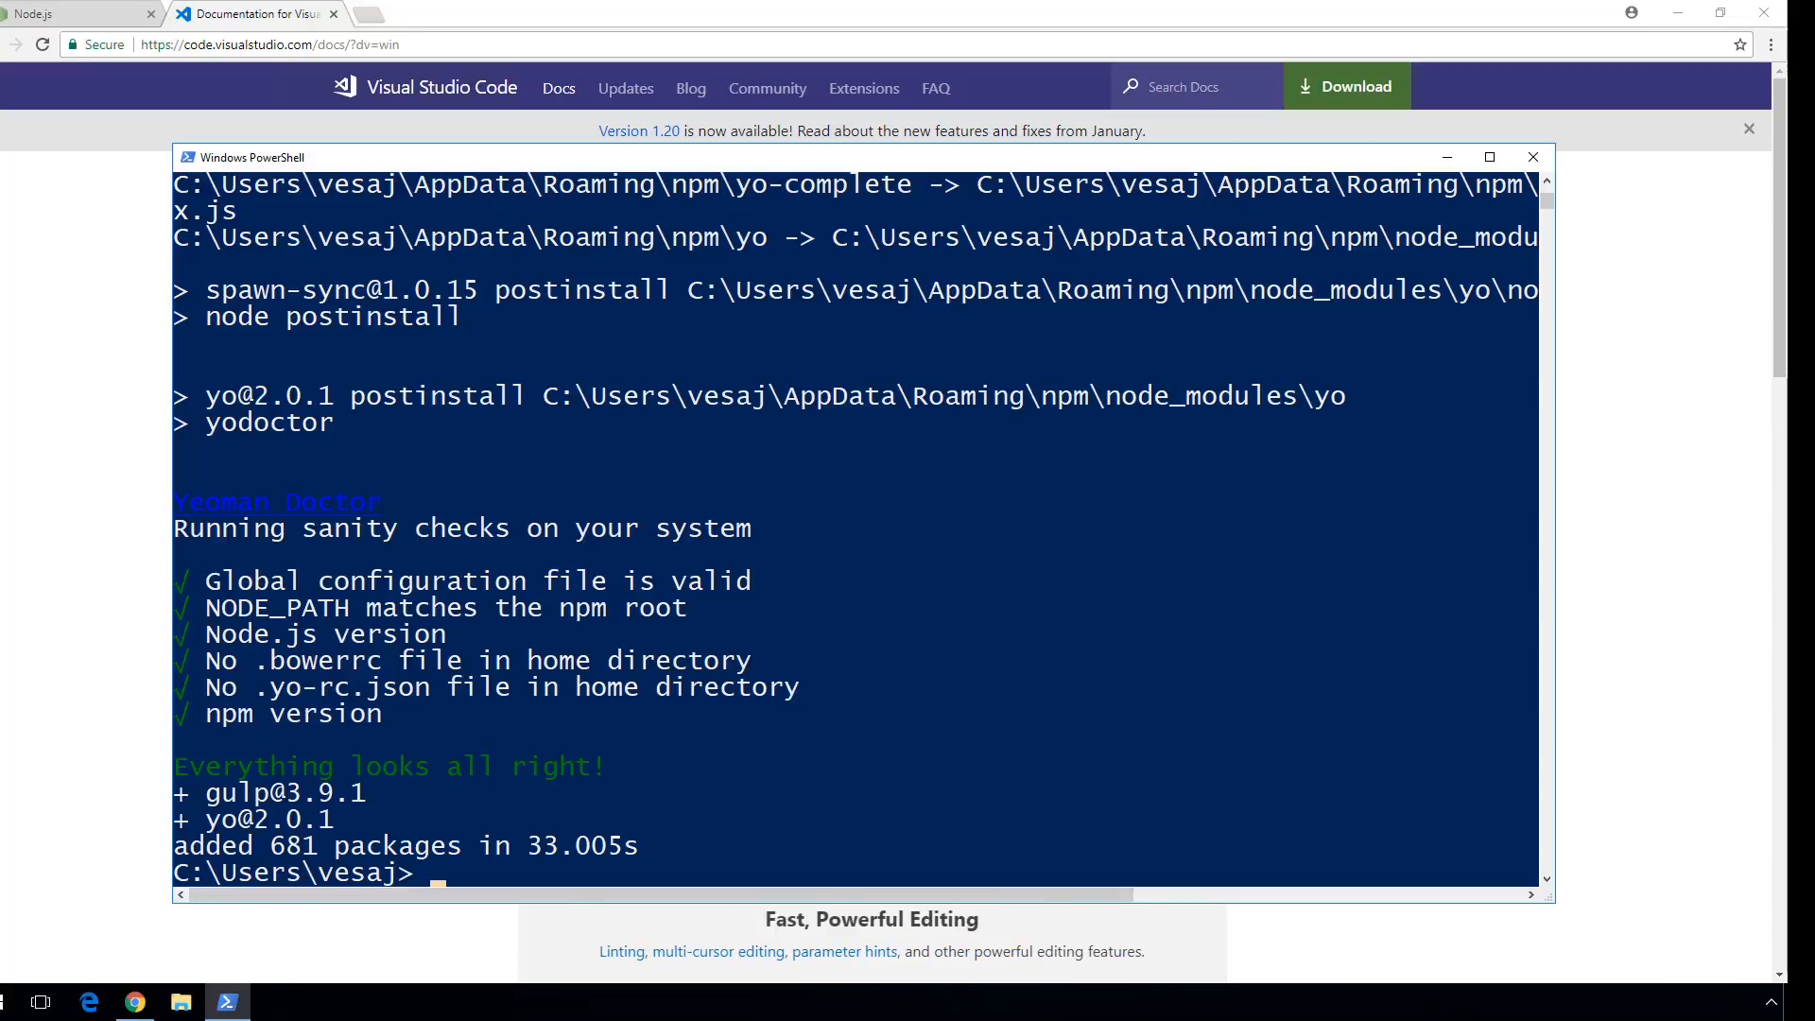
pyautogui.moveTo(732, 739)
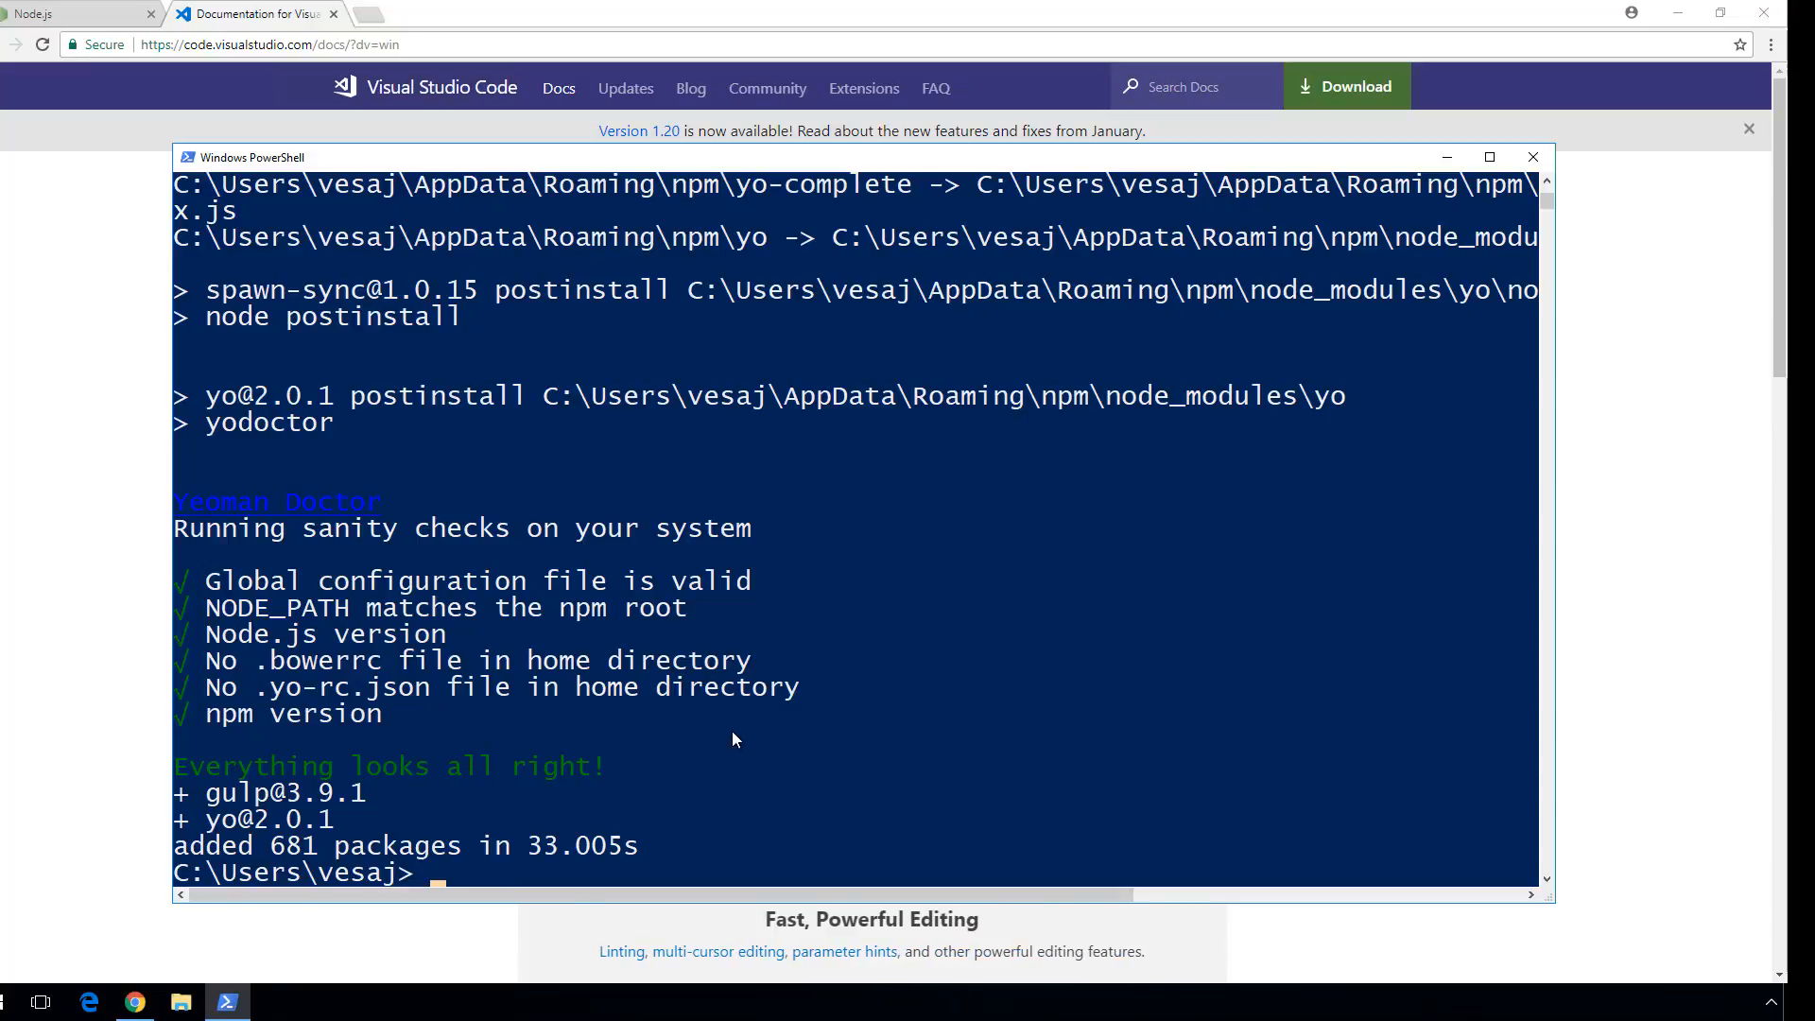
pyautogui.click(742, 714)
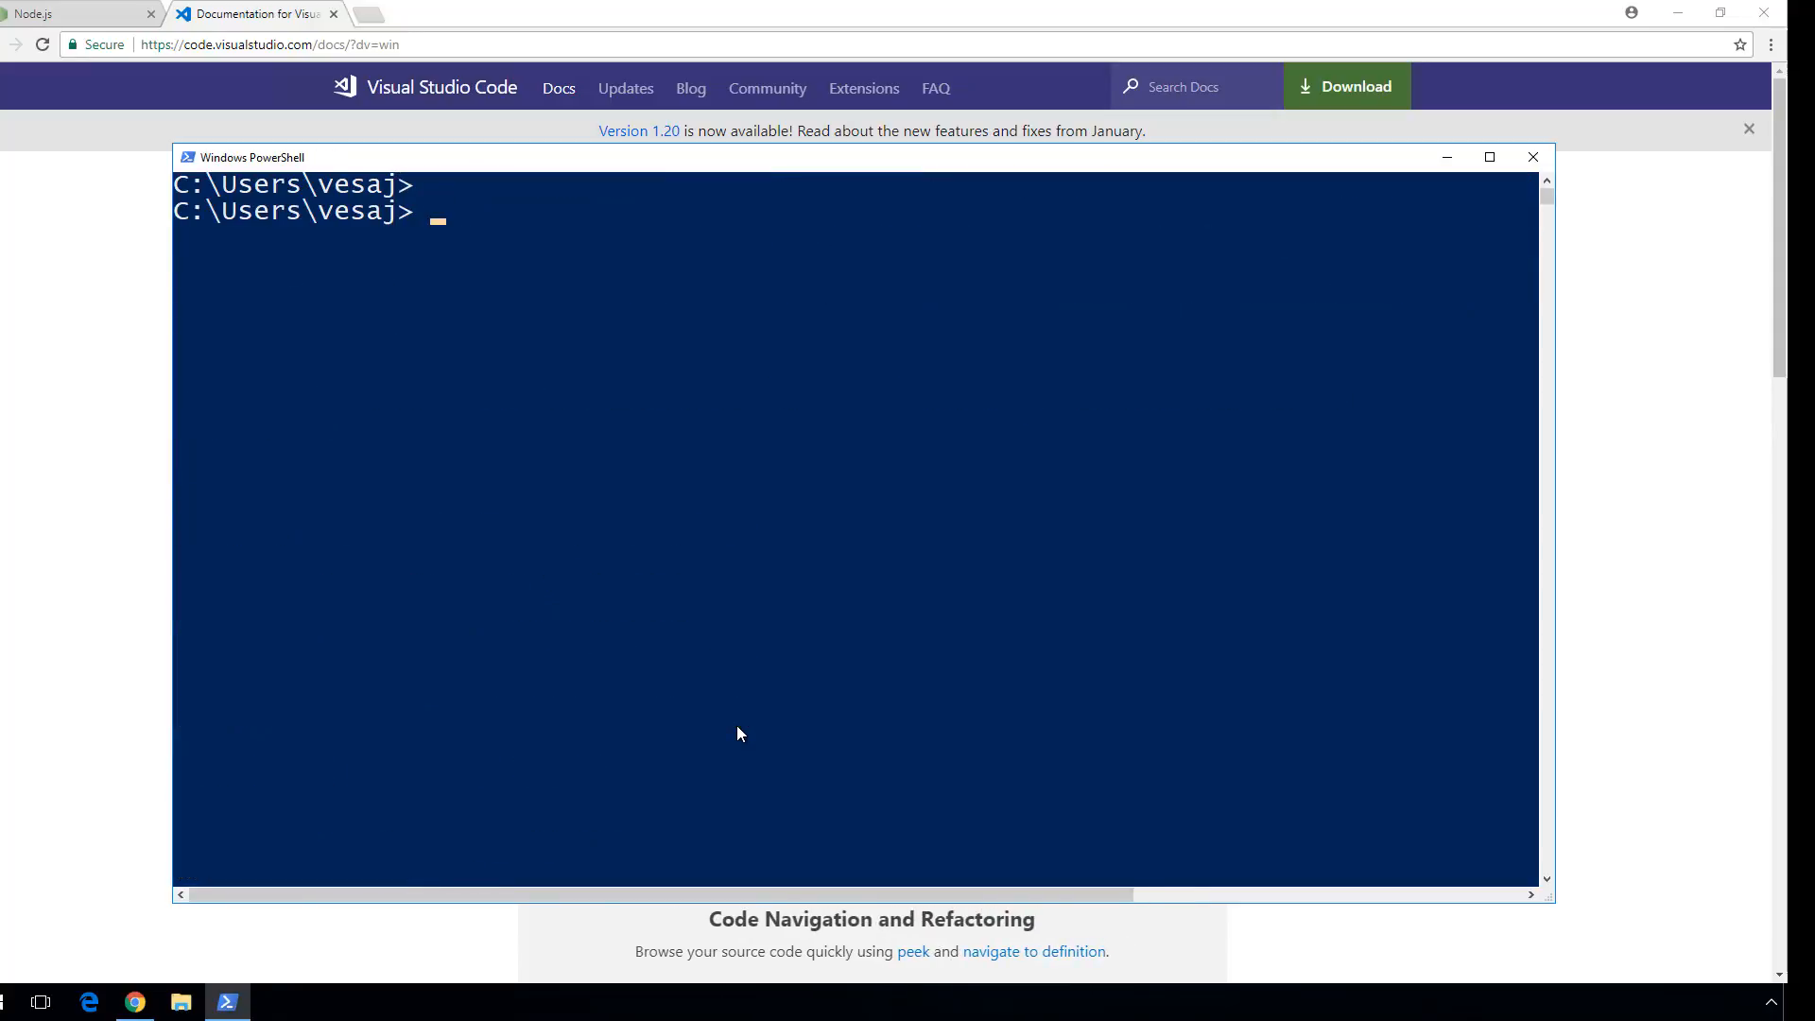
pyautogui.press('Return')
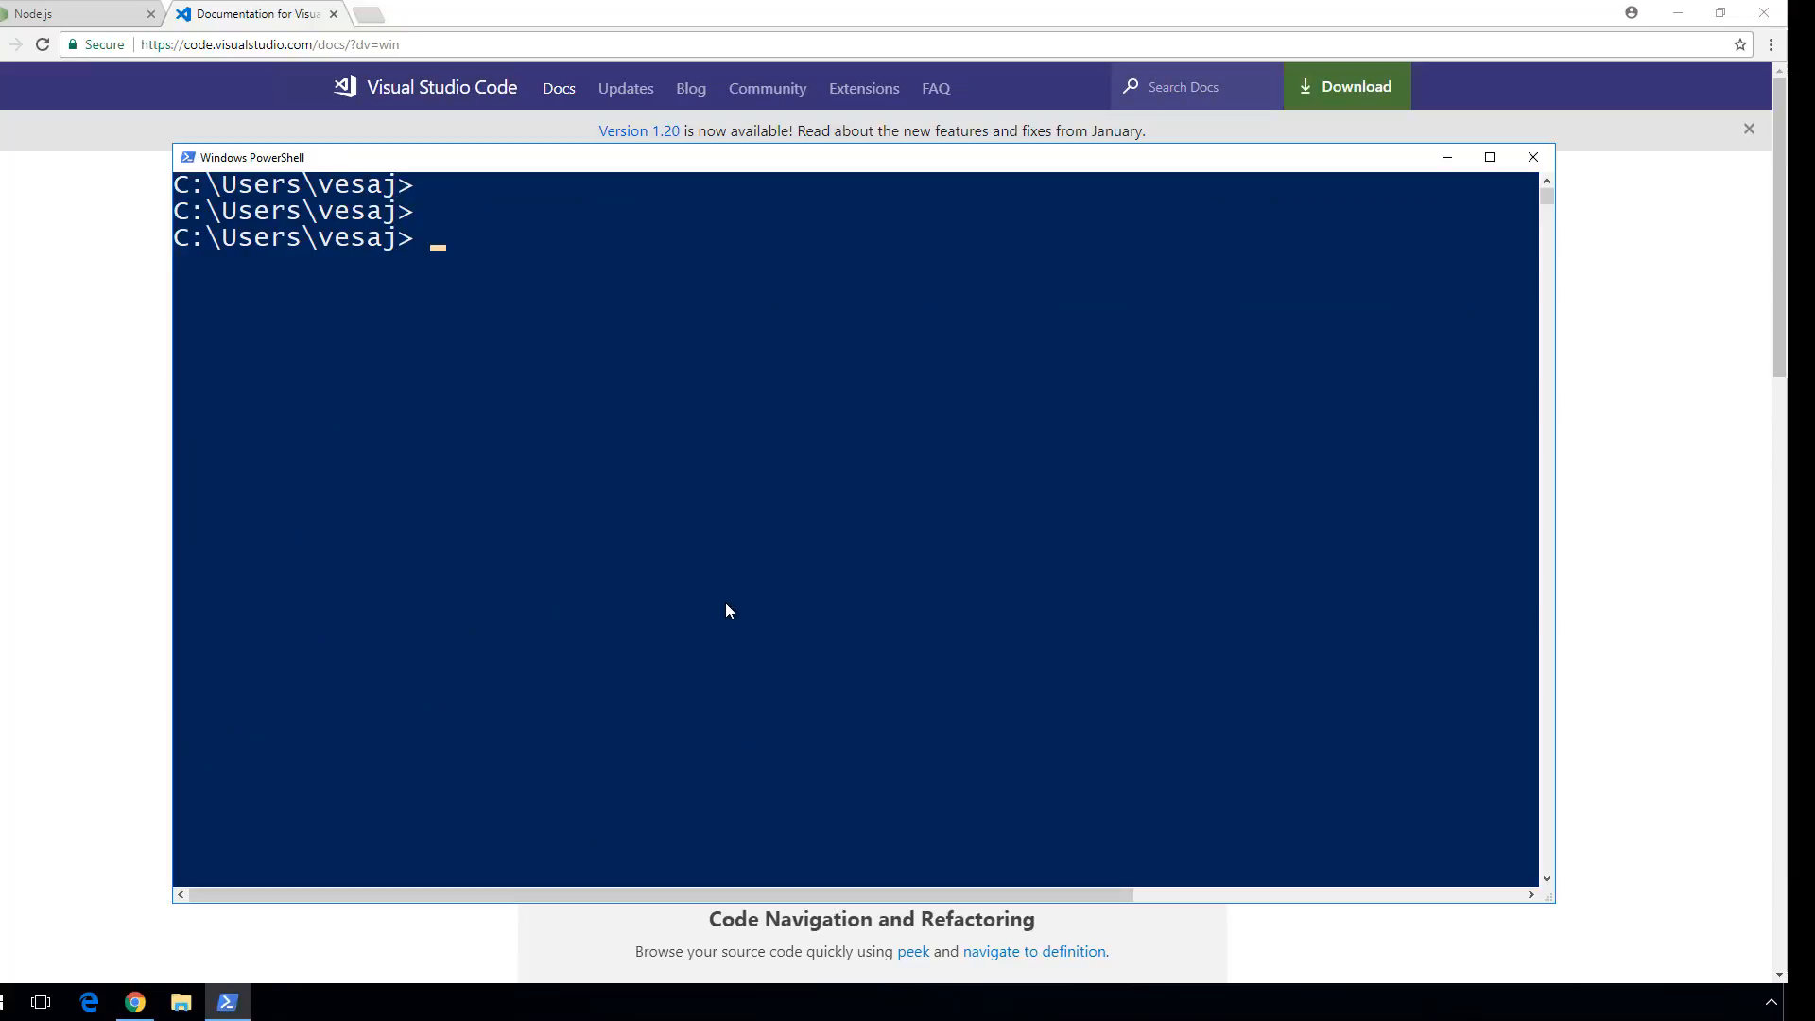
pyautogui.write('npm install')
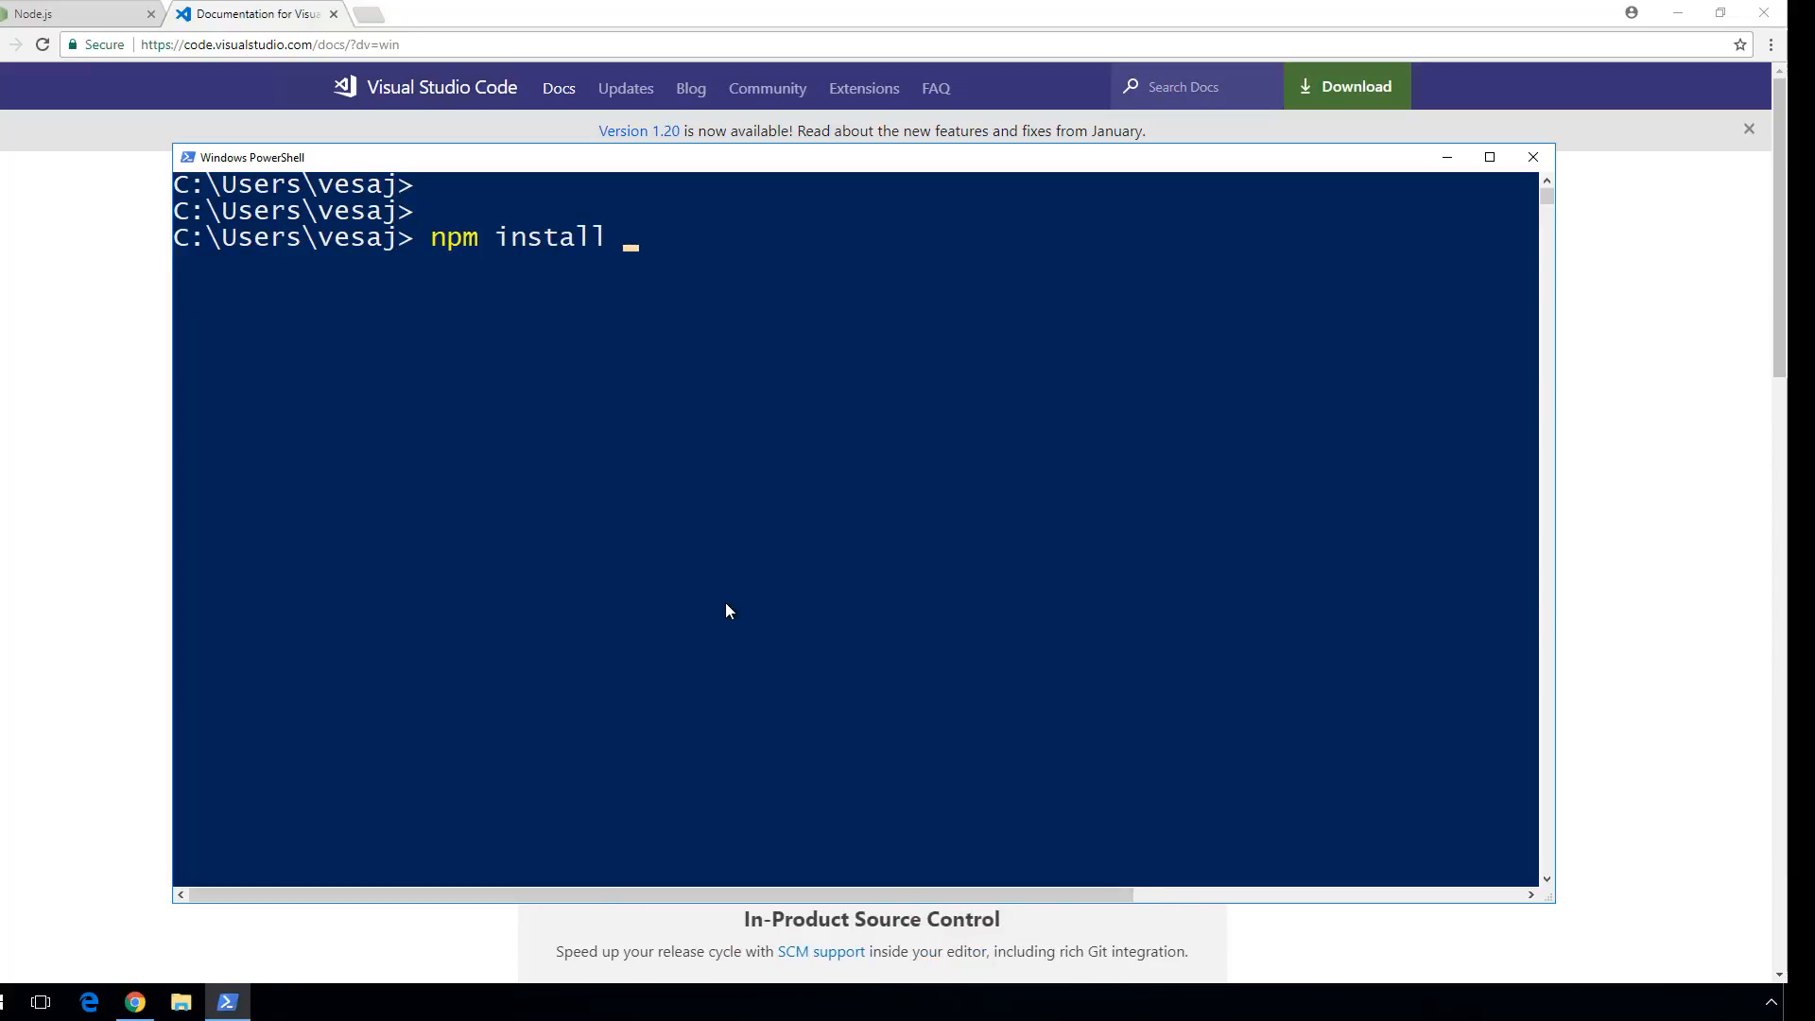
pyautogui.write('-g')
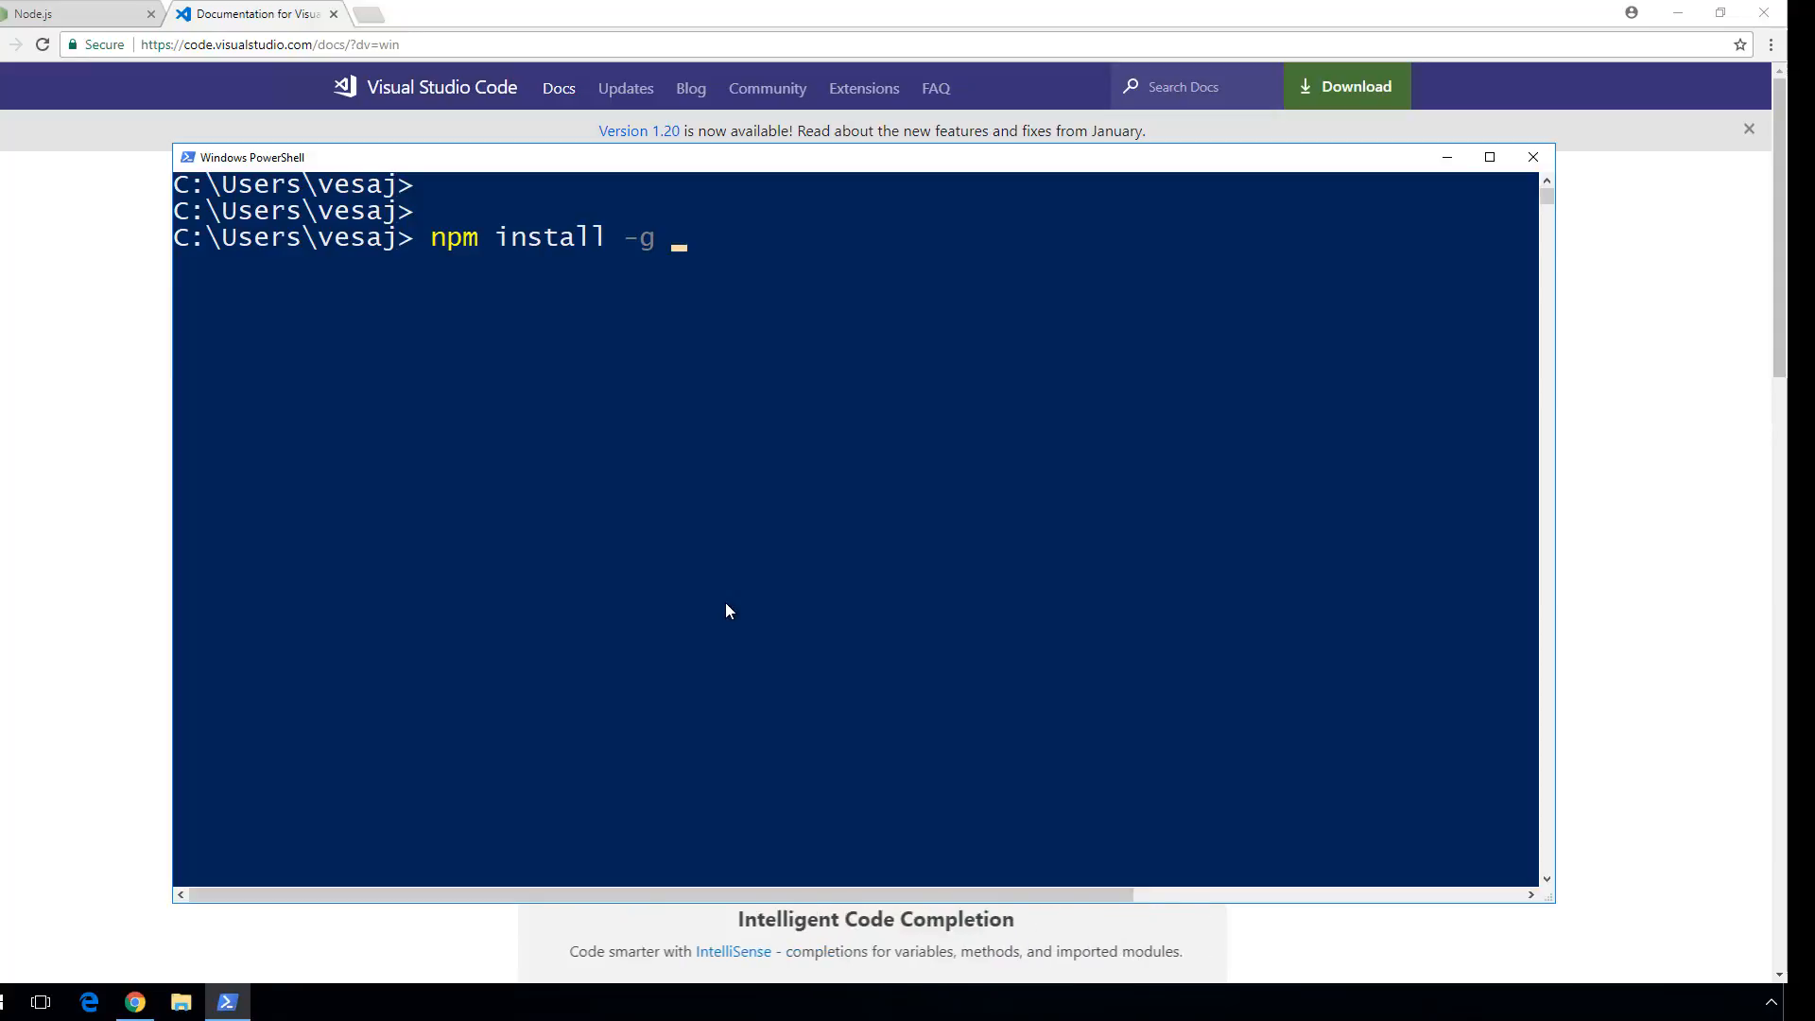
pyautogui.write('@')
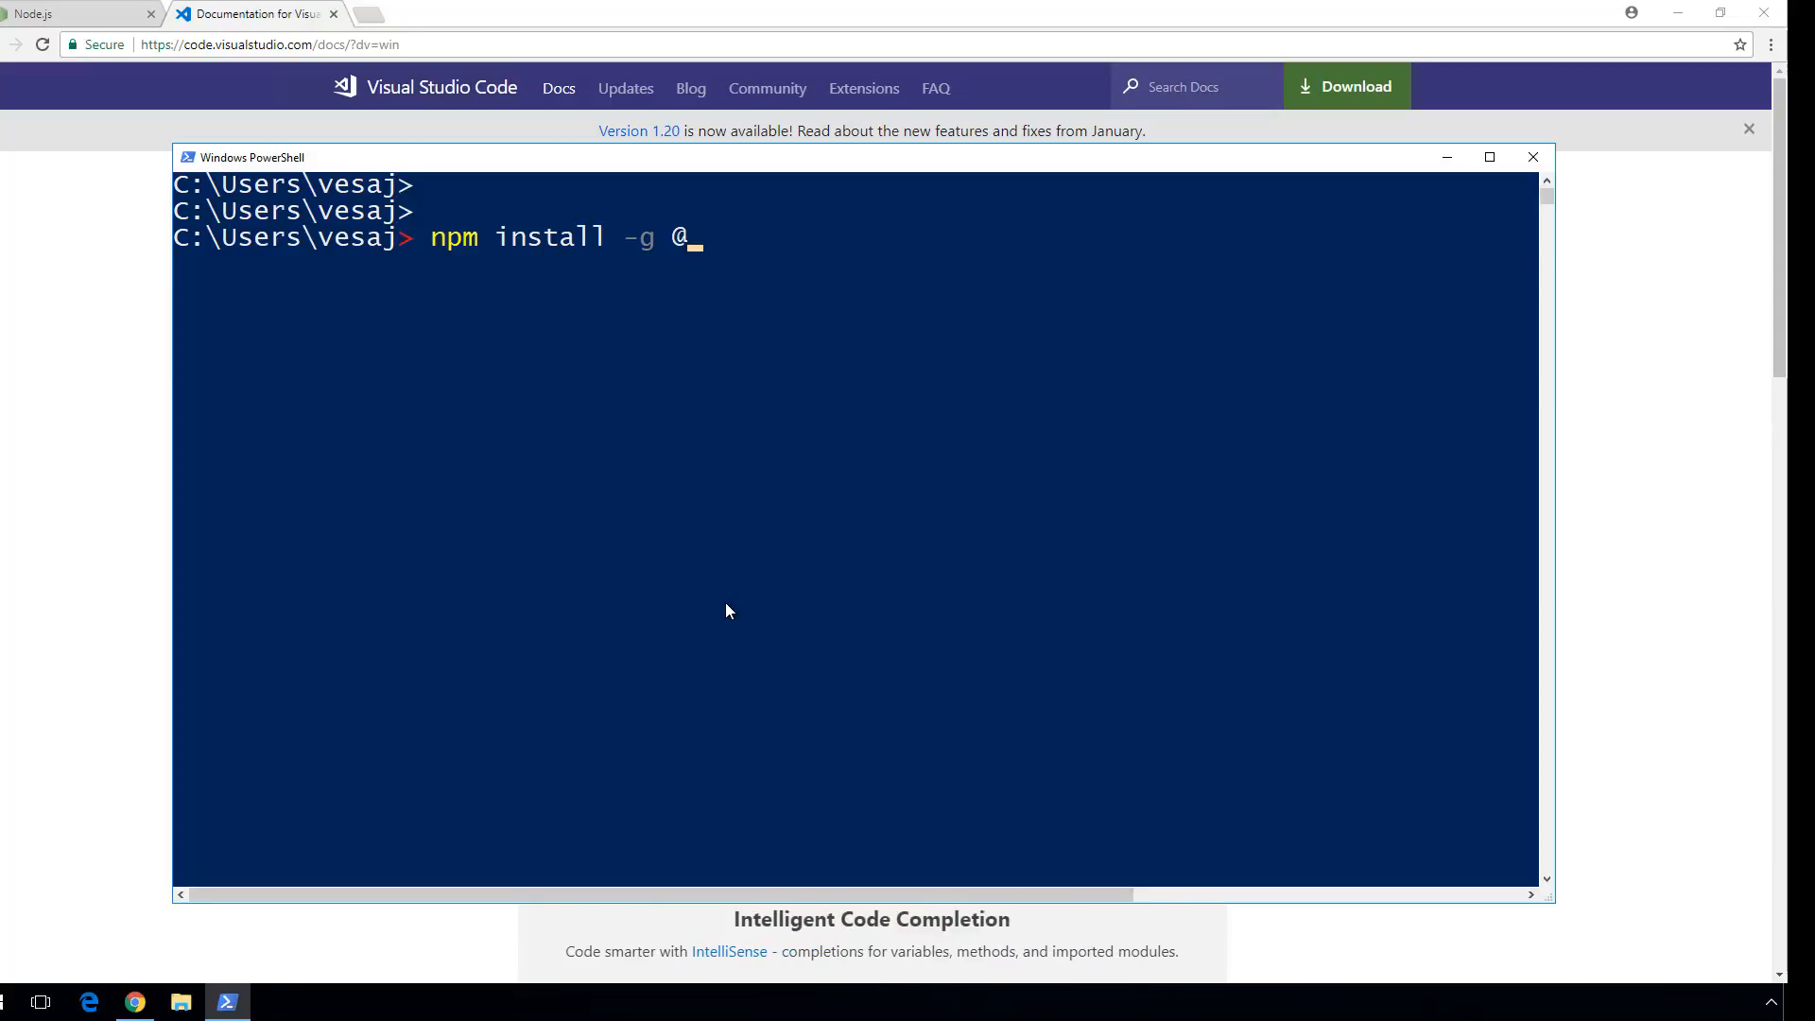
pyautogui.write('m')
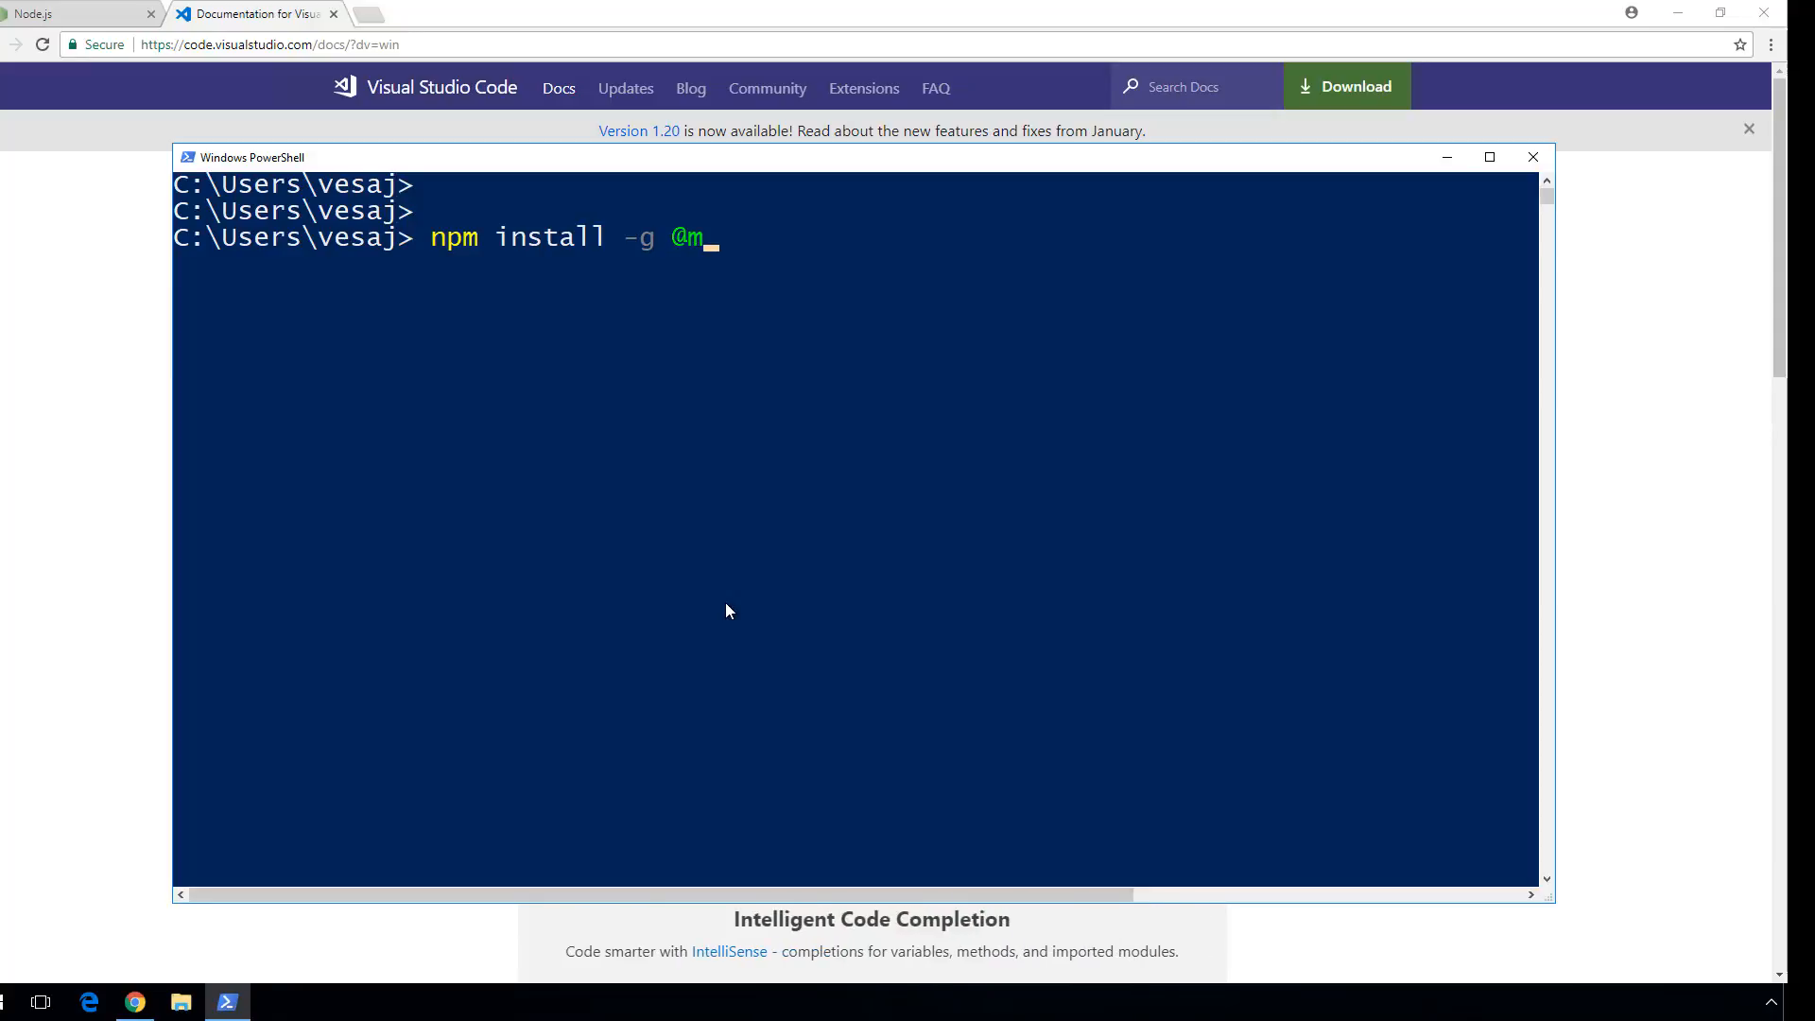
pyautogui.write('icrosoft/')
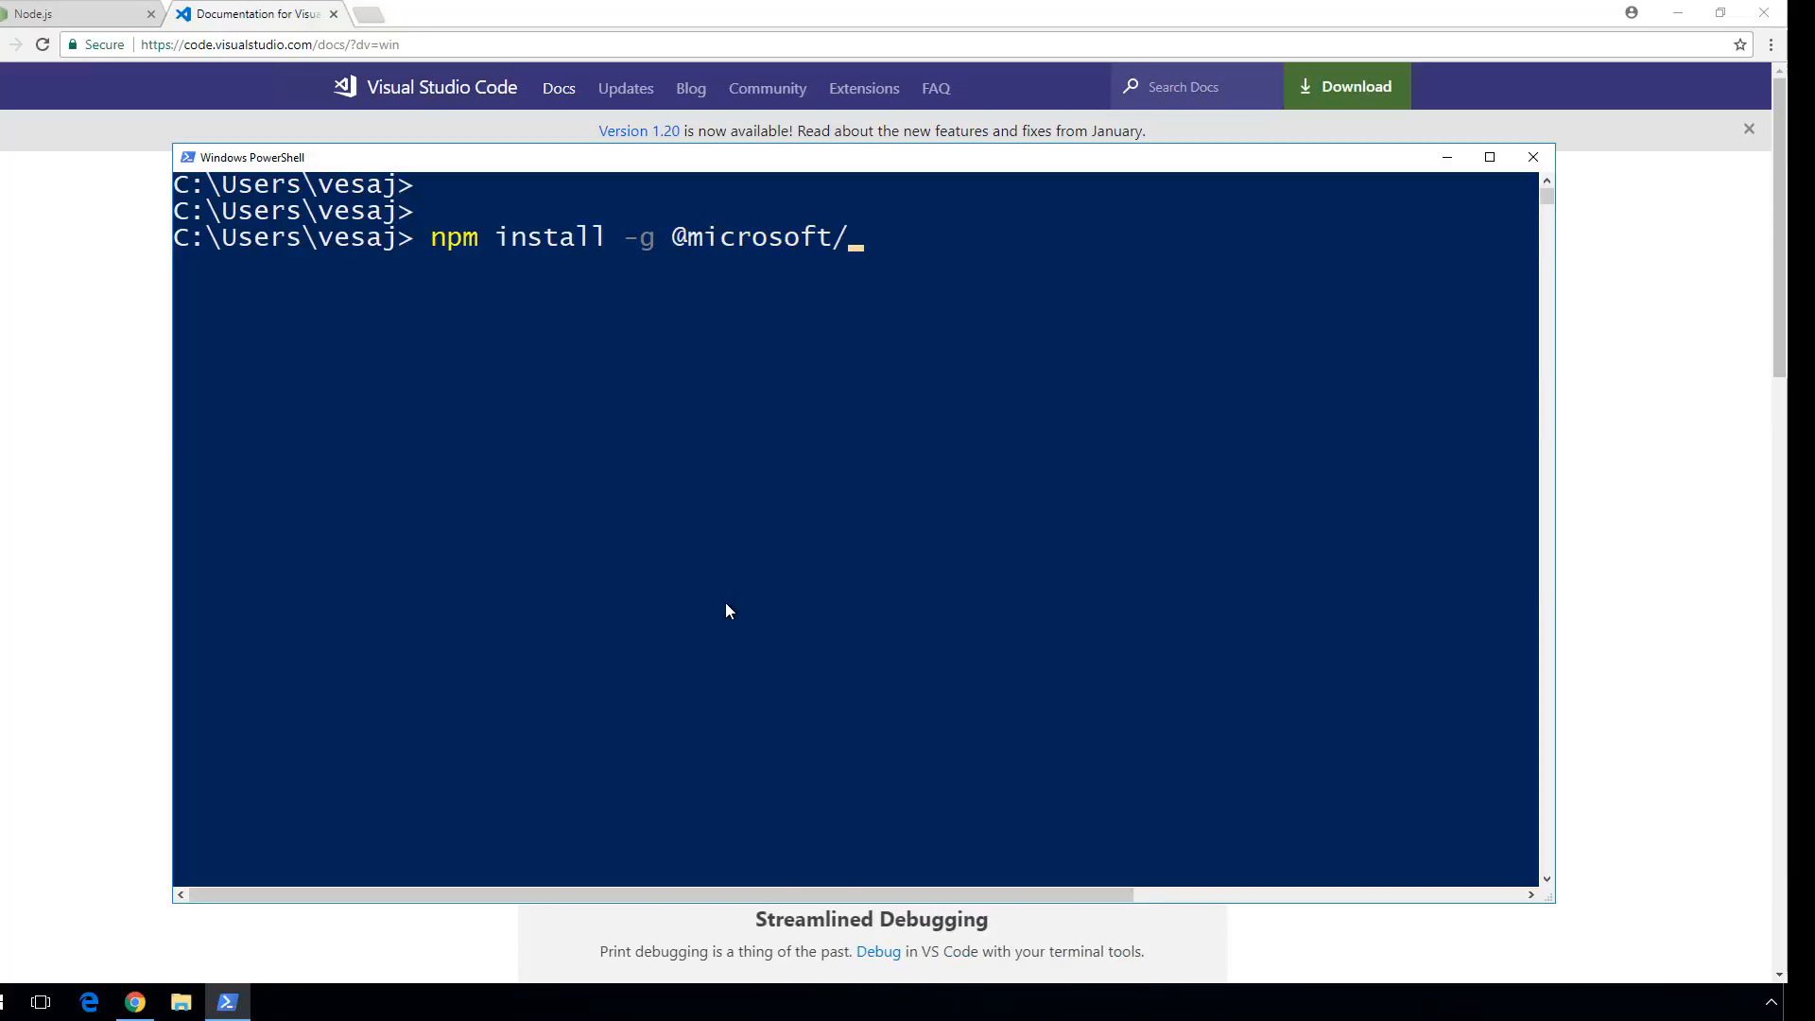
pyautogui.write('gener')
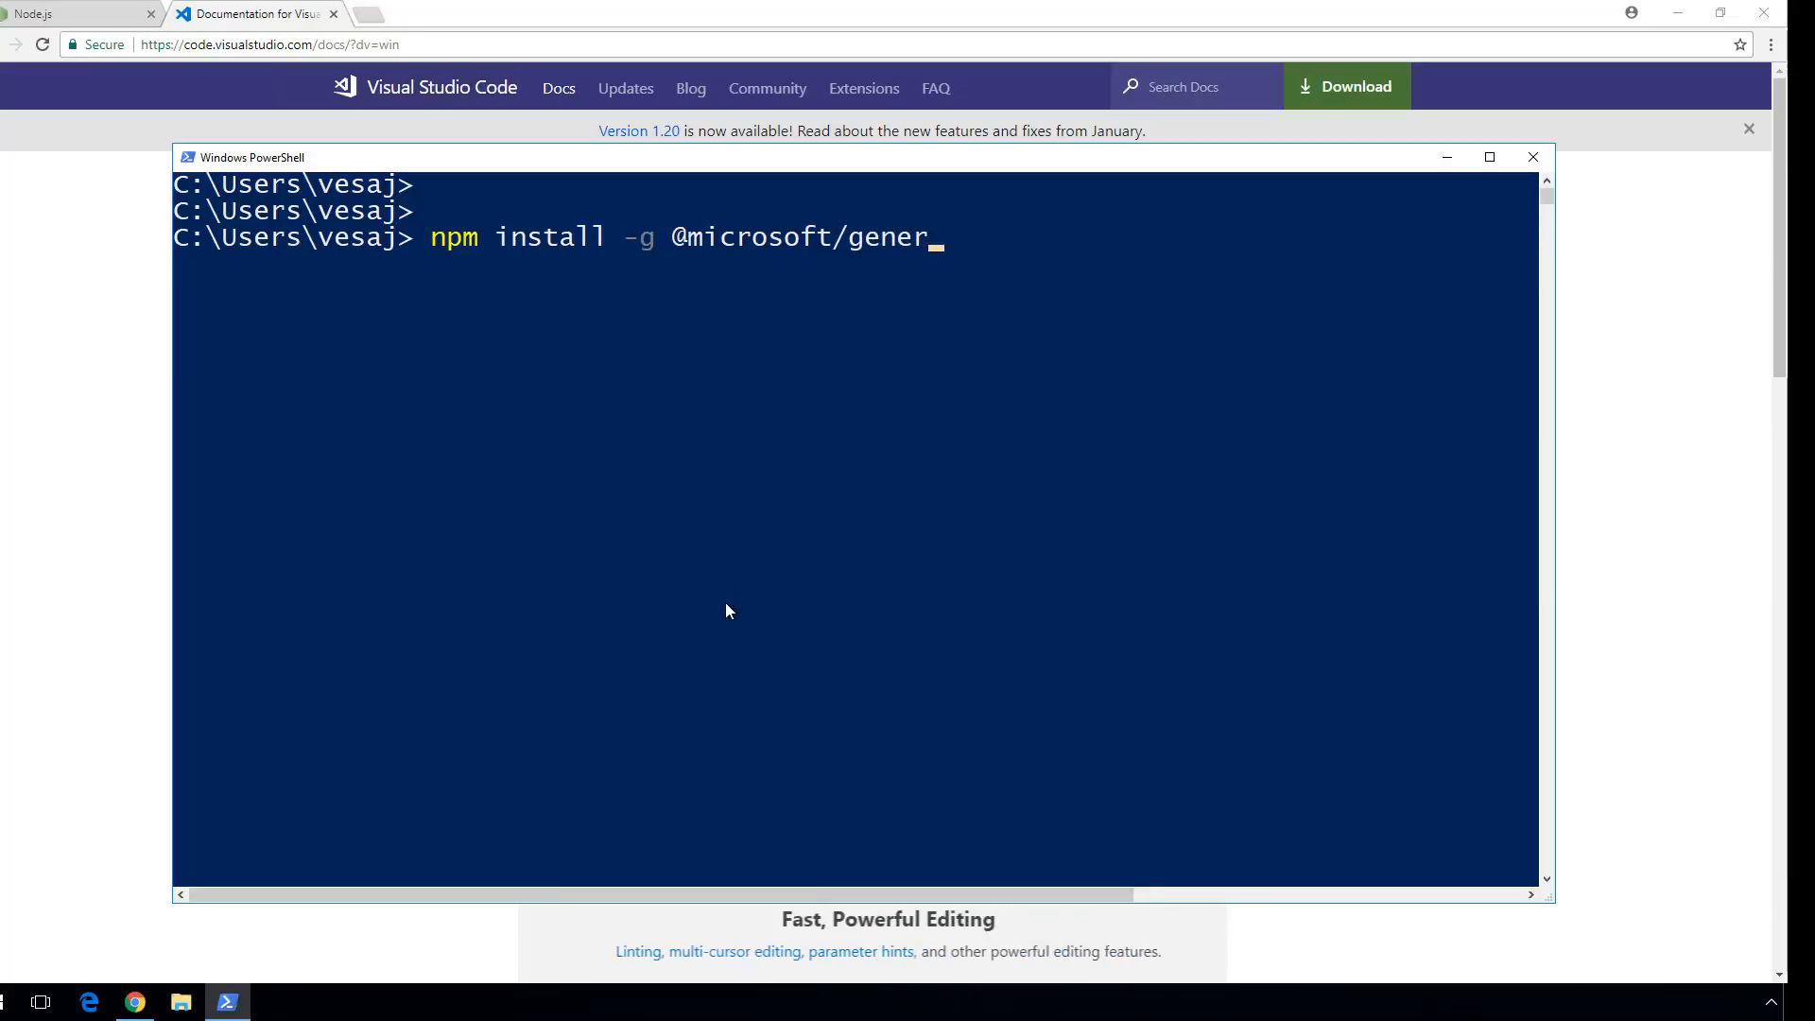
pyautogui.write('ator-sharepoint')
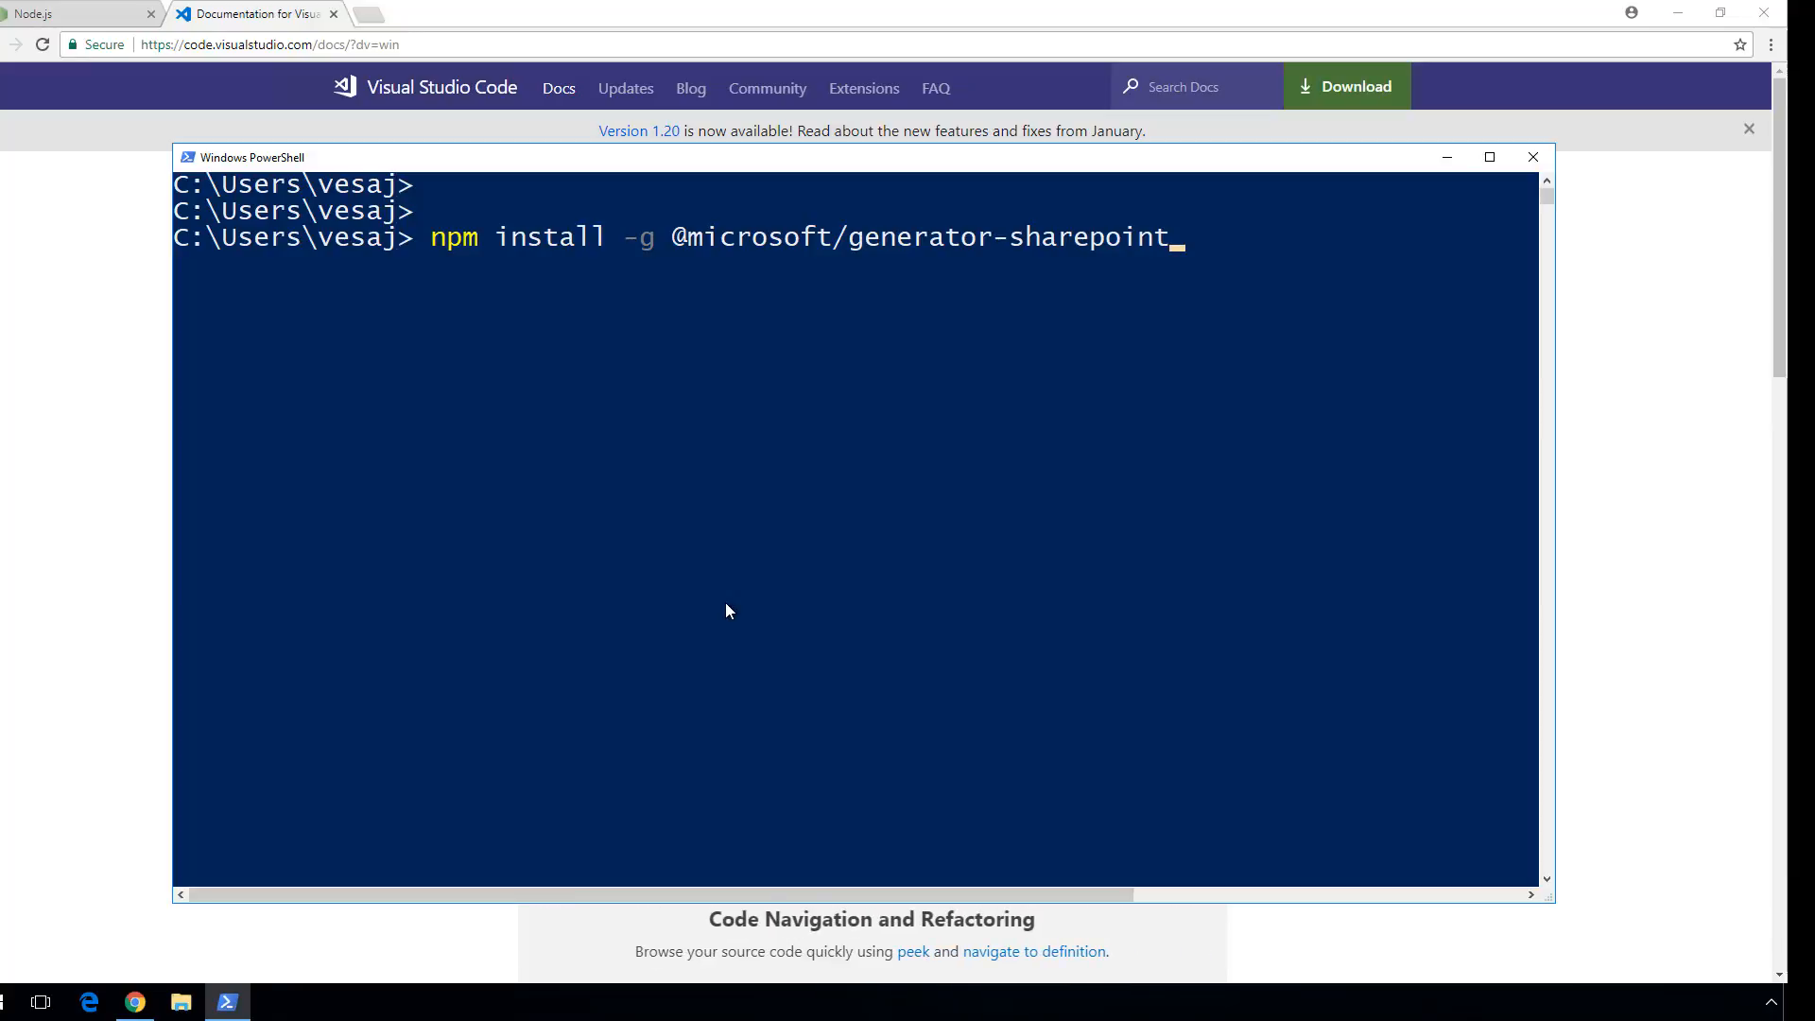
pyautogui.press('Return')
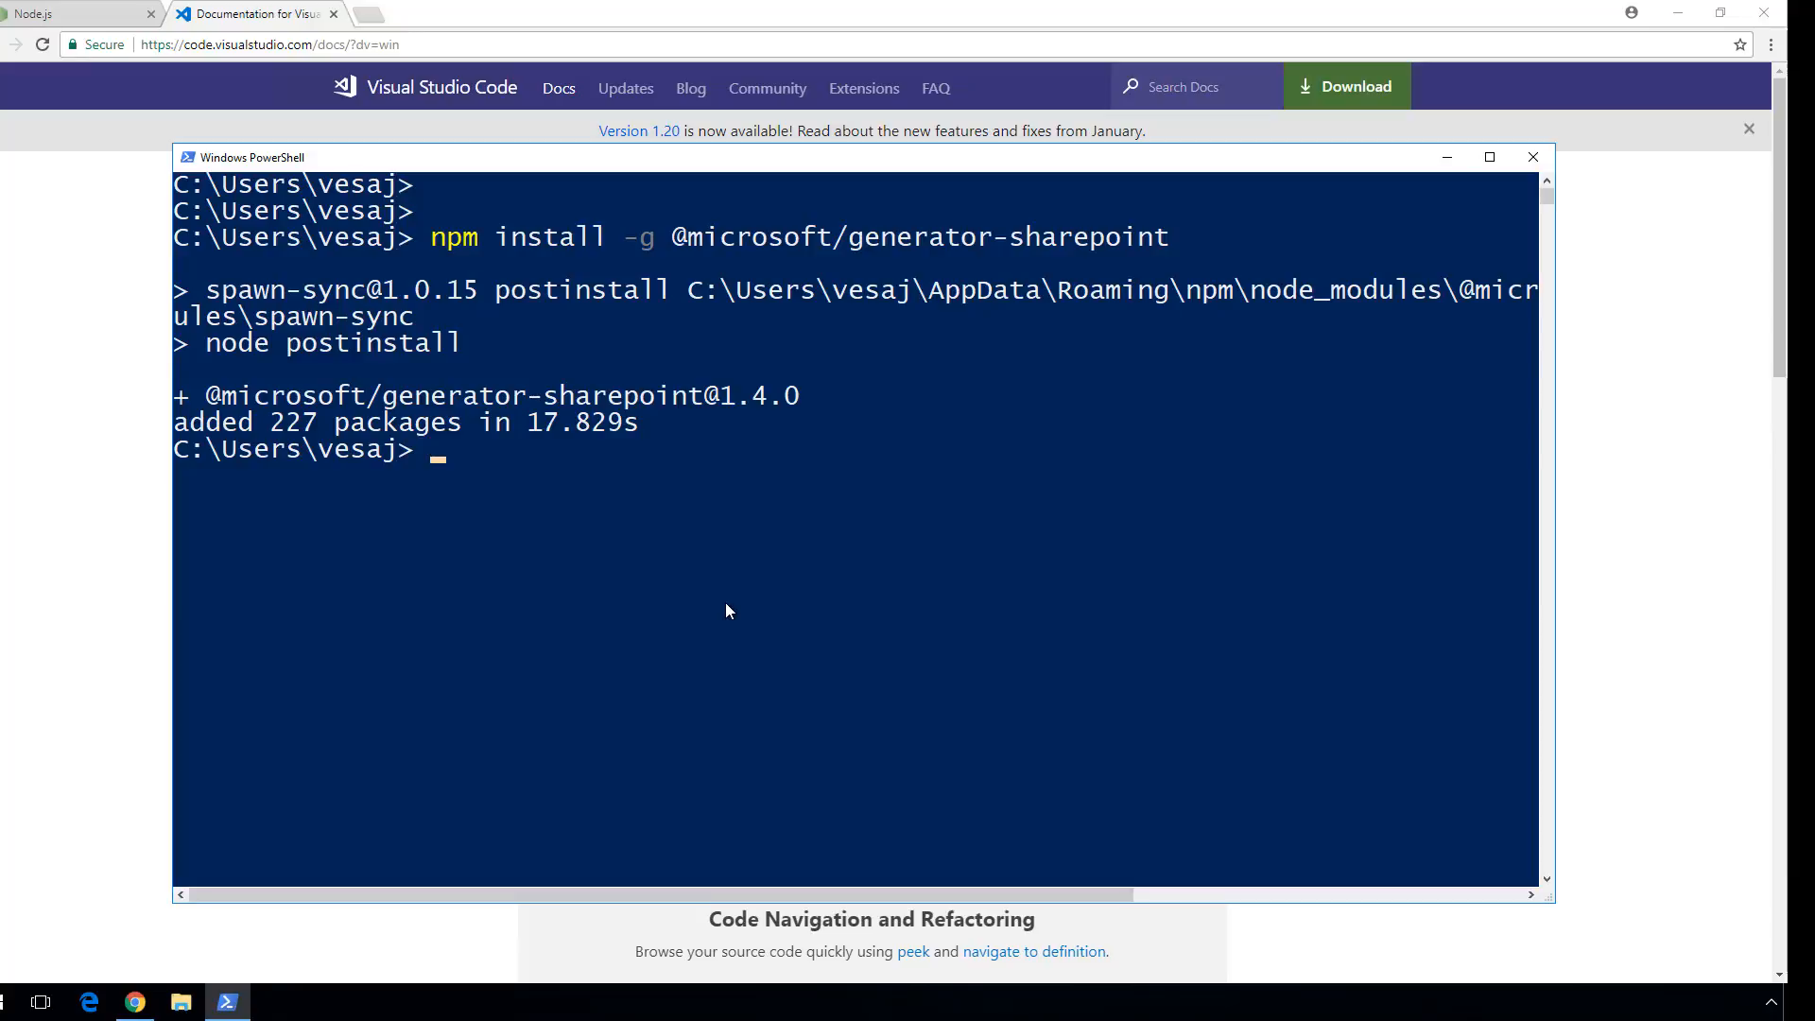
pyautogui.moveTo(726, 611)
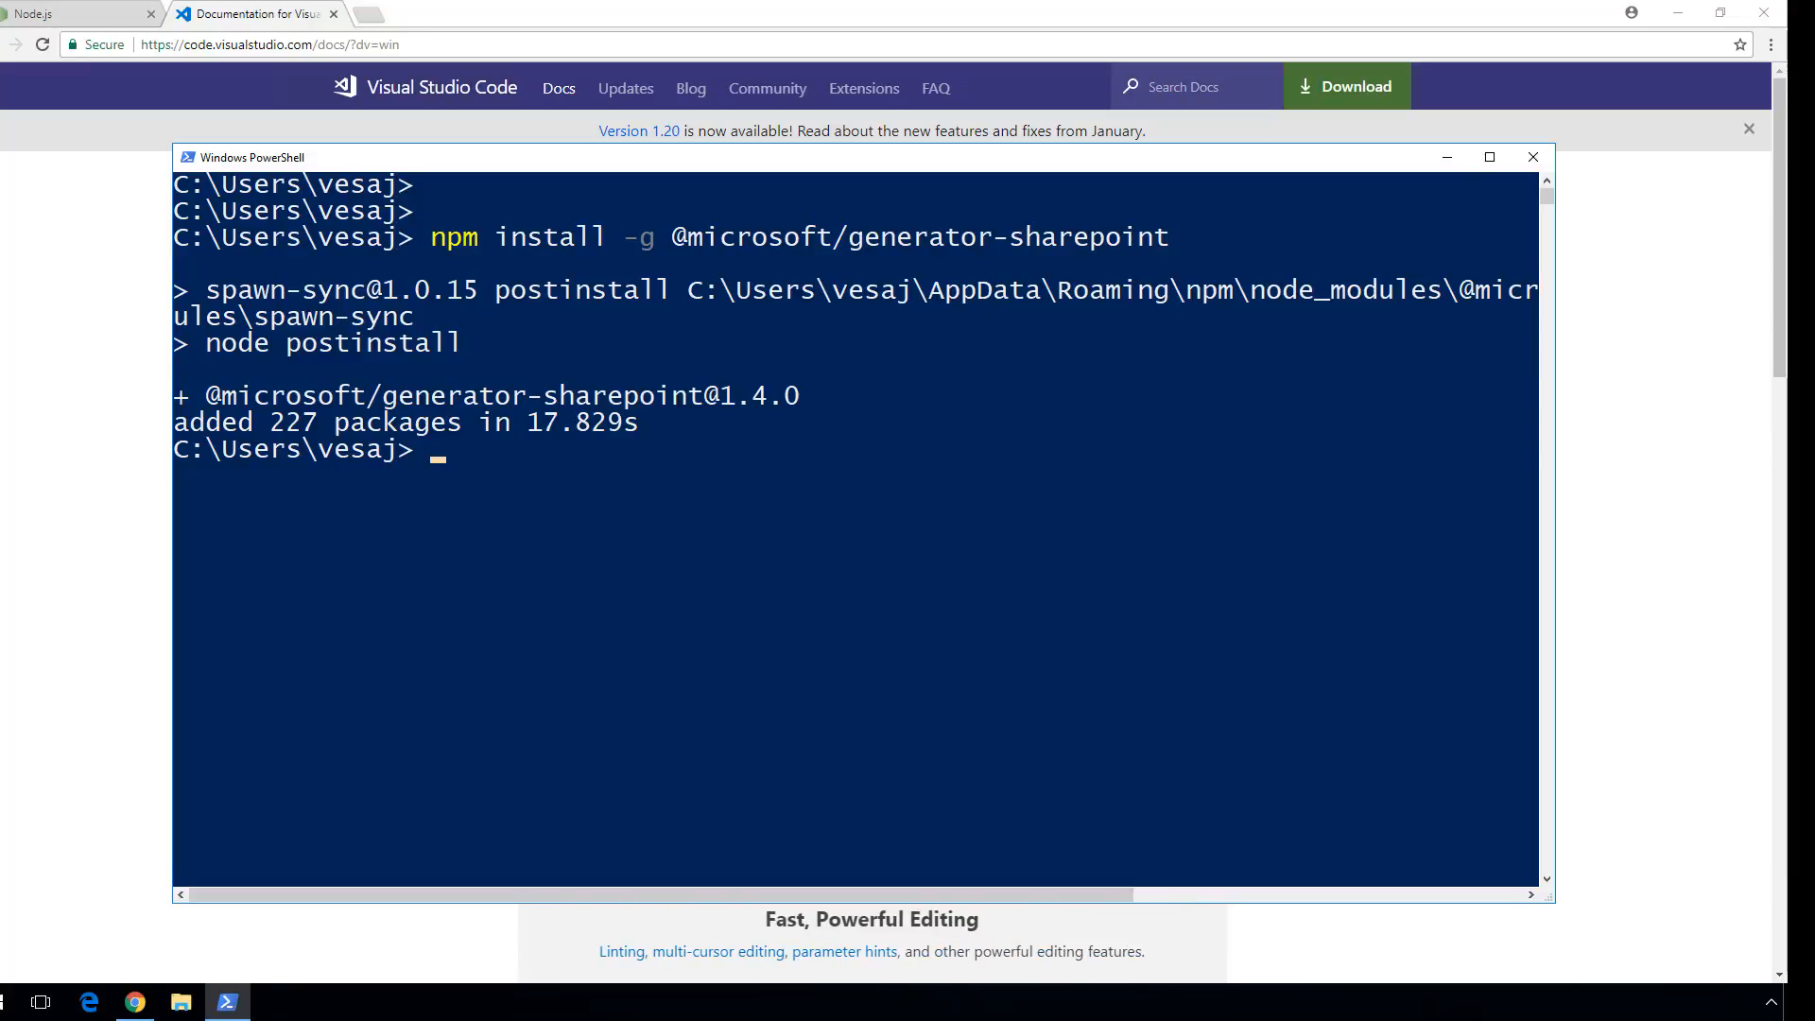
pyautogui.write('yo')
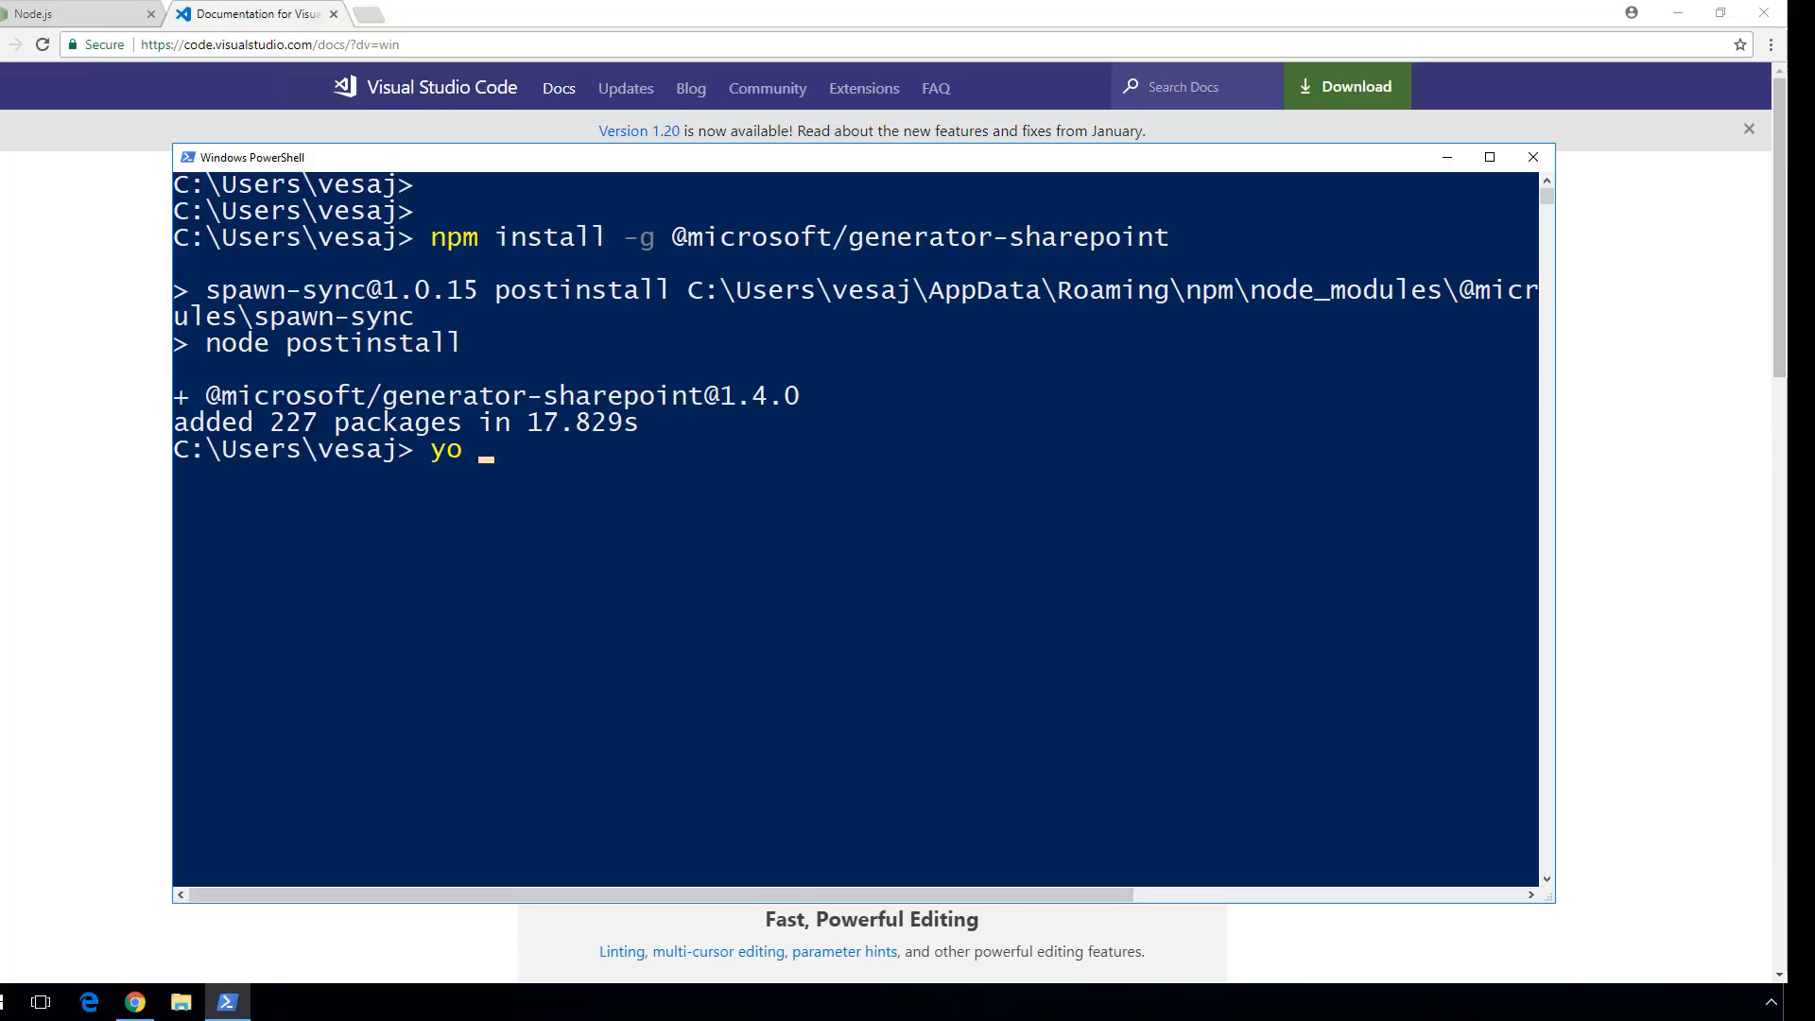
pyautogui.write('@')
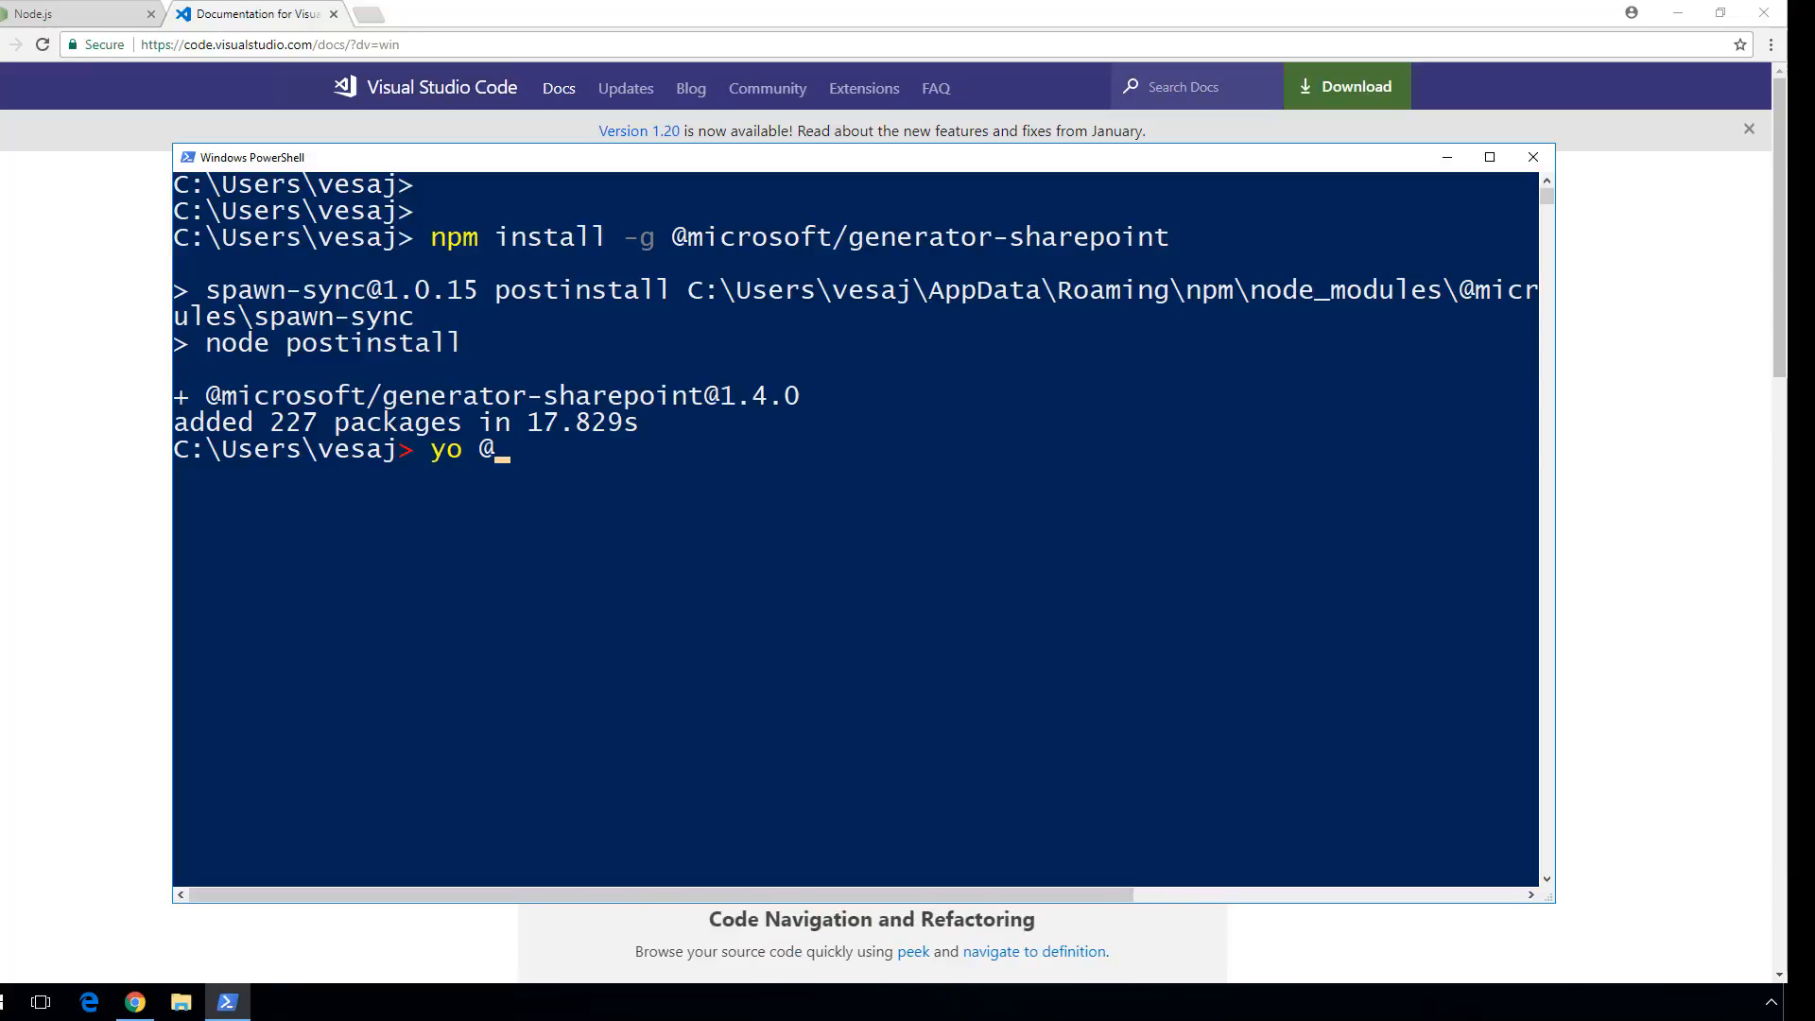
pyautogui.write('microsoft')
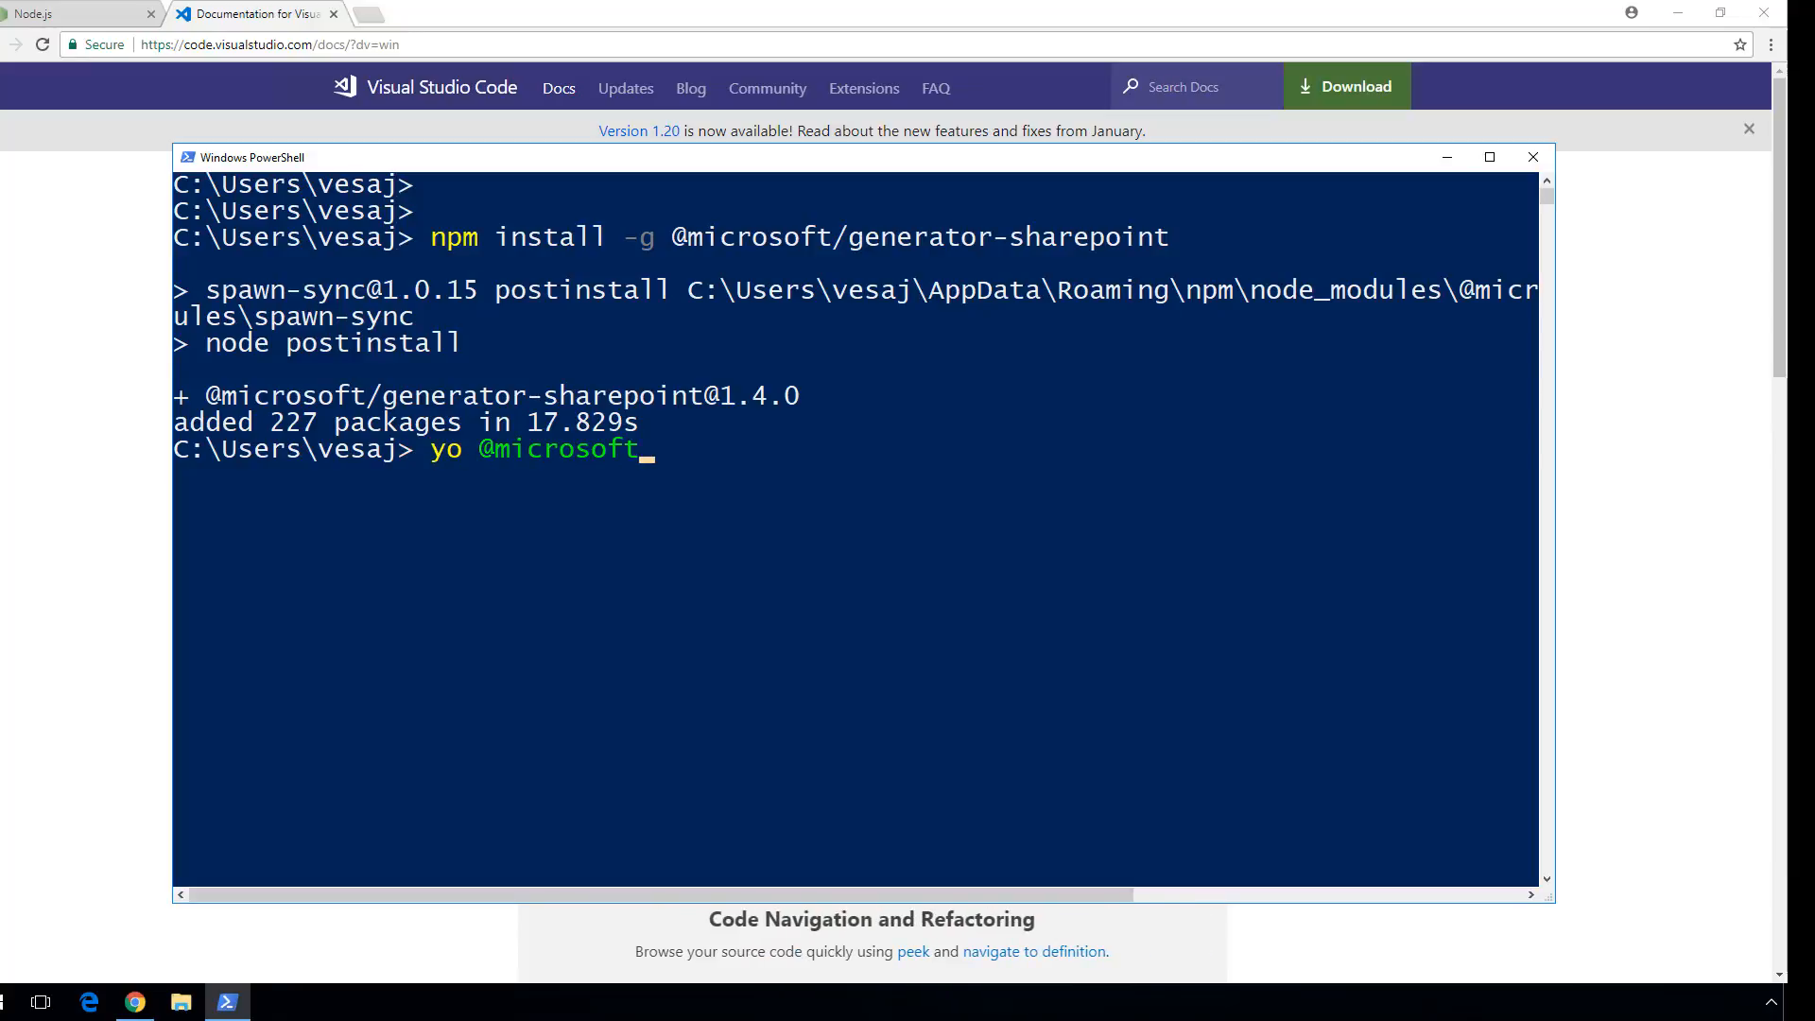
pyautogui.write('/sharepoint')
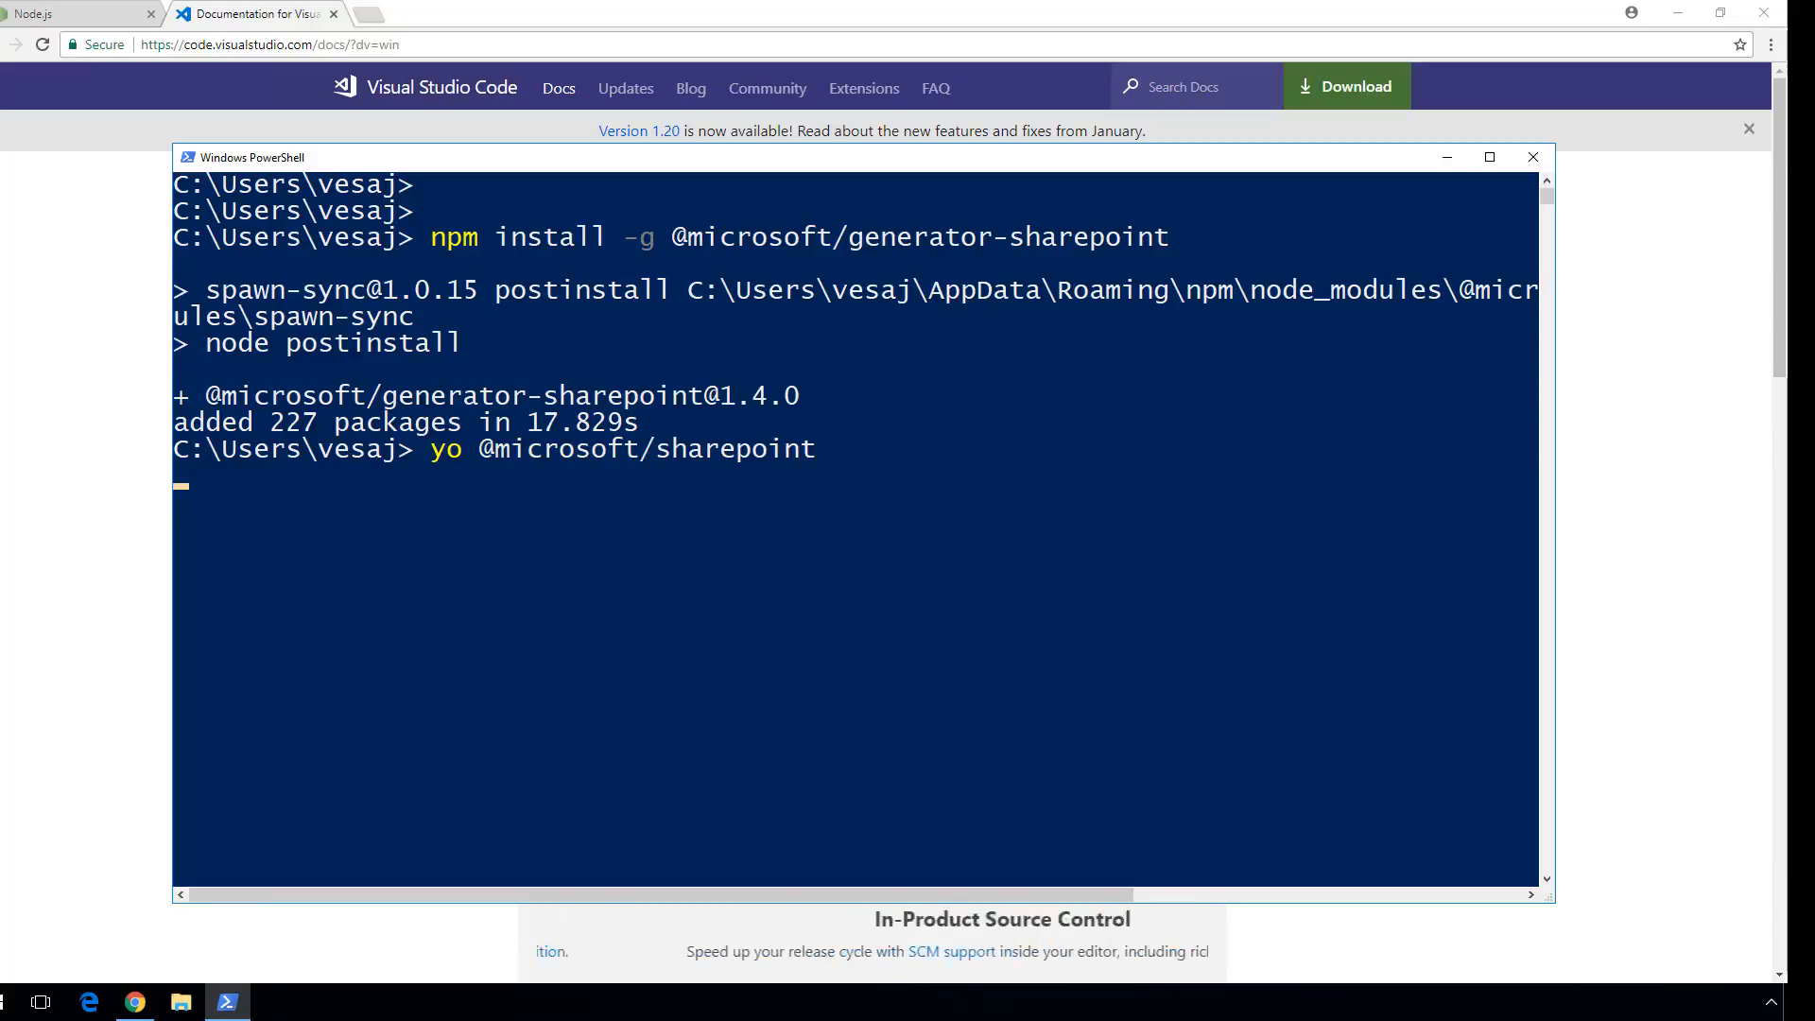
pyautogui.press('Return')
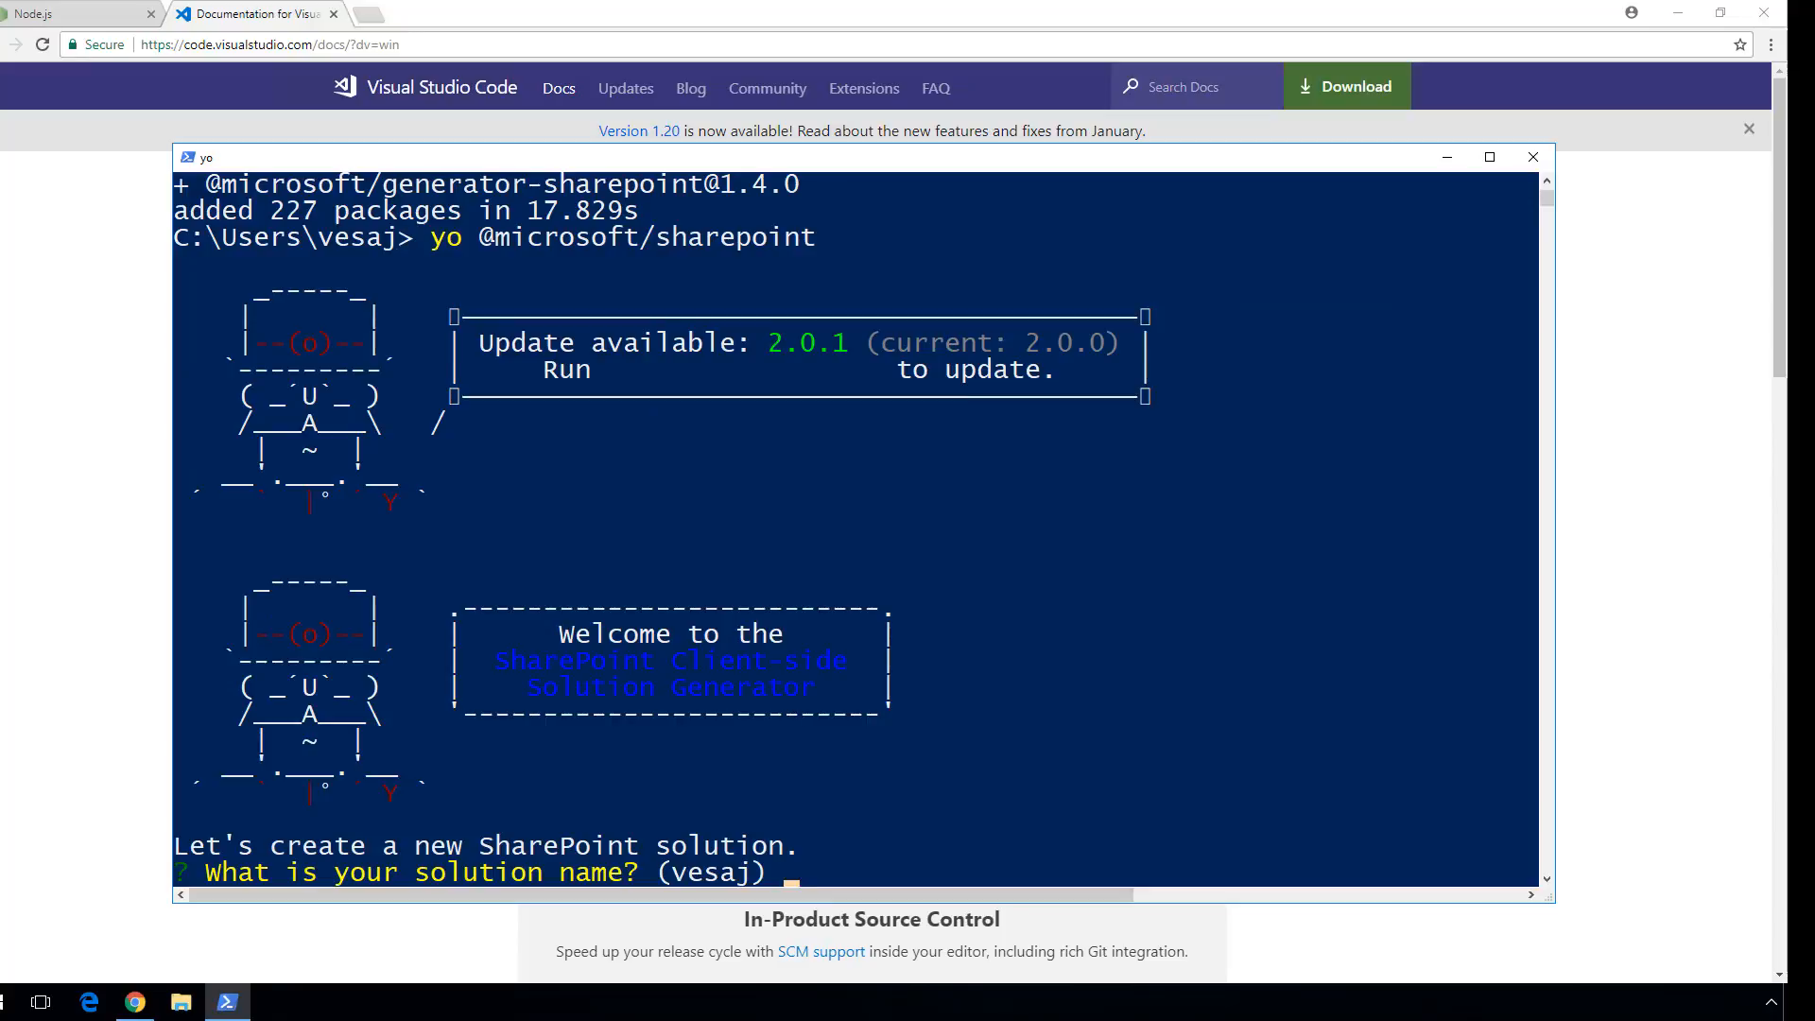
pyautogui.scroll(-3)
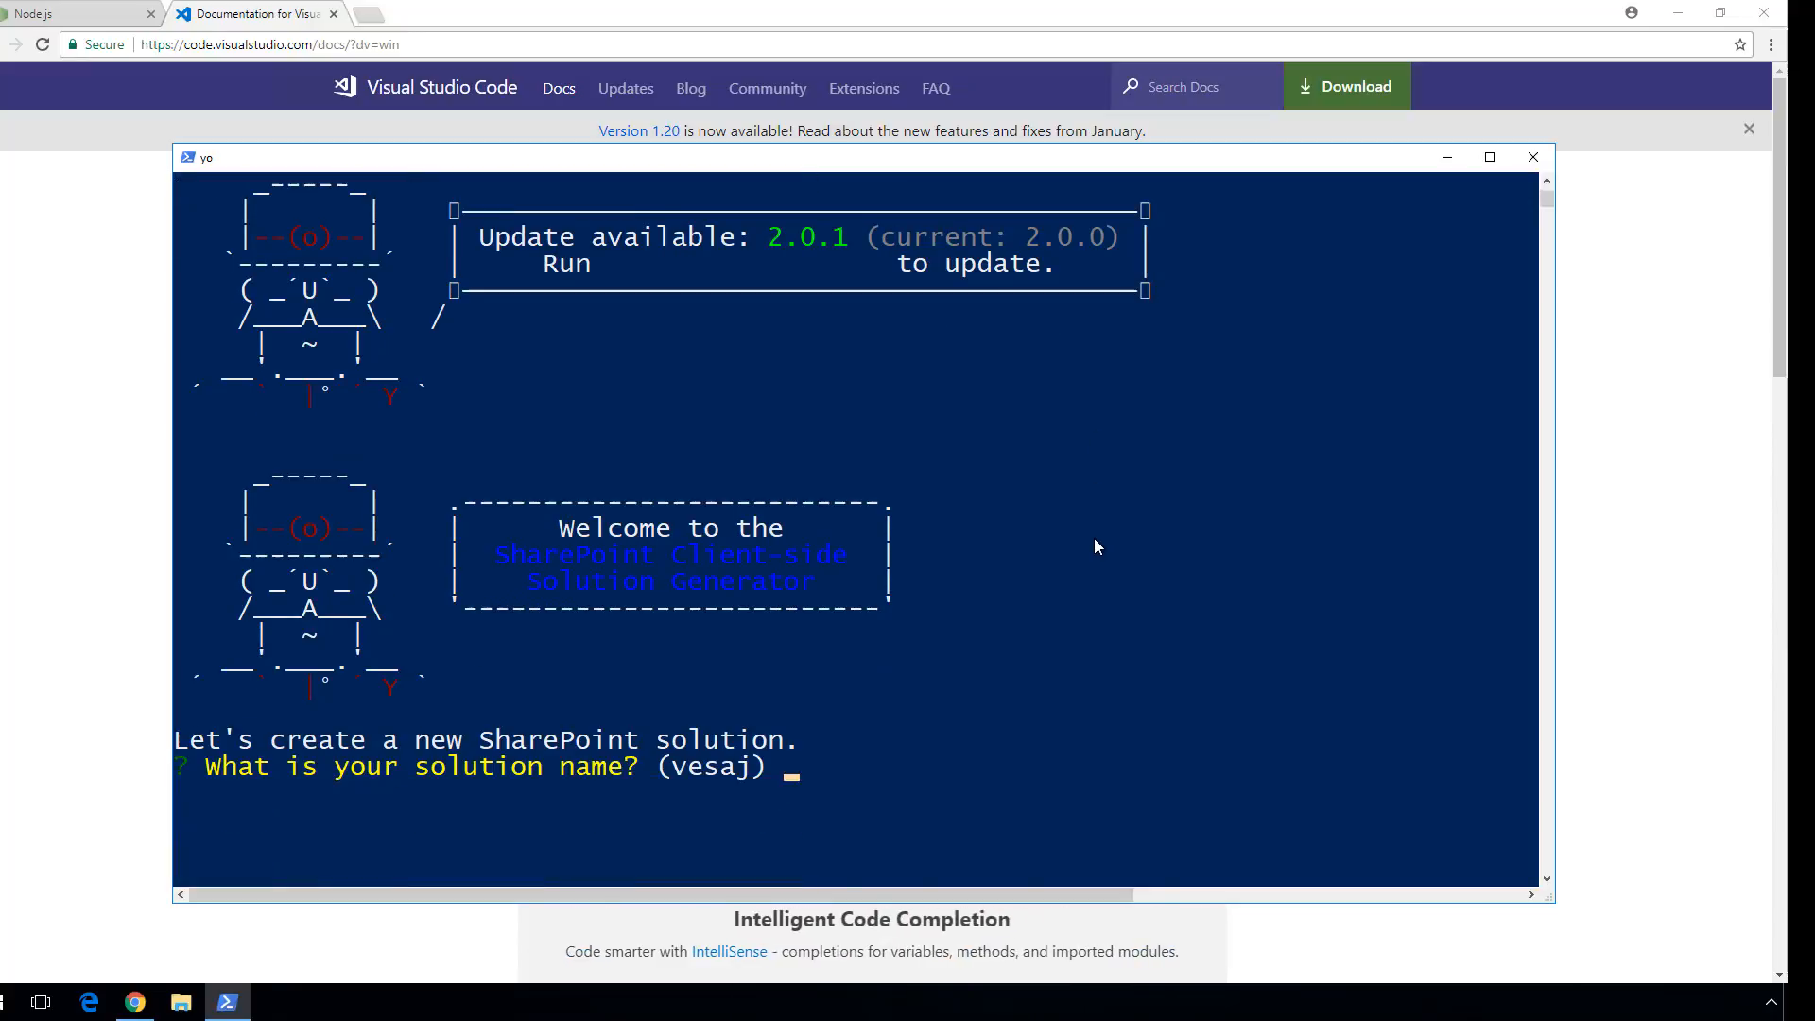
pyautogui.scroll(-3)
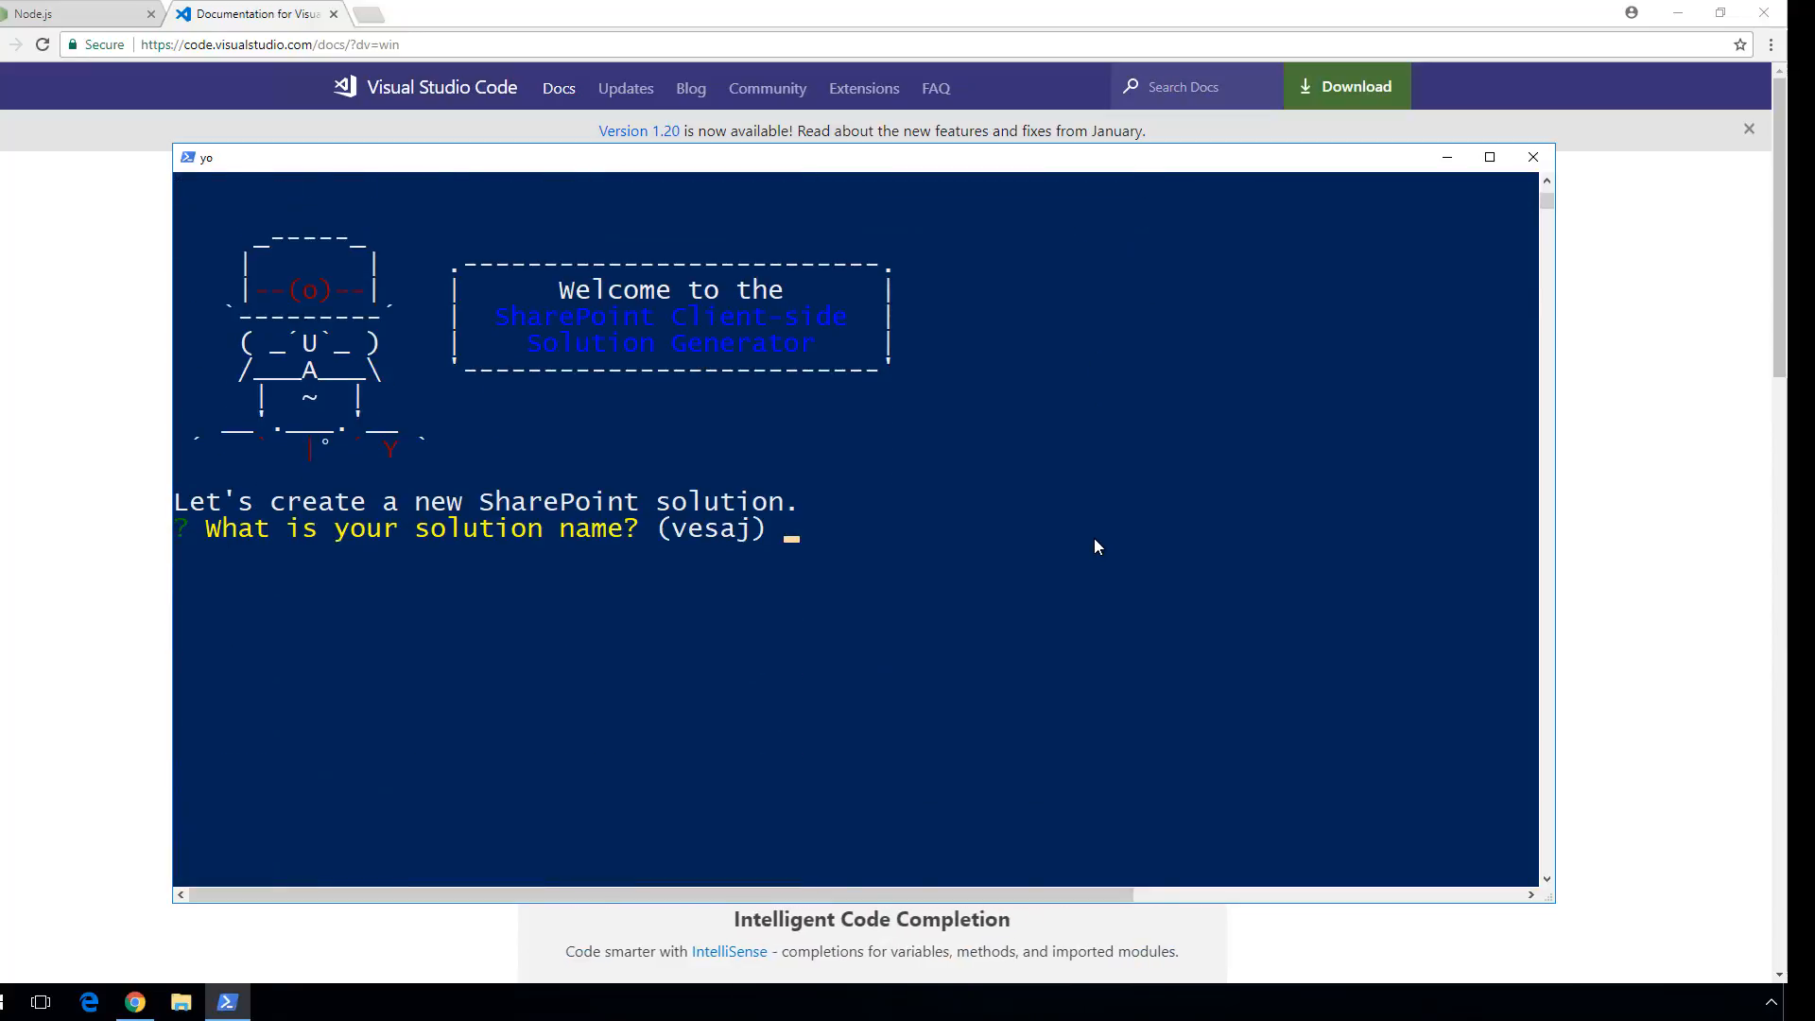